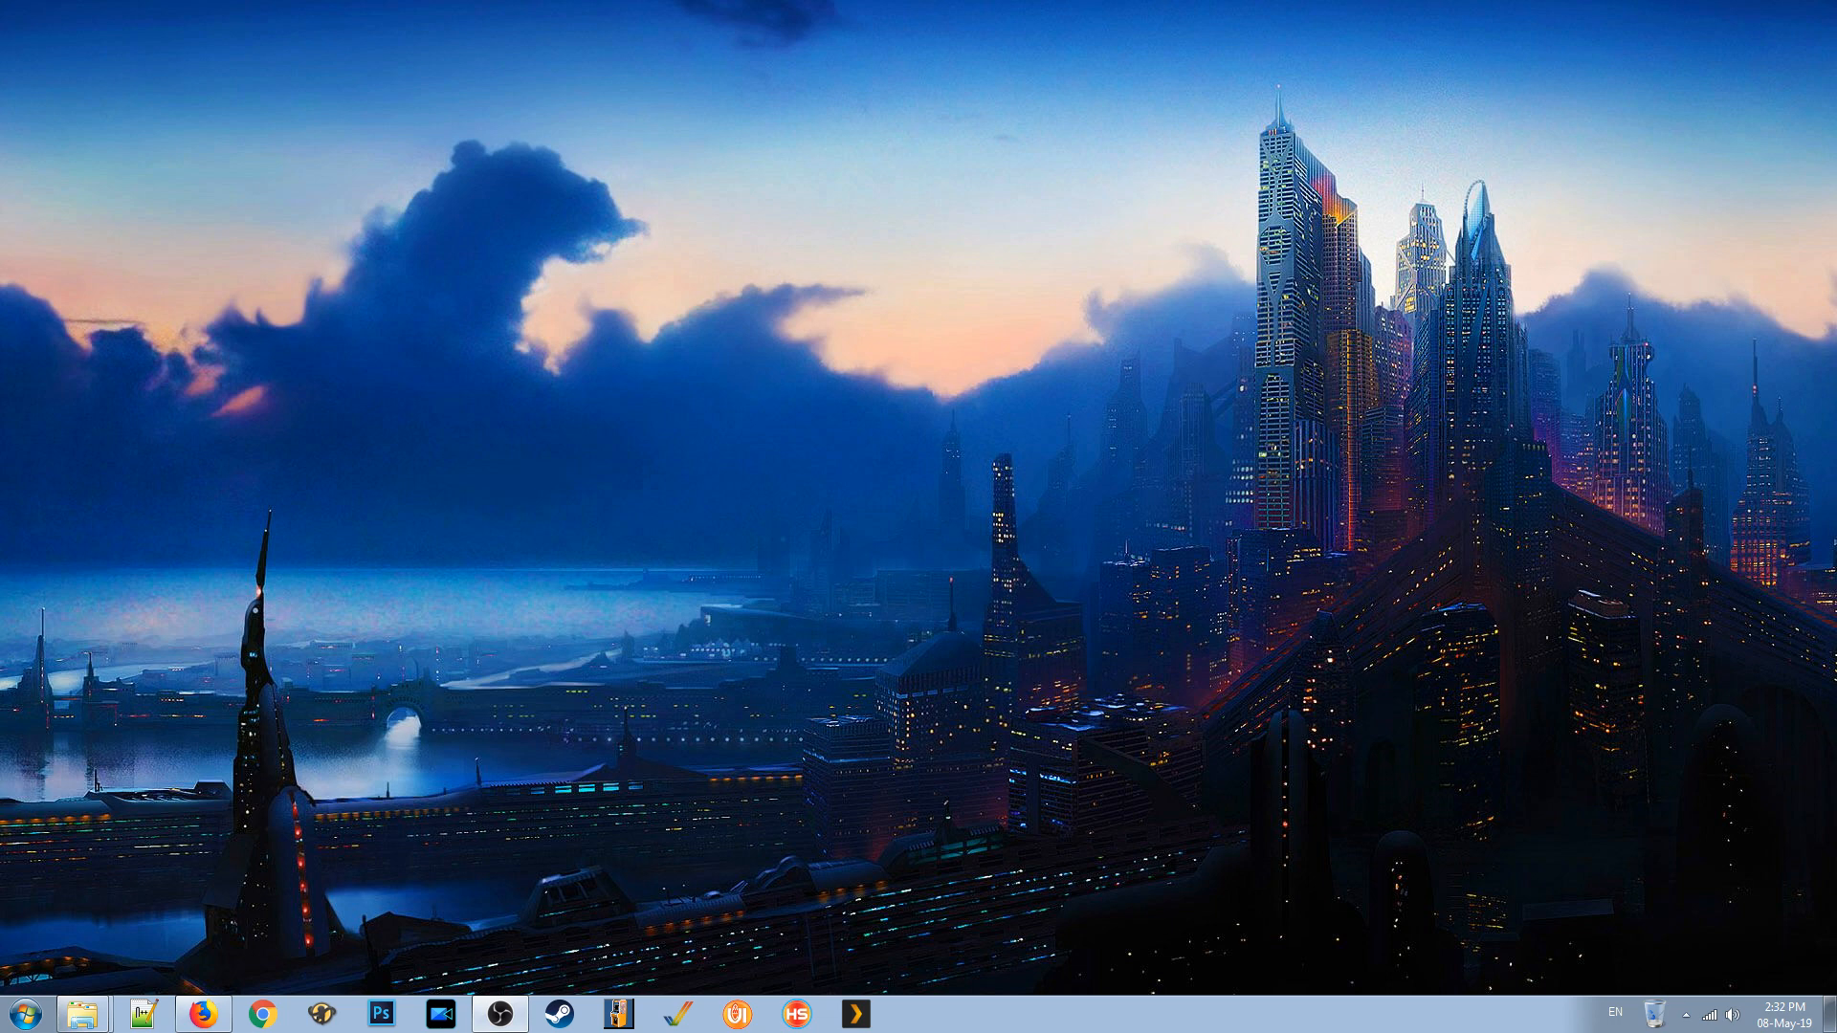
{"action": "mouse_move", "coordinate": [510, 575]}
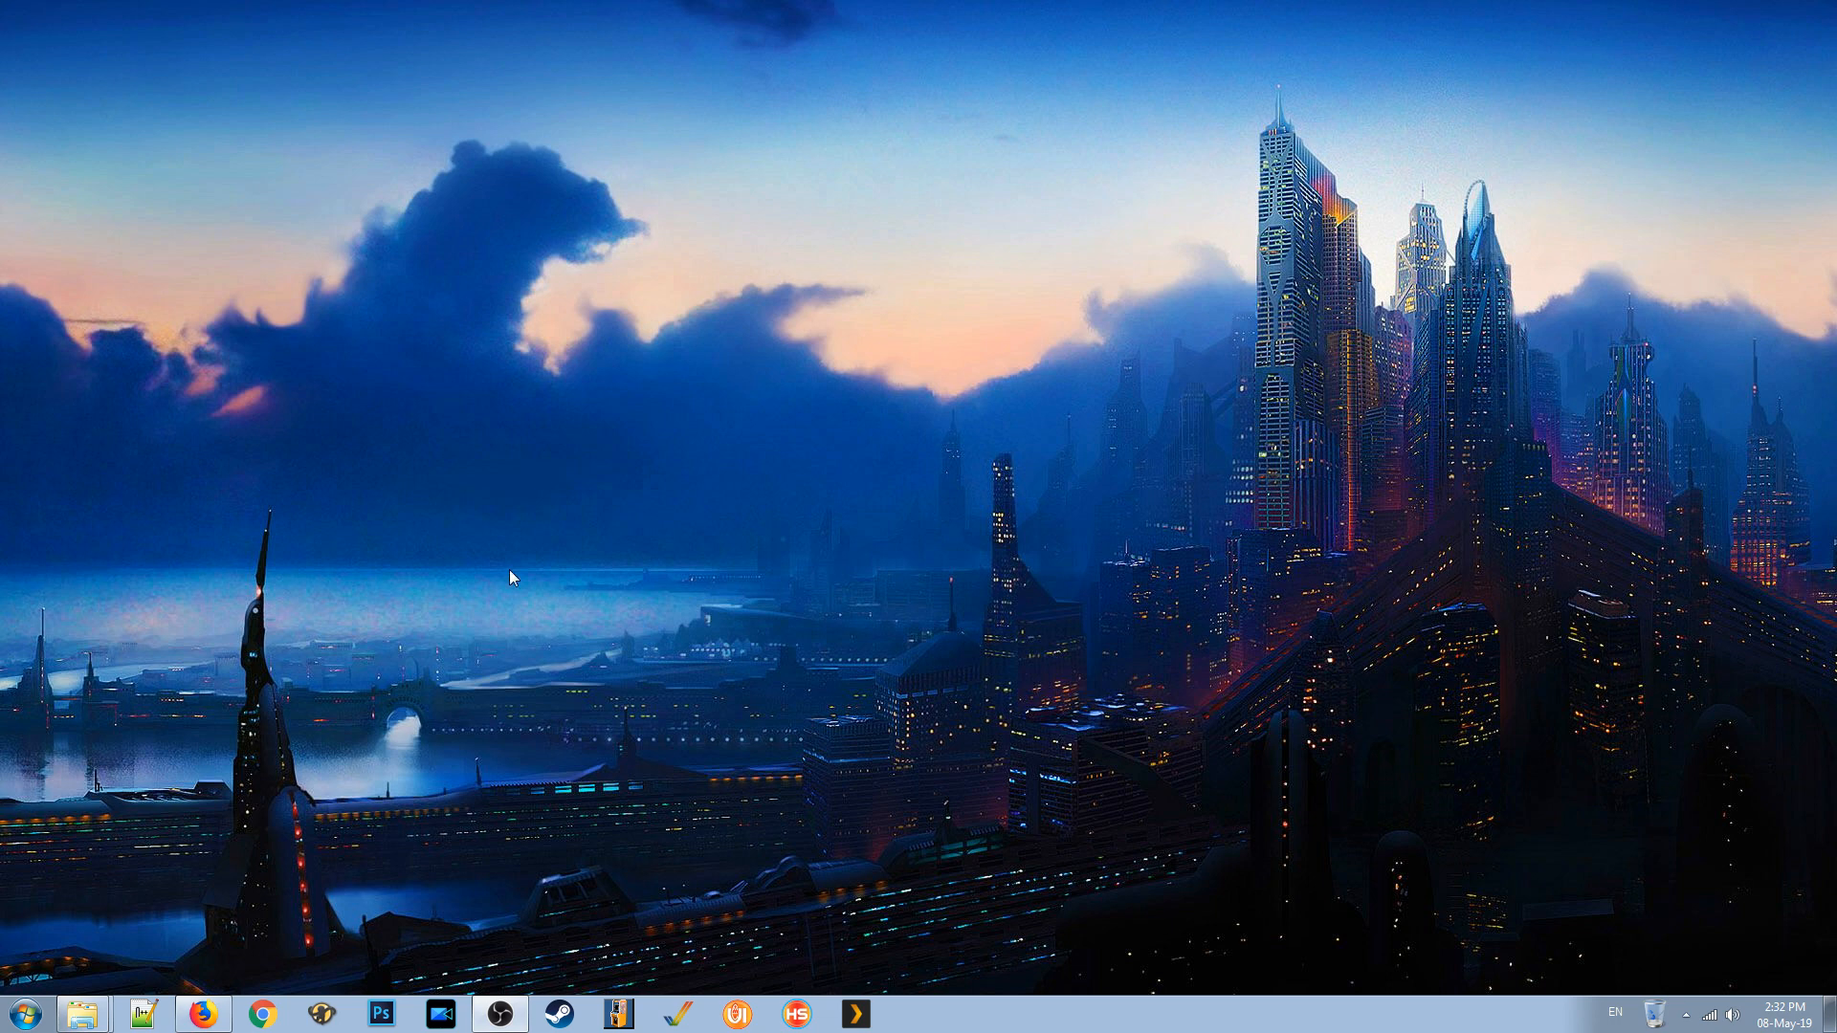
{"action": "mouse_move", "coordinate": [838, 545]}
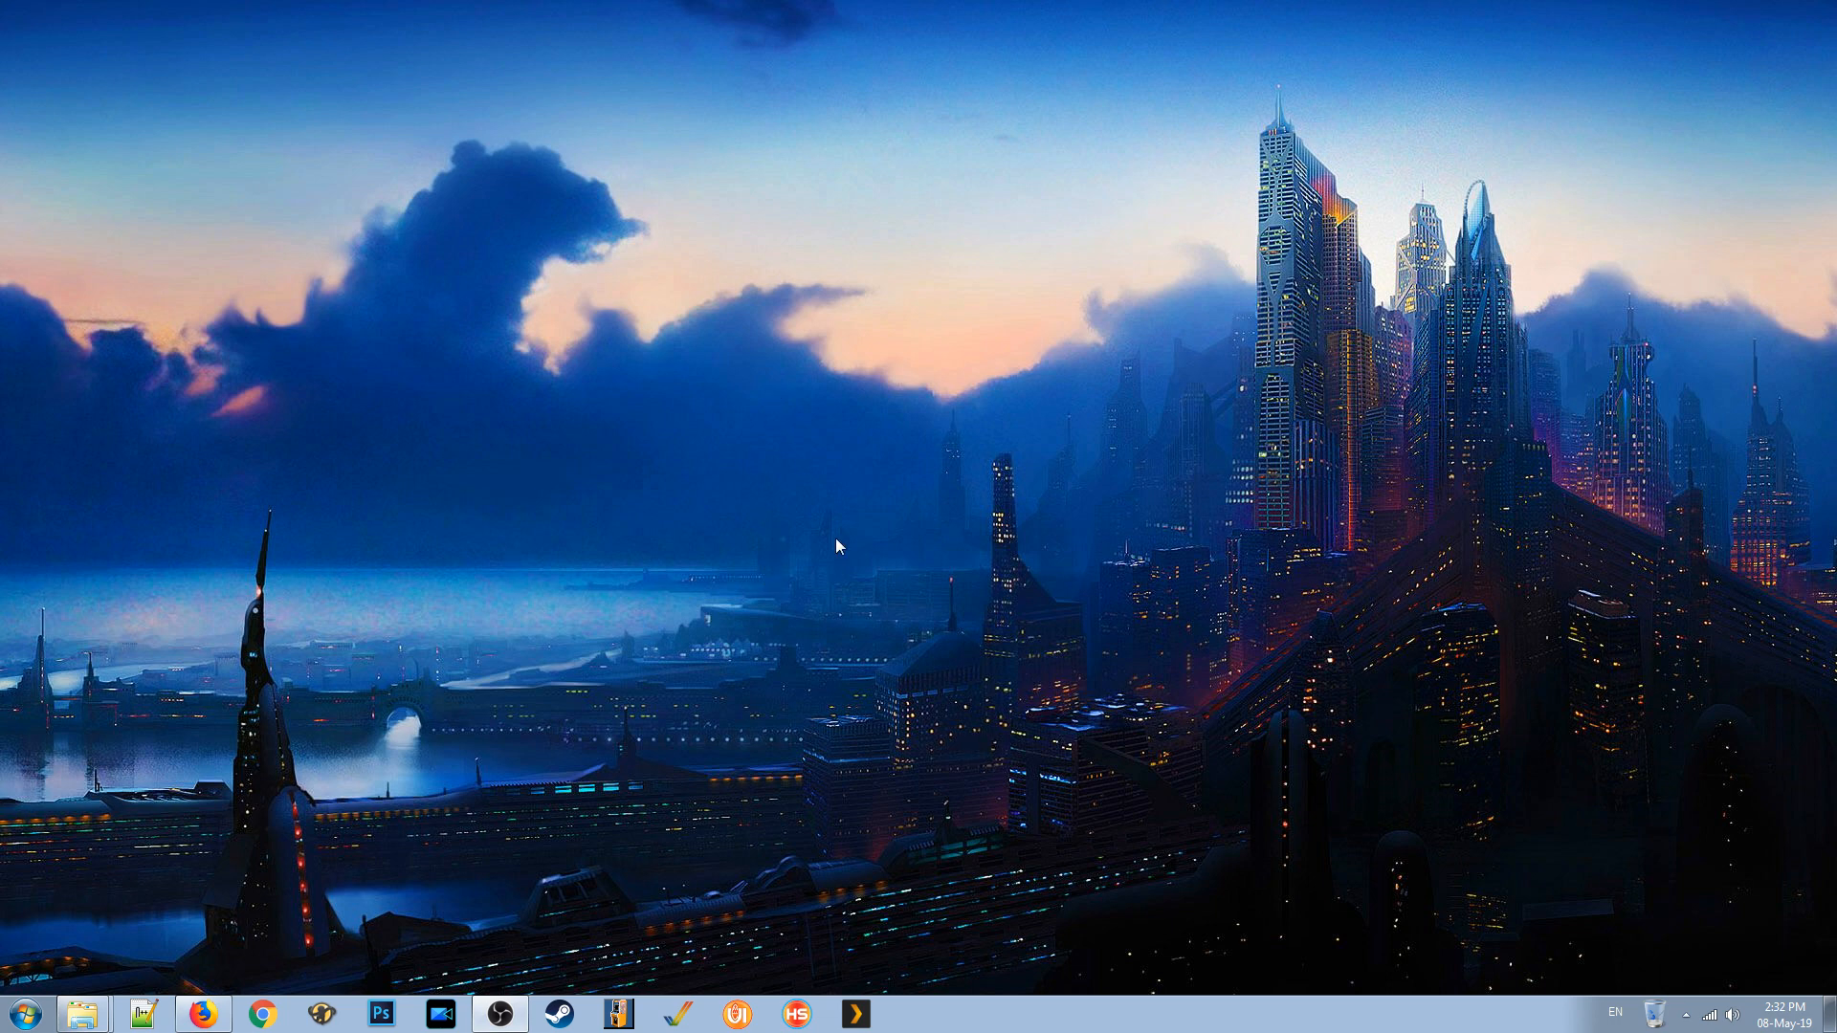
{"action": "mouse_move", "coordinate": [735, 700]}
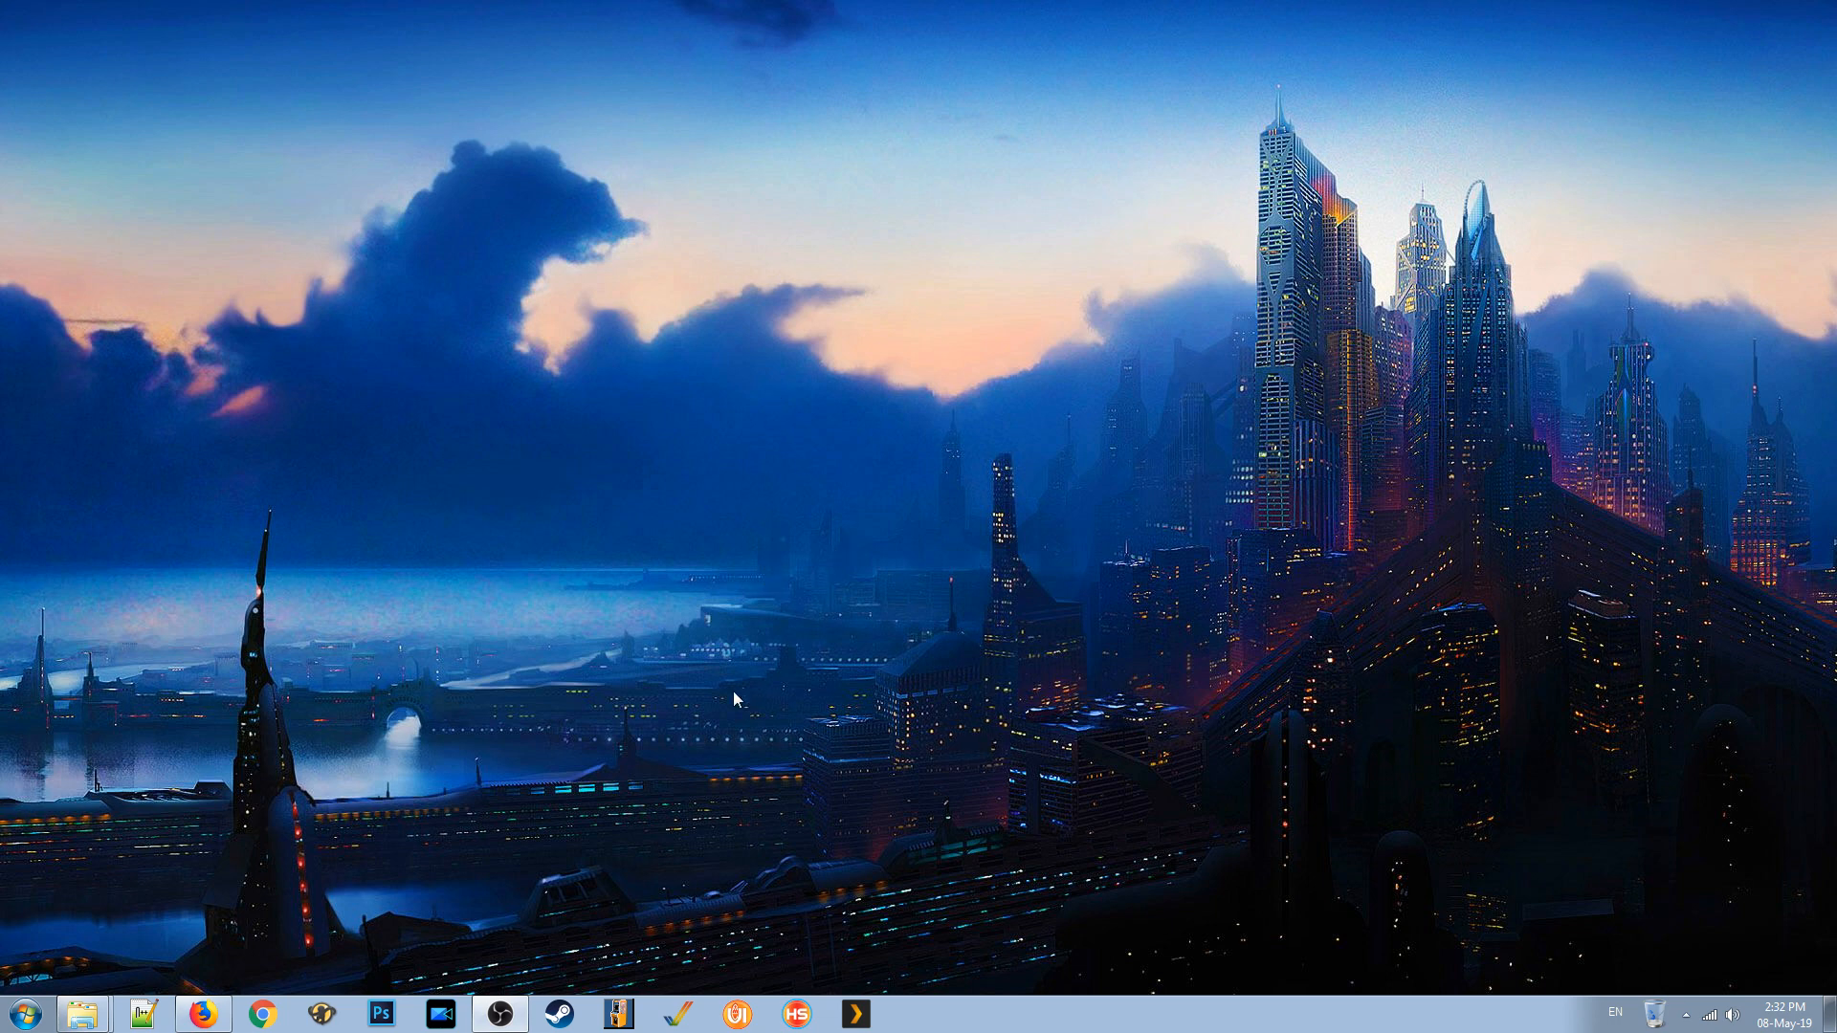
{"action": "mouse_move", "coordinate": [561, 797]}
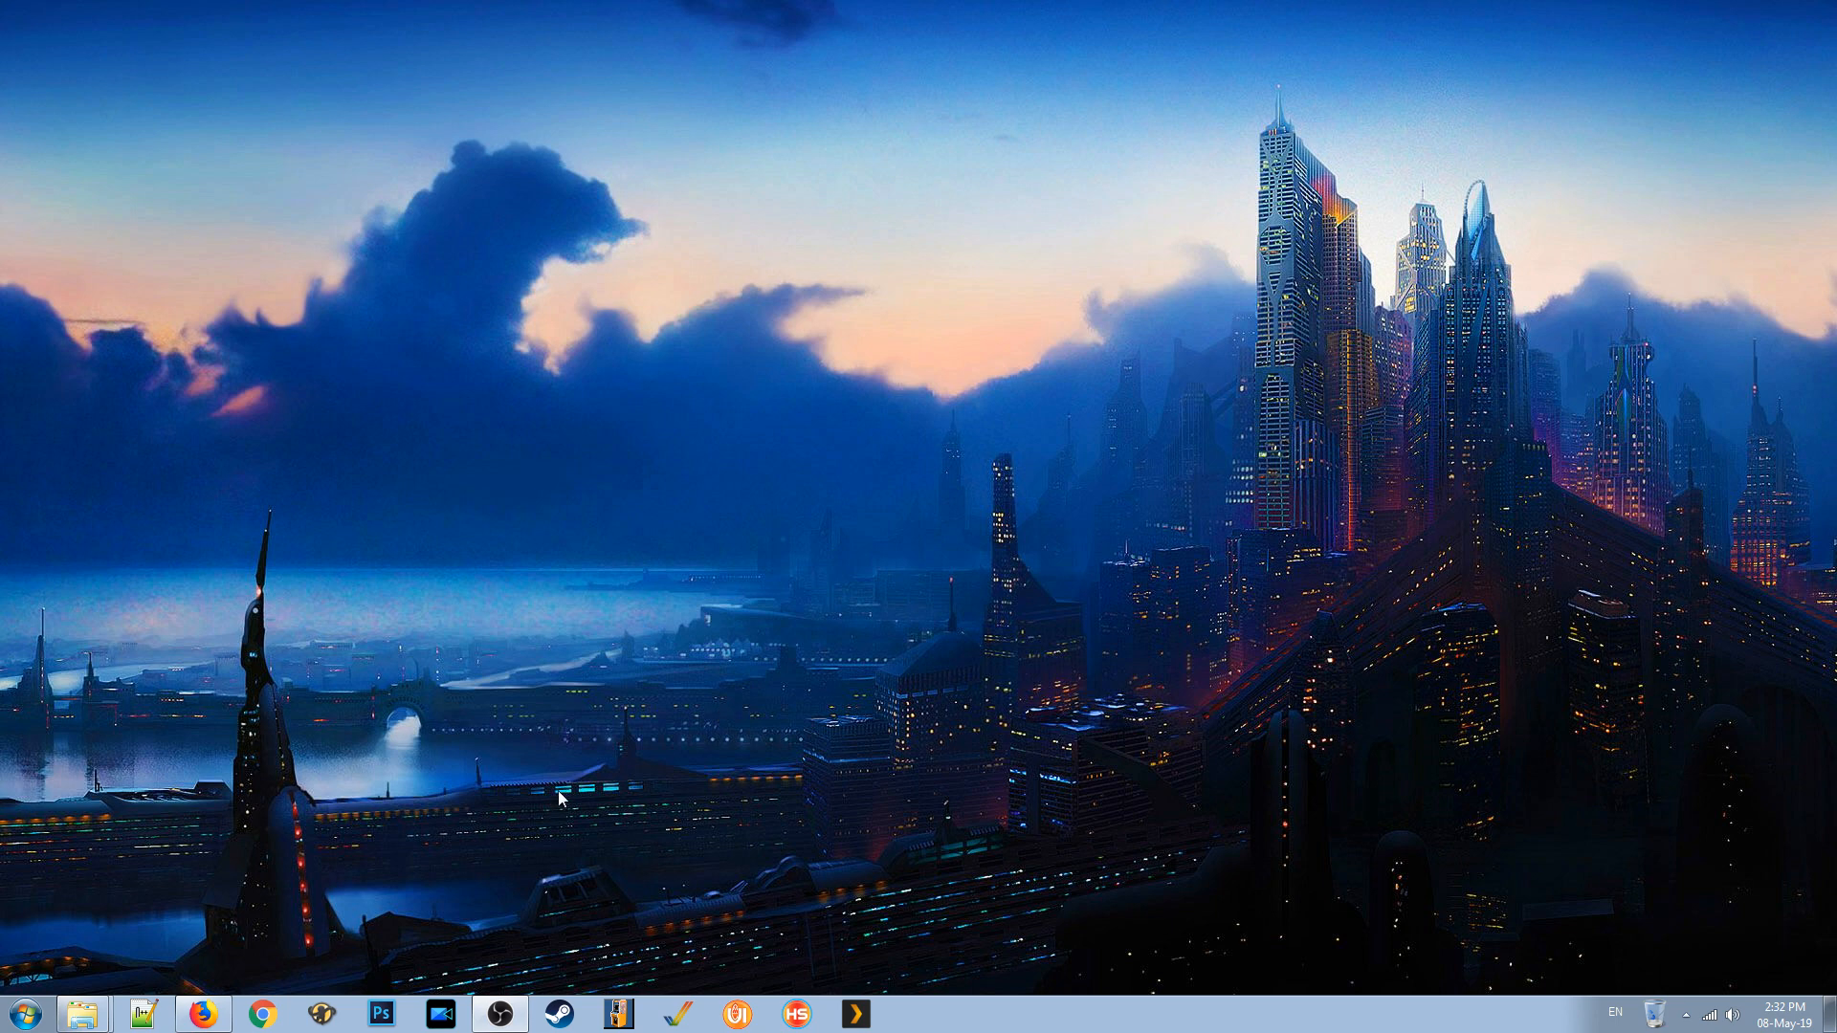
{"action": "mouse_move", "coordinate": [205, 1014]}
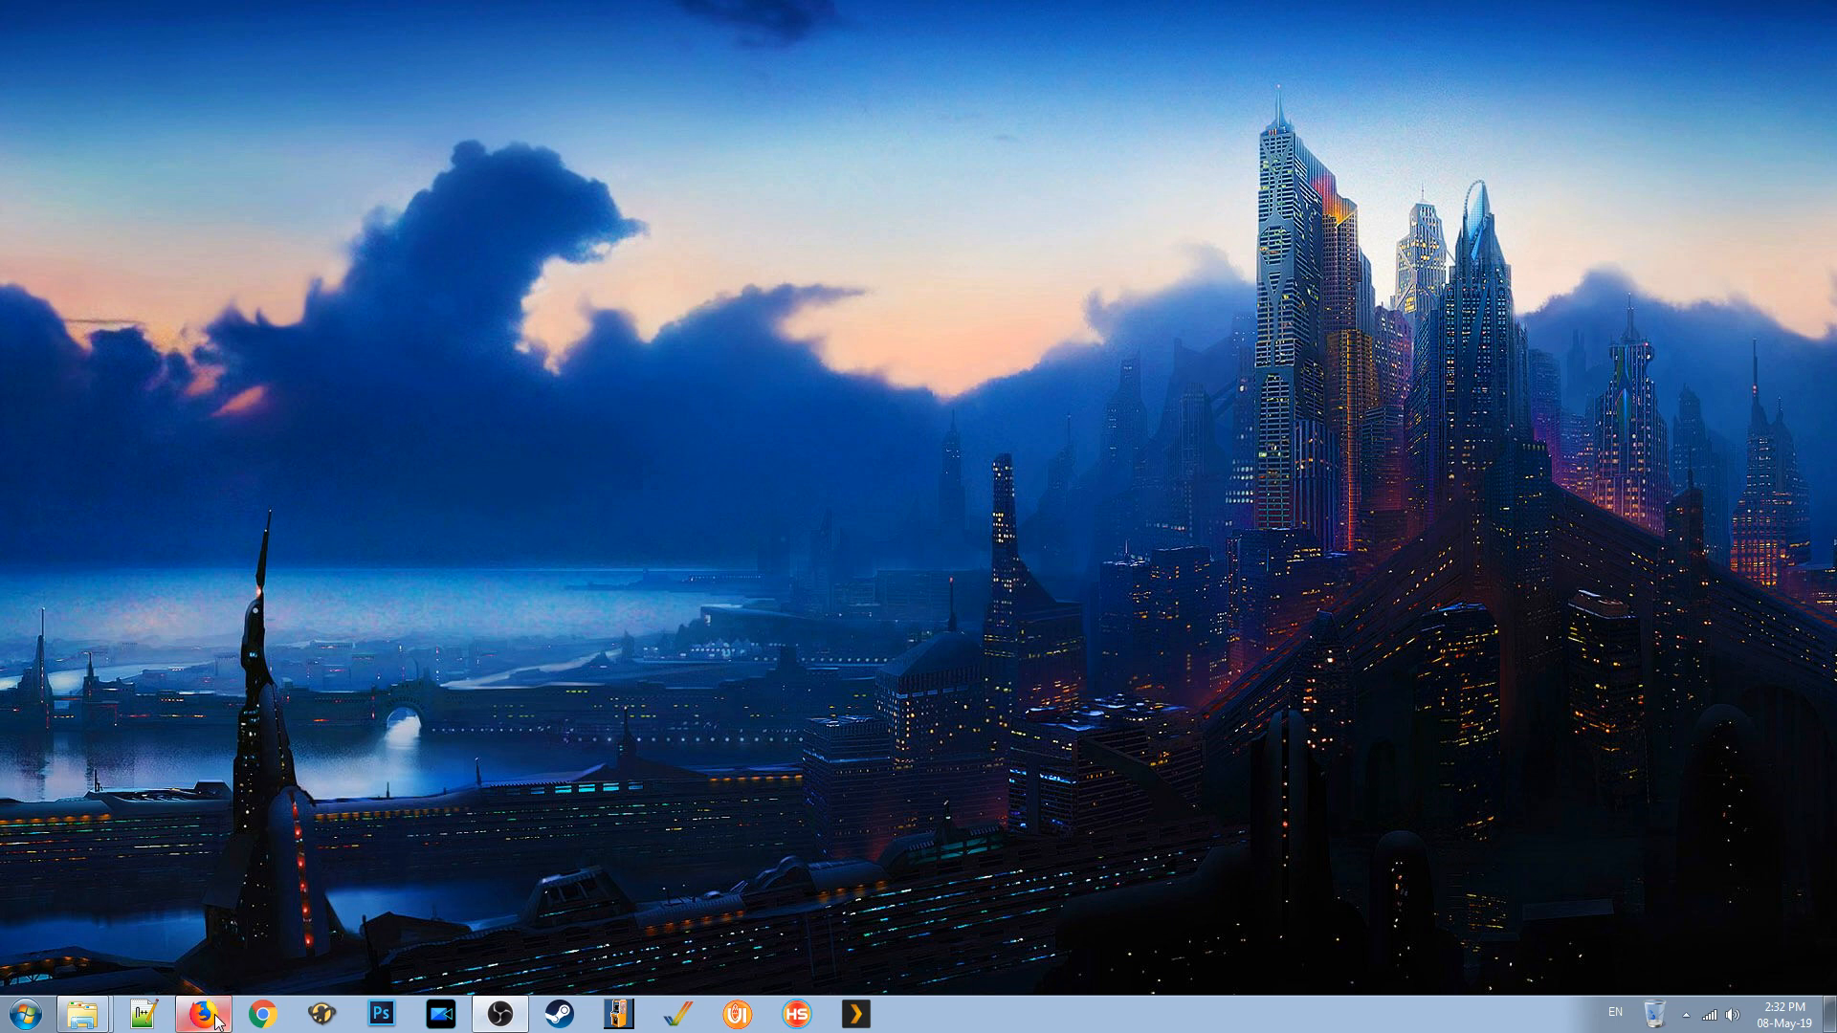
Browse vpinball.com Downloads to the VPX Official Build page for installer 10.5.0.
{"action": "left_click", "coordinate": [203, 1013]}
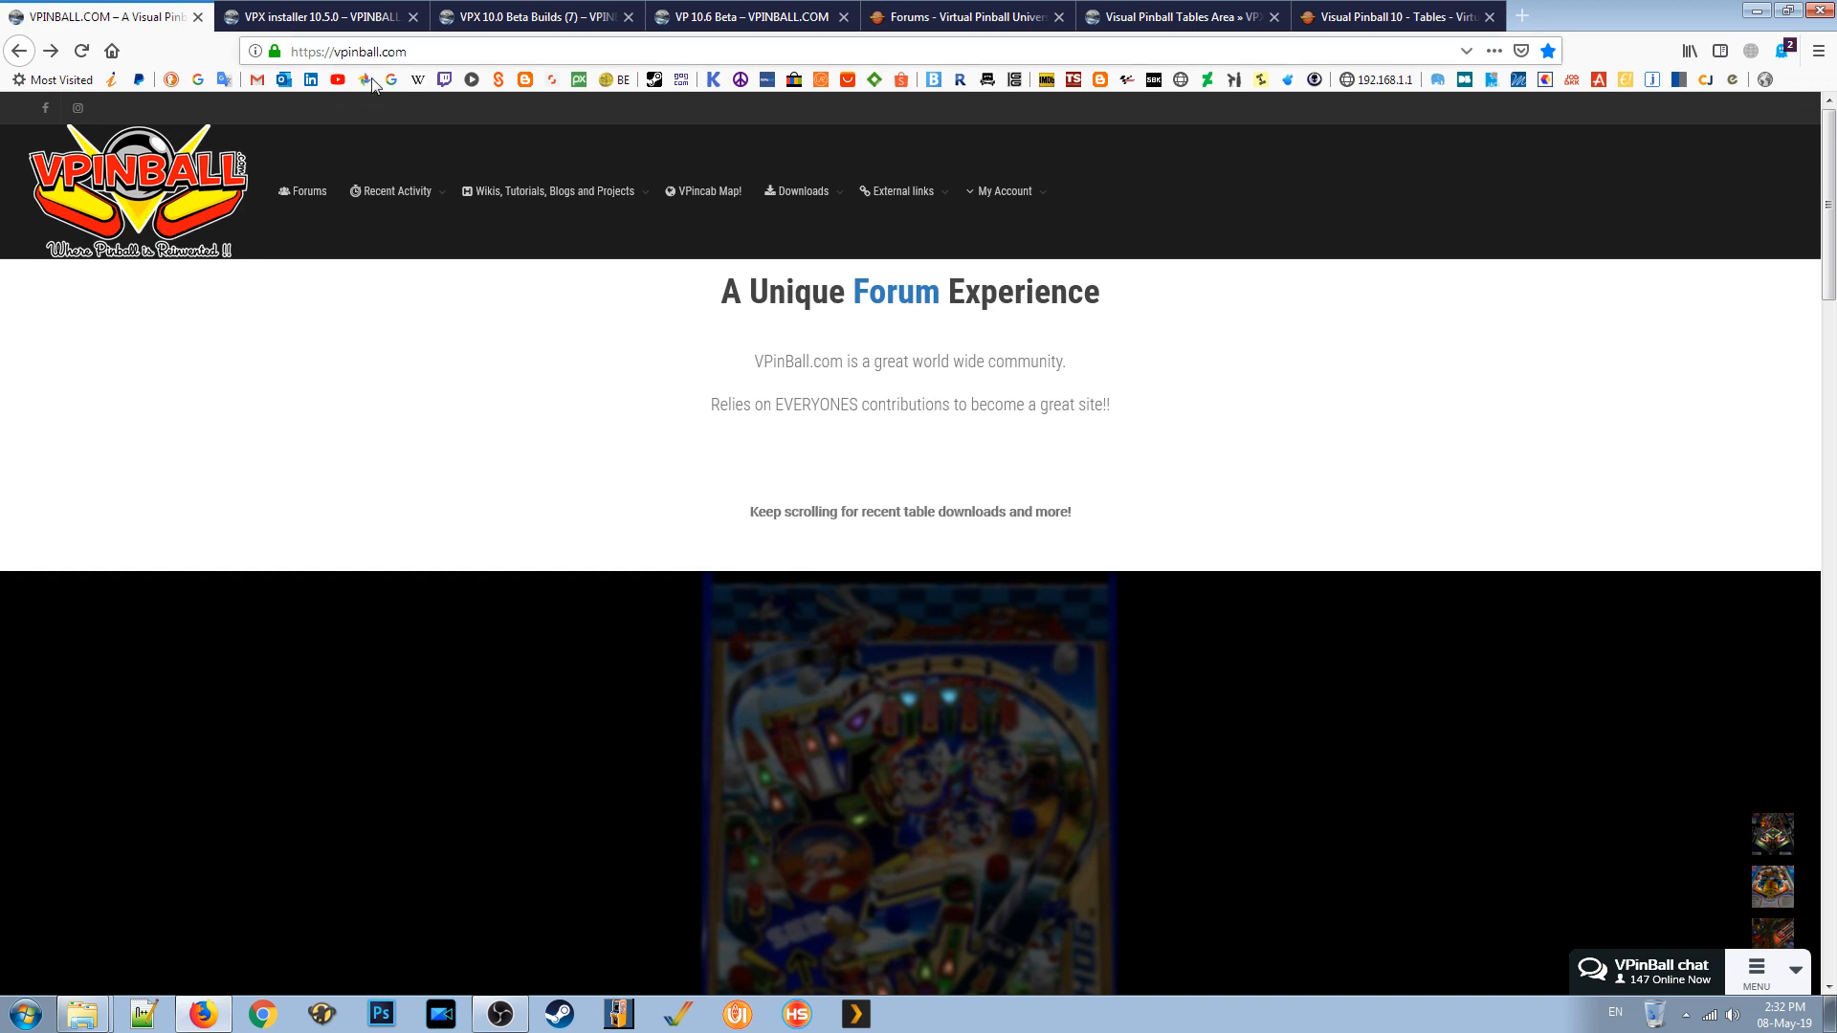
{"action": "left_click", "coordinate": [1001, 192]}
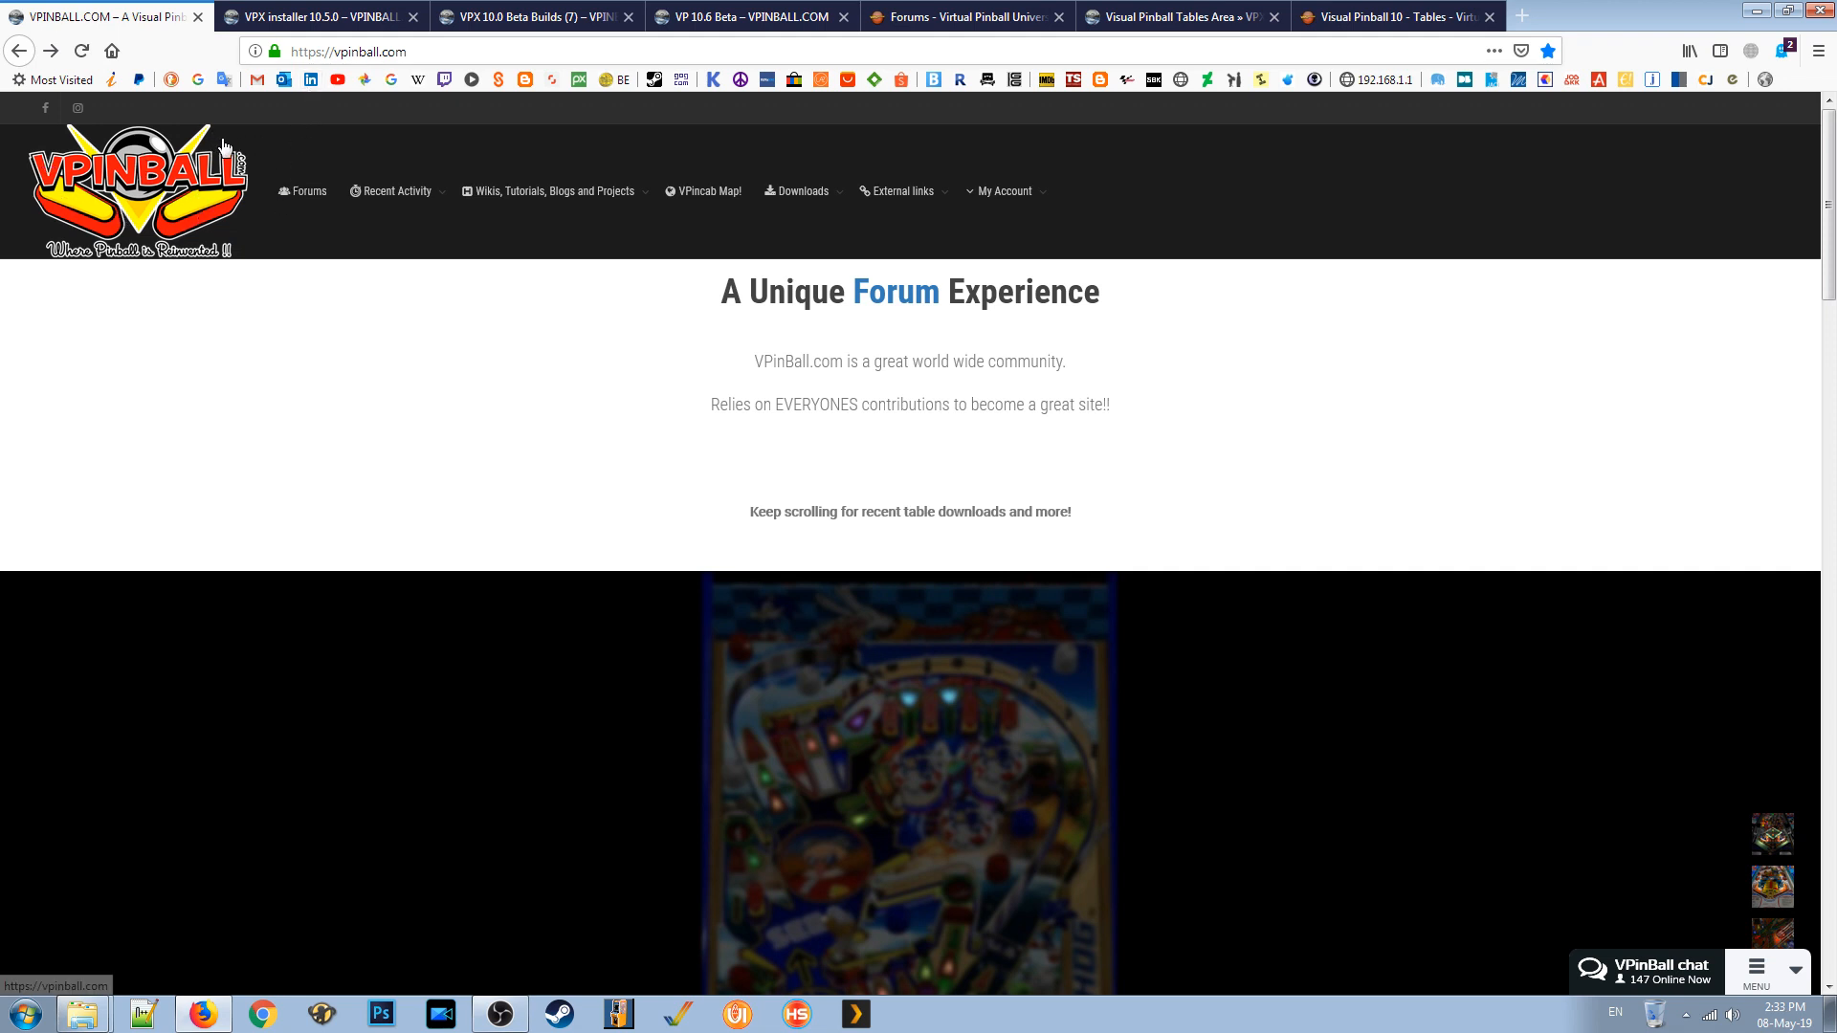
{"action": "left_click", "coordinate": [395, 192]}
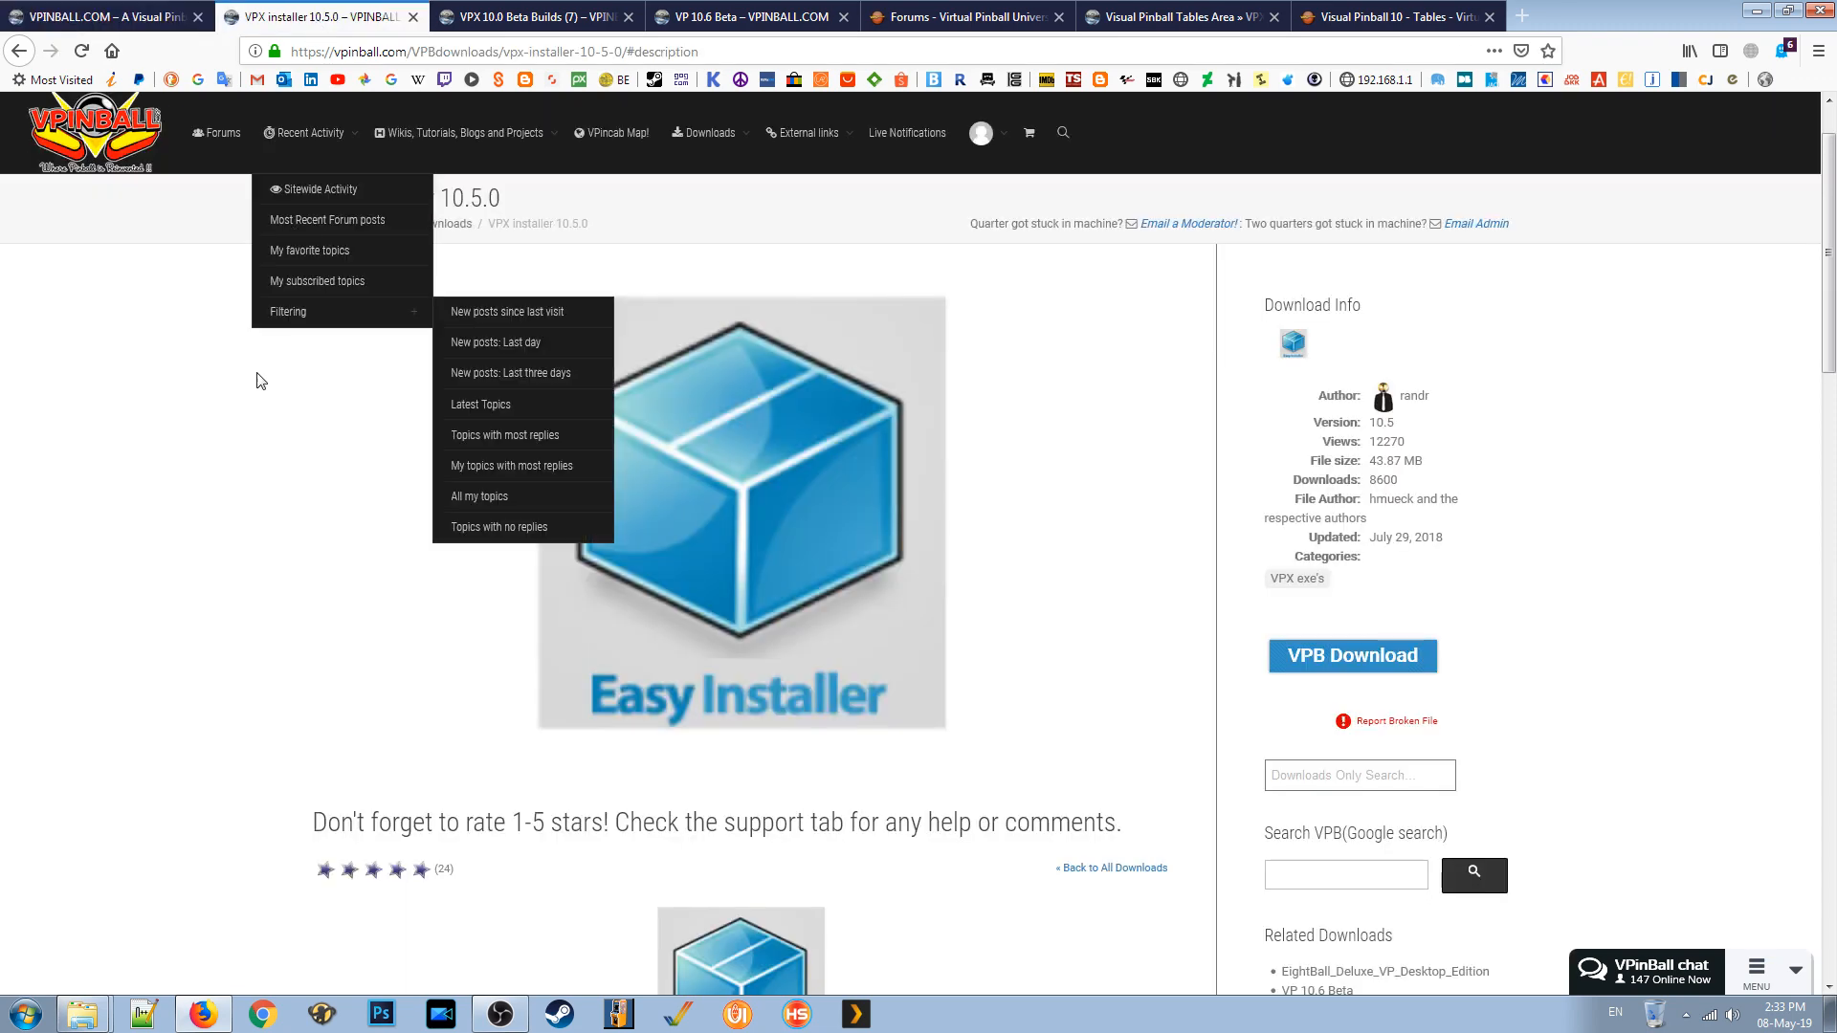
{"action": "left_click", "coordinate": [307, 132]}
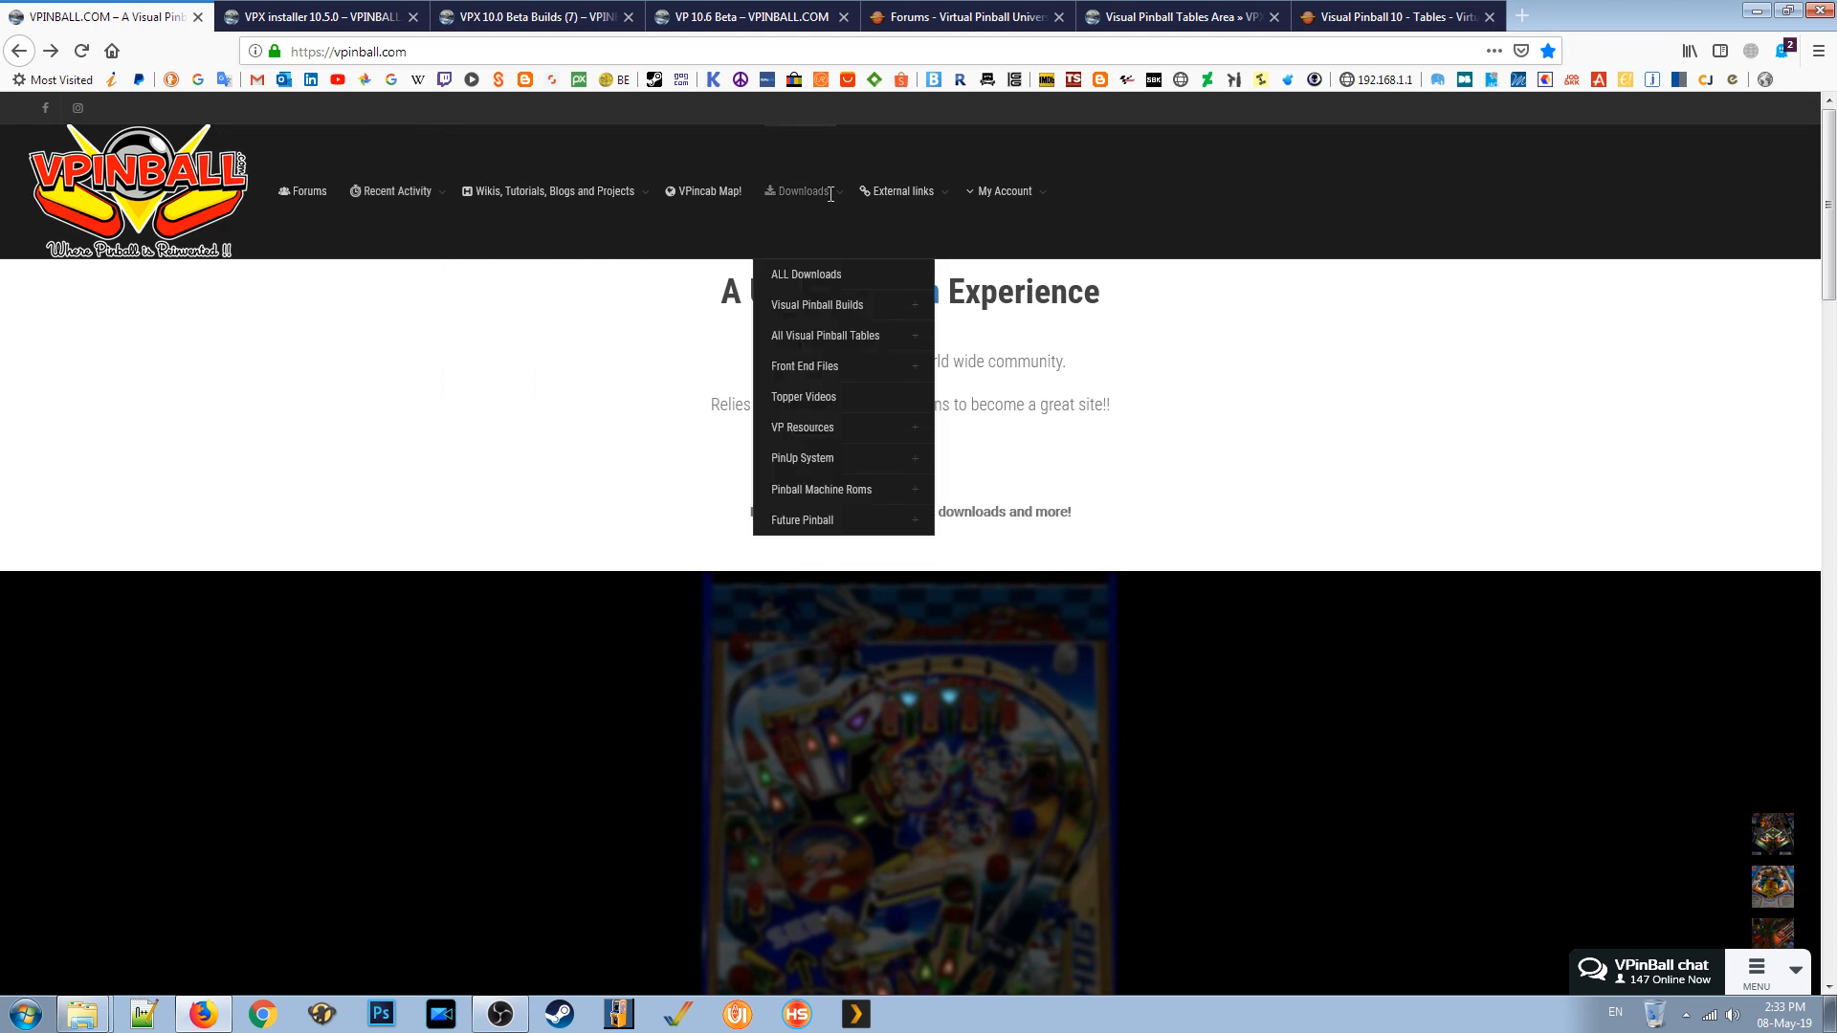
{"action": "mouse_move", "coordinate": [816, 305]}
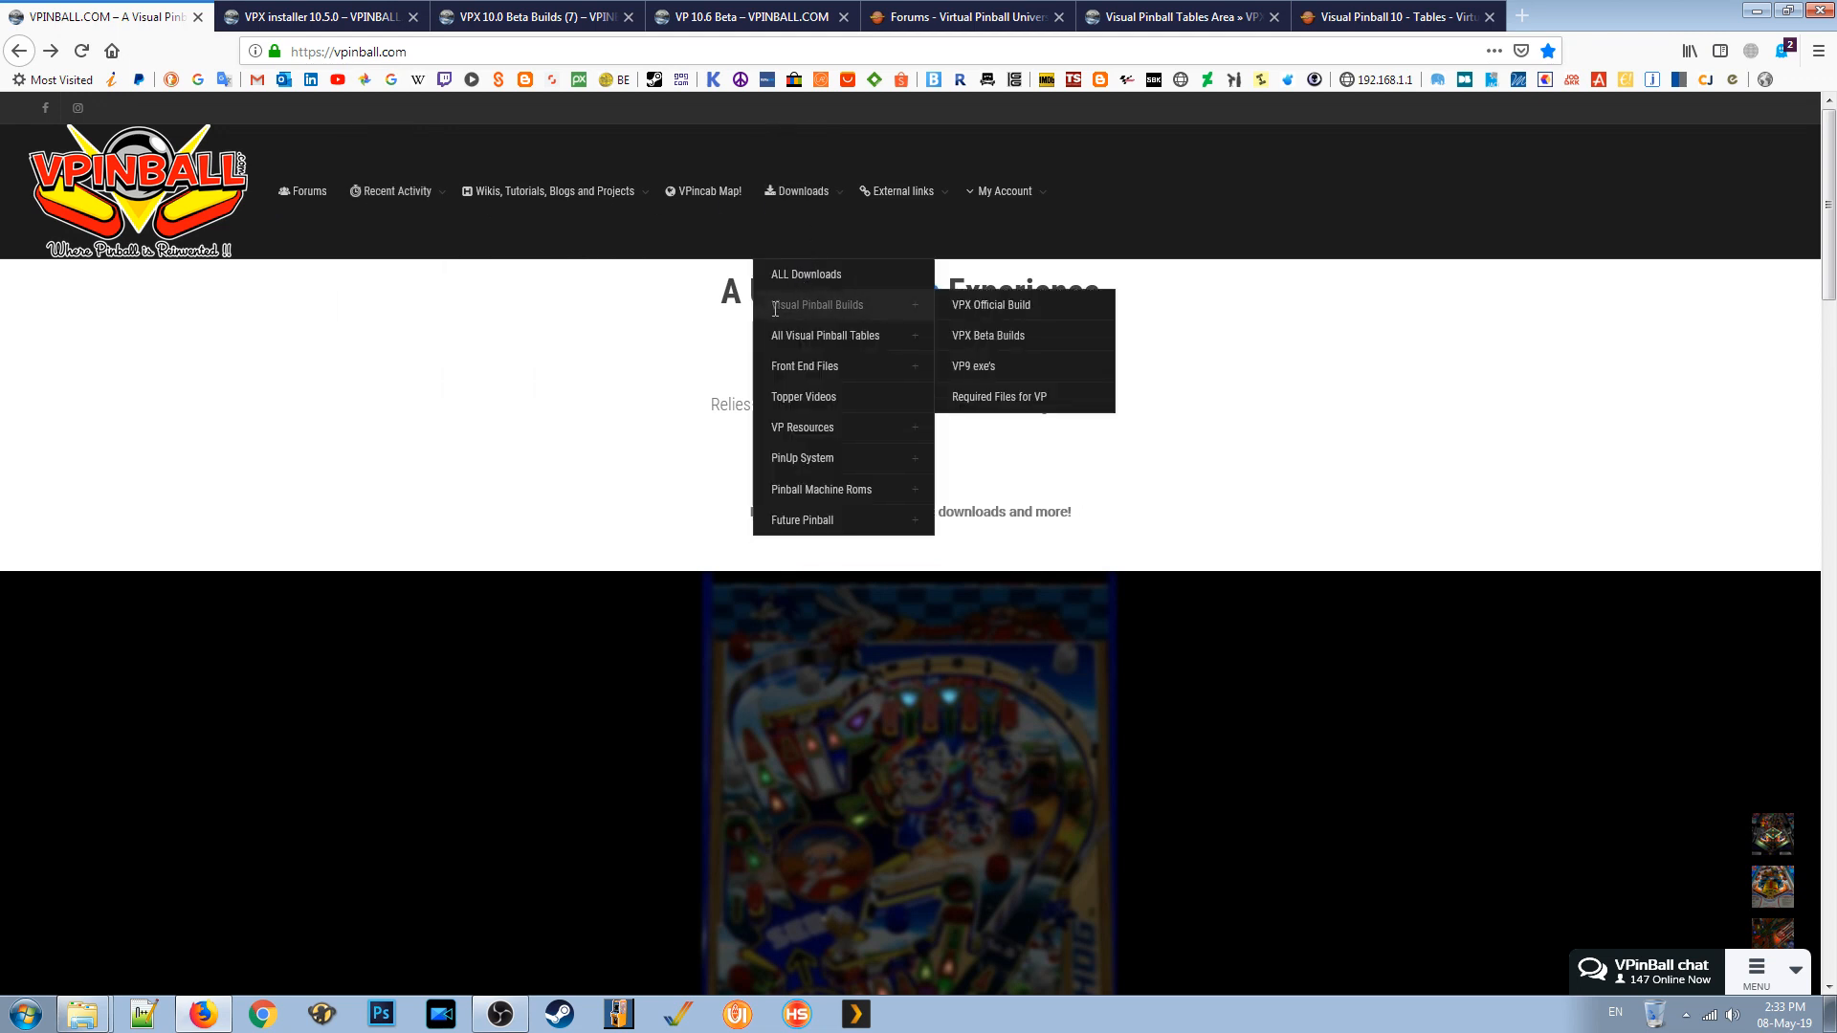
{"action": "mouse_move", "coordinate": [990, 304]}
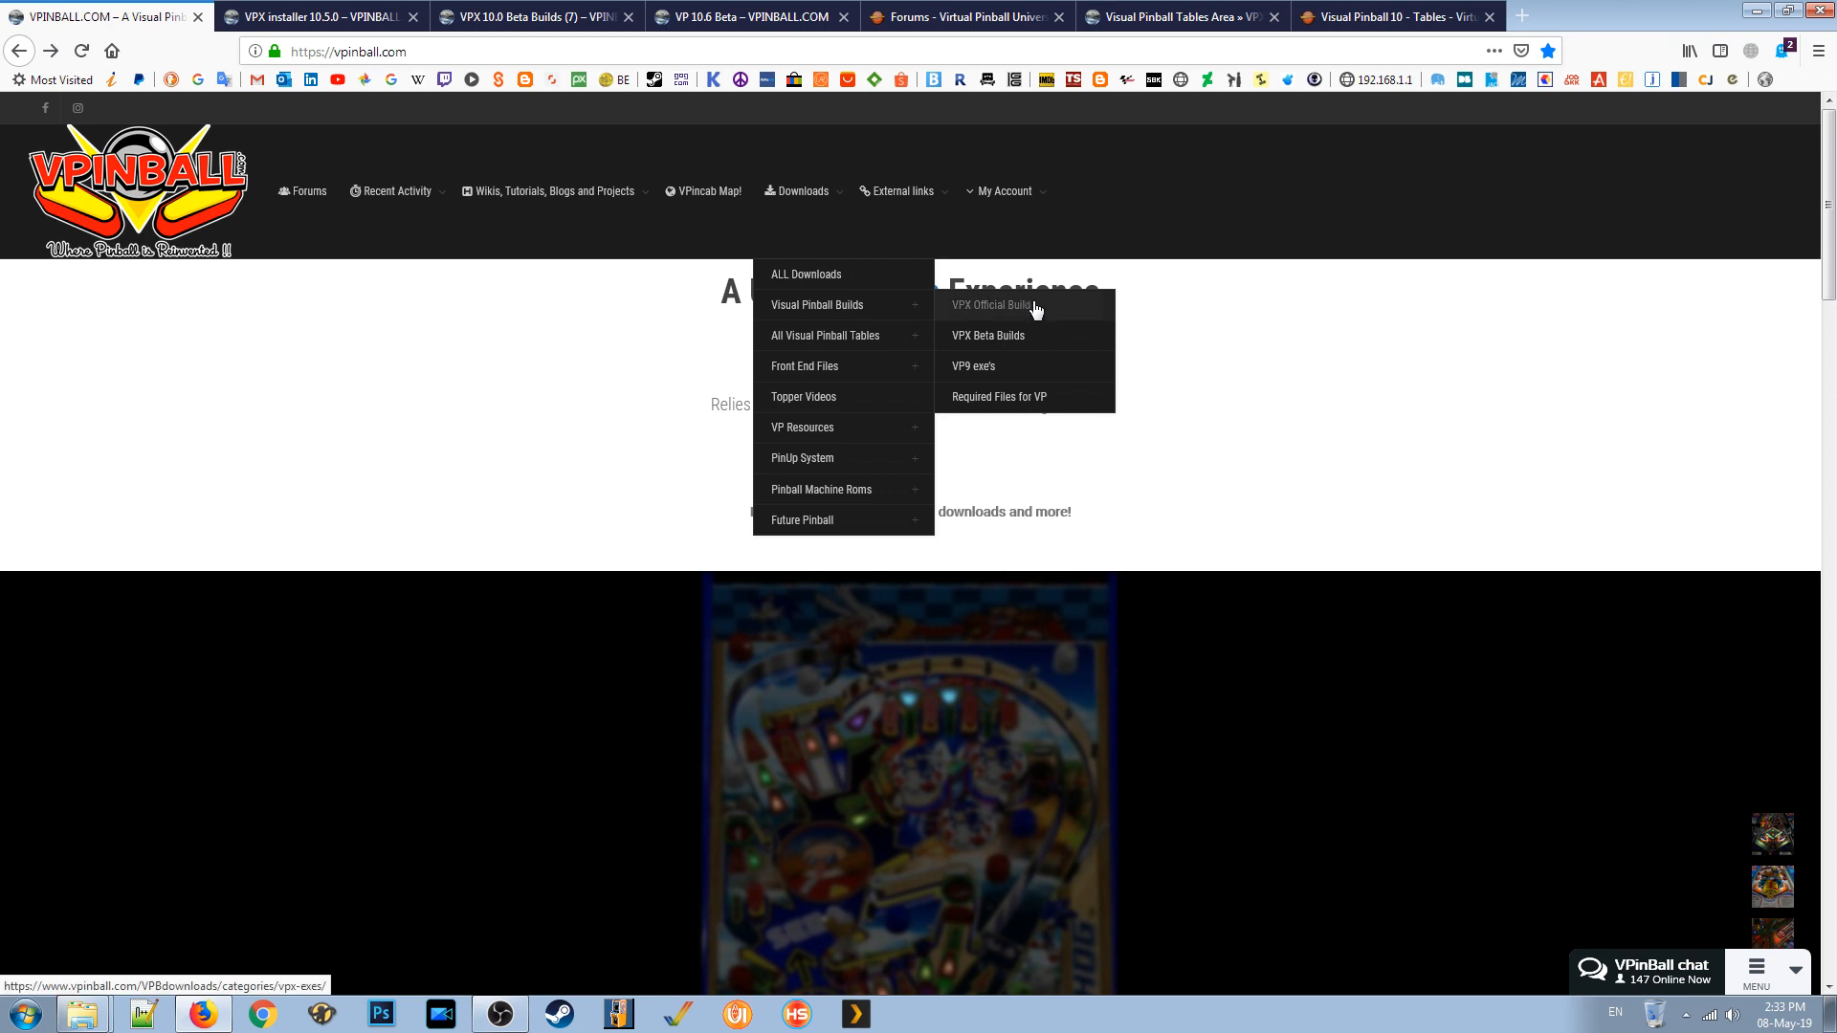
{"action": "left_click", "coordinate": [991, 304]}
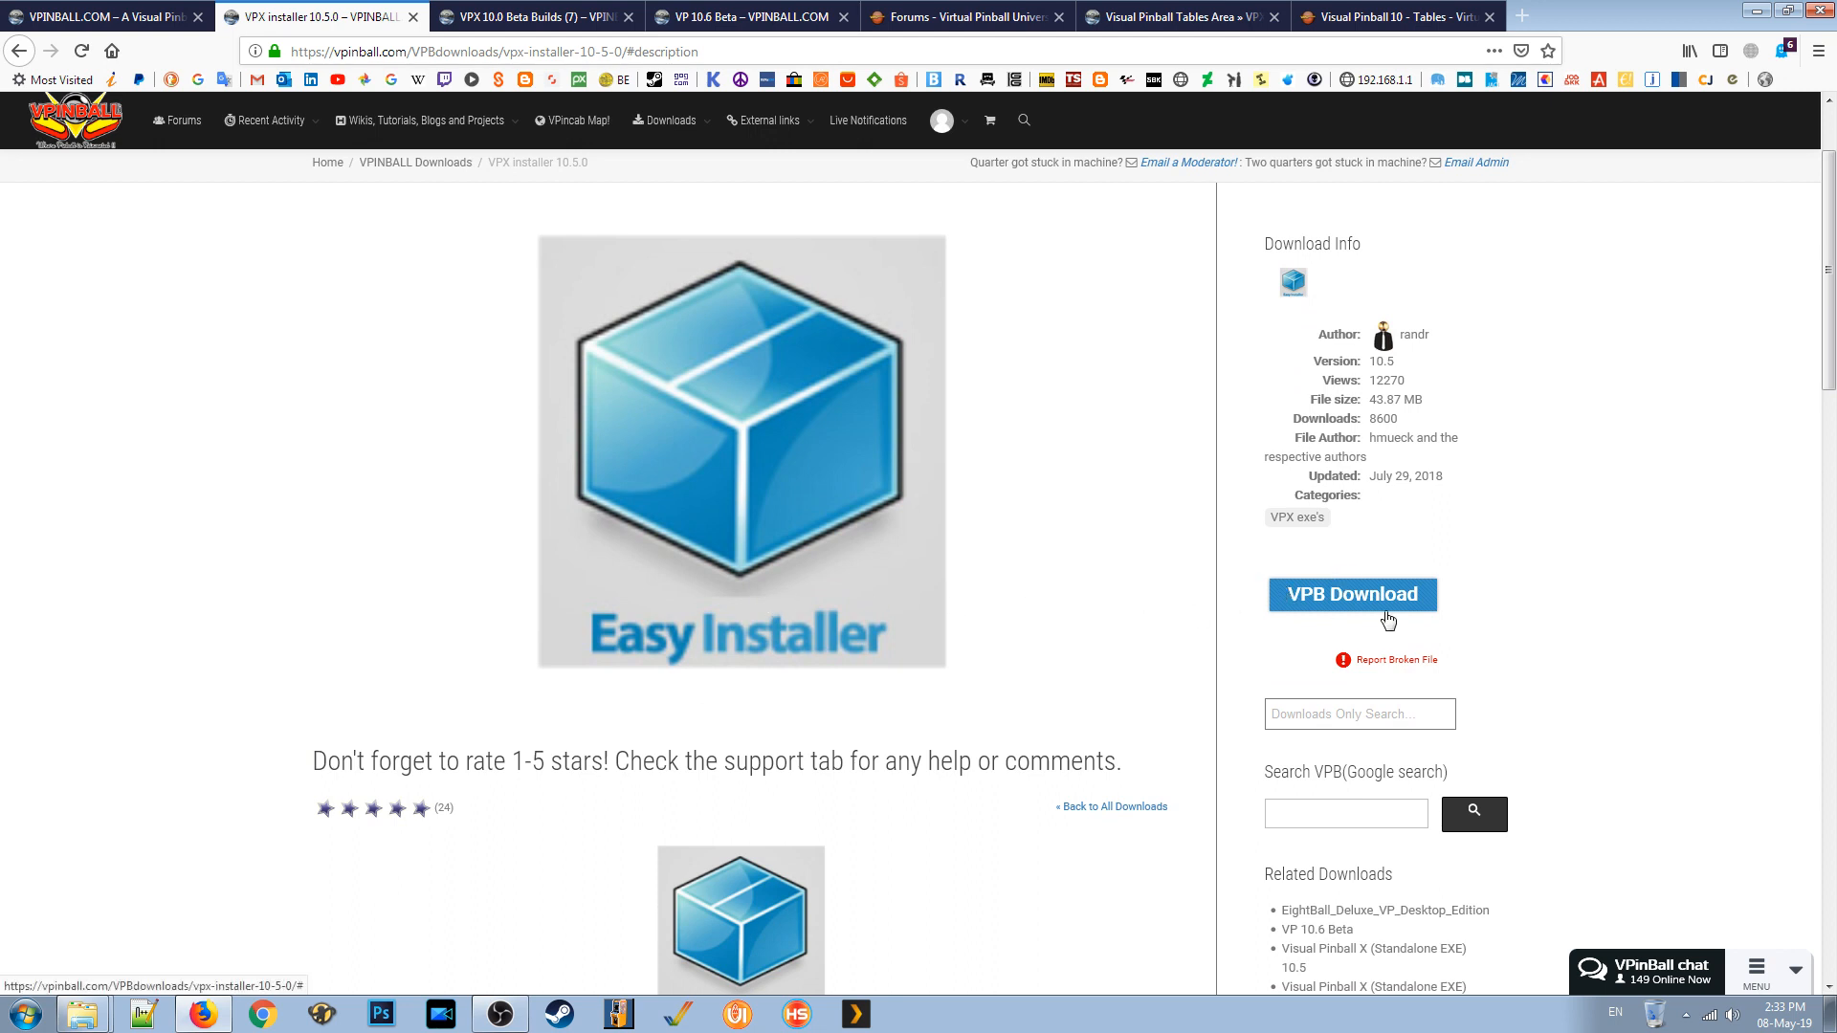
{"action": "mouse_move", "coordinate": [1347, 596]}
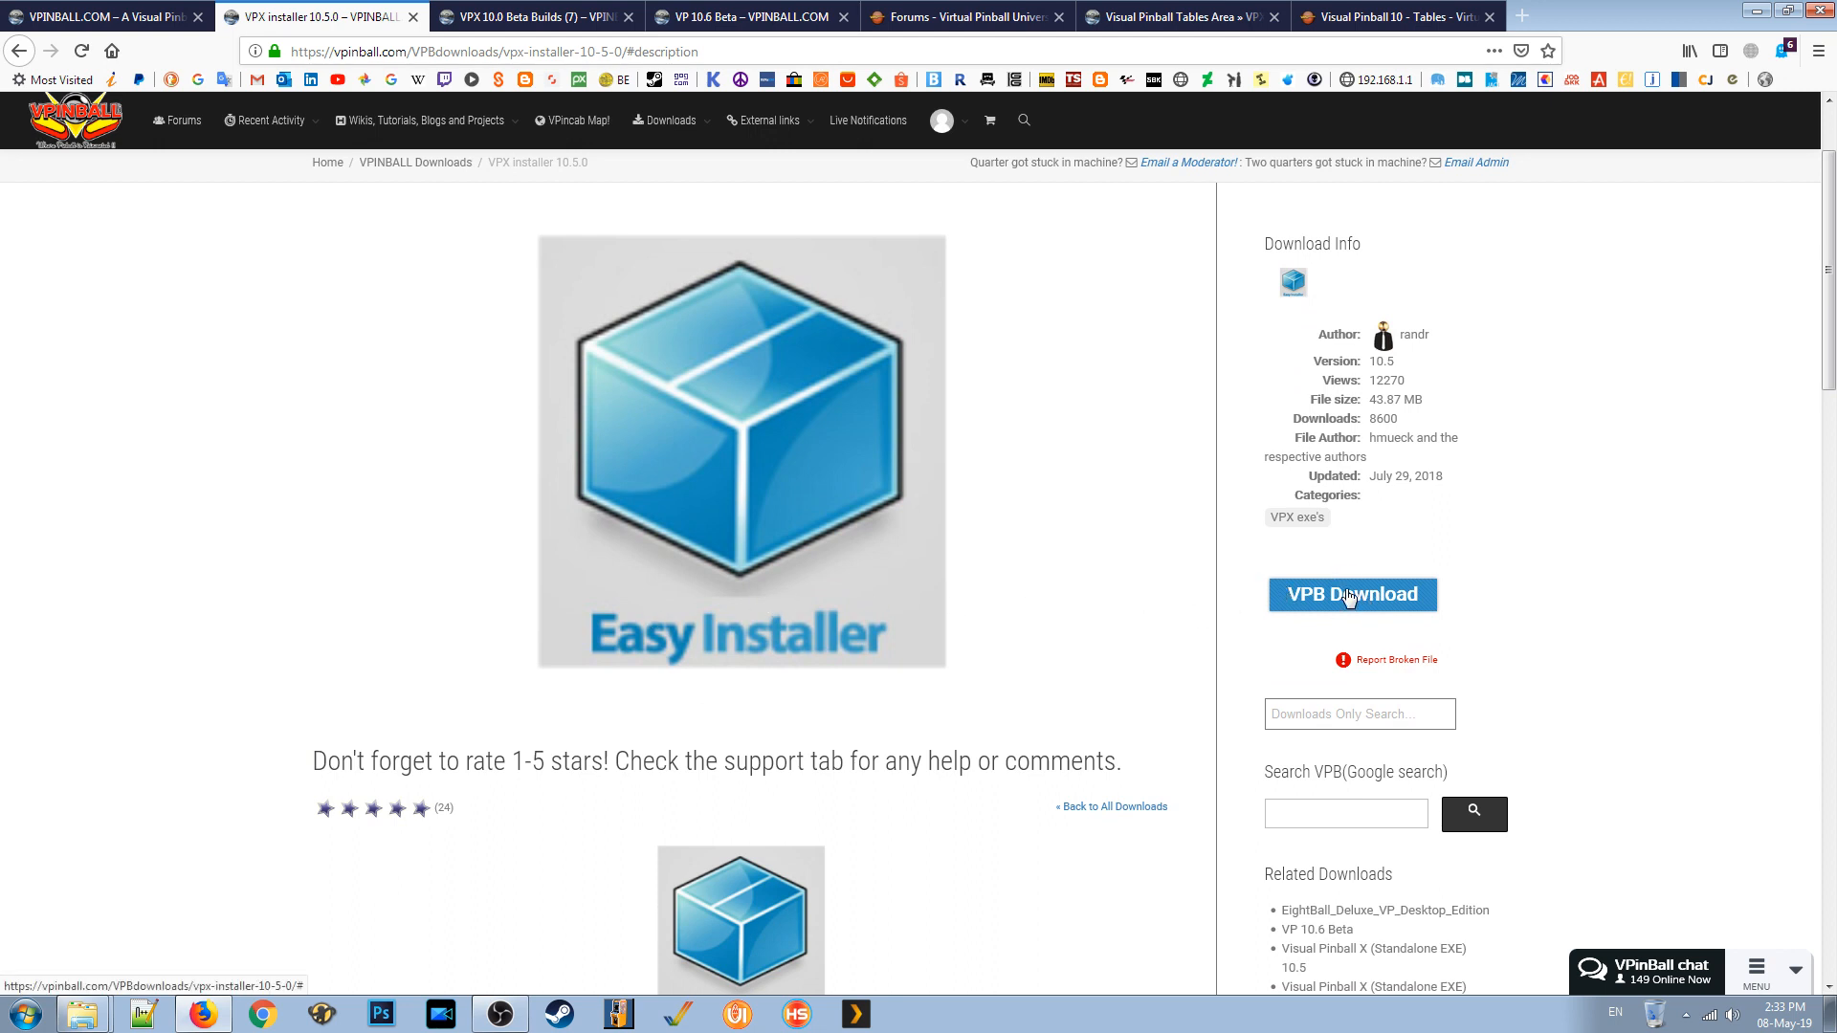
Scroll down the installer page and read the posts in its Support topic.
{"action": "scroll", "scroll_direction": "down", "scroll_amount": 3}
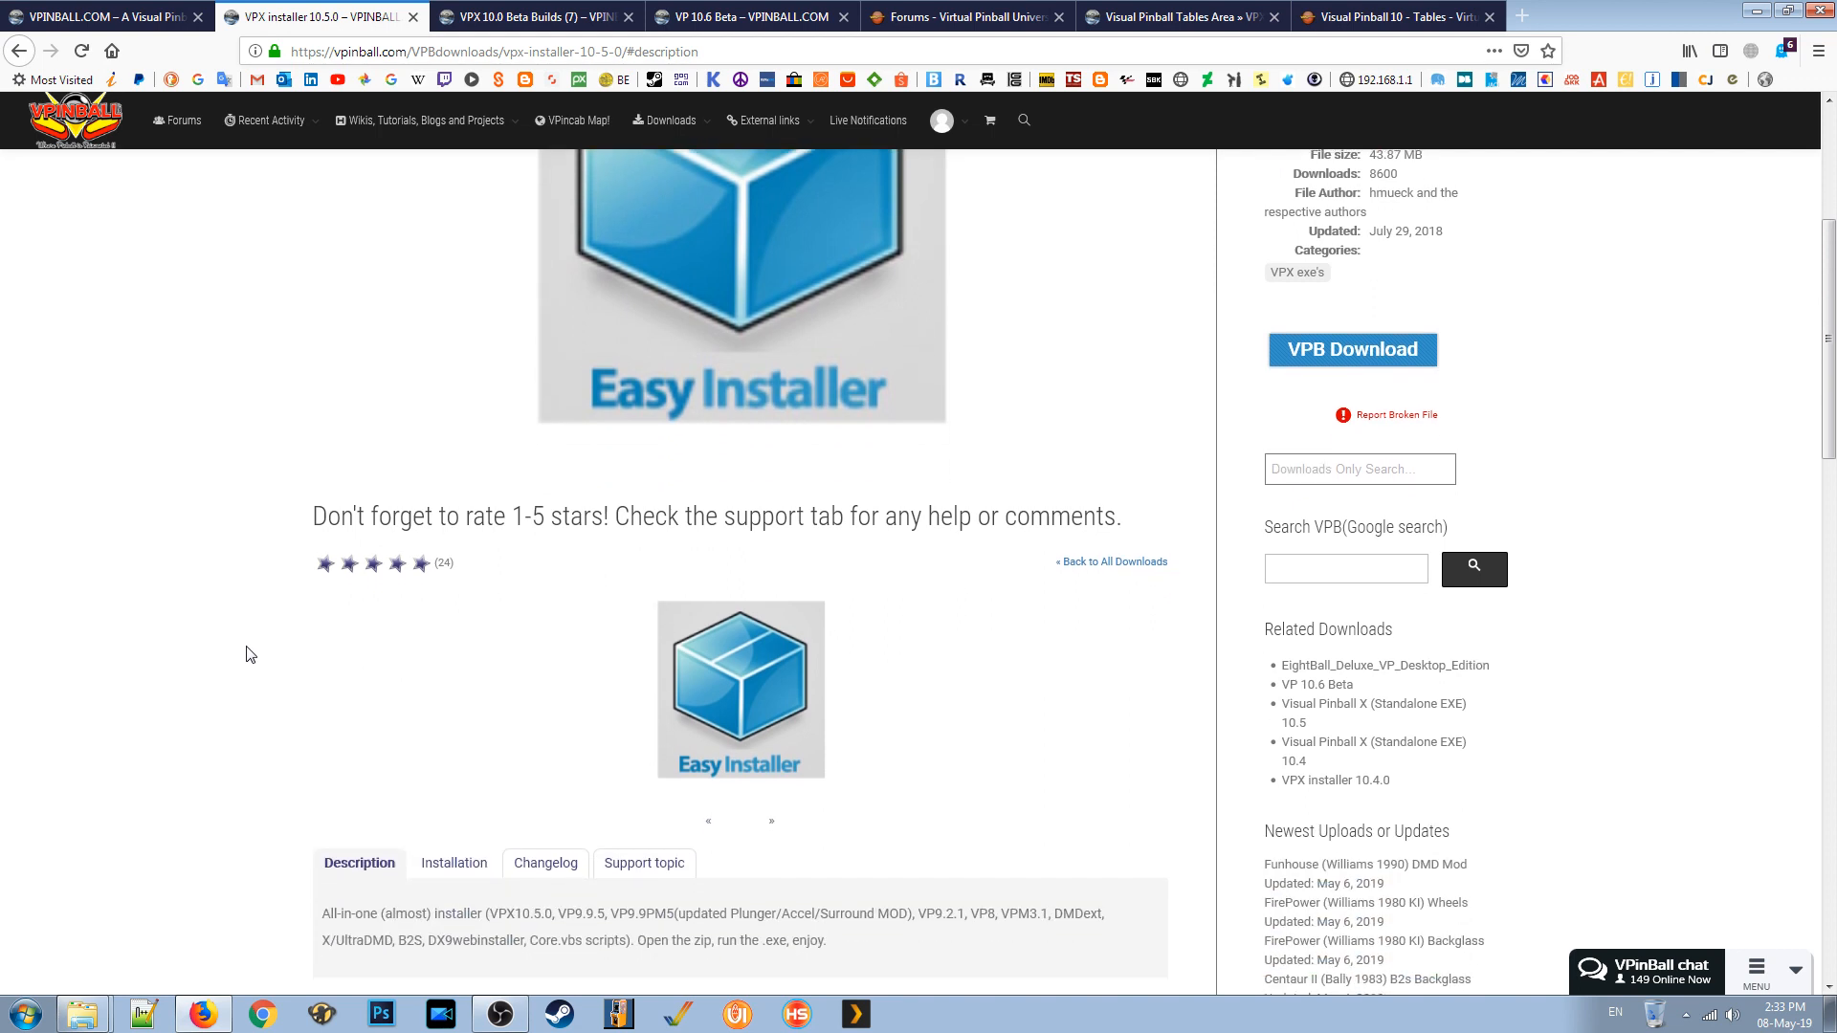
{"action": "scroll", "scroll_direction": "down", "scroll_amount": 3}
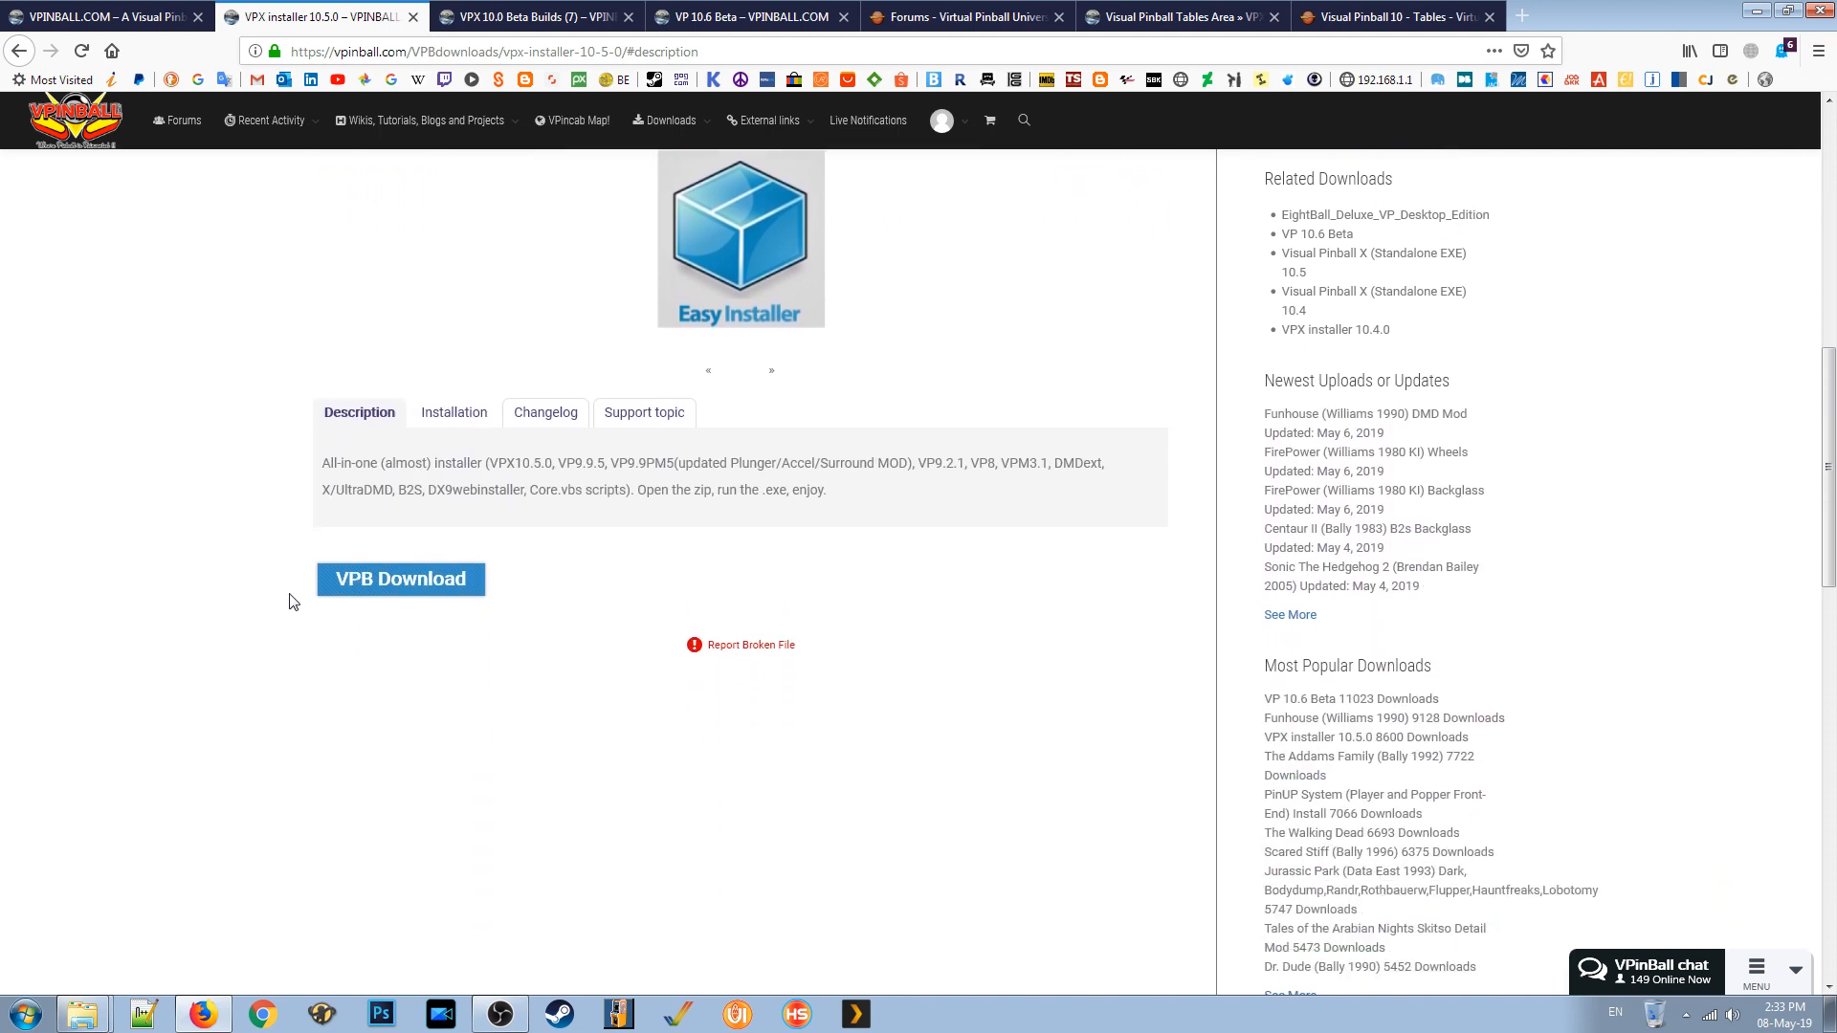
{"action": "left_click", "coordinate": [641, 411]}
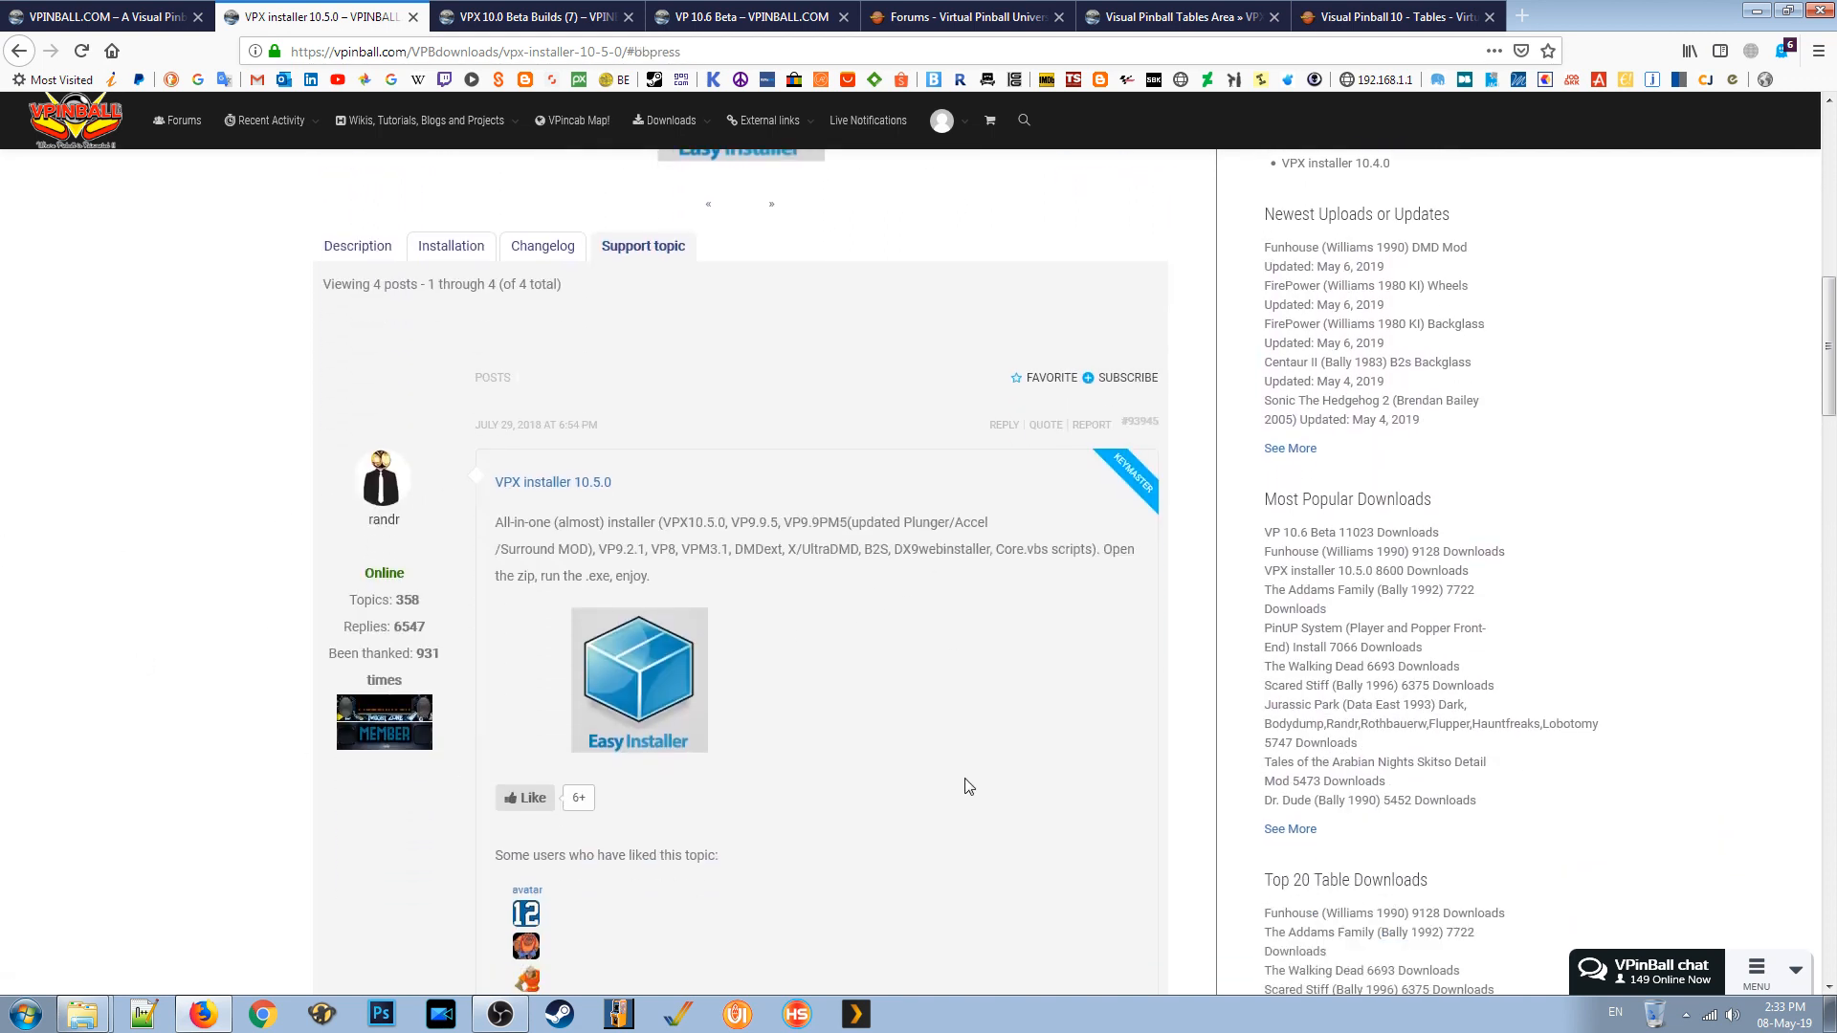
{"action": "scroll", "scroll_direction": "down", "scroll_amount": 3}
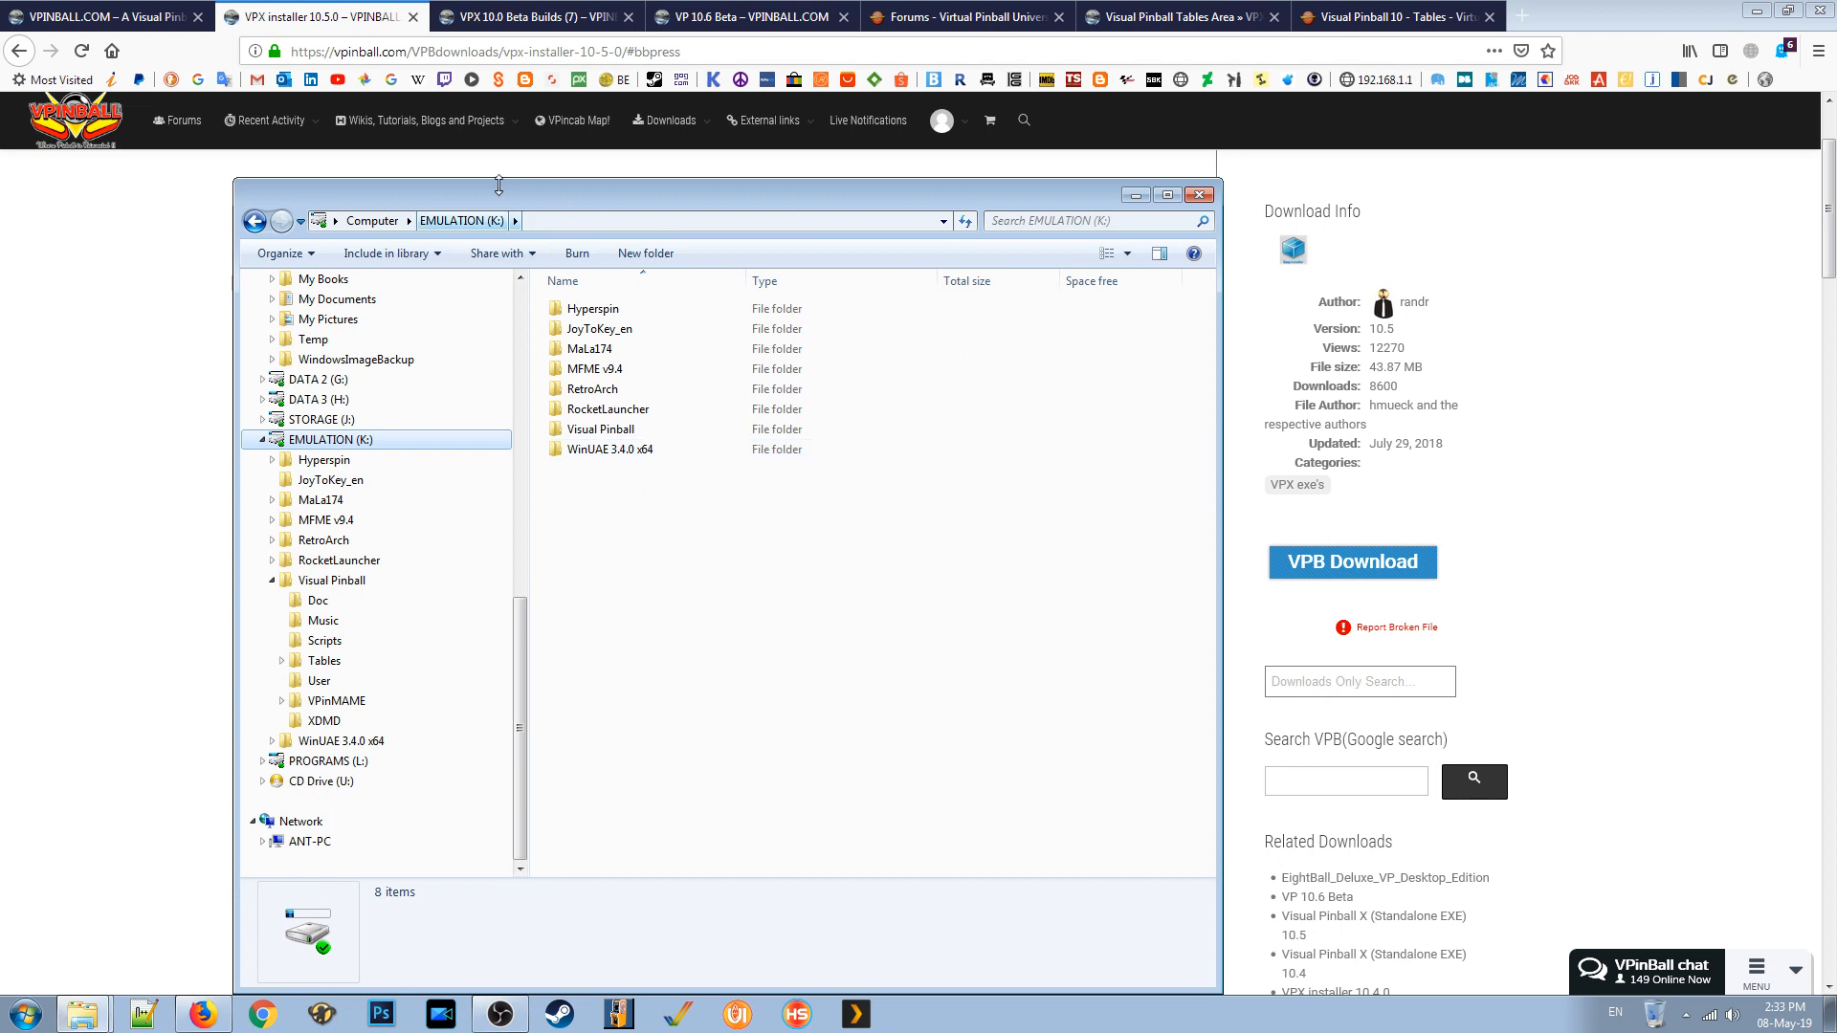
Centre the Explorer window and open the Visual Pinball folder on EMULATION (K:).
{"action": "left_click_drag", "start_coordinate": [497, 194], "coordinate": [844, 149]}
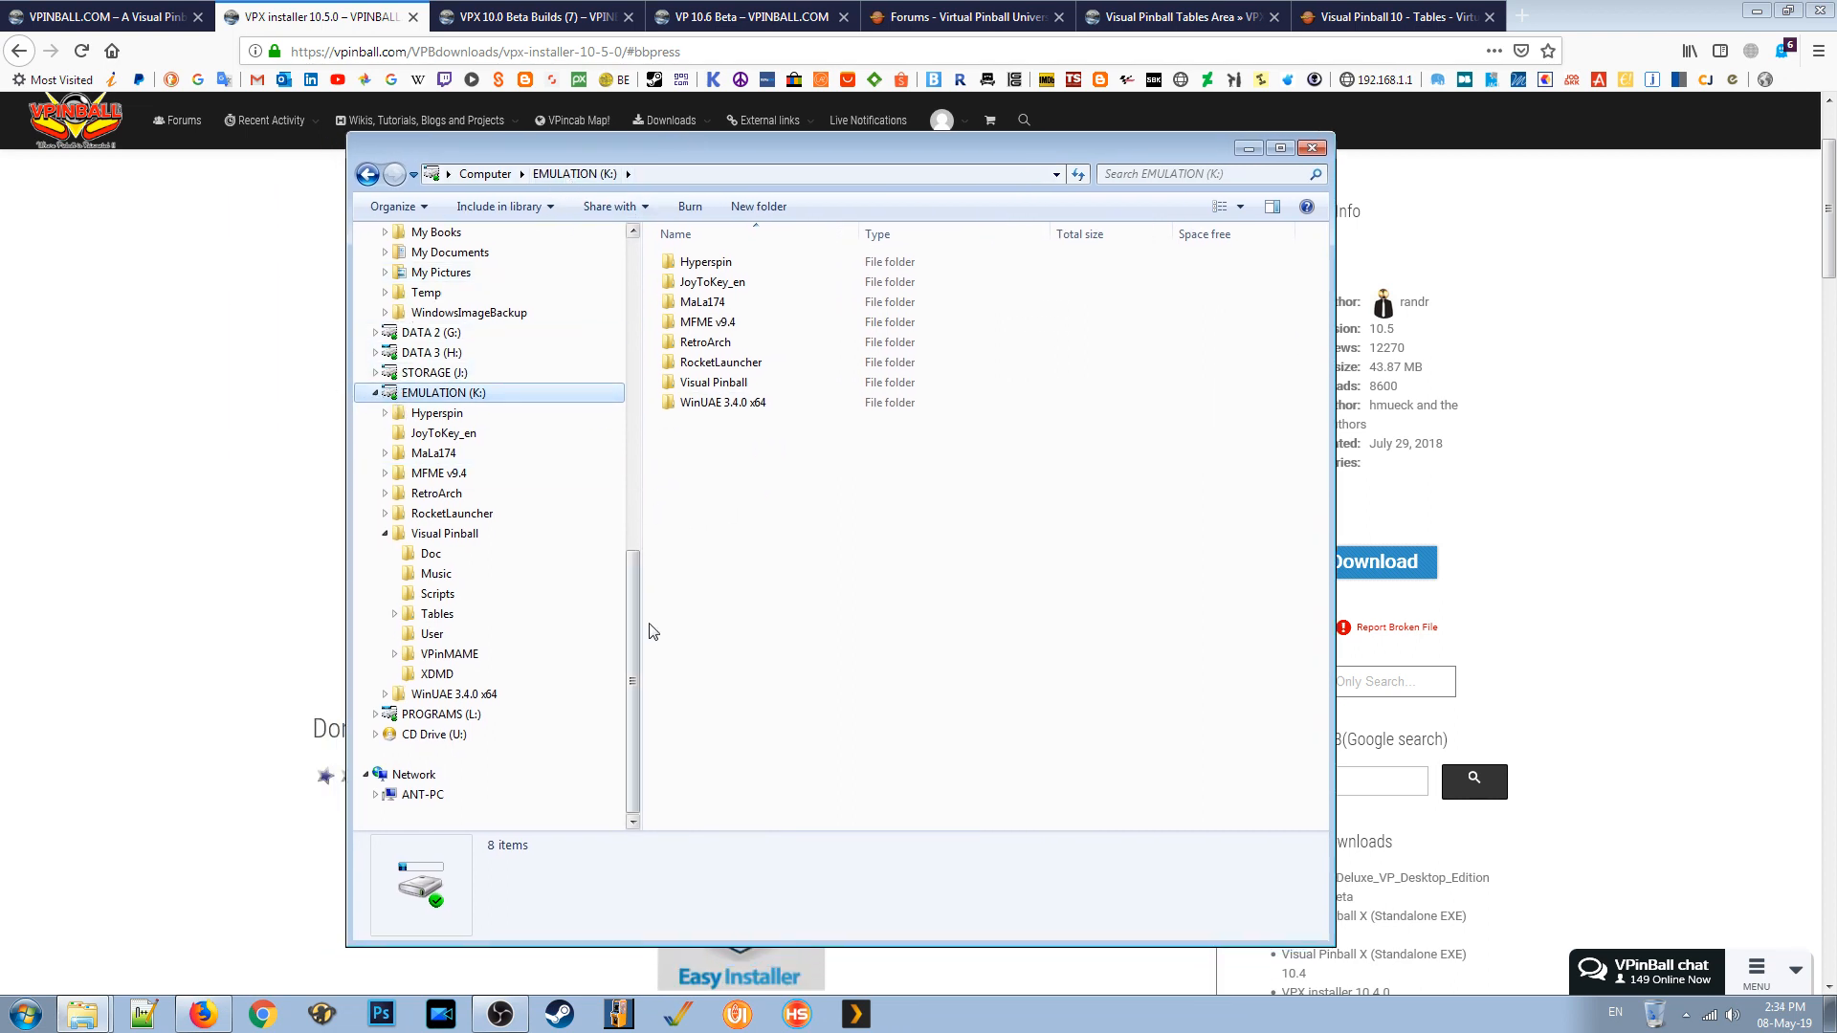
{"action": "left_click", "coordinate": [386, 474]}
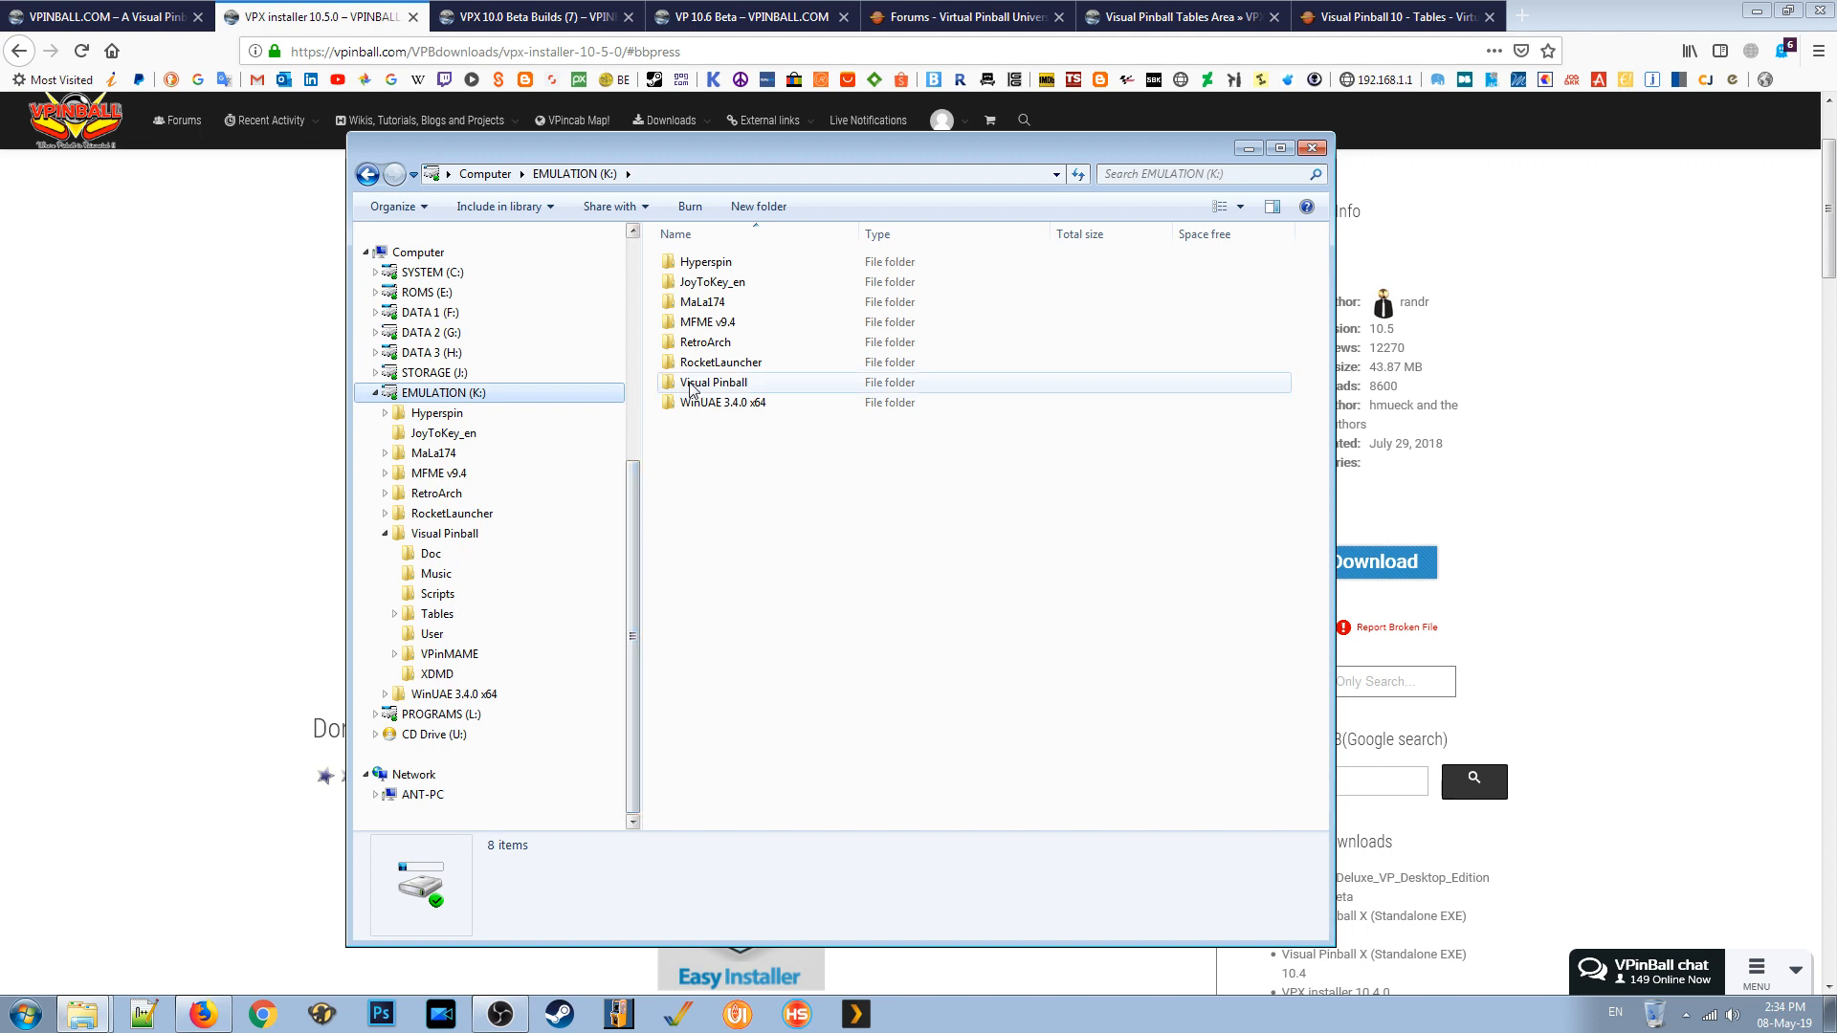
{"action": "double_click", "coordinate": [712, 382]}
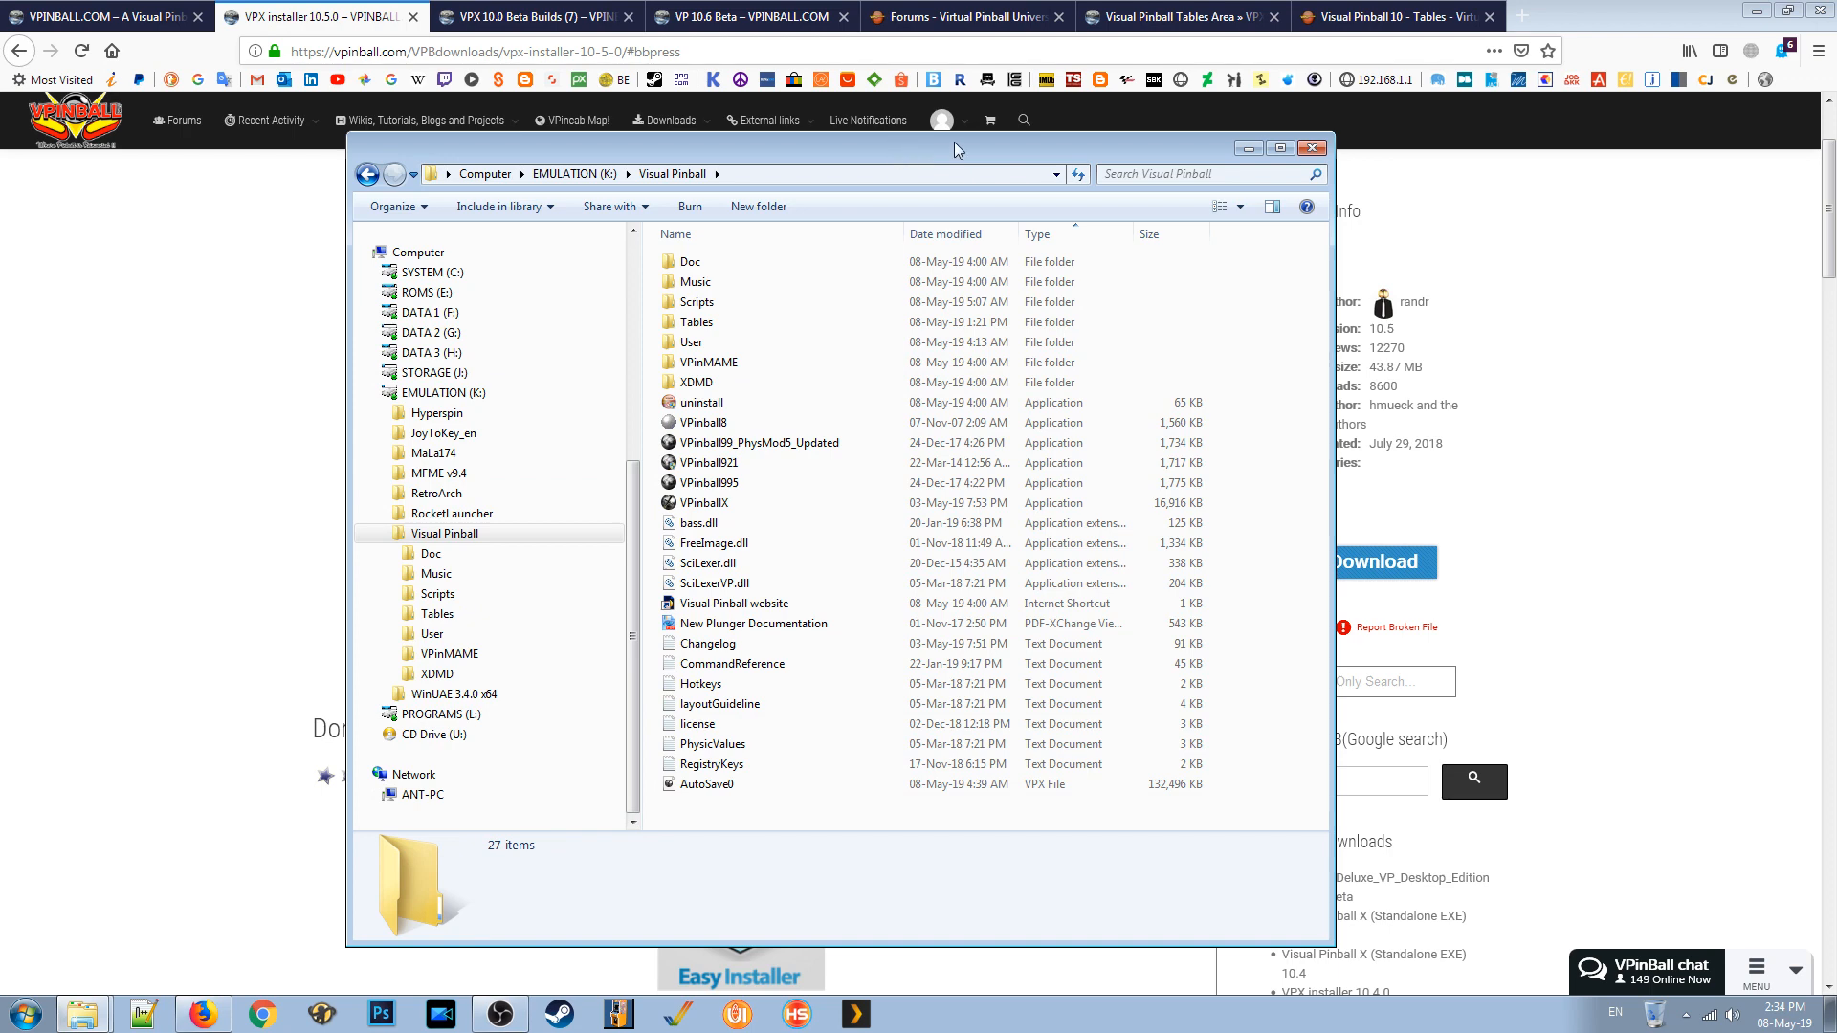
{"action": "mouse_move", "coordinate": [1087, 155]}
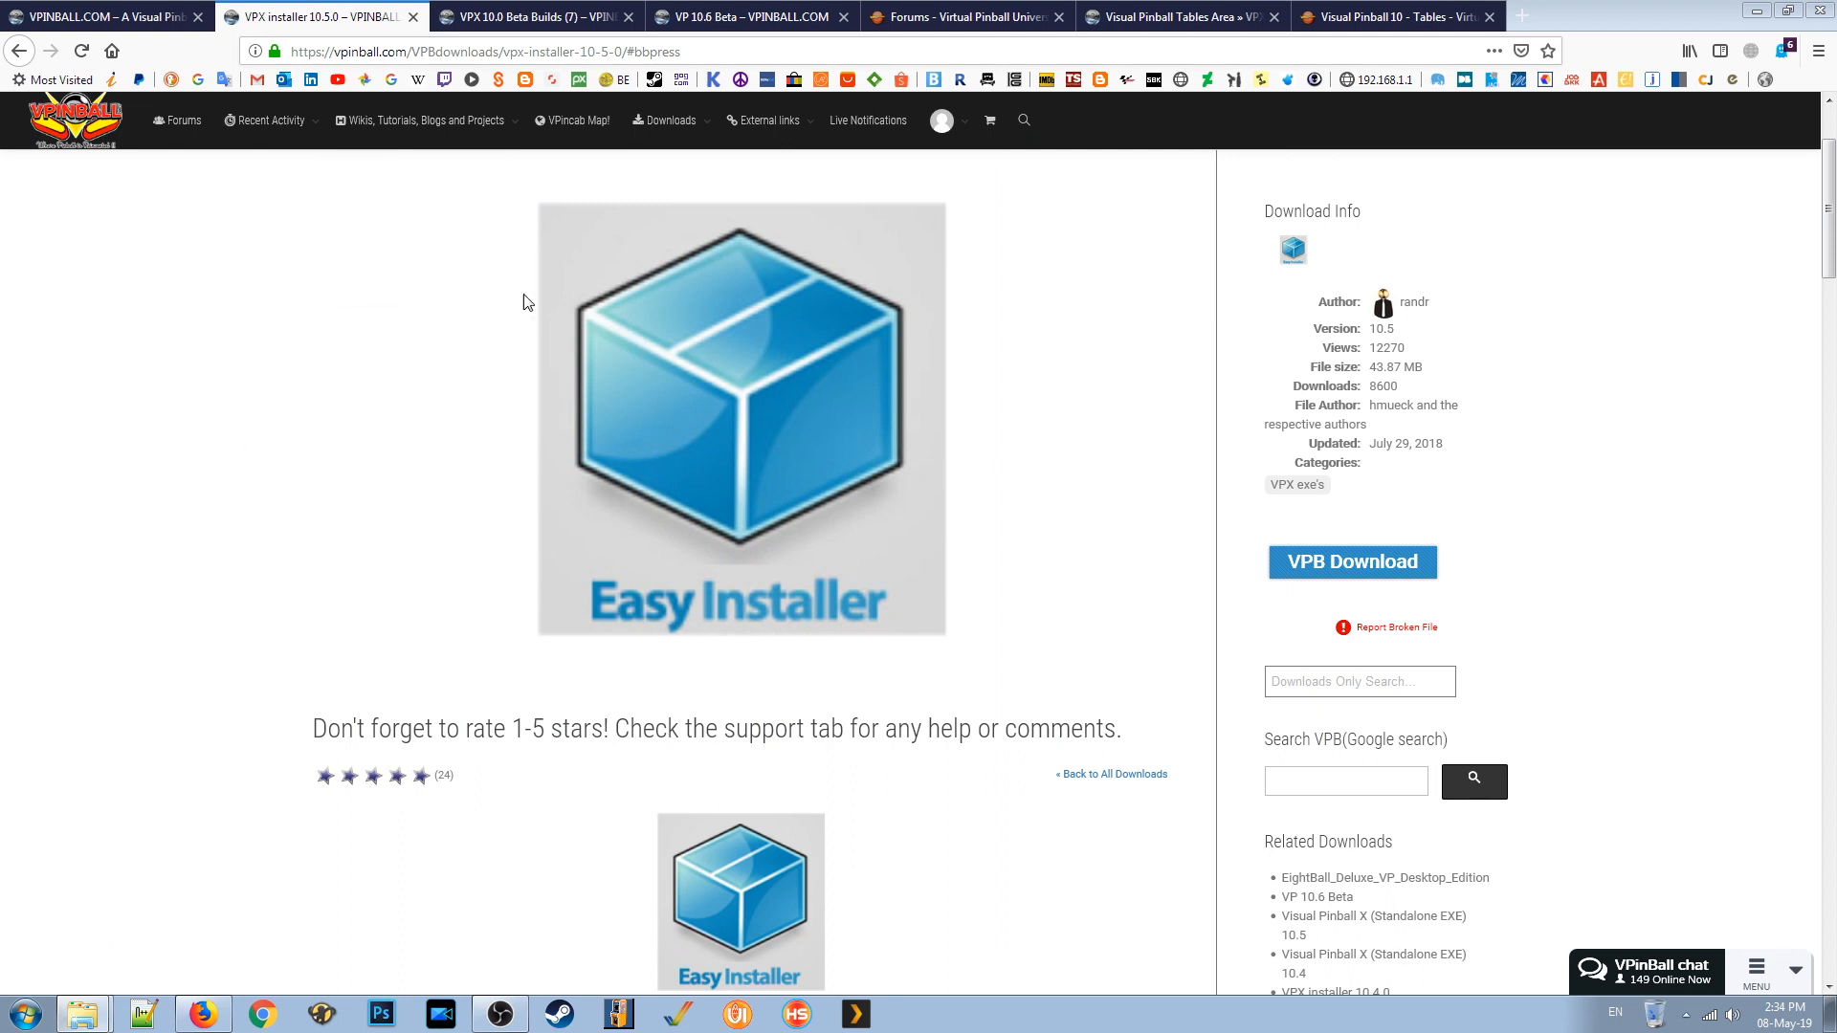
Open the VPX 10.0 Beta Builds download category and view the VP 10.6 Beta entry.
{"action": "left_click", "coordinate": [765, 120]}
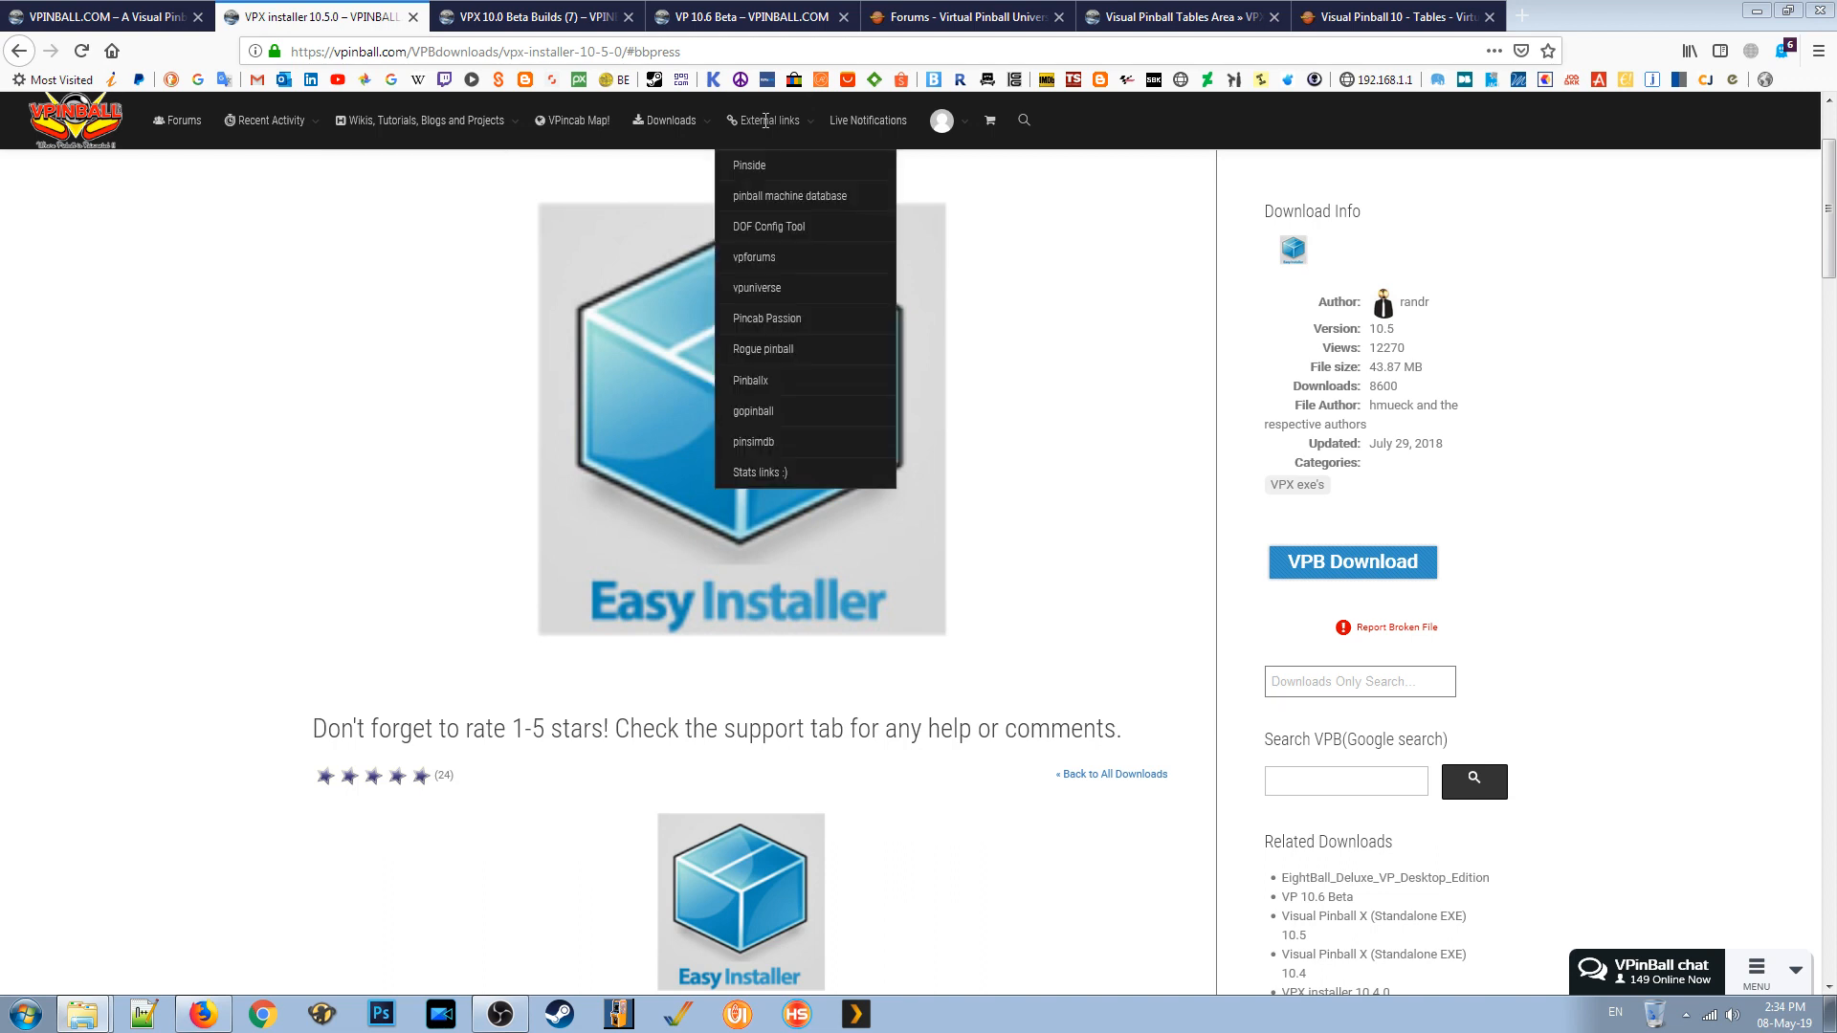
{"action": "left_click", "coordinate": [668, 120]}
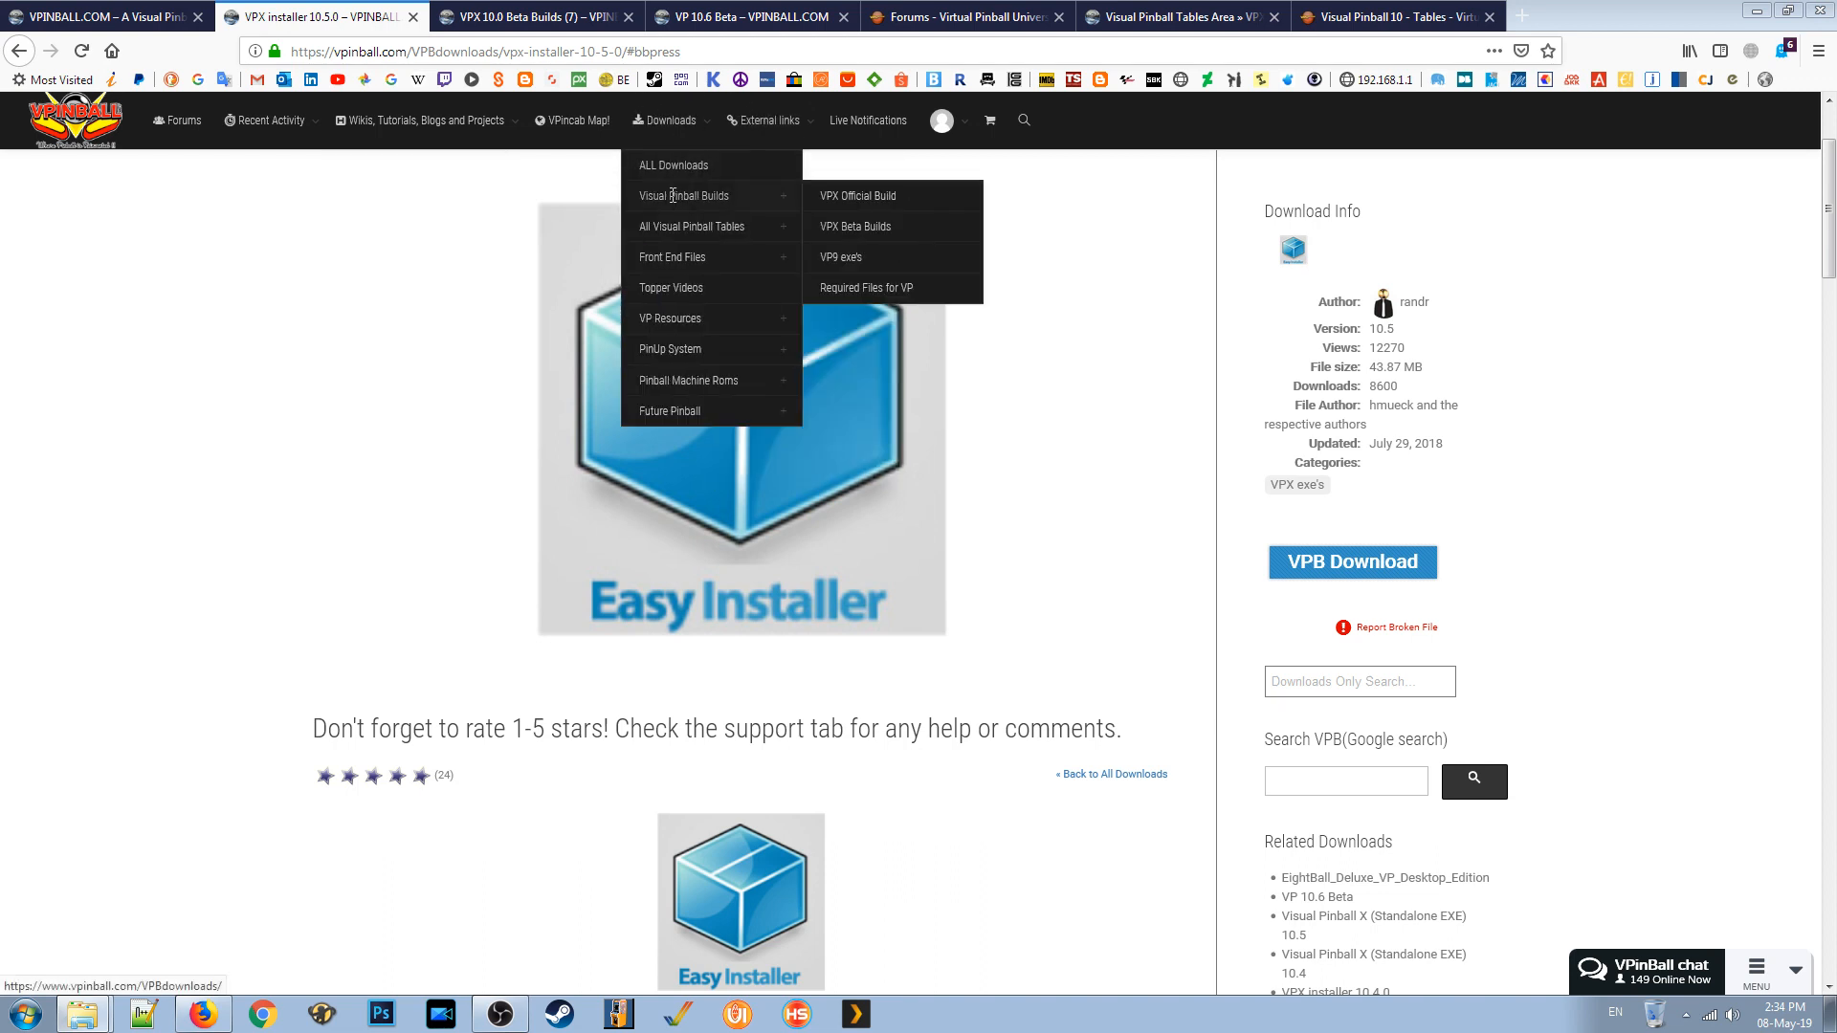
{"action": "mouse_move", "coordinate": [855, 226]}
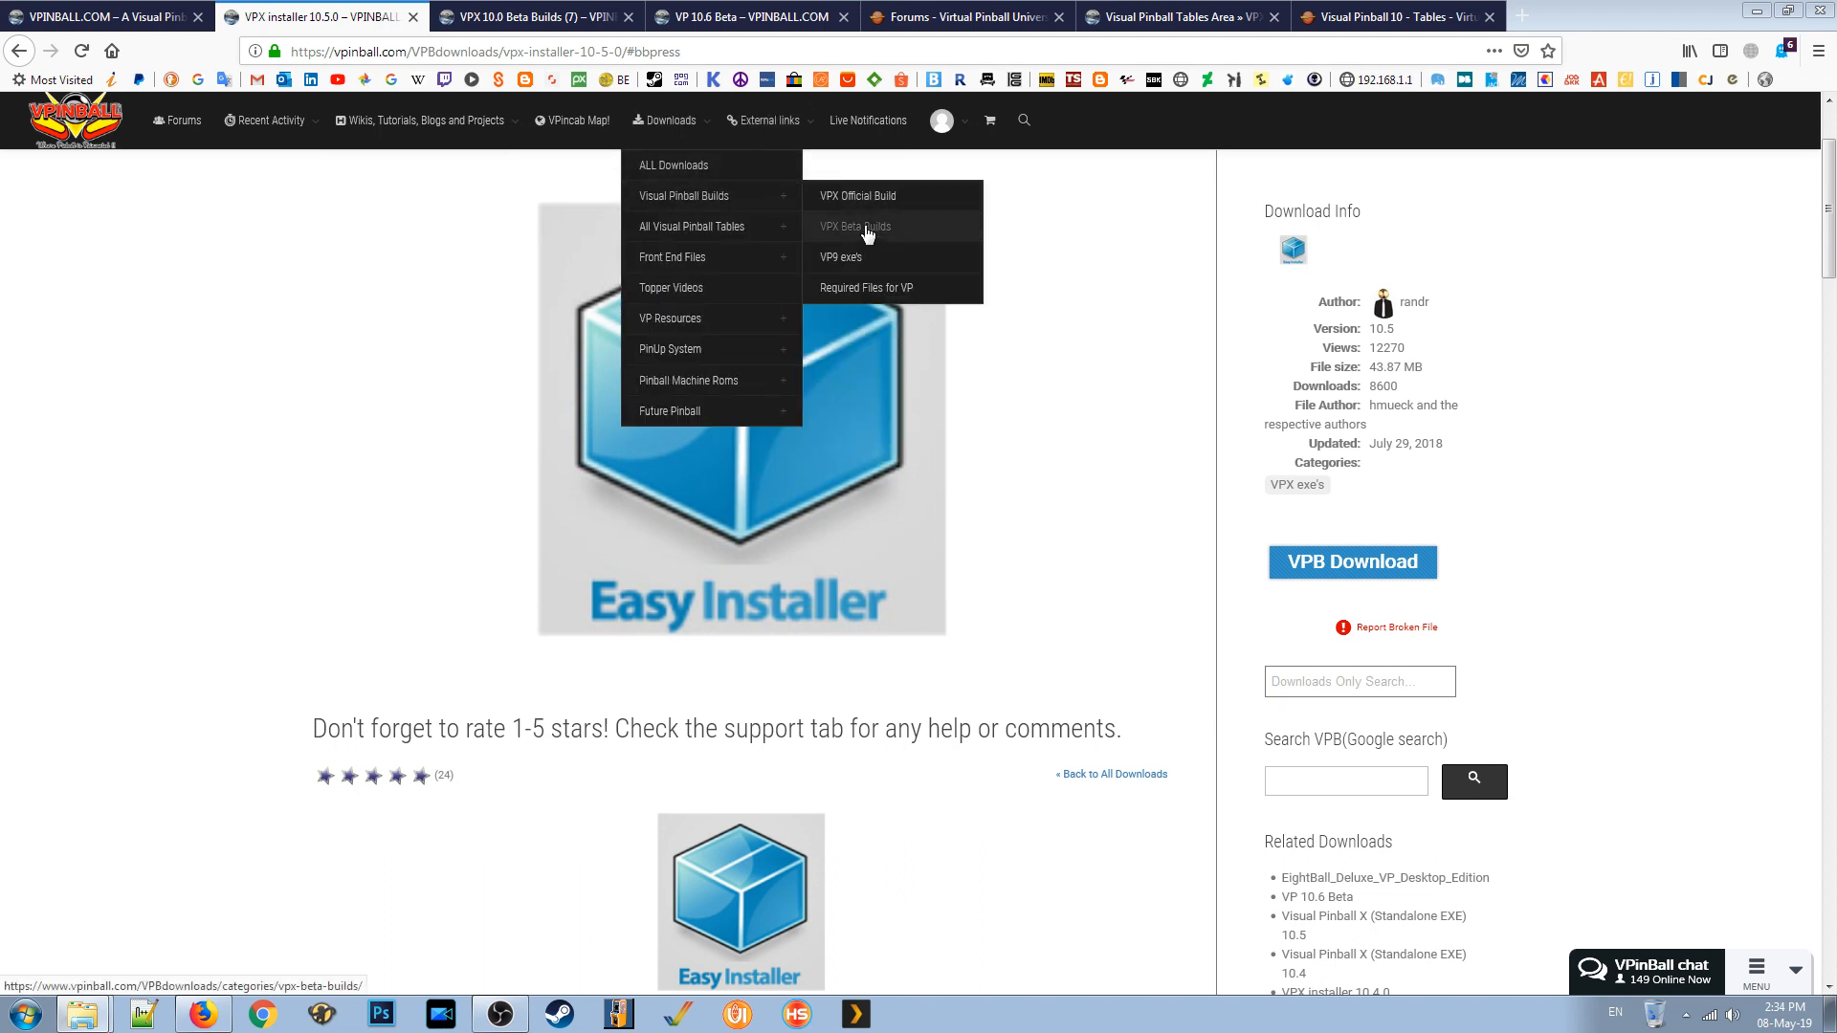
{"action": "left_click", "coordinate": [855, 225]}
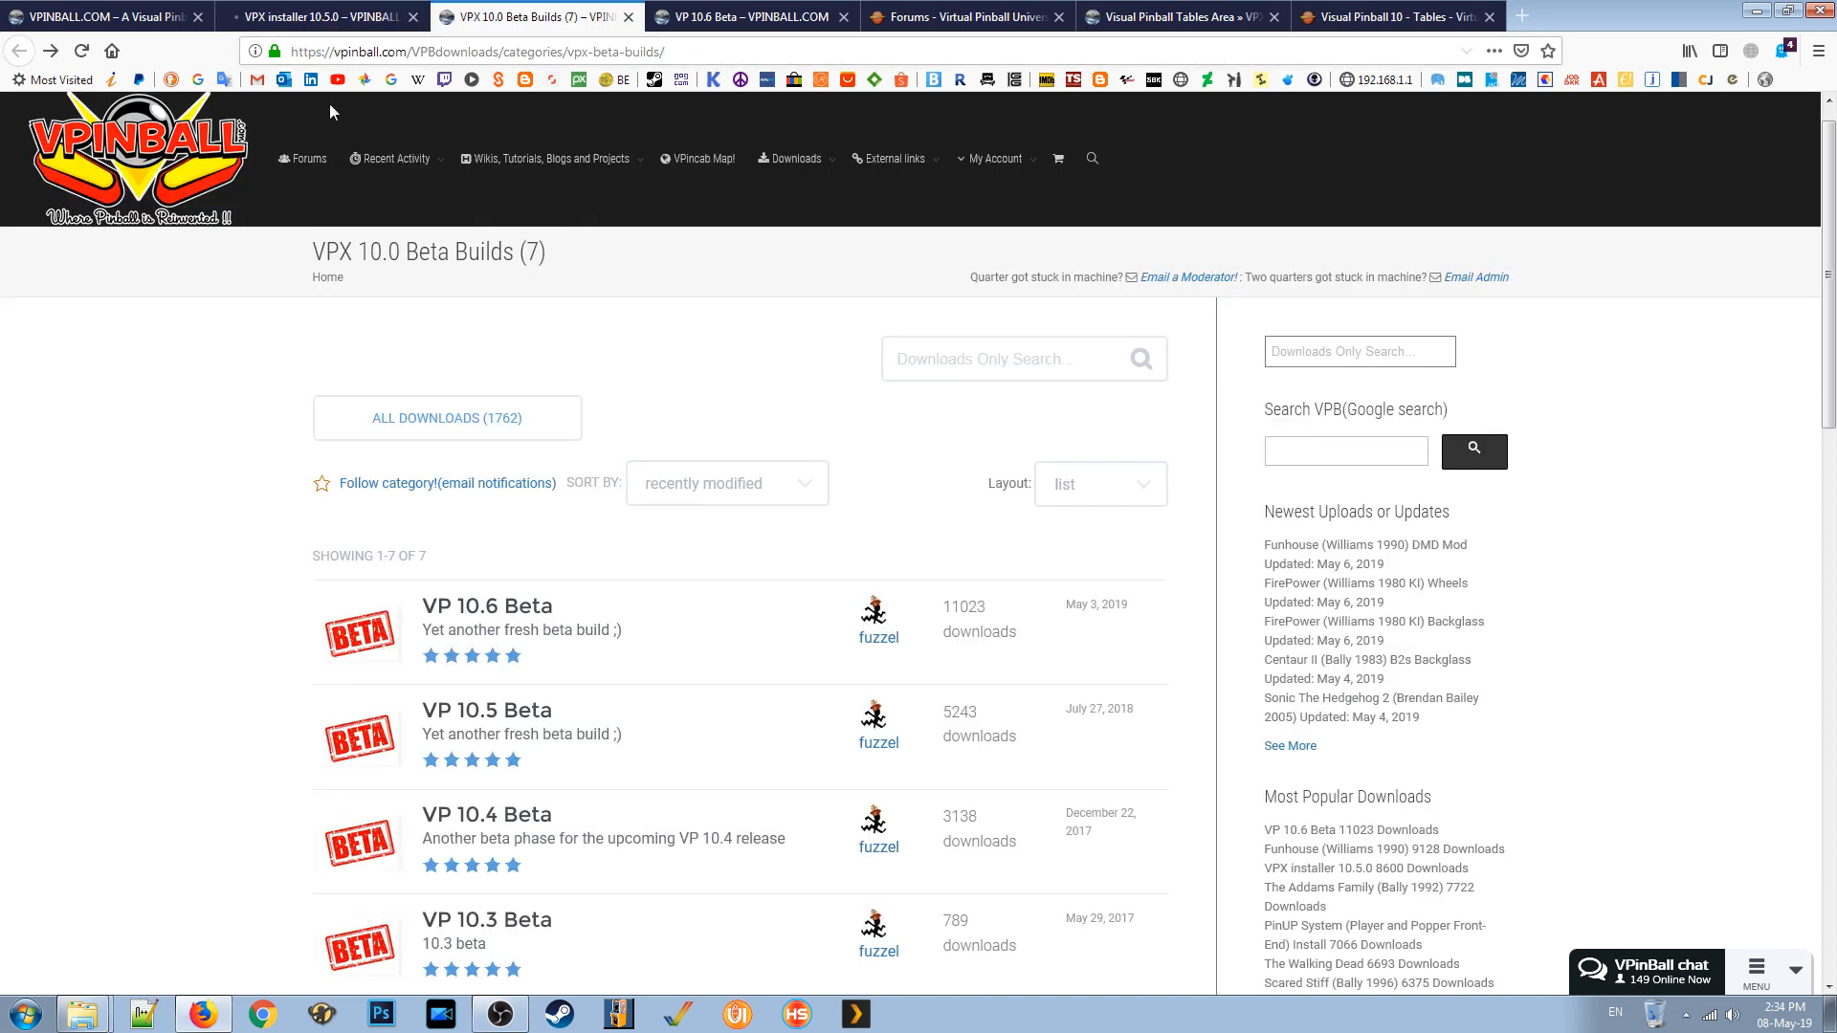
{"action": "scroll", "scroll_direction": "down", "scroll_amount": 3}
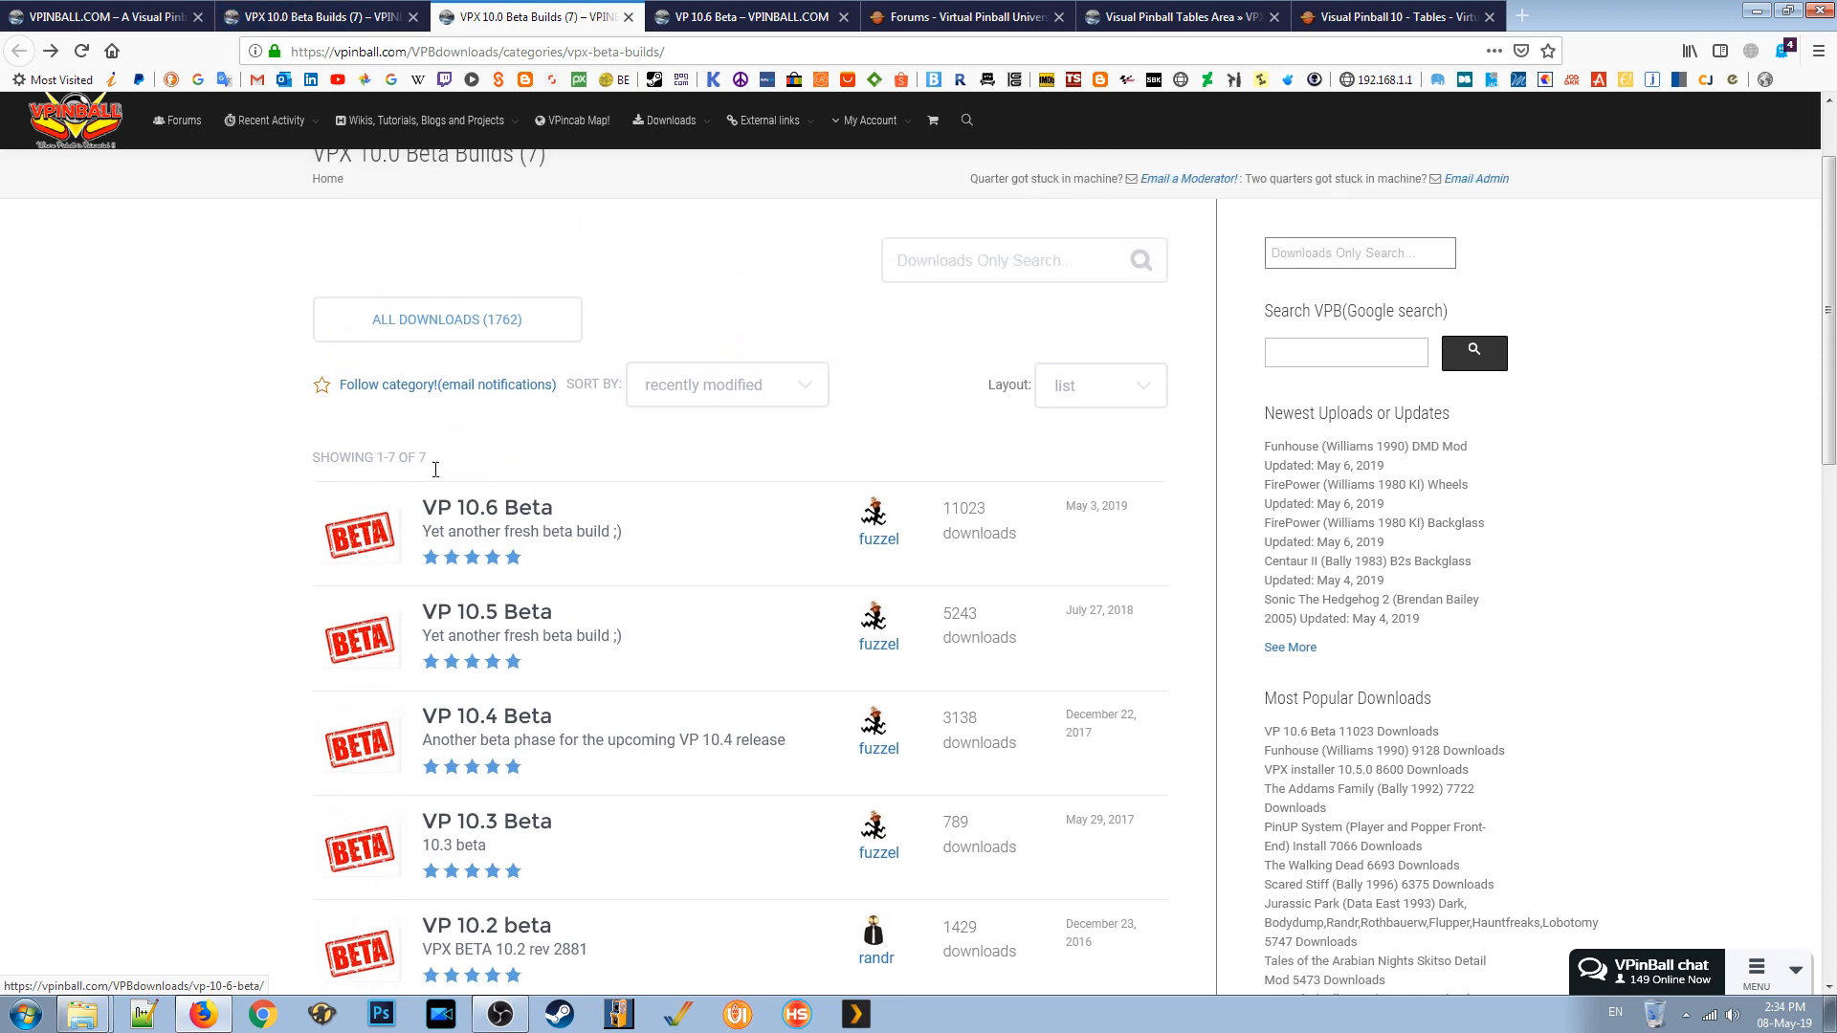
{"action": "mouse_move", "coordinate": [501, 515]}
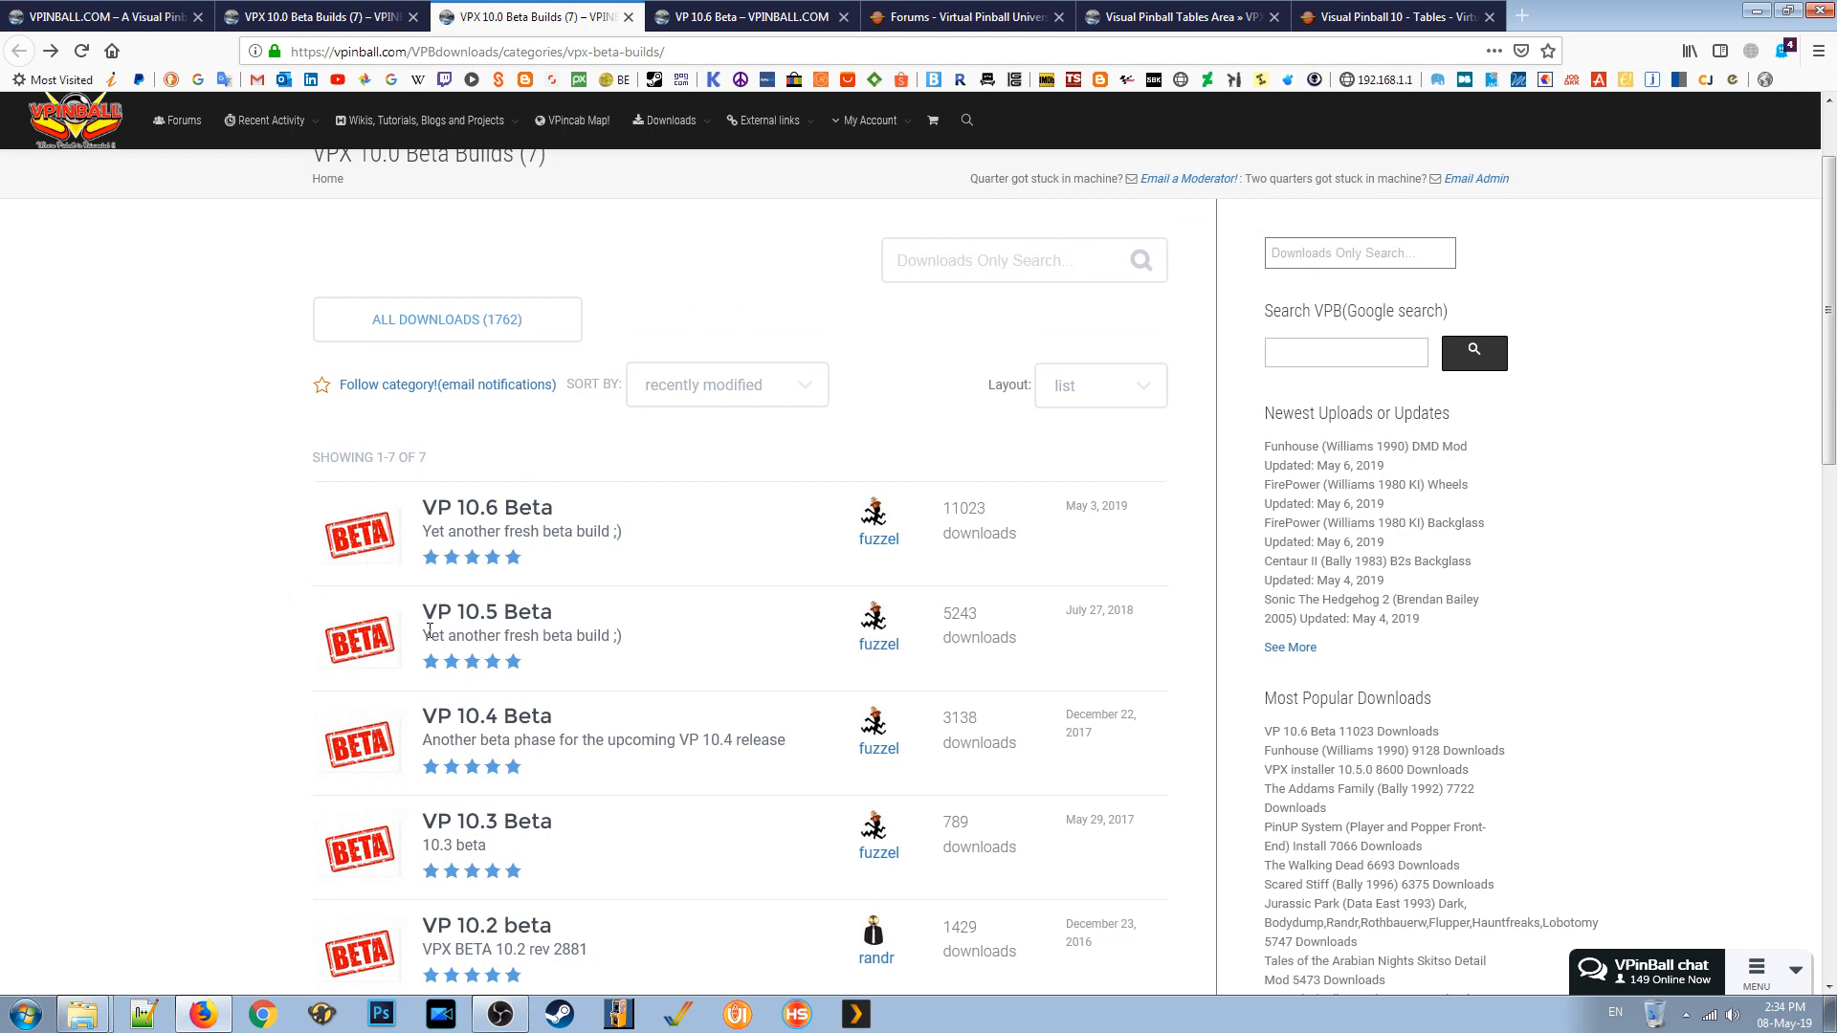
{"action": "mouse_move", "coordinate": [278, 552]}
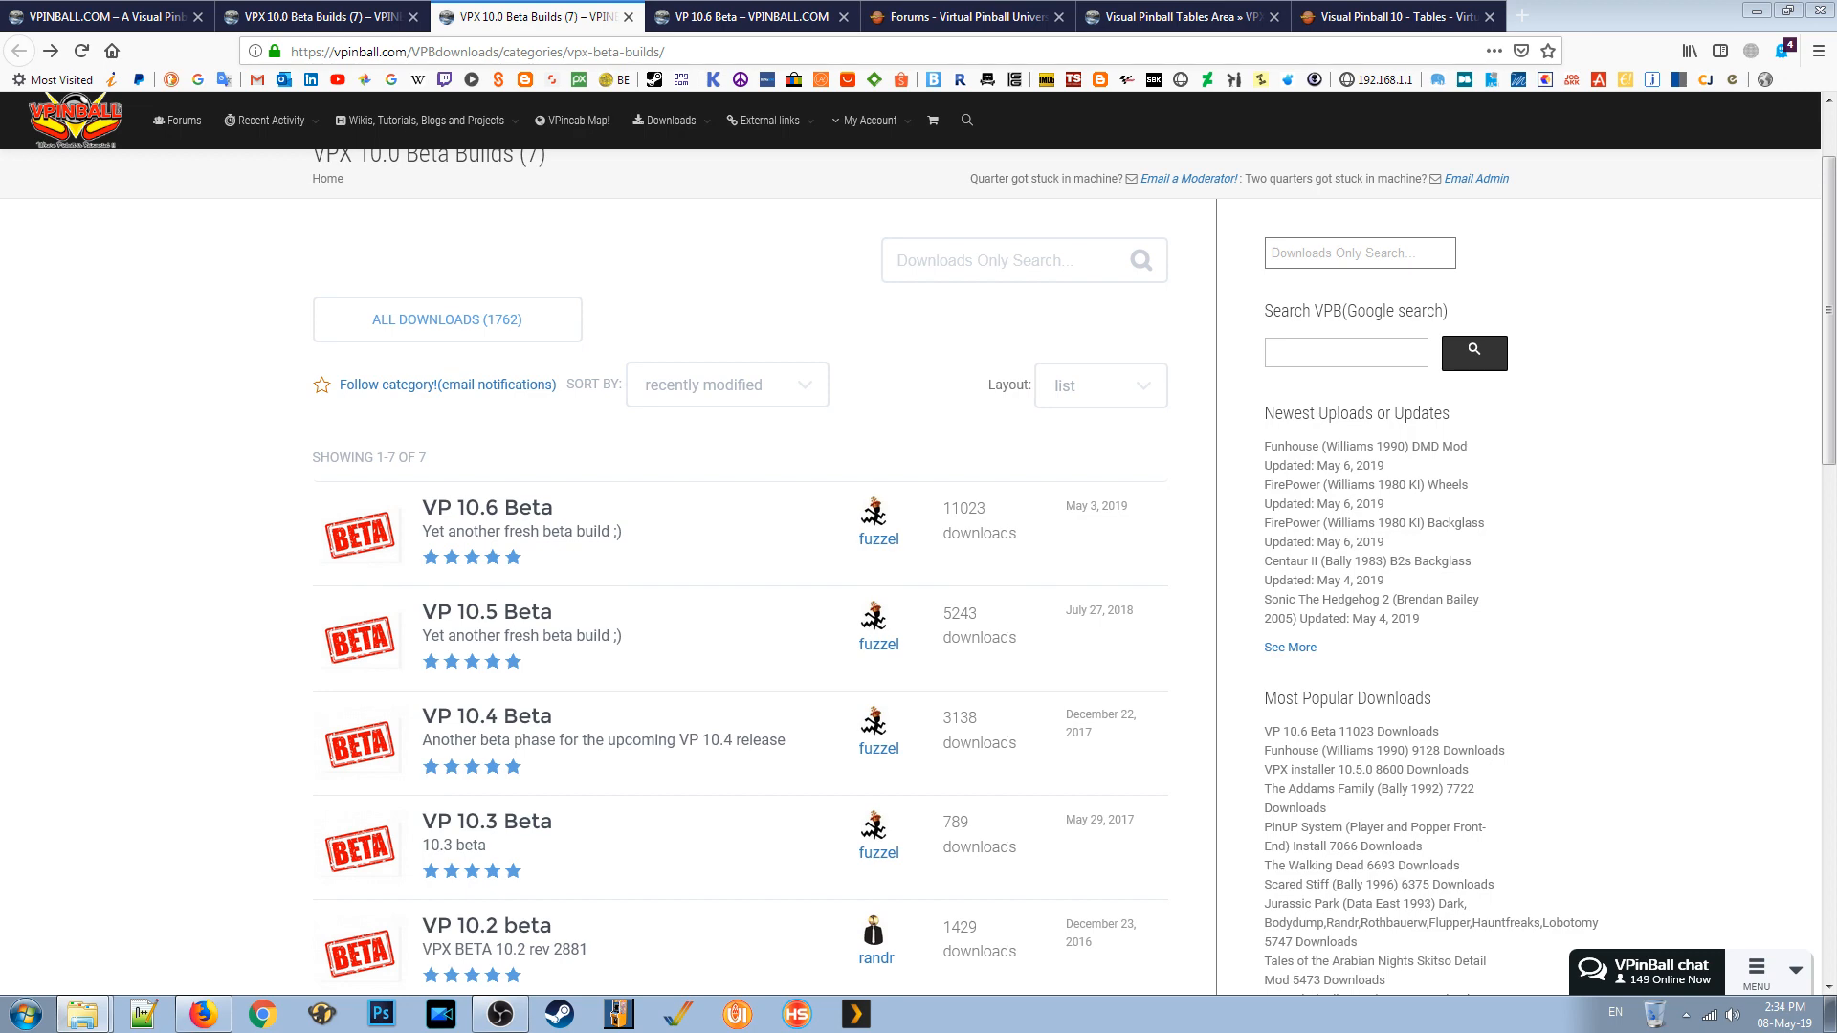
Open a file browser, go to F:\Downloads and open VPX_6_beta_rev3696.
{"action": "left_click", "coordinate": [82, 1014]}
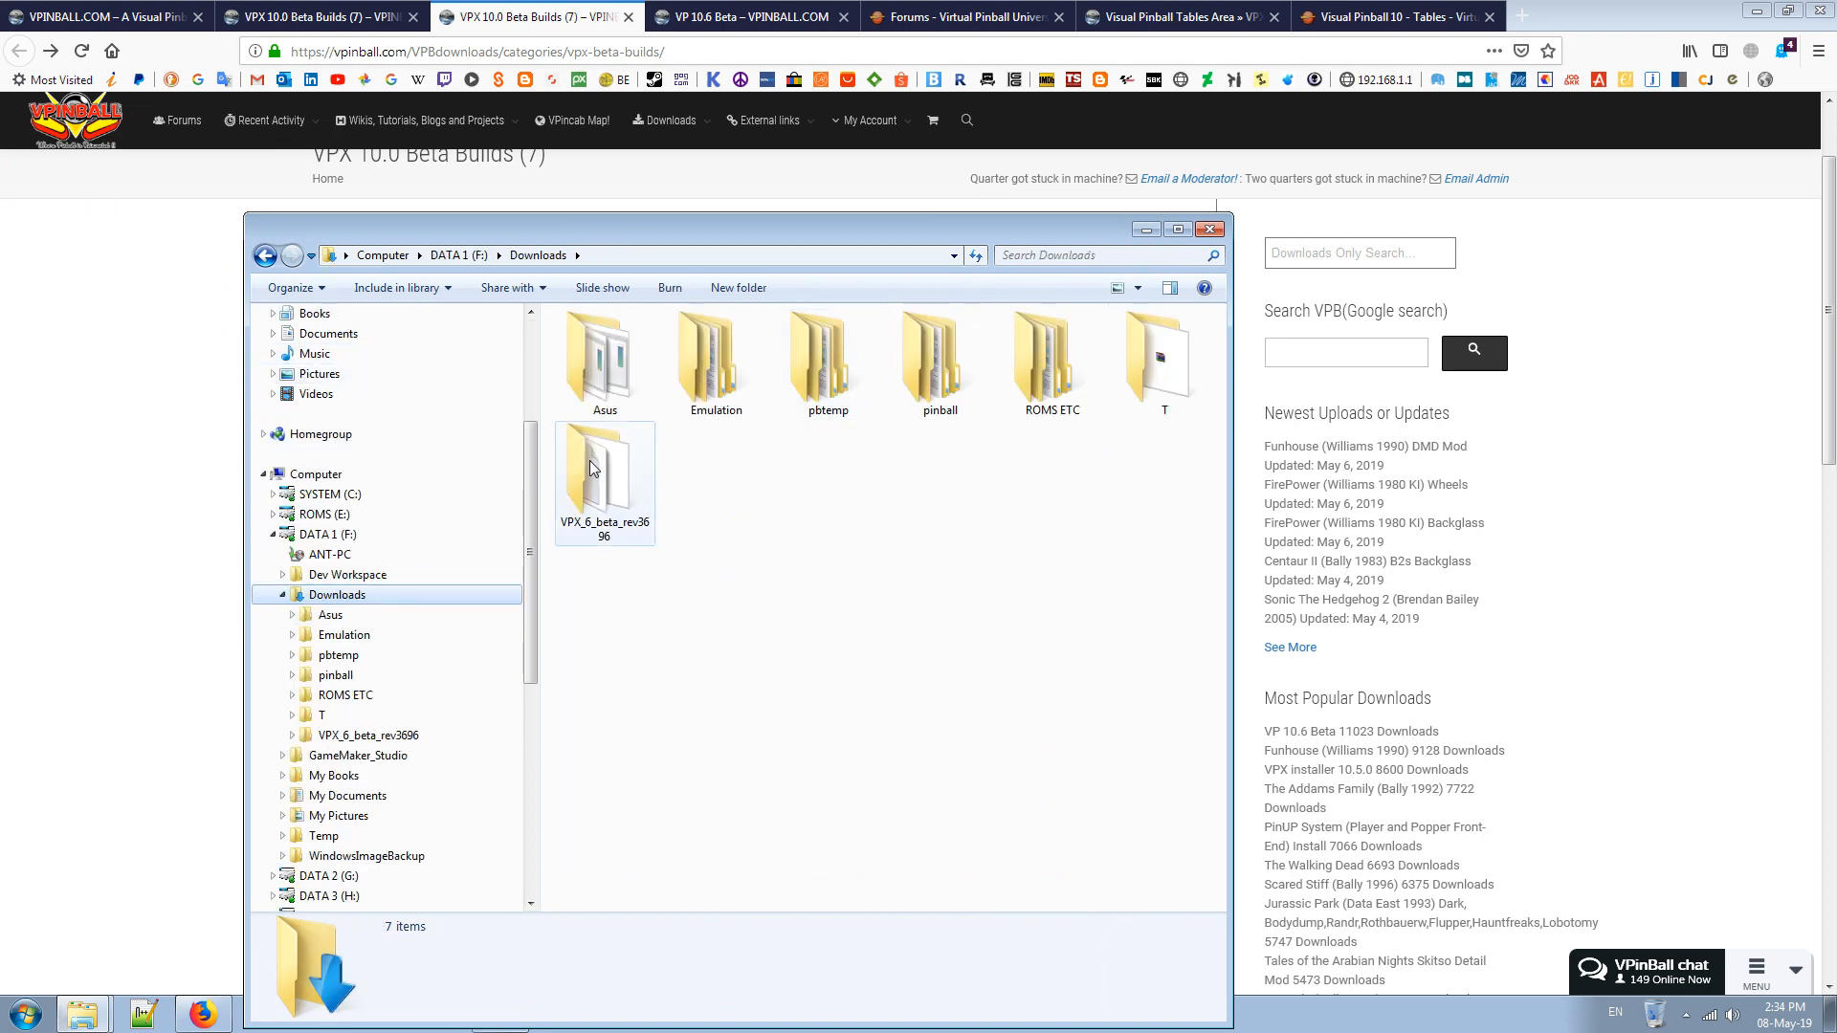
{"action": "double_click", "coordinate": [603, 466]}
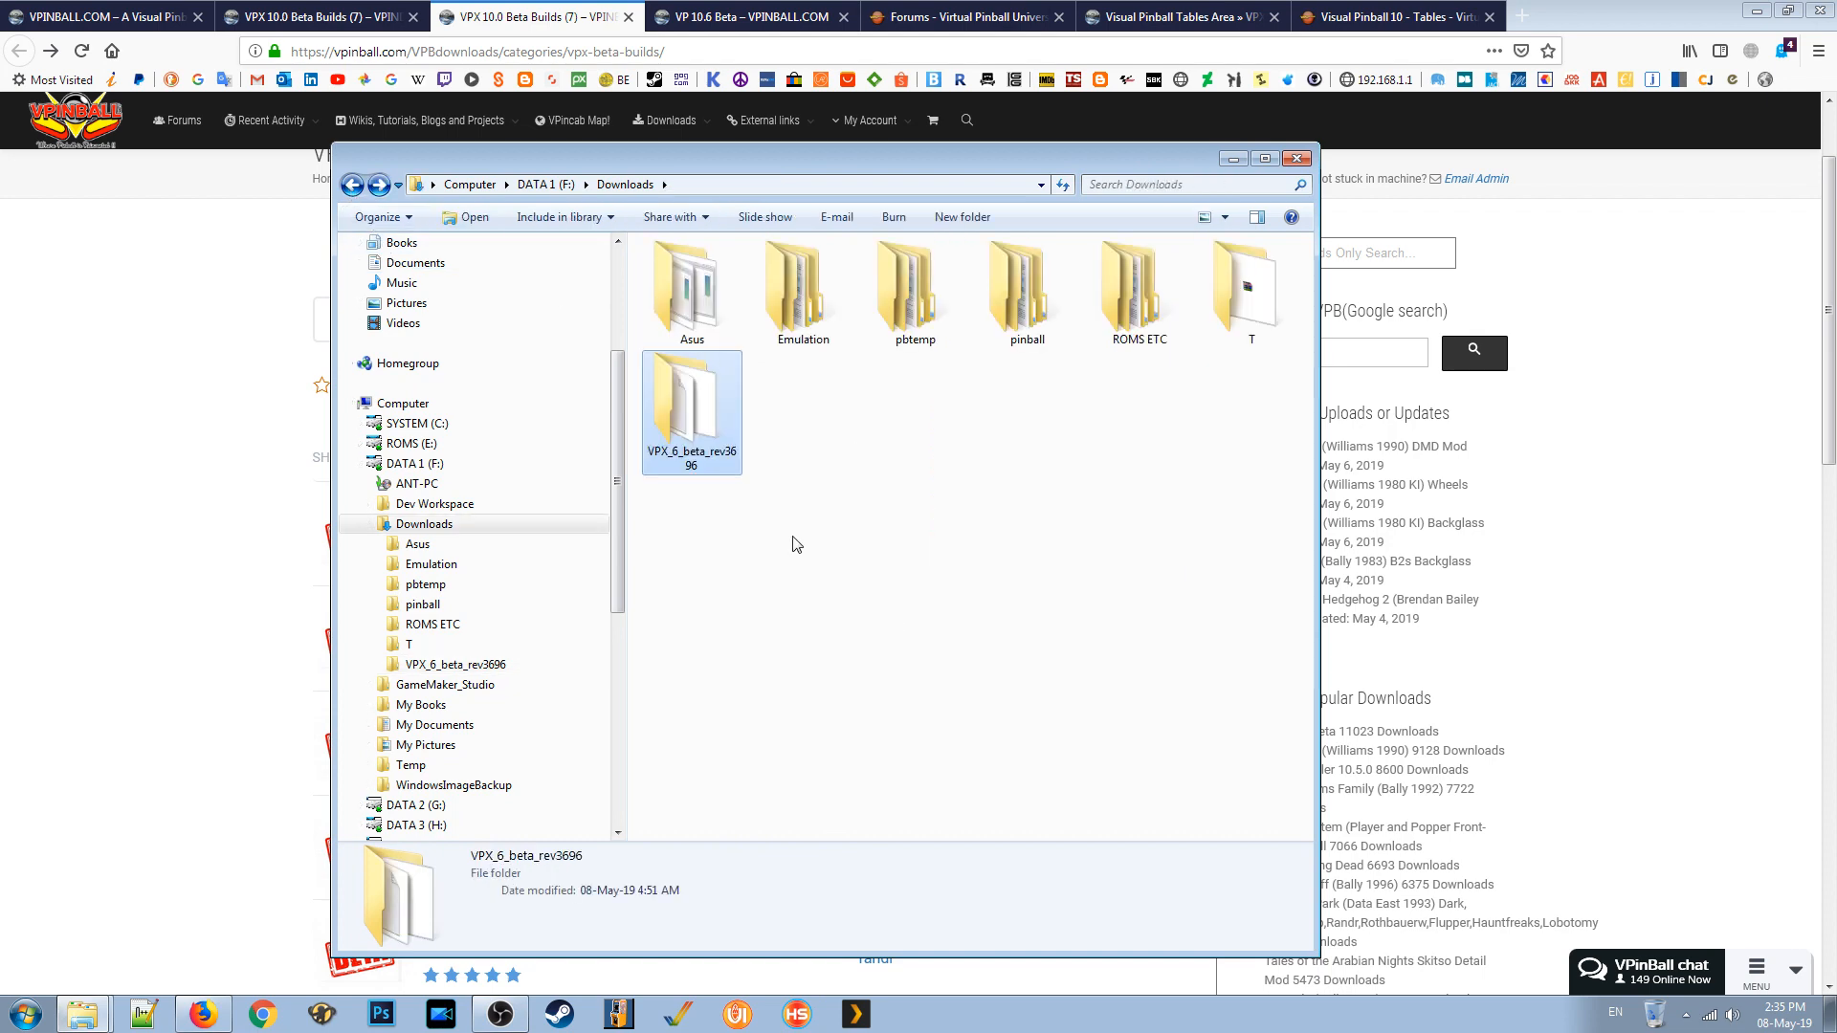
{"action": "left_click", "coordinate": [797, 544]}
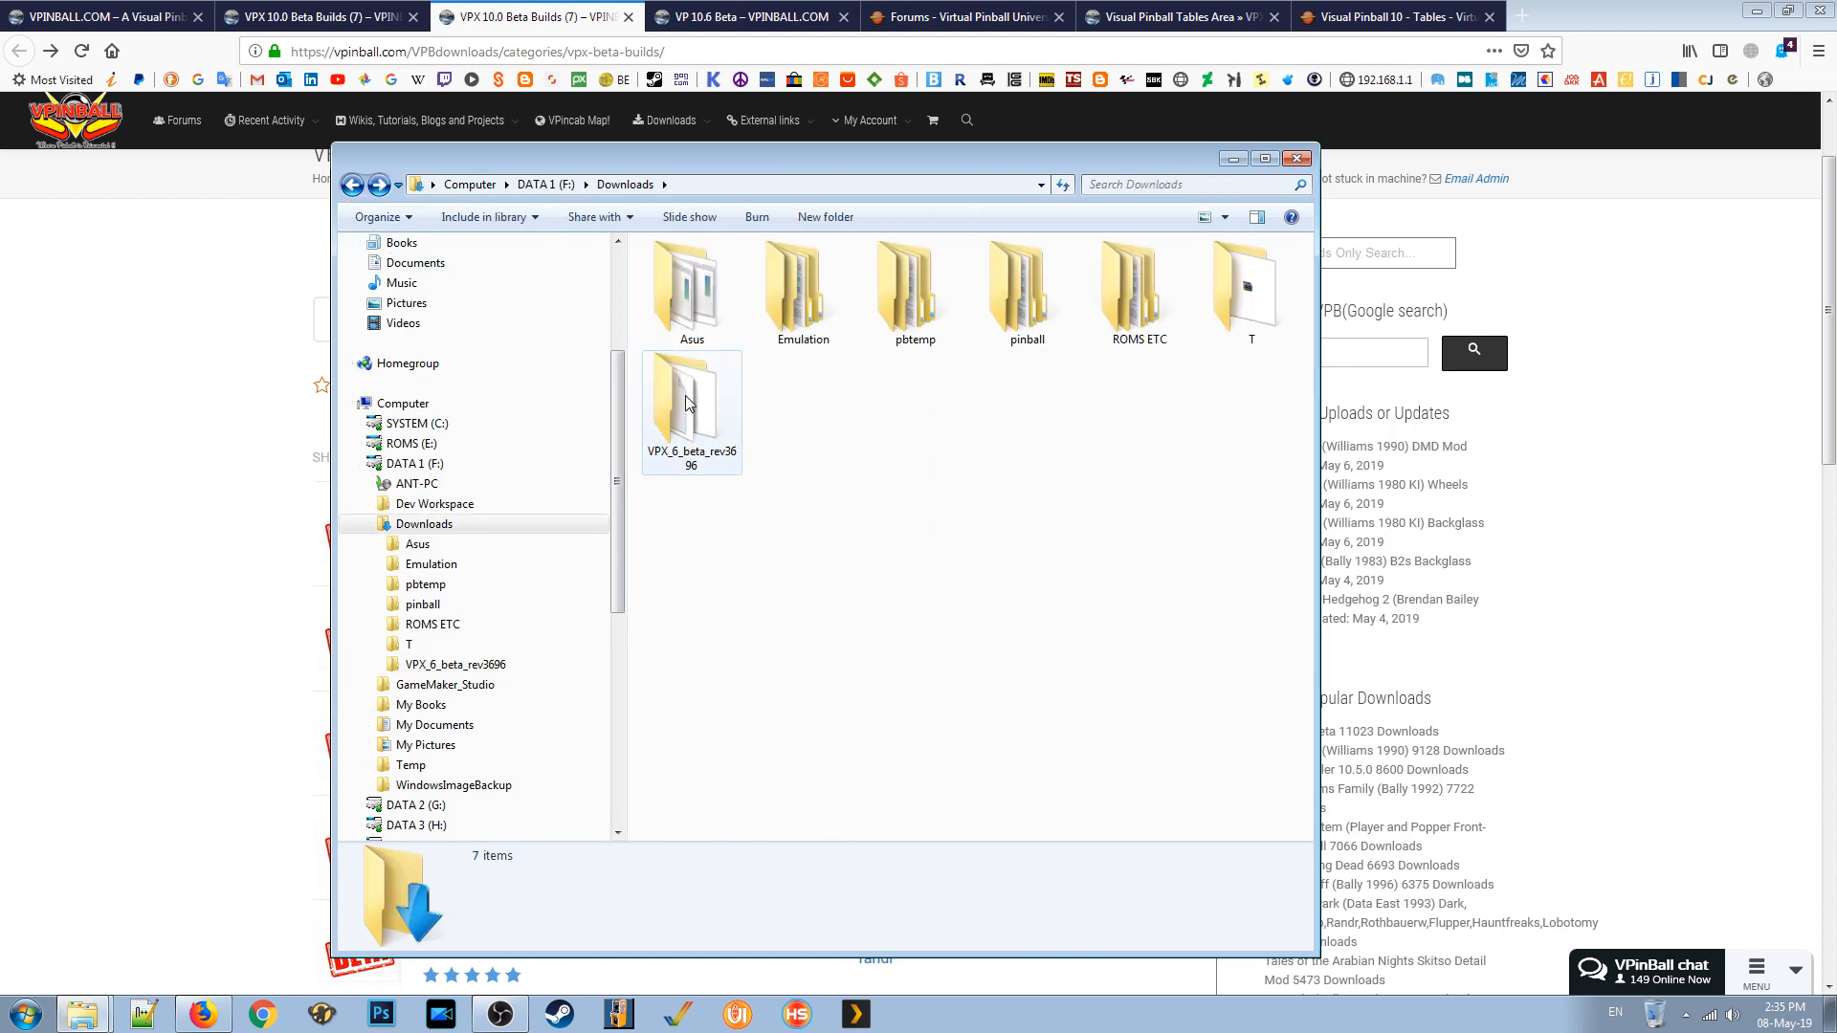
{"action": "double_click", "coordinate": [691, 393]}
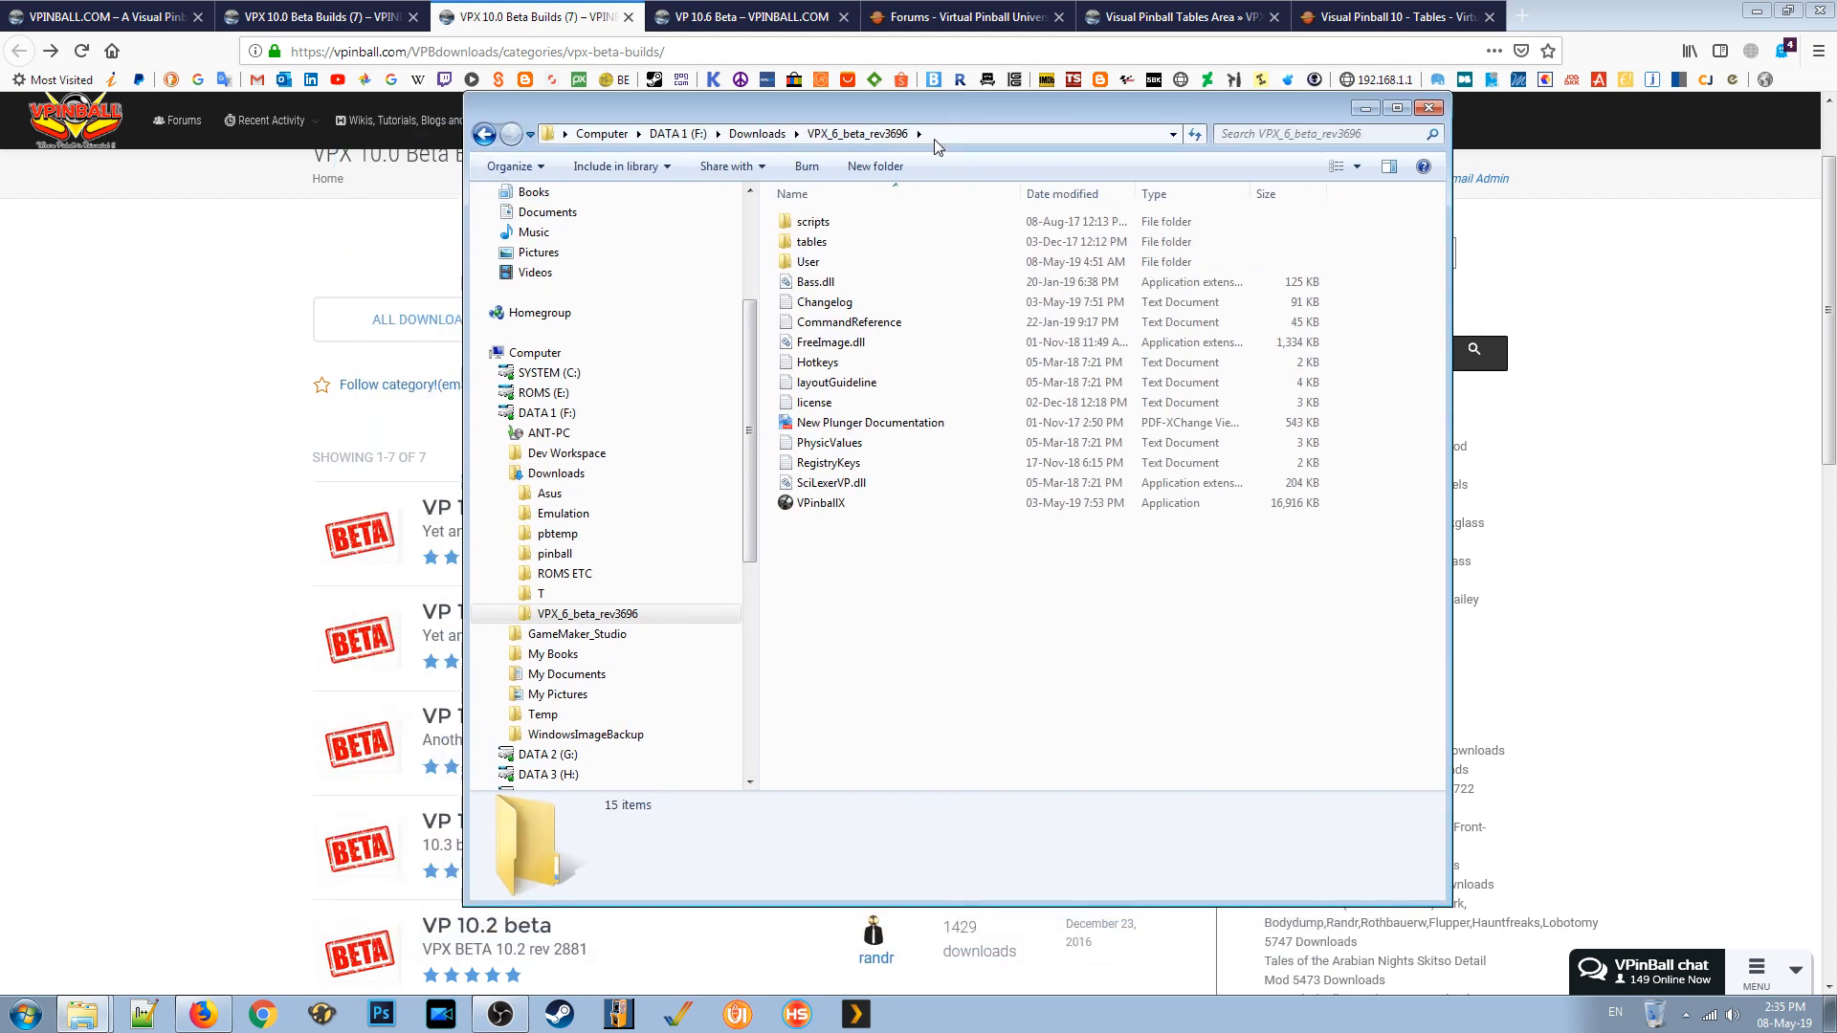
Select all 15 beta build files and choose K:\Visual Pinball as the destination.
{"action": "key", "text": "ctrl+a"}
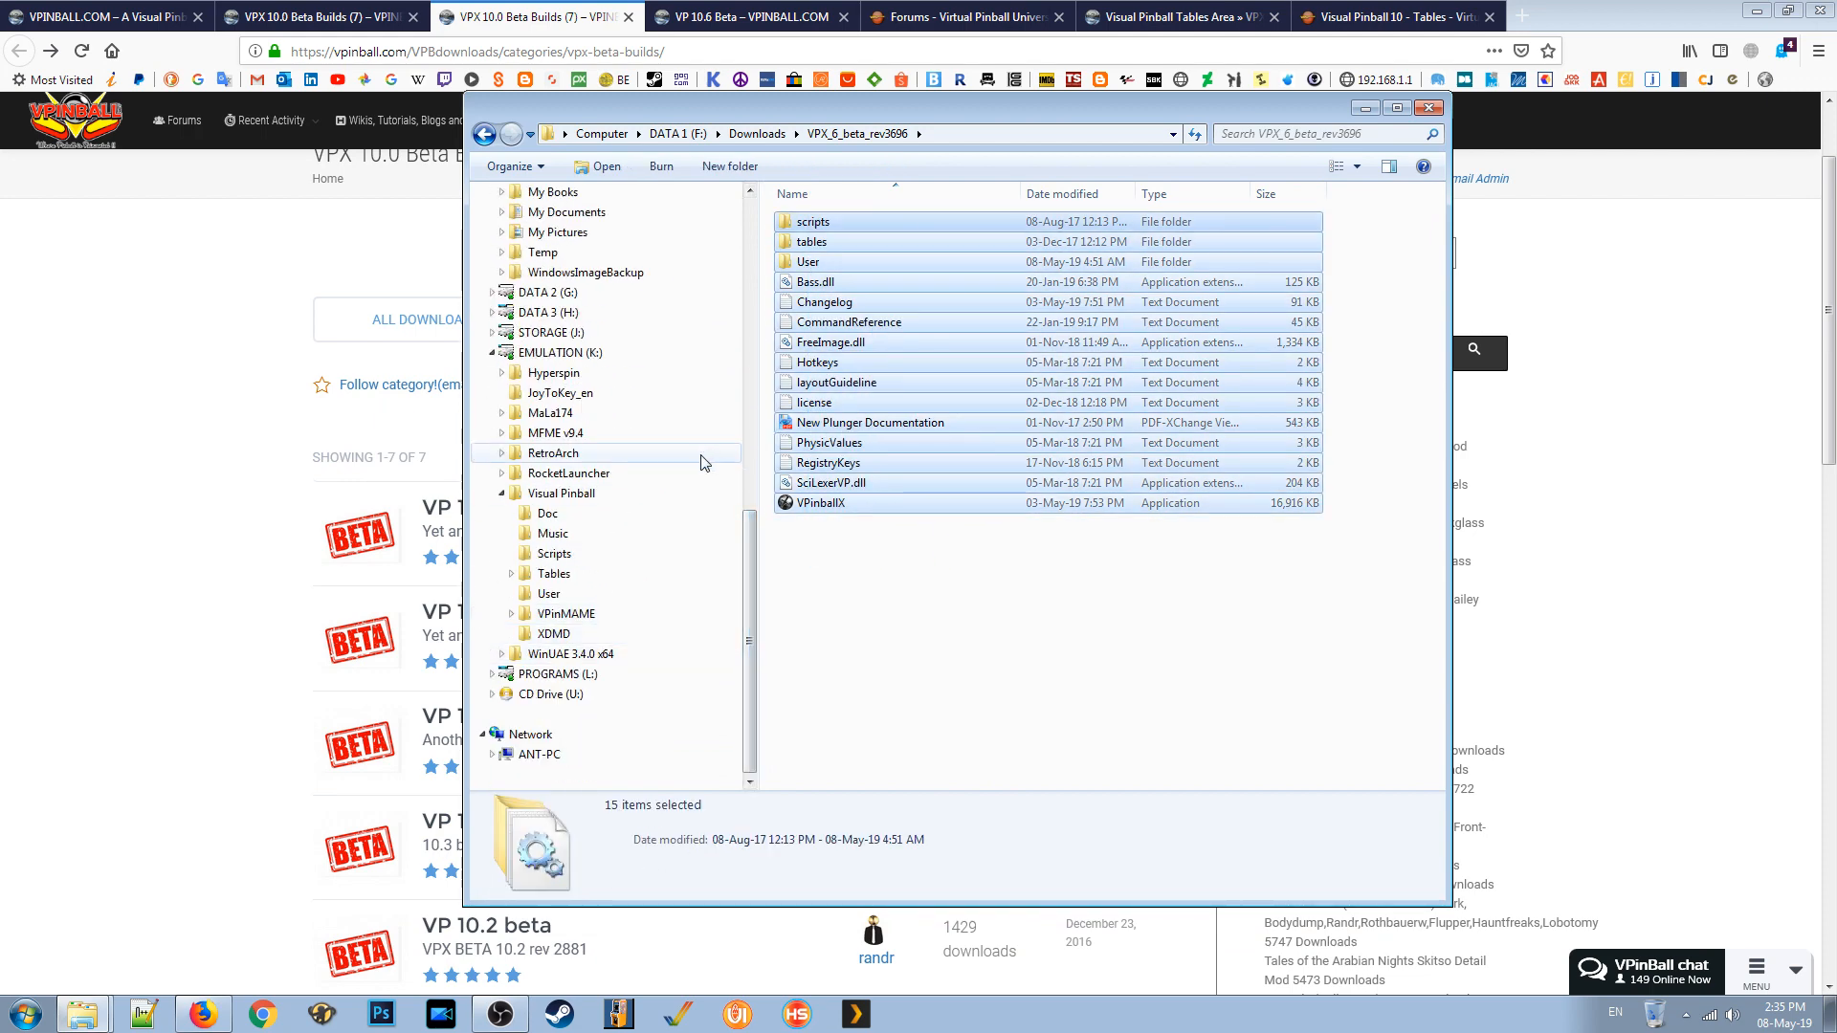
{"action": "mouse_move", "coordinate": [835, 221]}
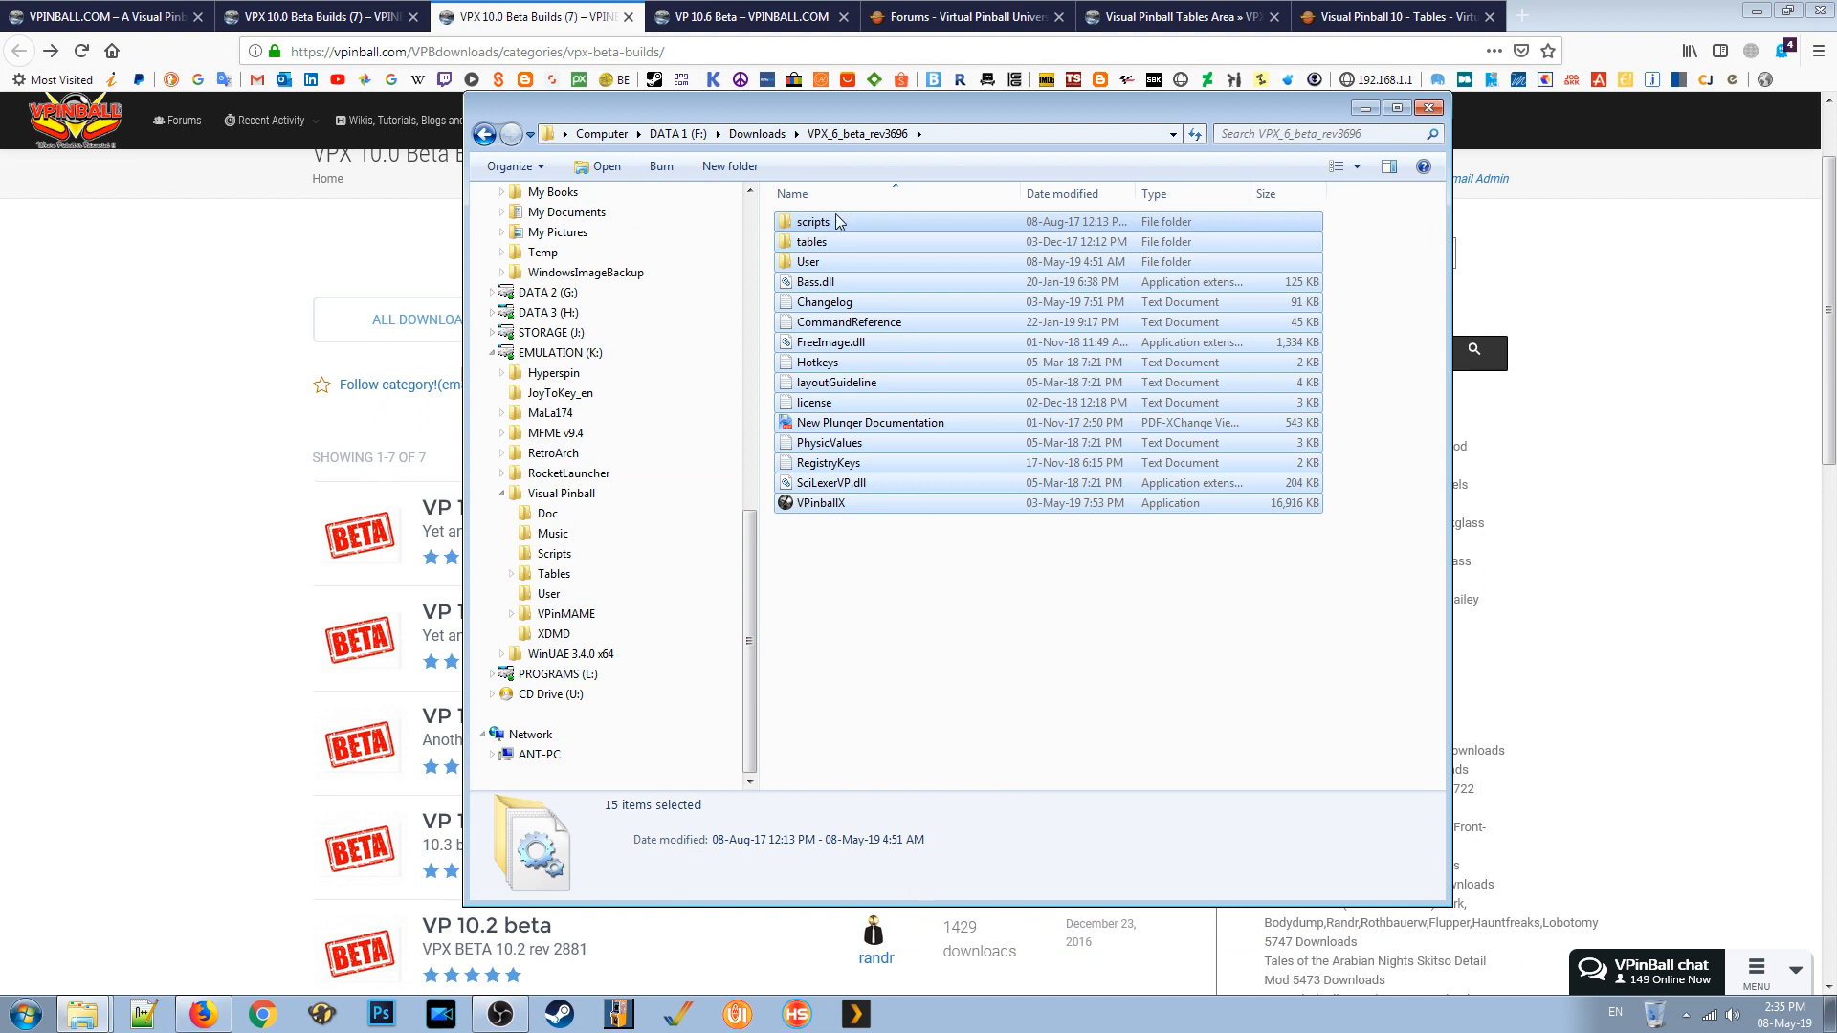
{"action": "left_click", "coordinate": [563, 491]}
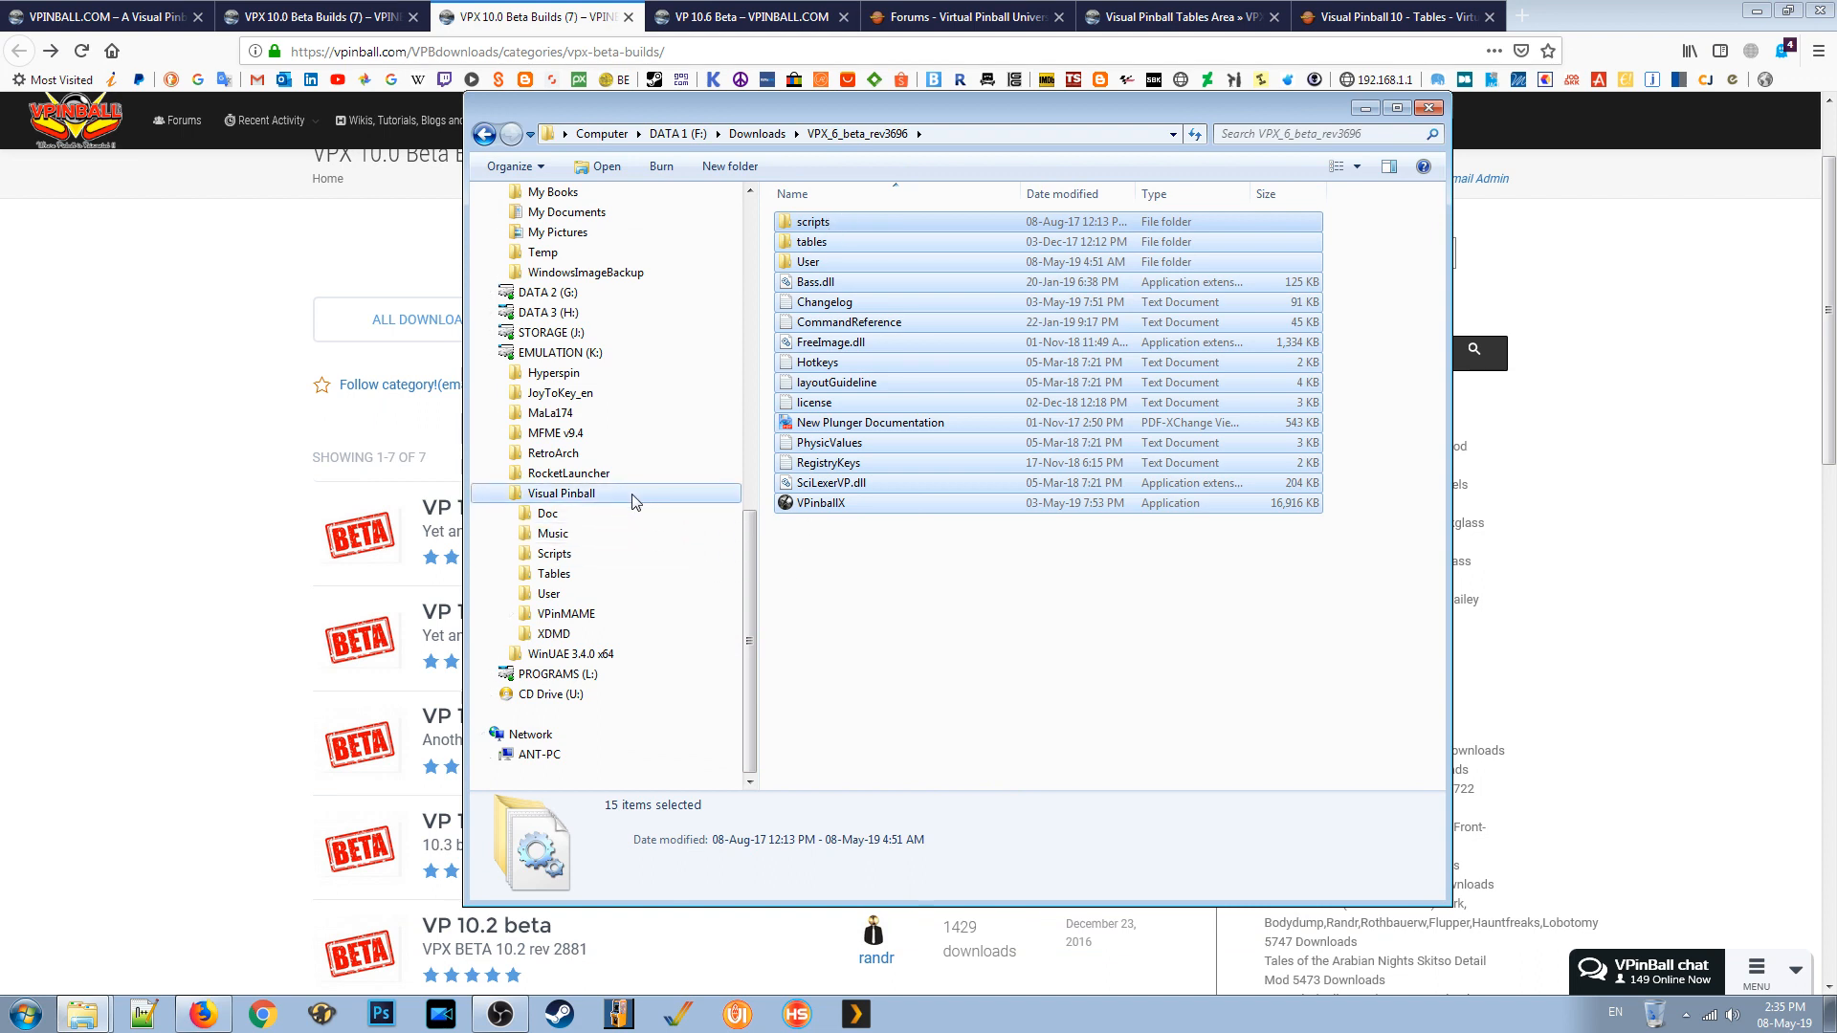
{"action": "mouse_move", "coordinate": [633, 502]}
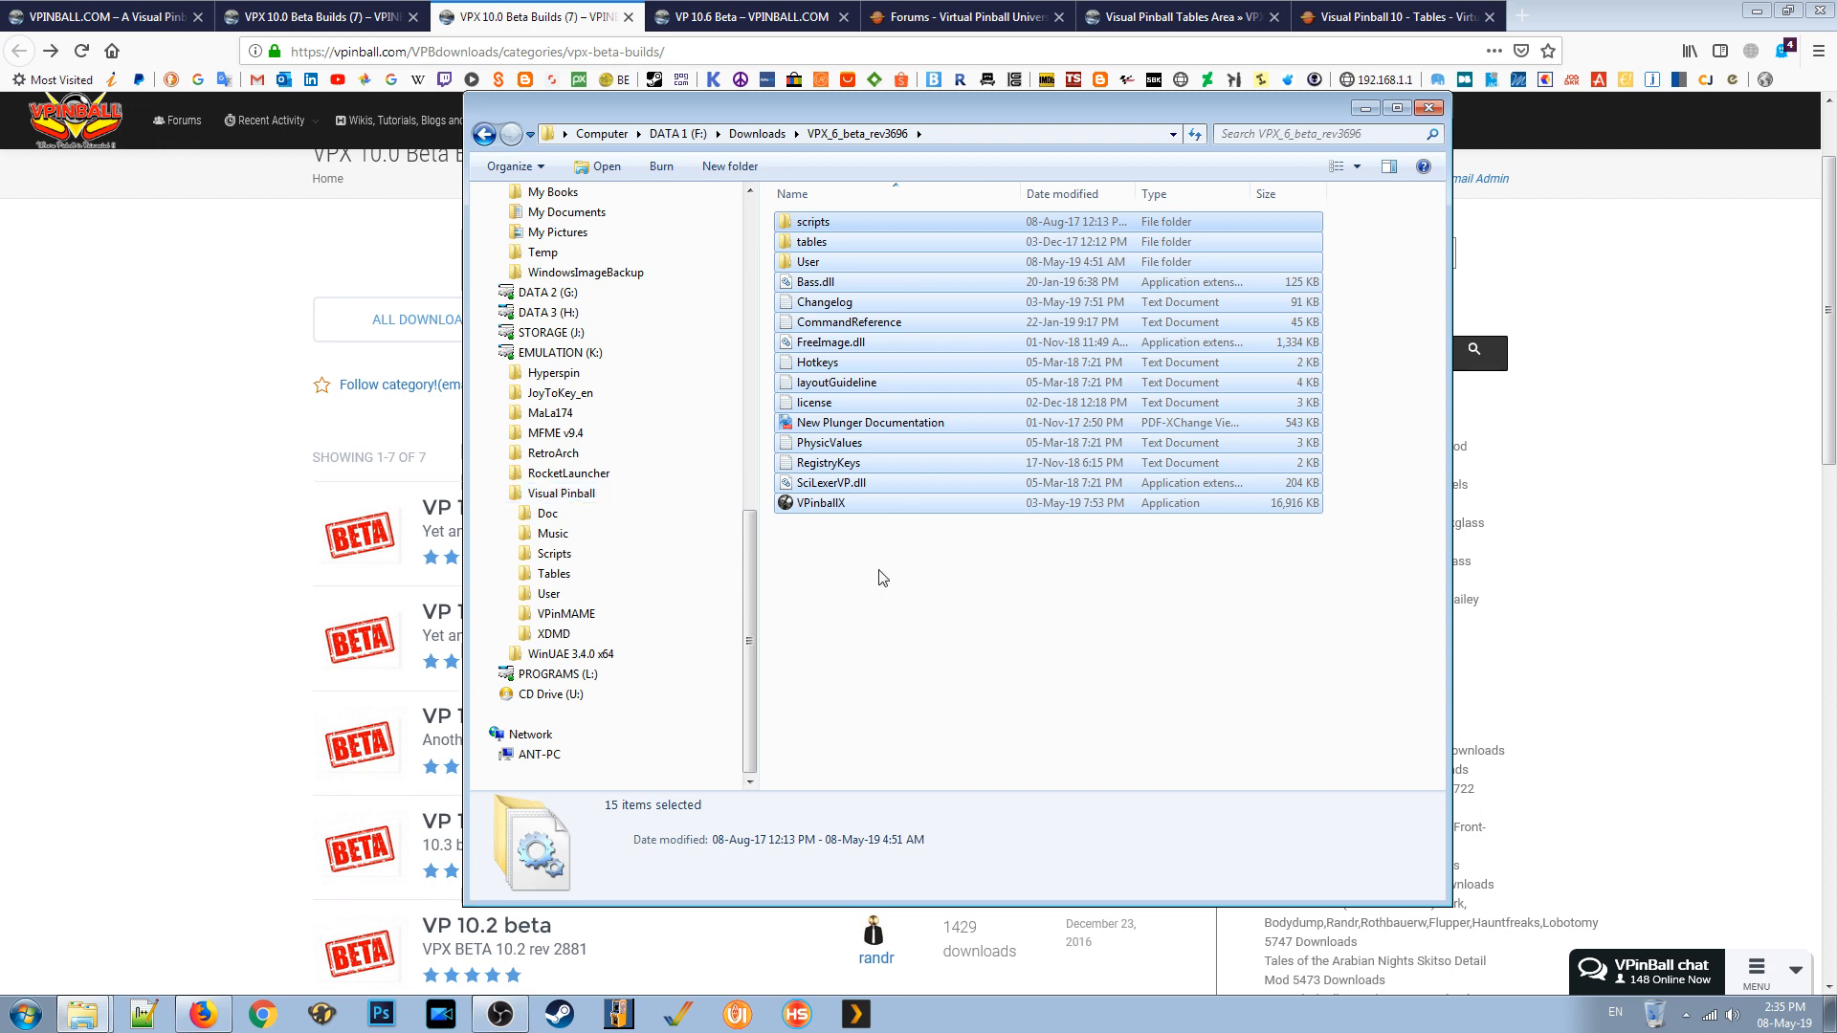
{"action": "mouse_move", "coordinate": [811, 409]}
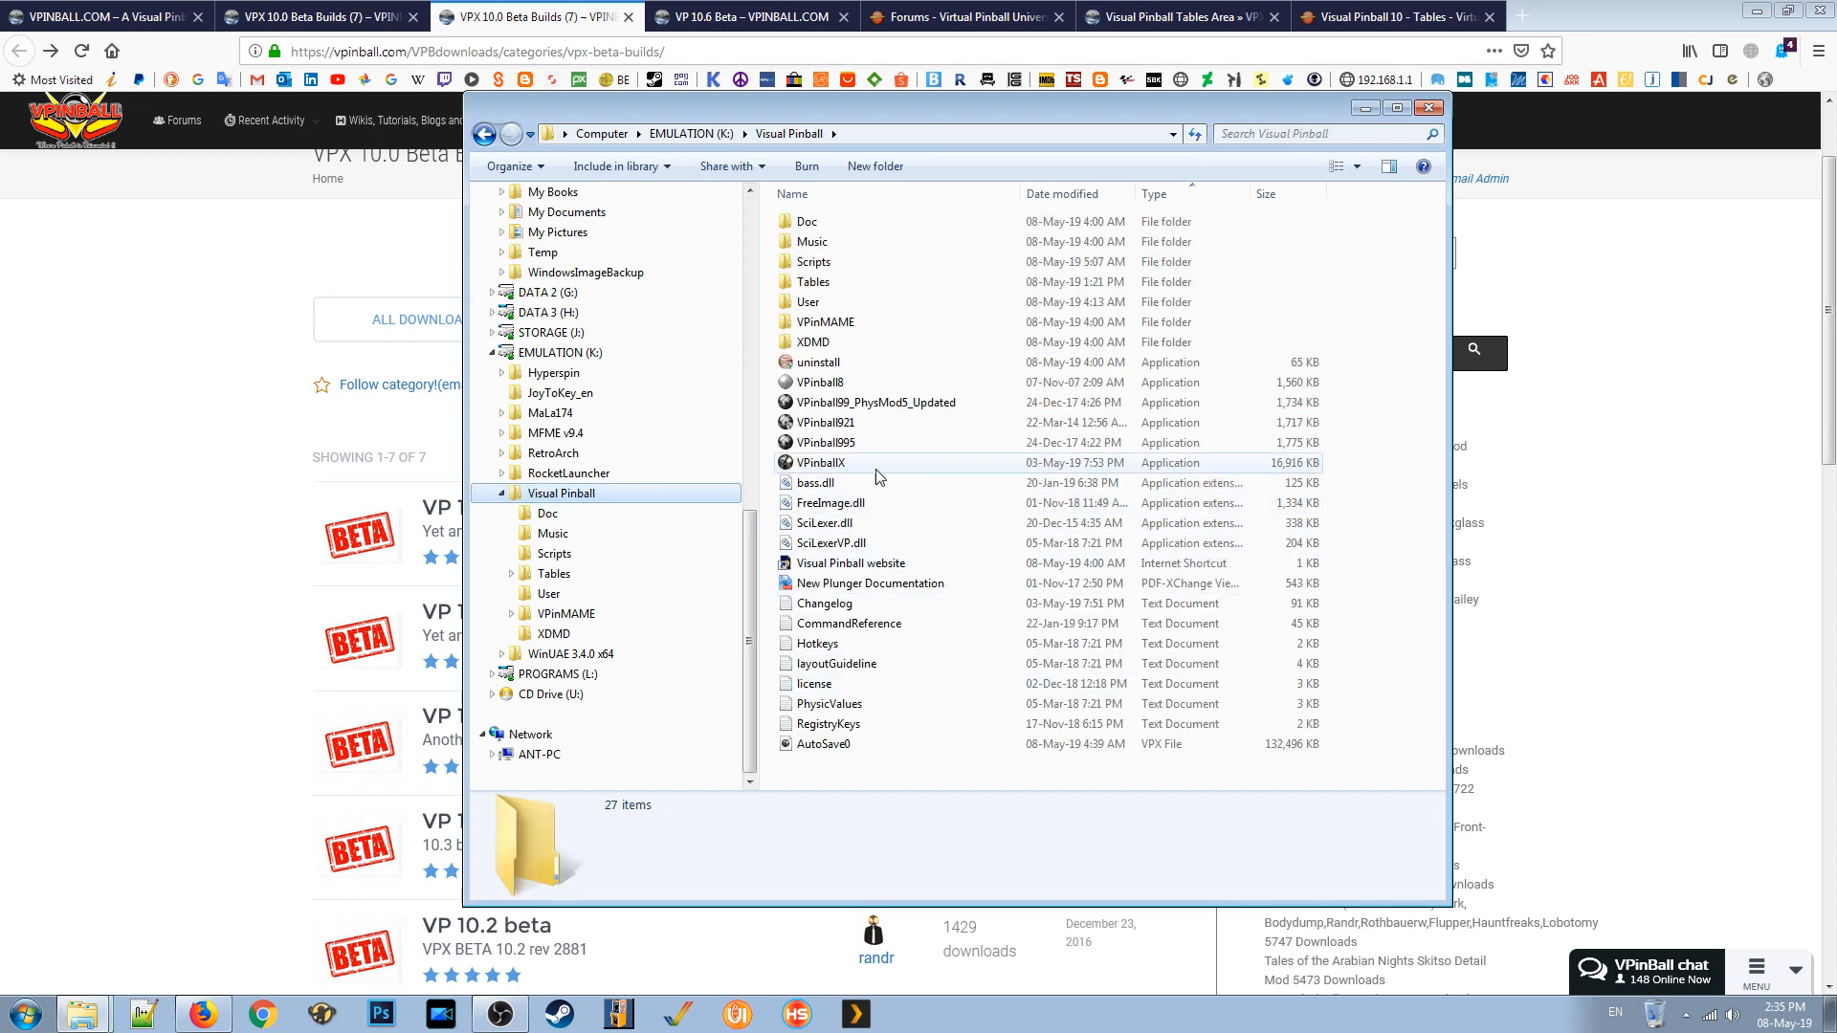
{"action": "mouse_move", "coordinate": [897, 469]}
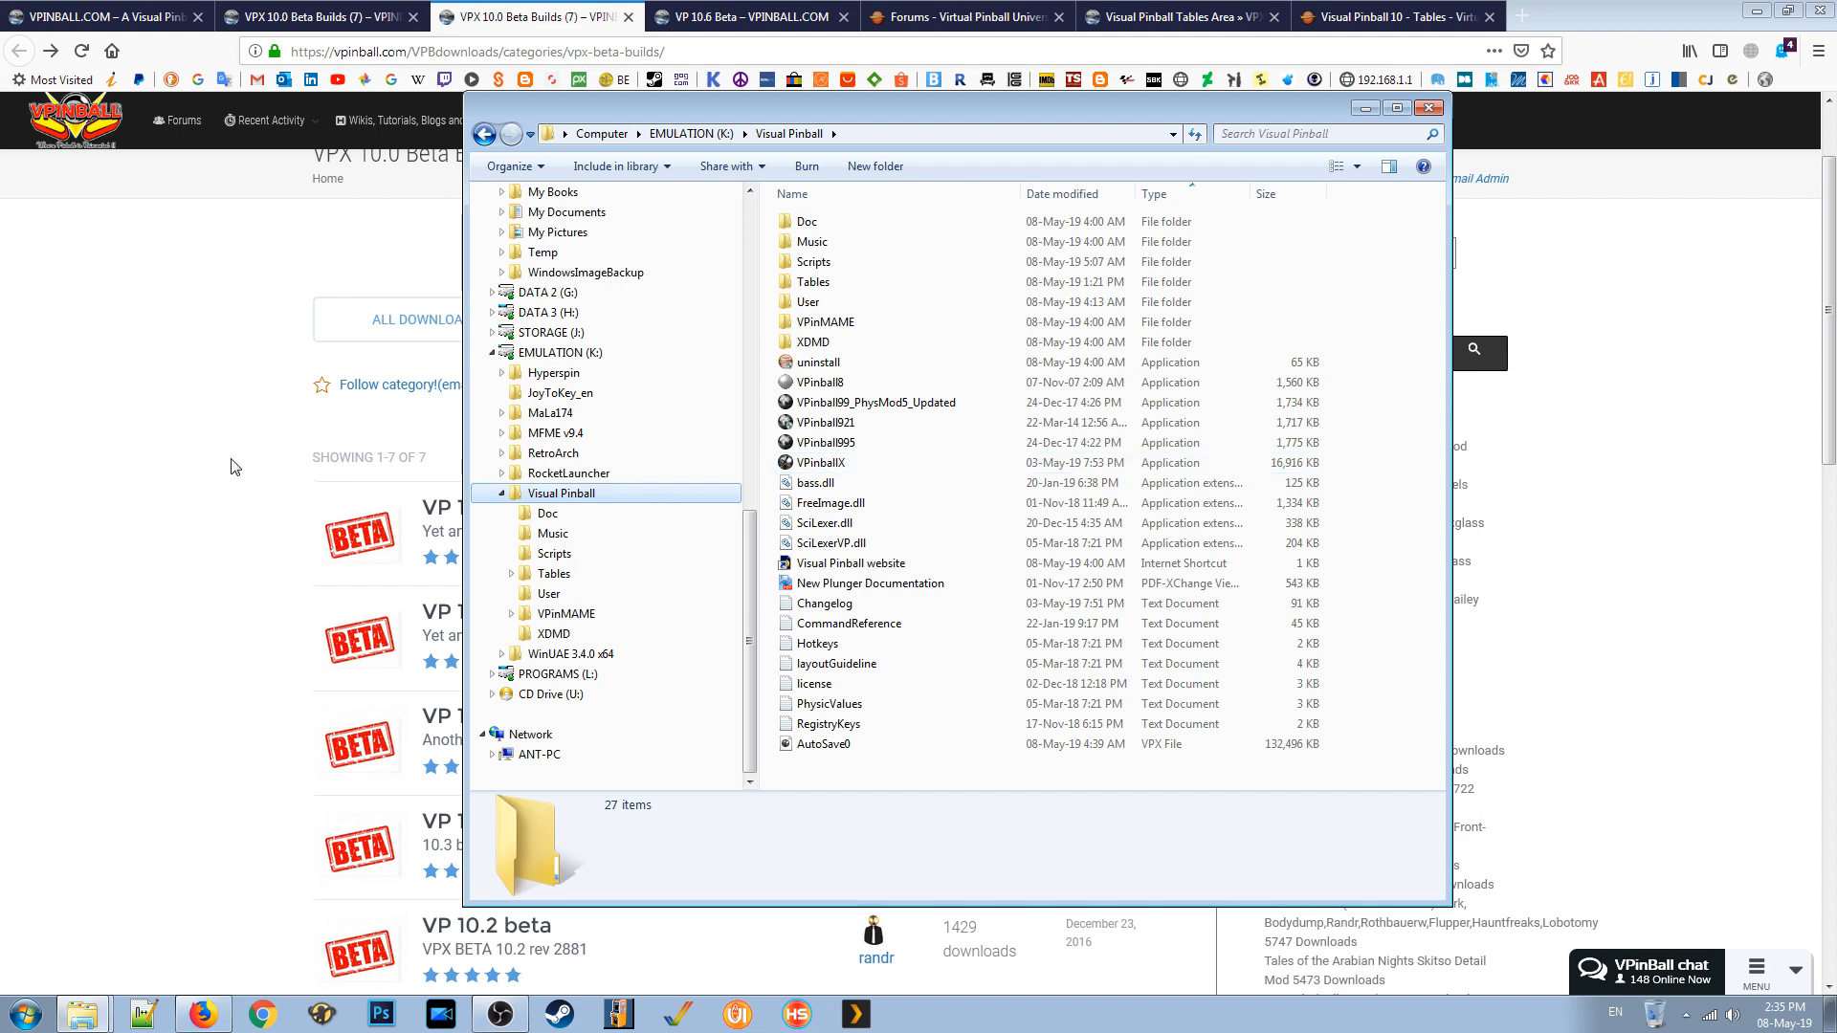
{"action": "mouse_move", "coordinate": [240, 457]}
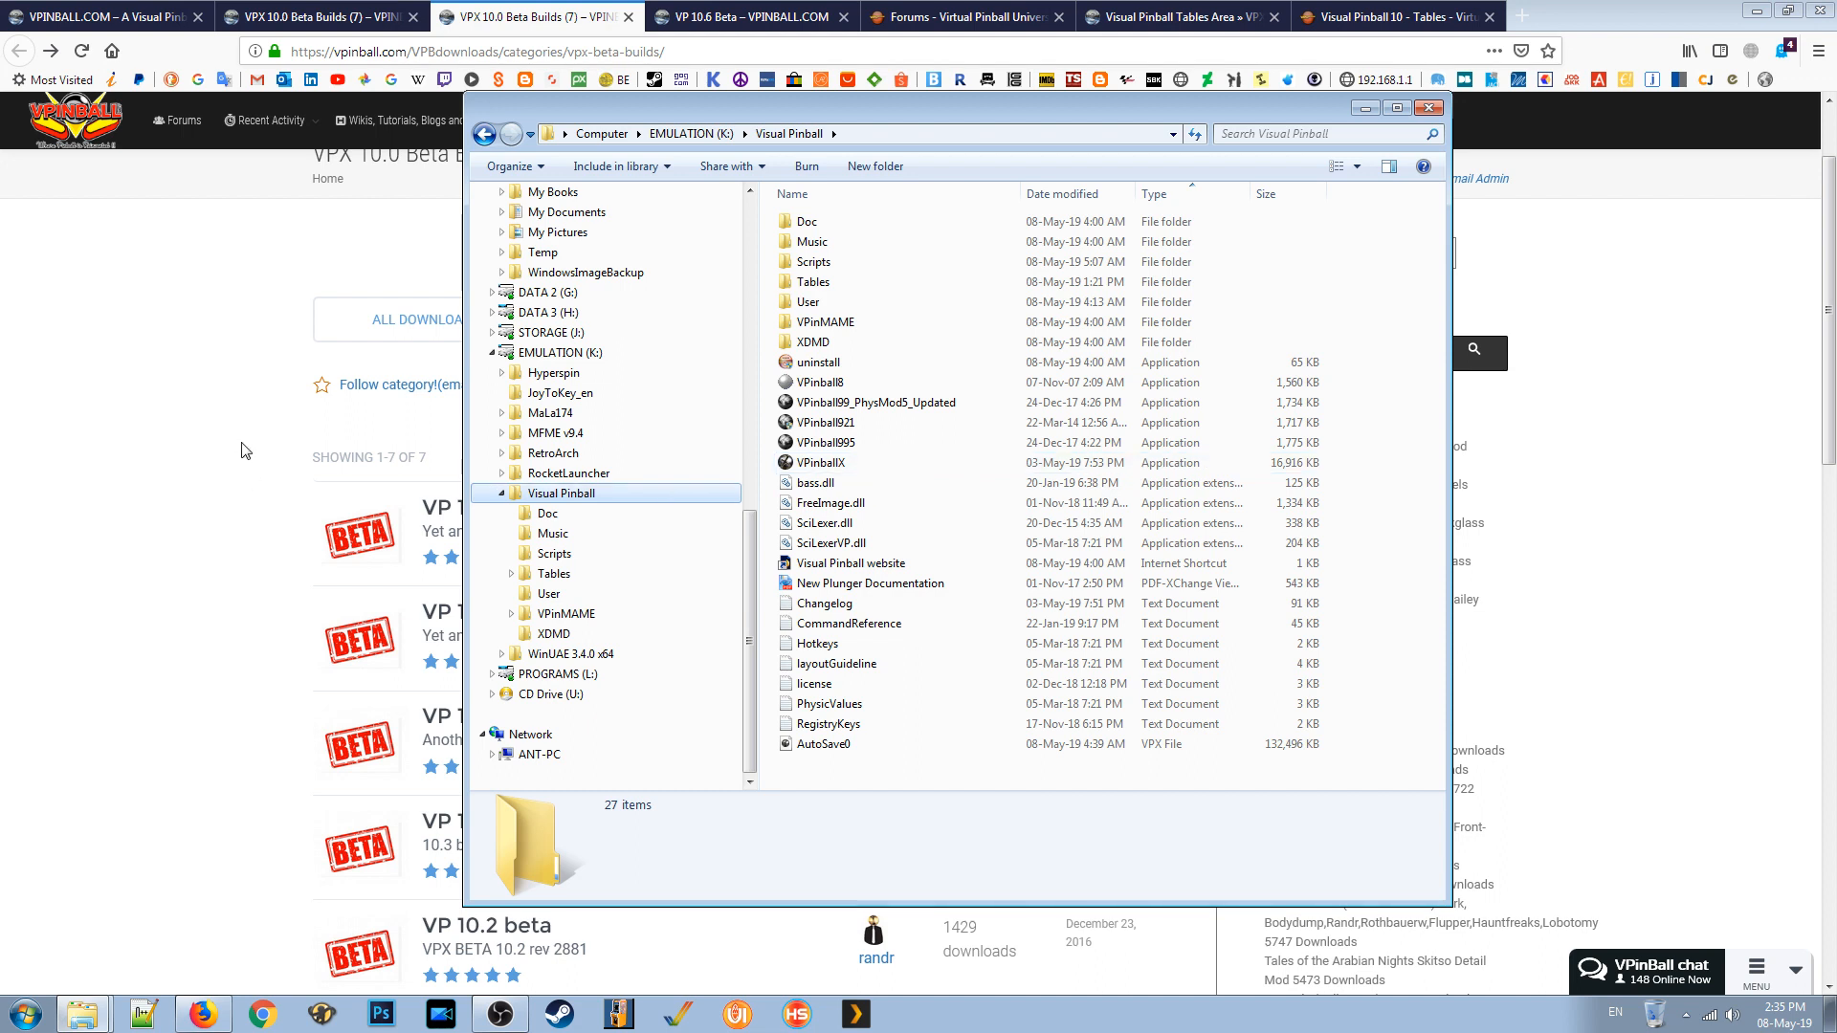
{"action": "mouse_move", "coordinate": [221, 481]}
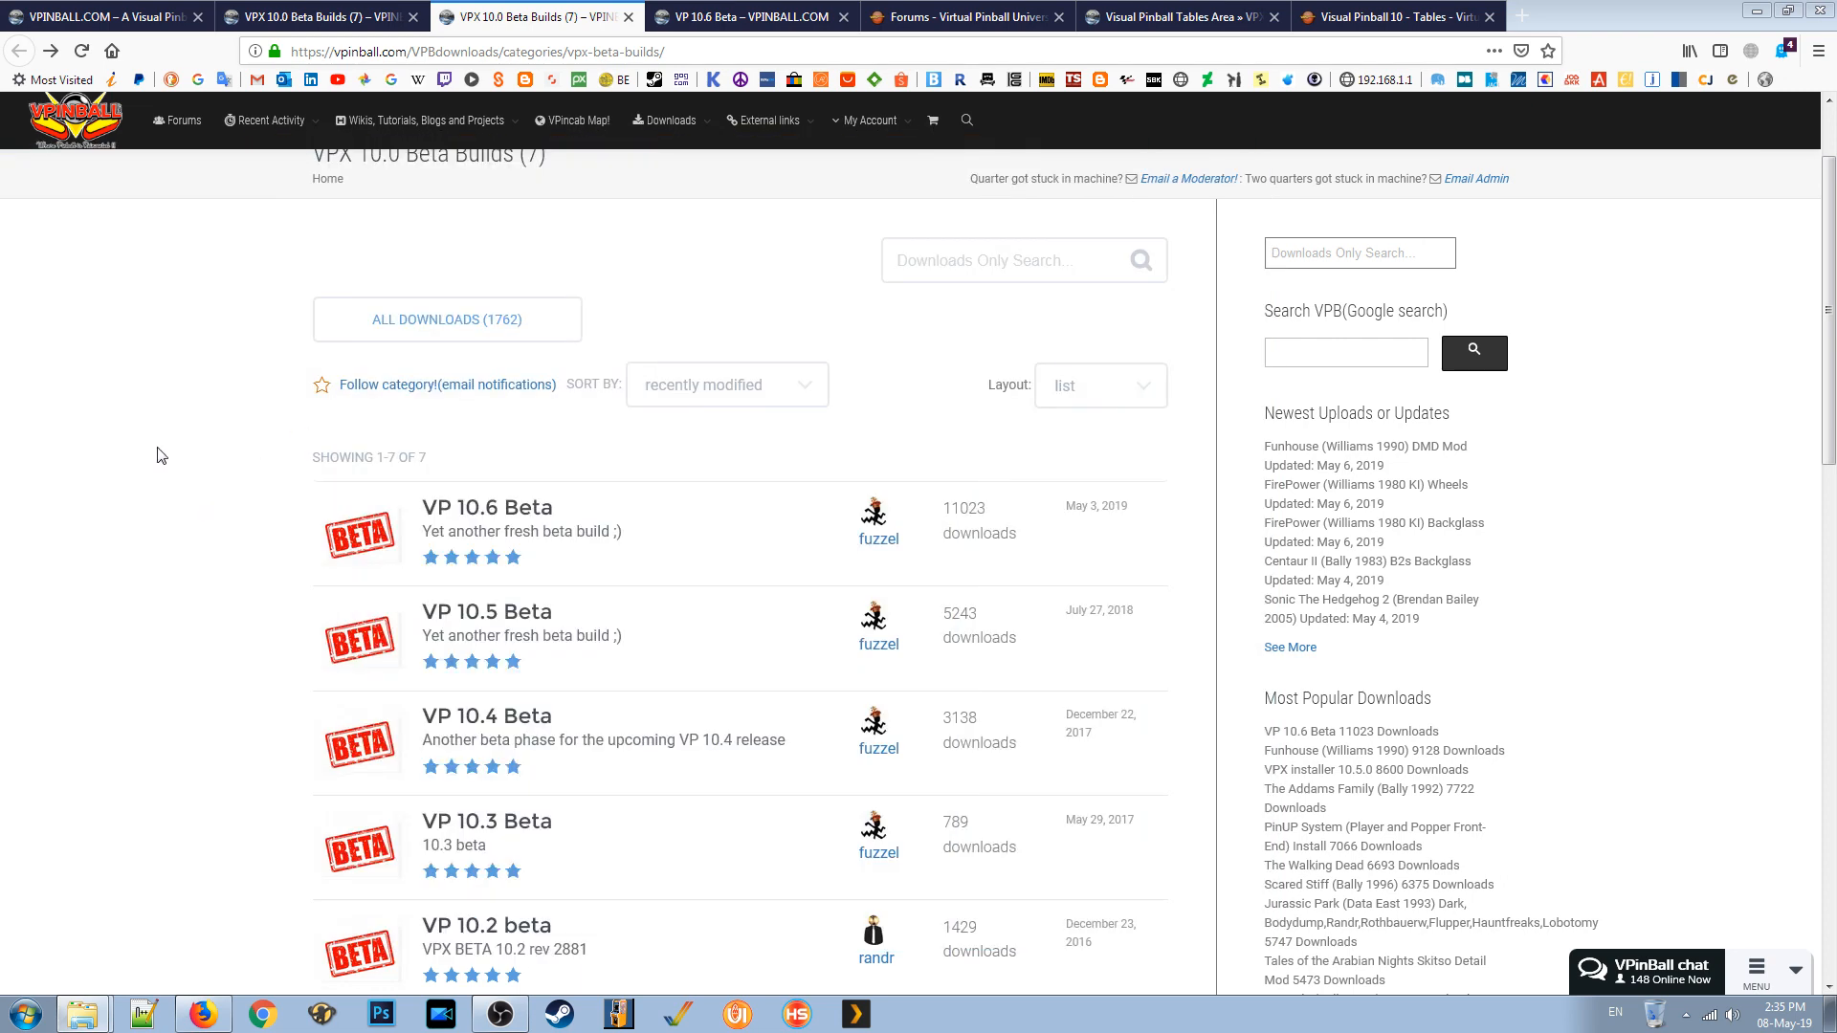
{"action": "mouse_move", "coordinate": [234, 286]}
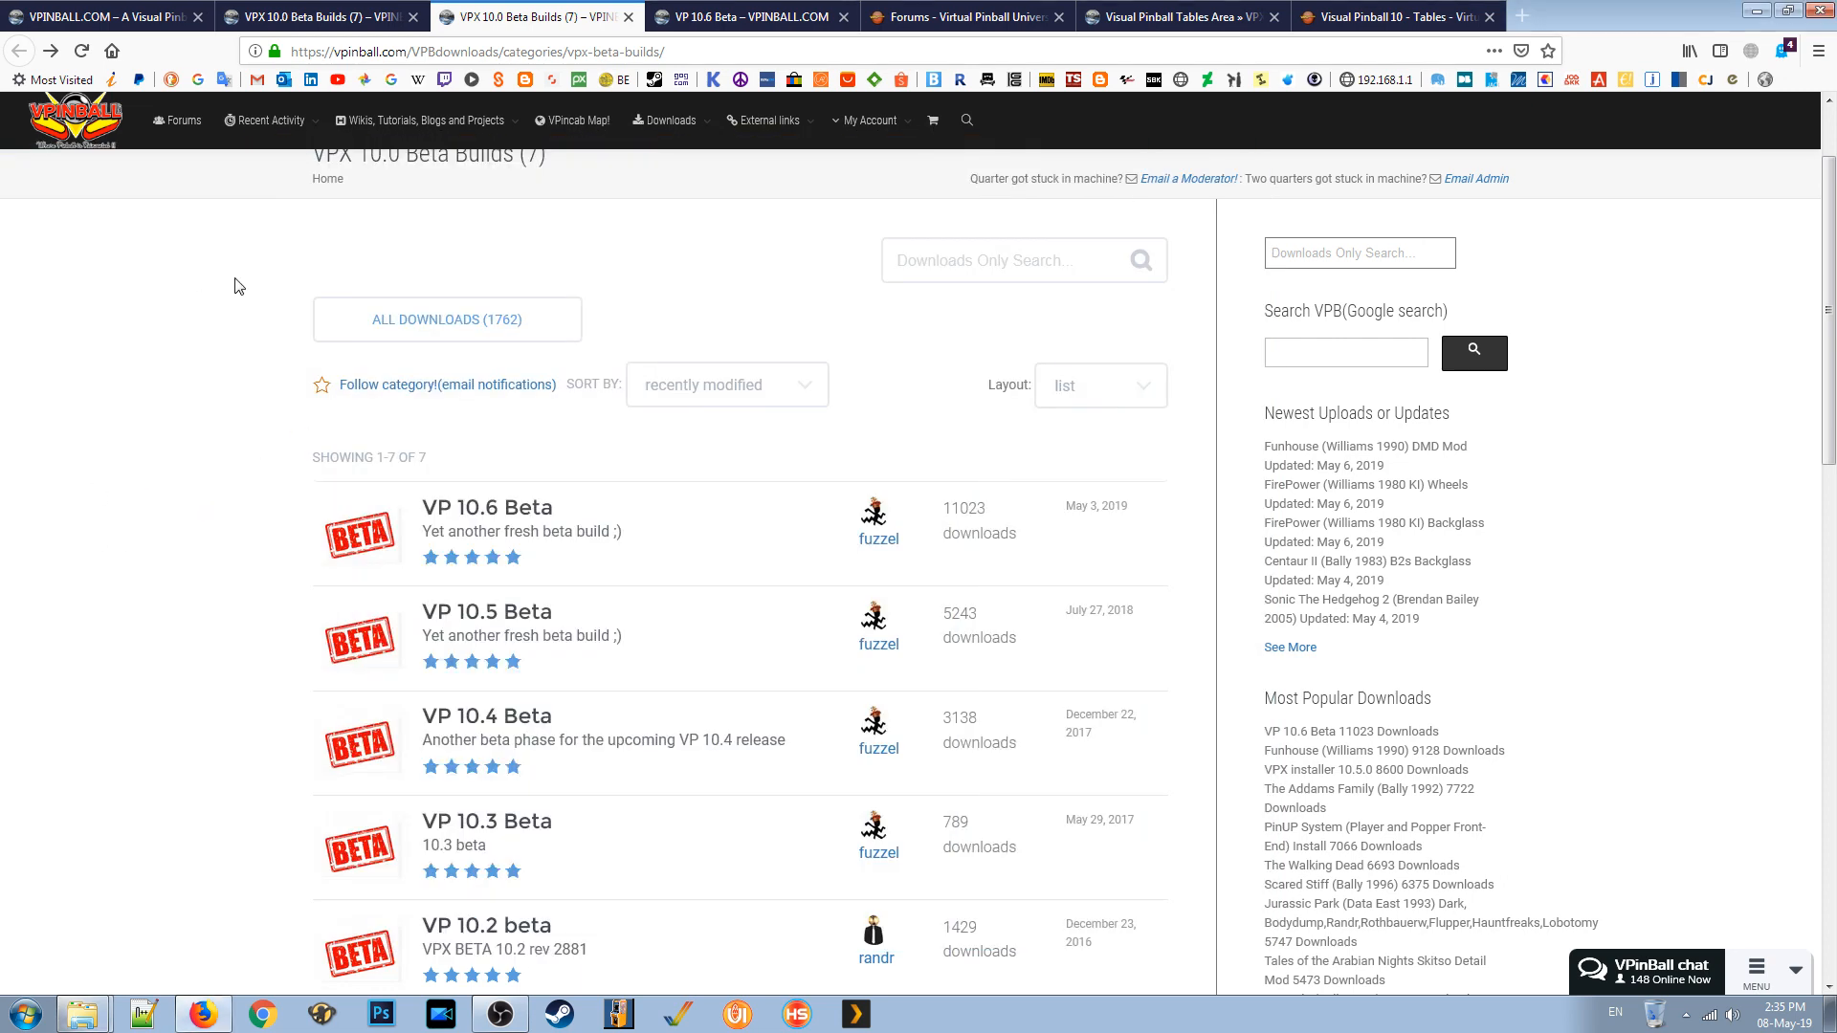
Switch to the VP 10.6 Beta page showing version 3696 and 477 MB.
{"action": "left_click", "coordinate": [487, 507]}
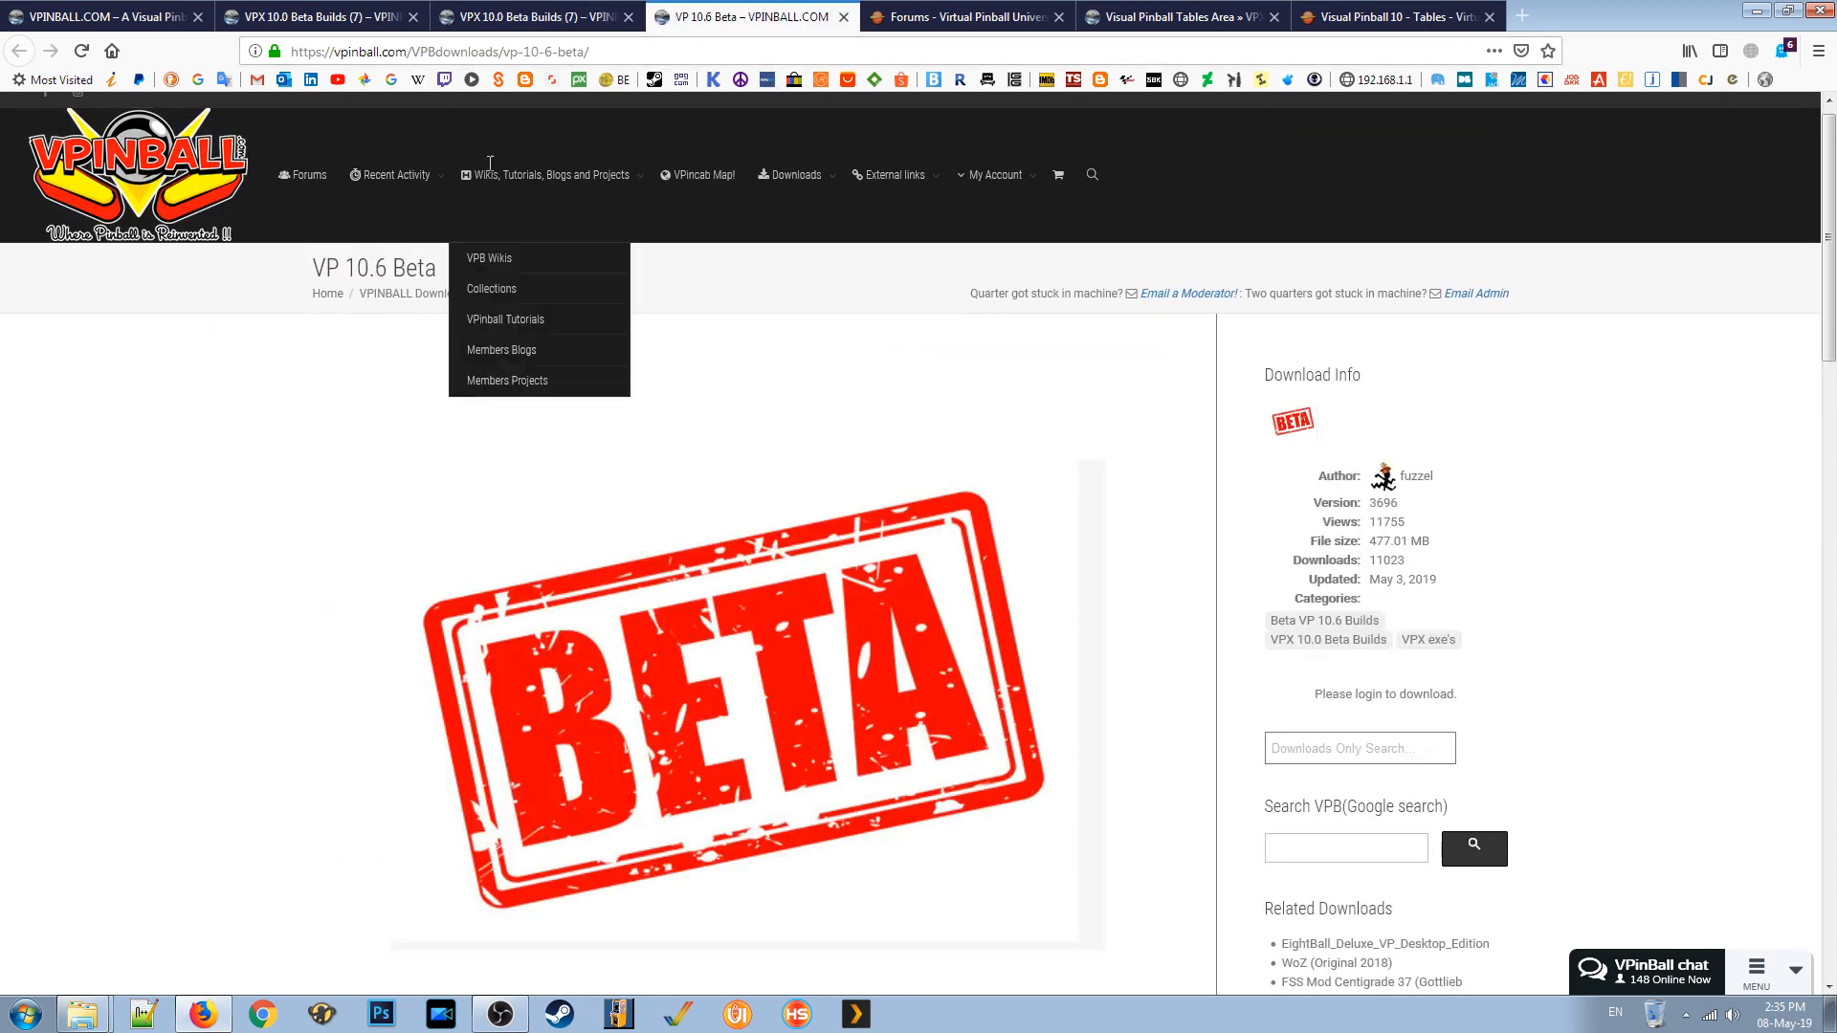
Switch to the VPUniverse Forums tab and scroll through the discussion boards.
{"action": "left_click", "coordinate": [961, 17]}
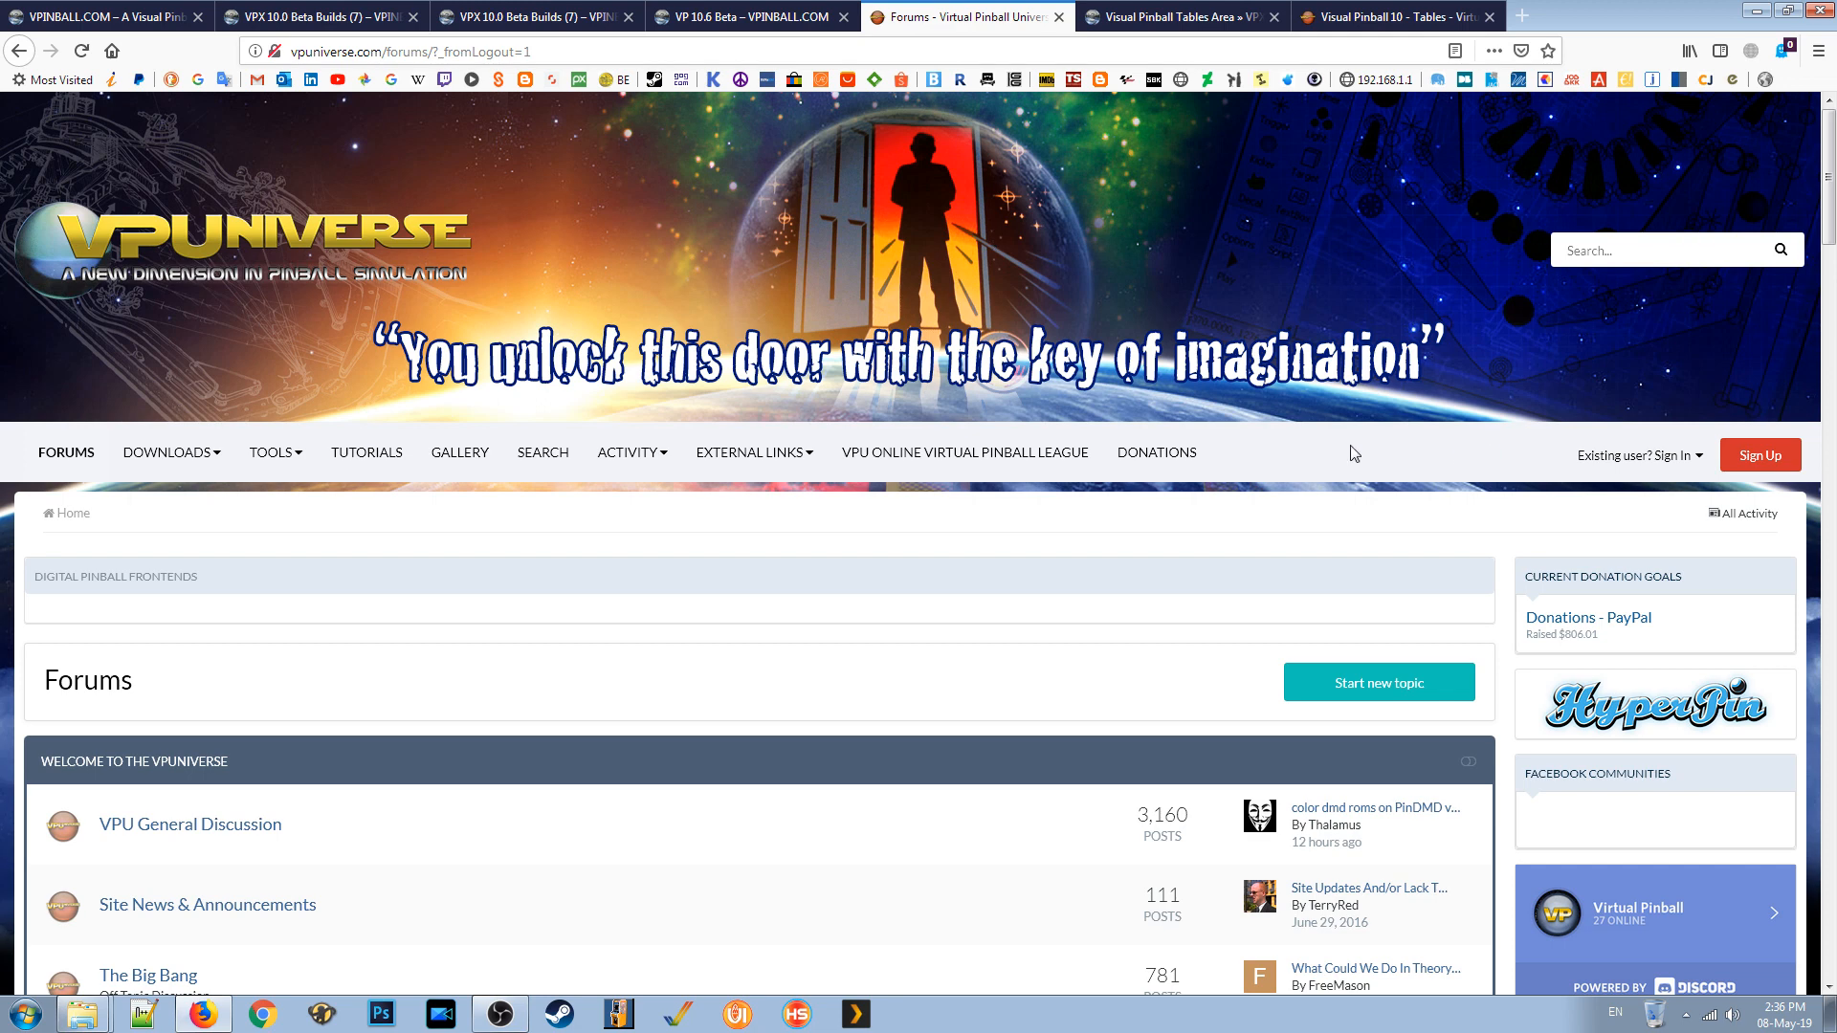
{"action": "mouse_move", "coordinate": [163, 211]}
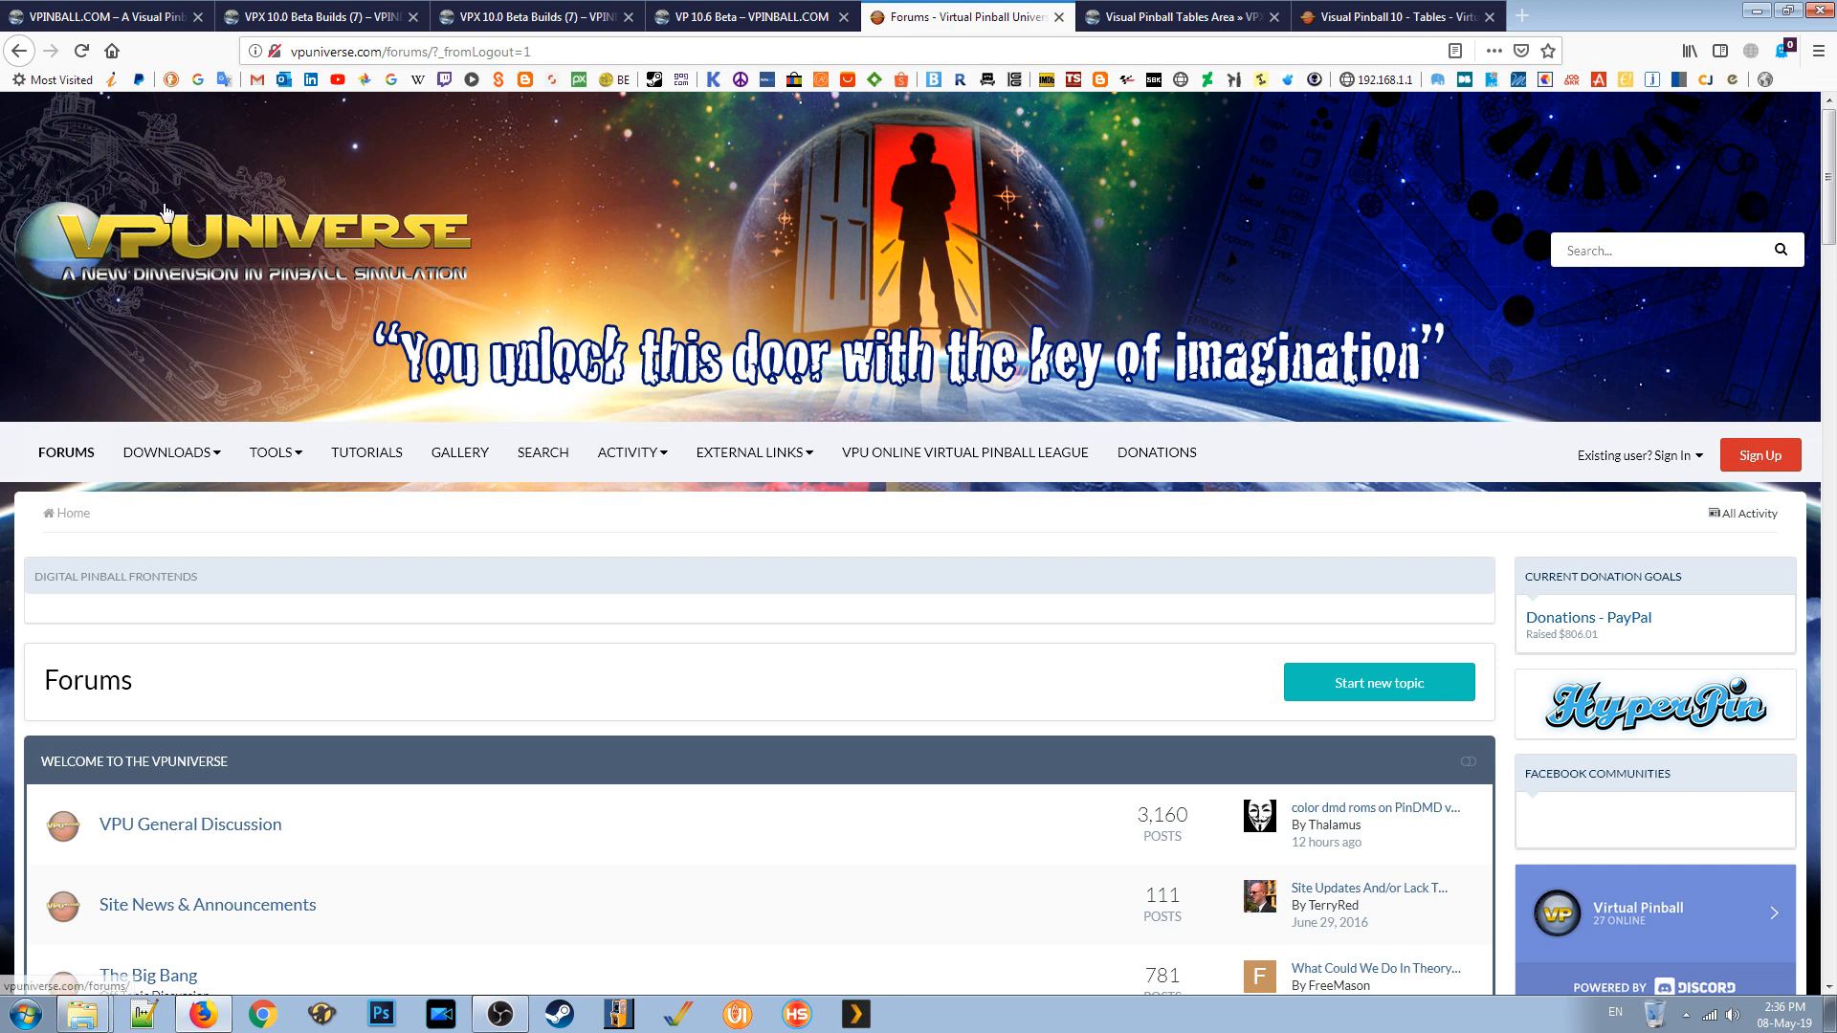
{"action": "mouse_move", "coordinate": [392, 523]}
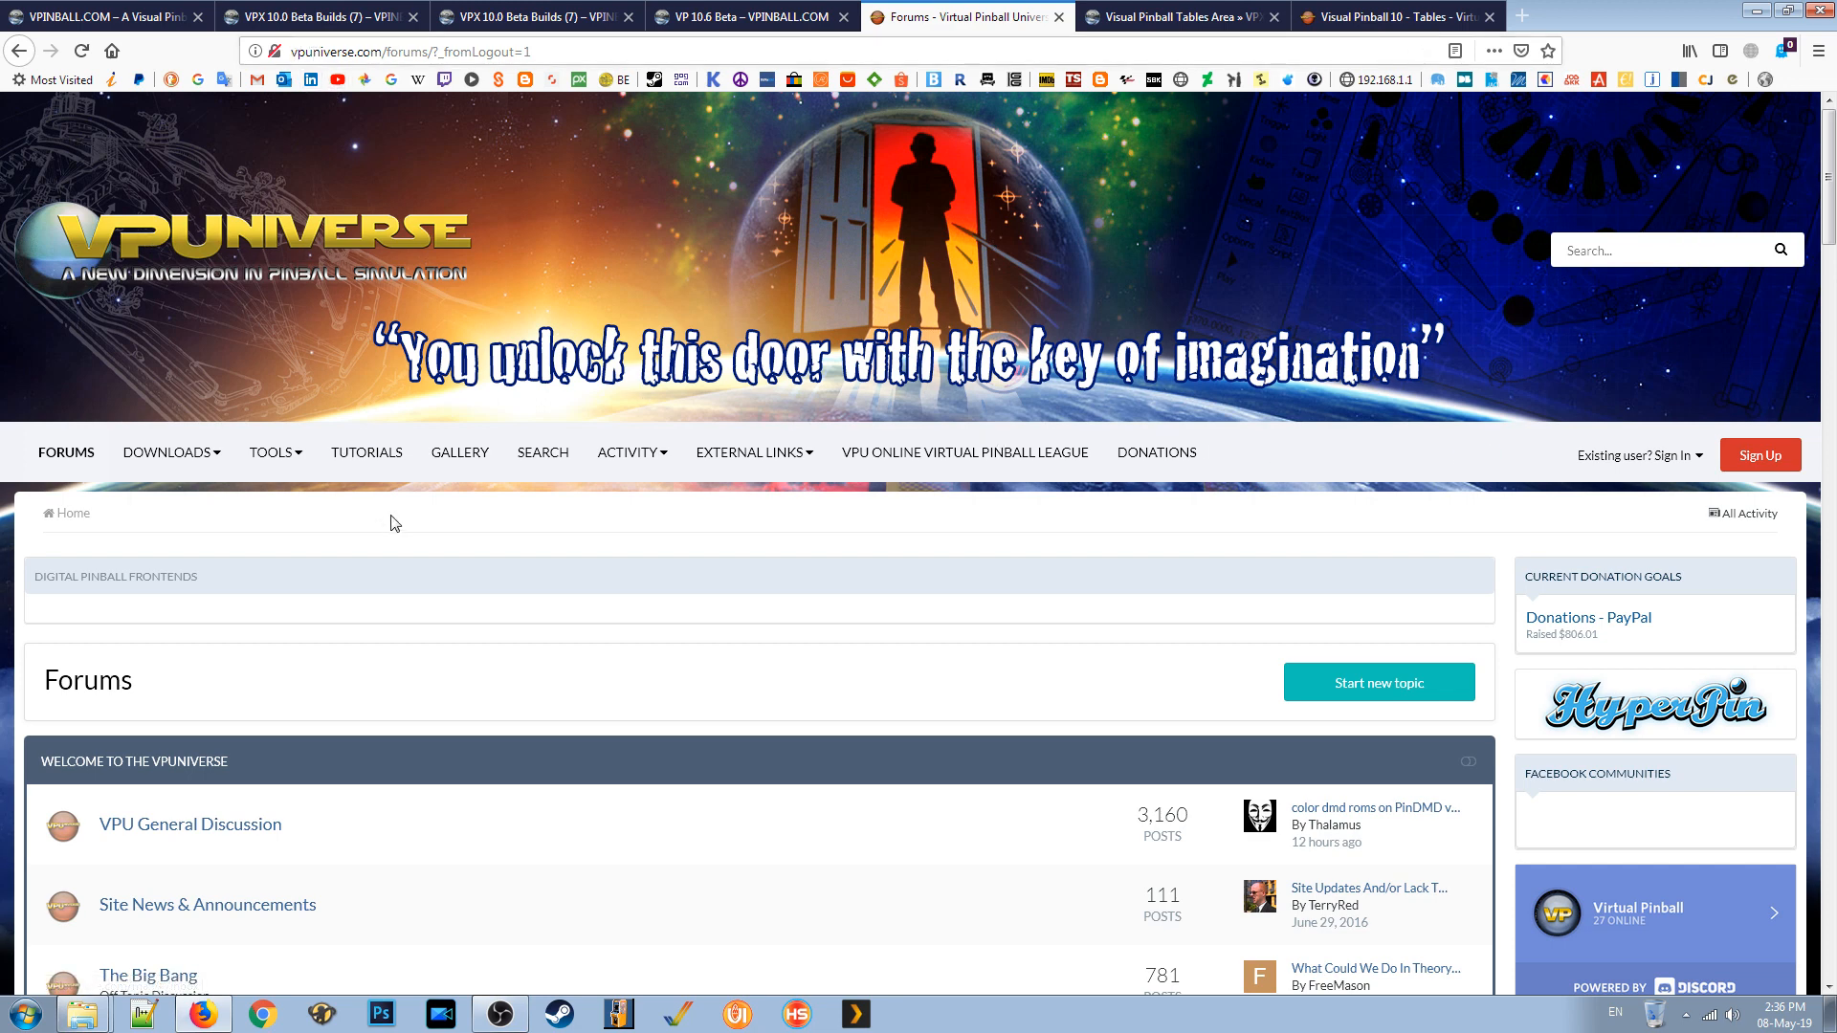
{"action": "mouse_move", "coordinate": [291, 260]}
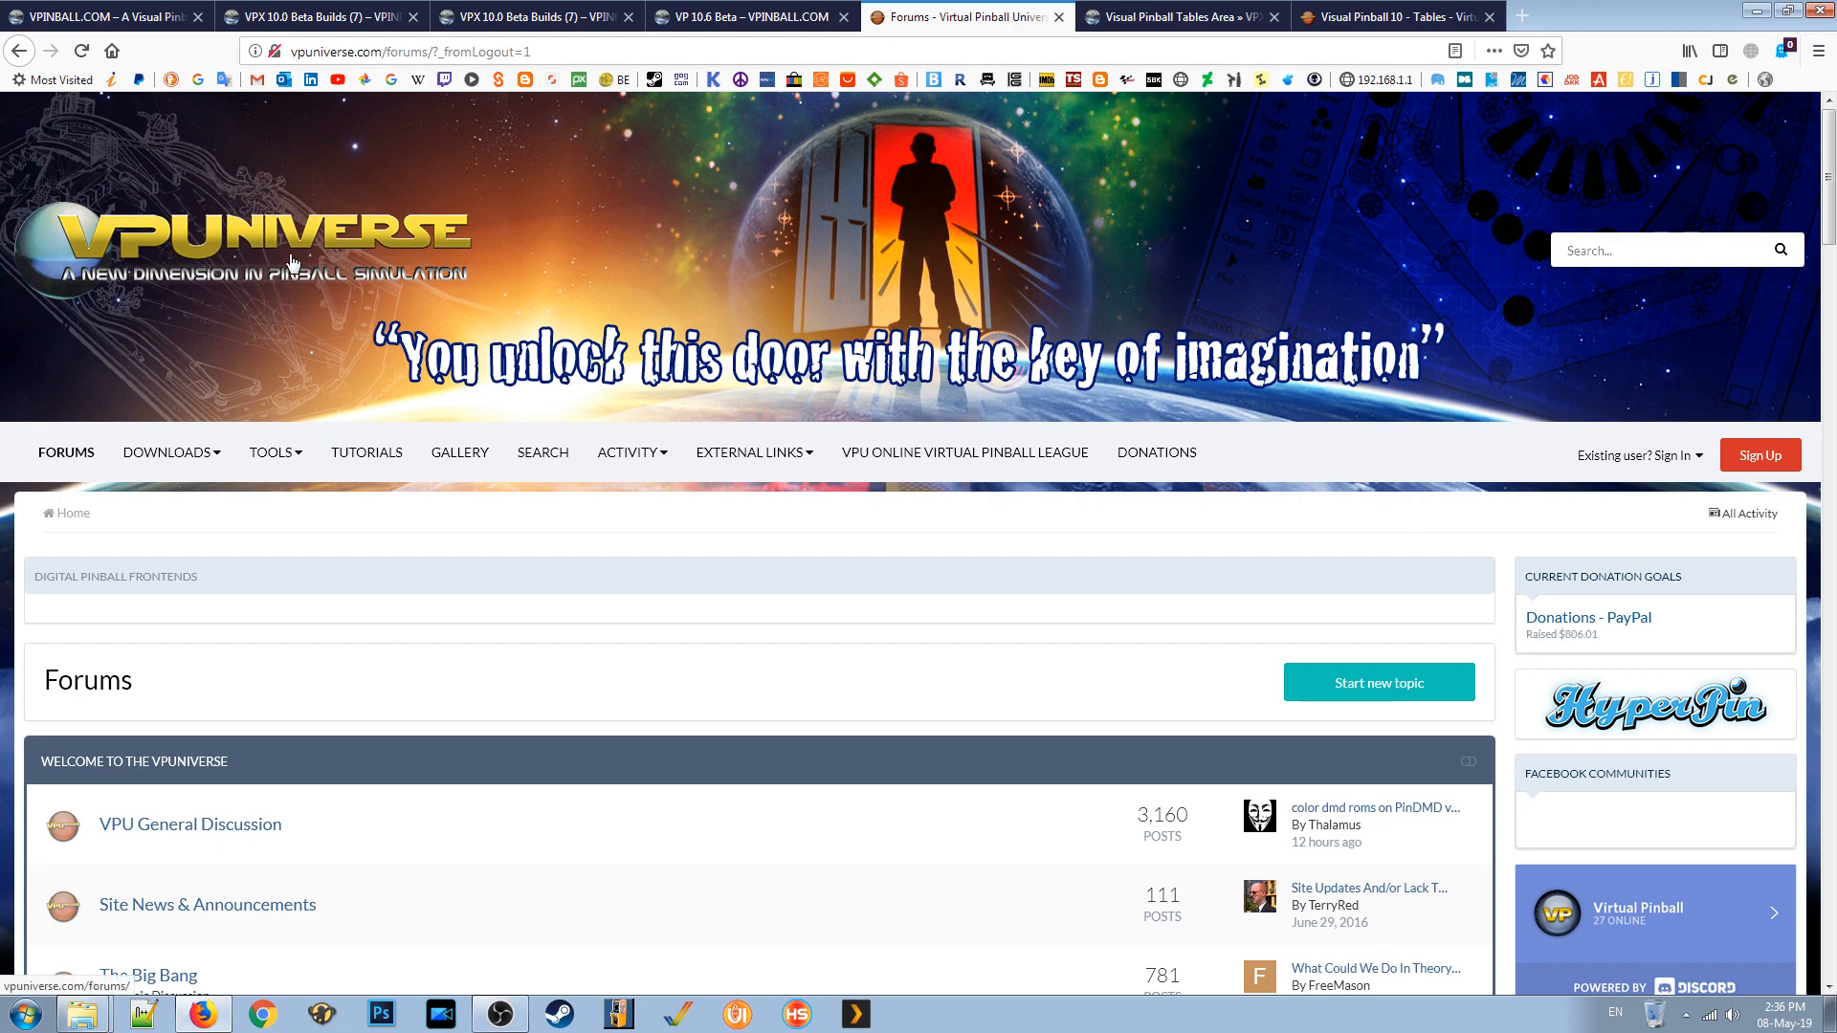
{"action": "mouse_move", "coordinate": [1699, 469]}
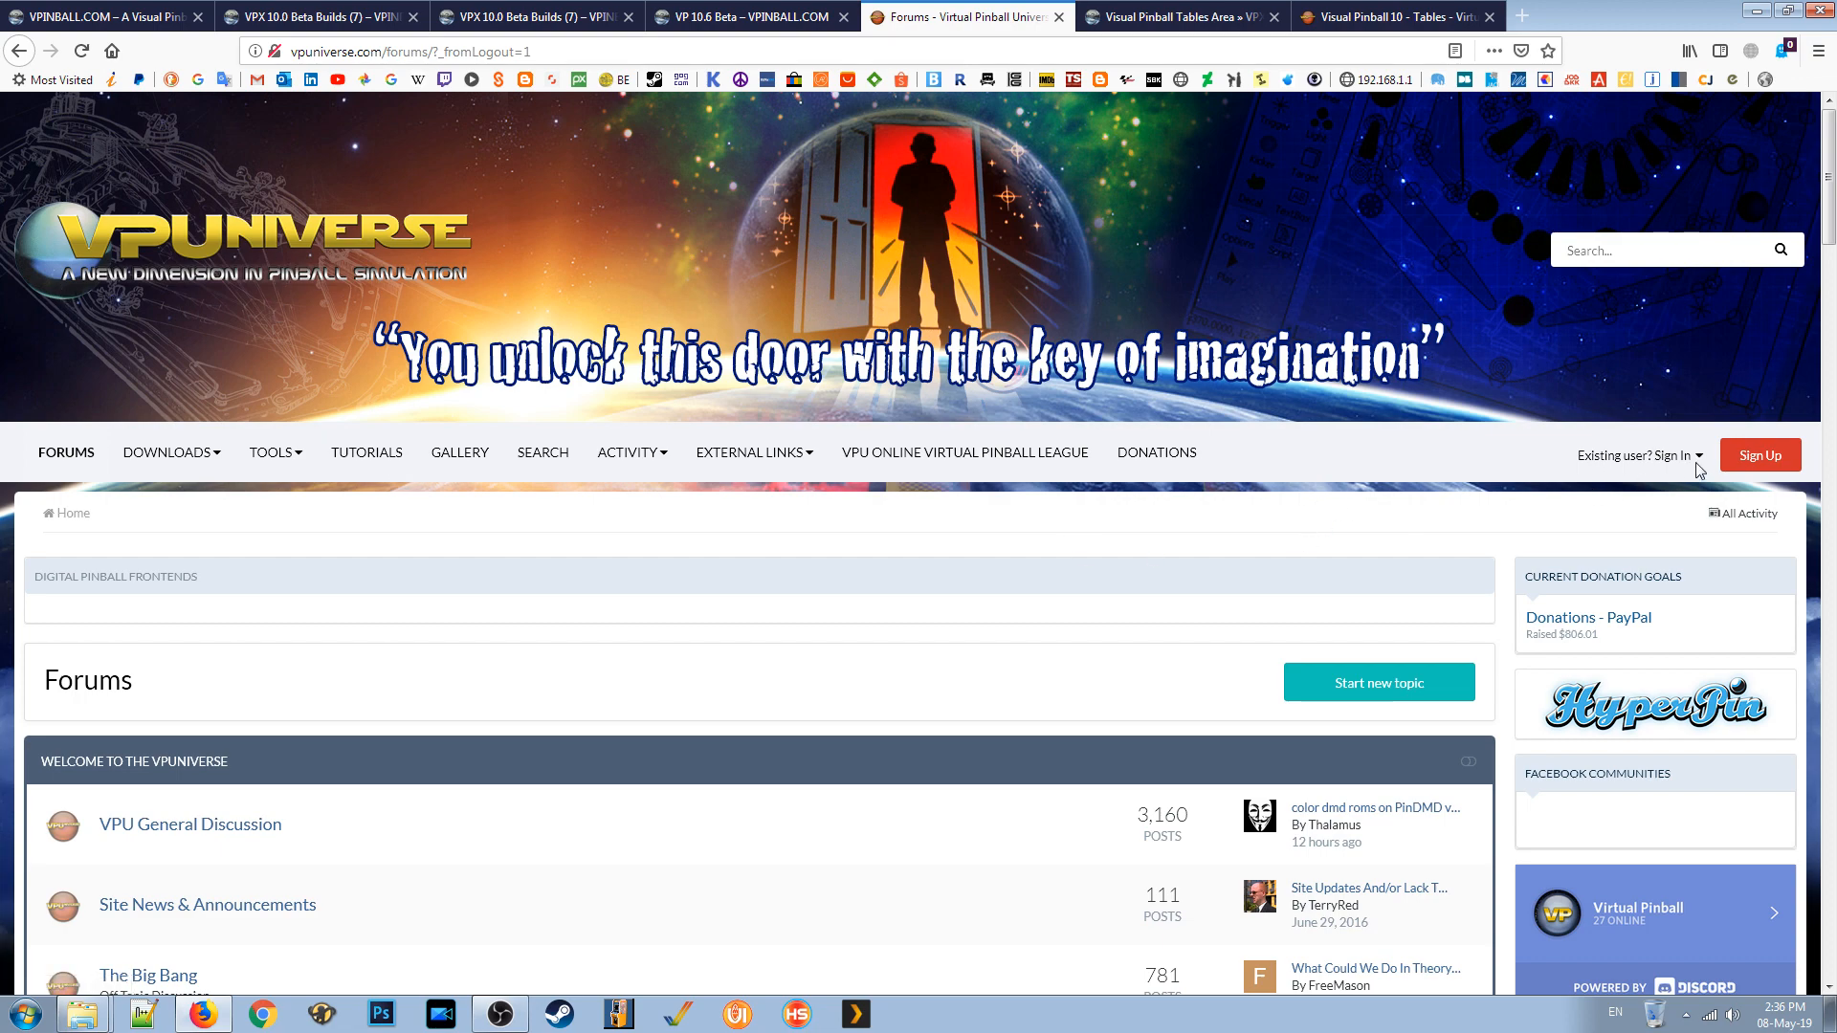
{"action": "scroll", "scroll_direction": "down", "scroll_amount": 3}
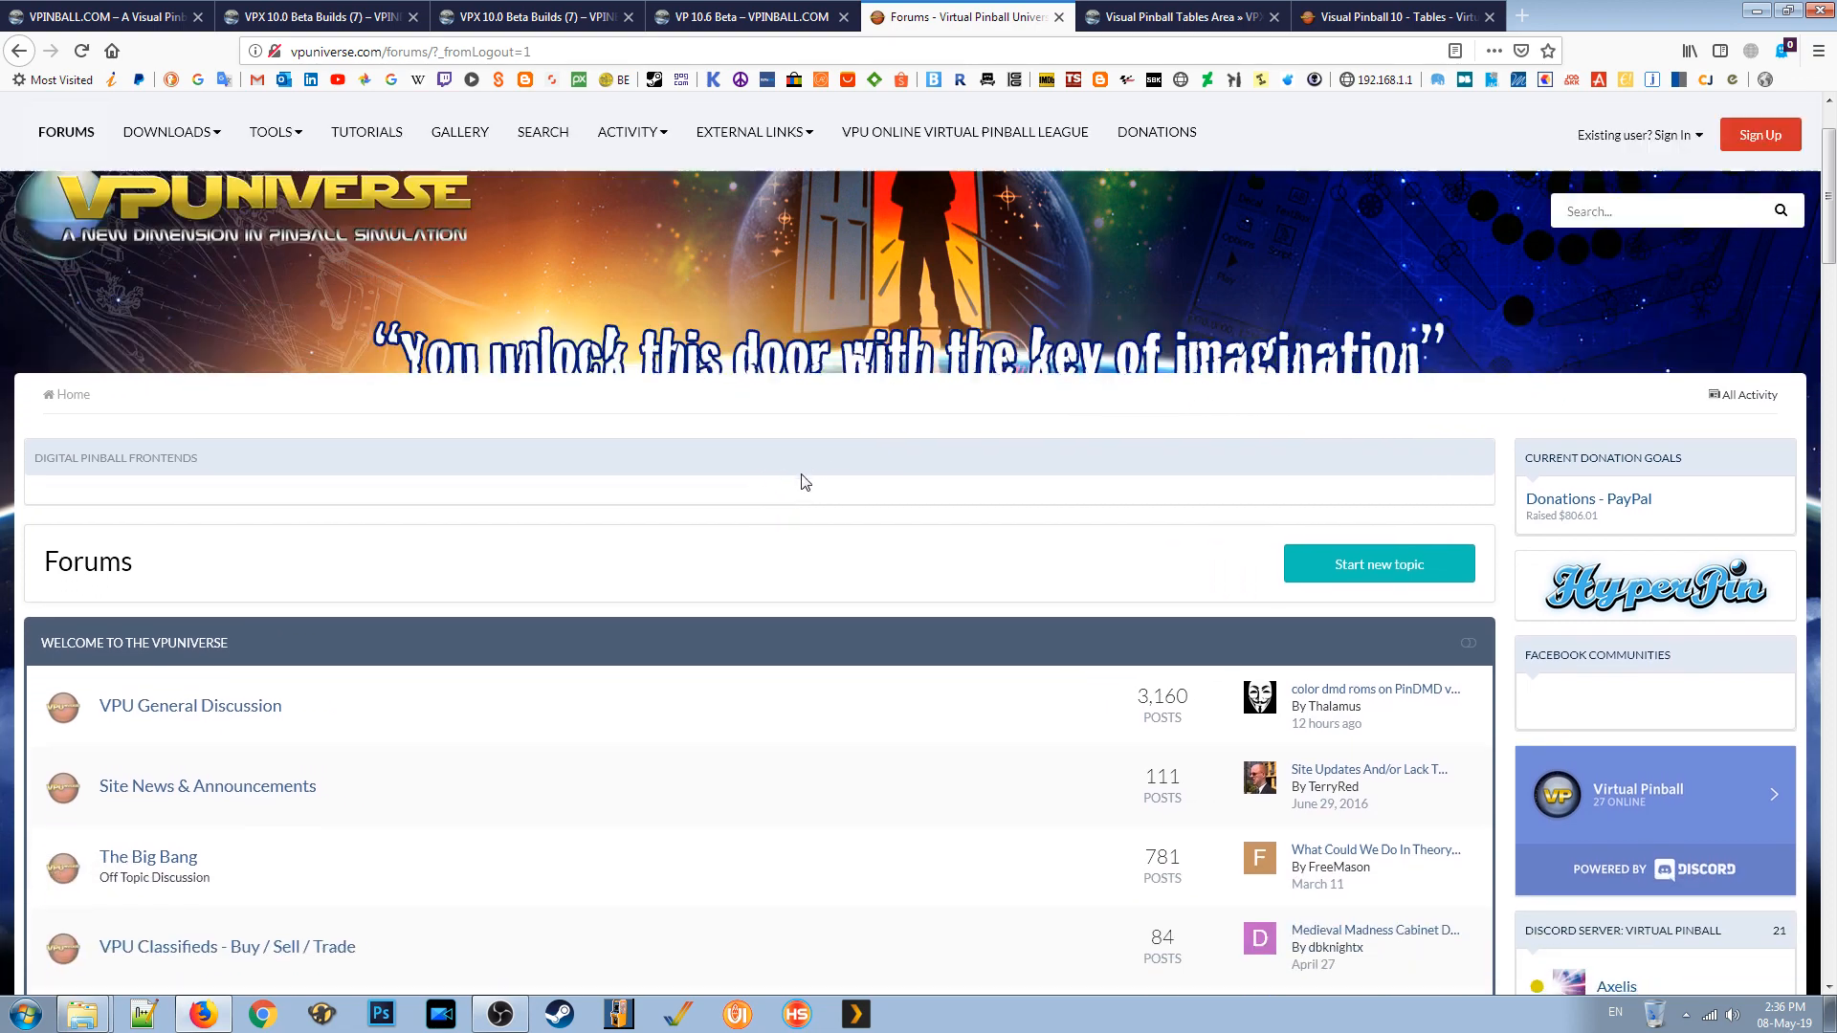
{"action": "scroll", "scroll_direction": "down", "scroll_amount": 3}
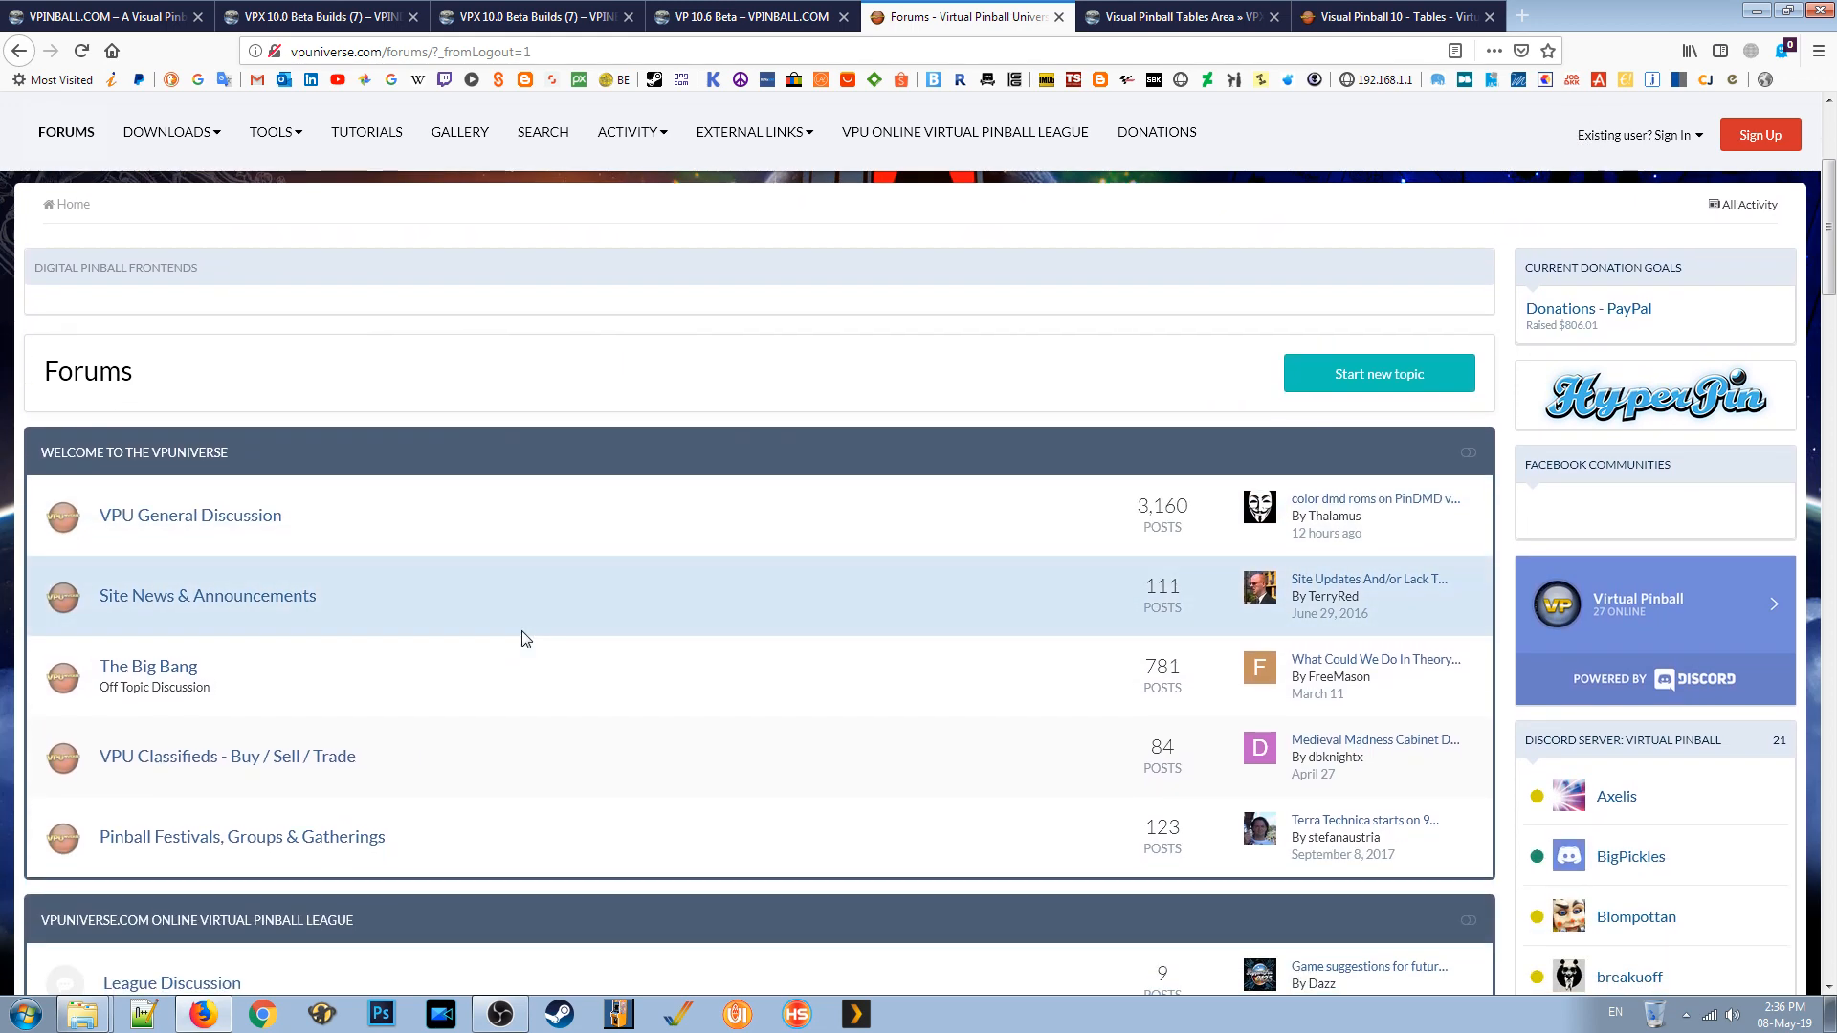
{"action": "scroll", "scroll_direction": "down", "scroll_amount": 3}
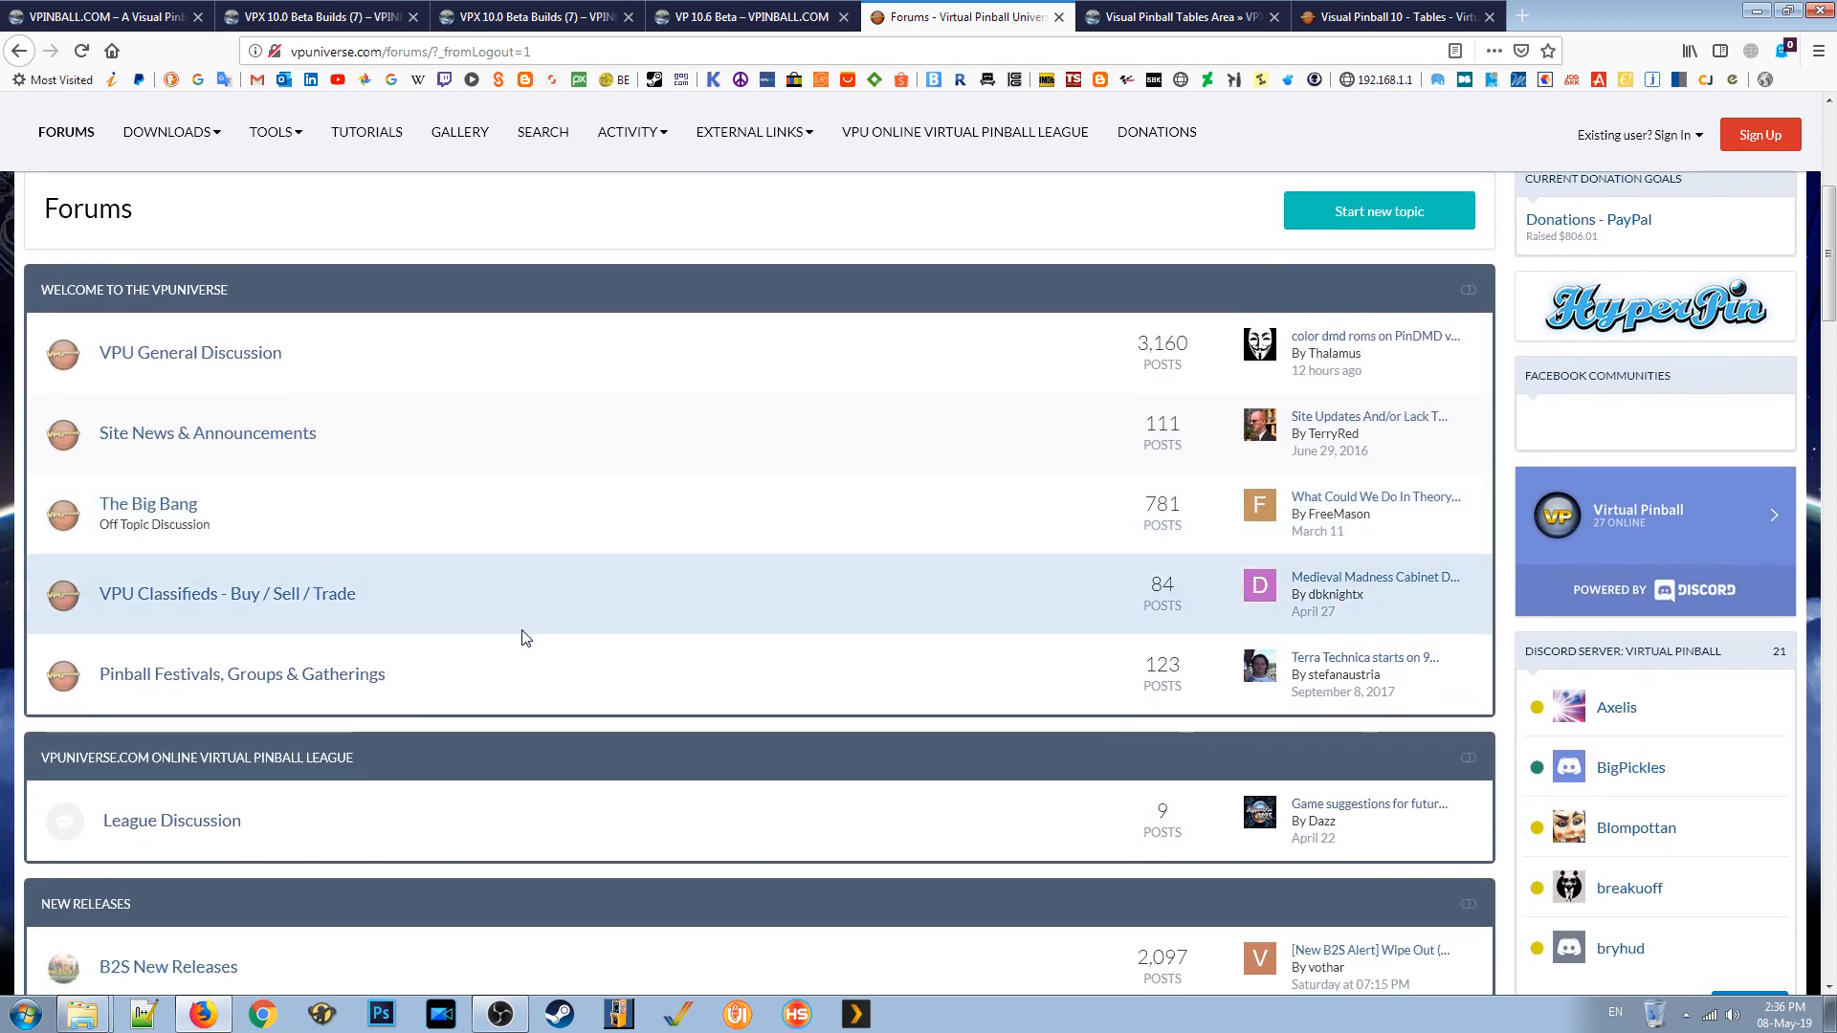
{"action": "scroll", "scroll_direction": "down", "scroll_amount": 3}
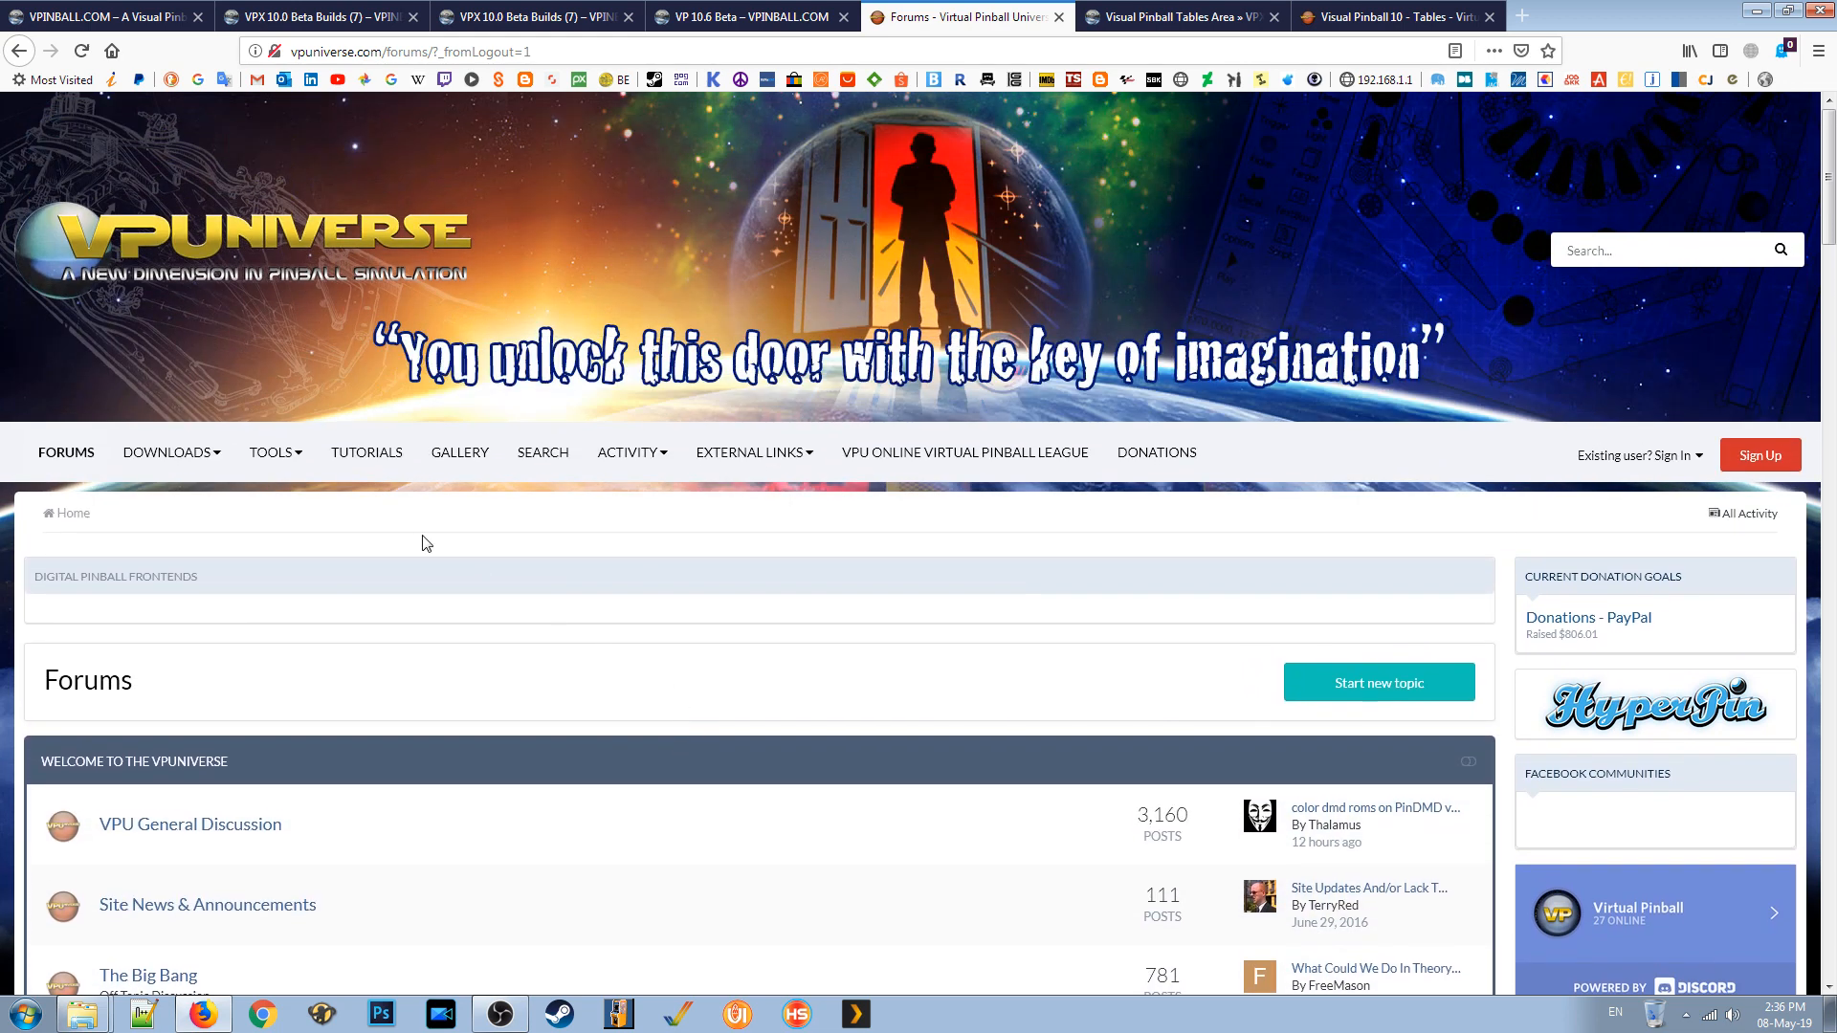
{"action": "mouse_move", "coordinate": [703, 114]}
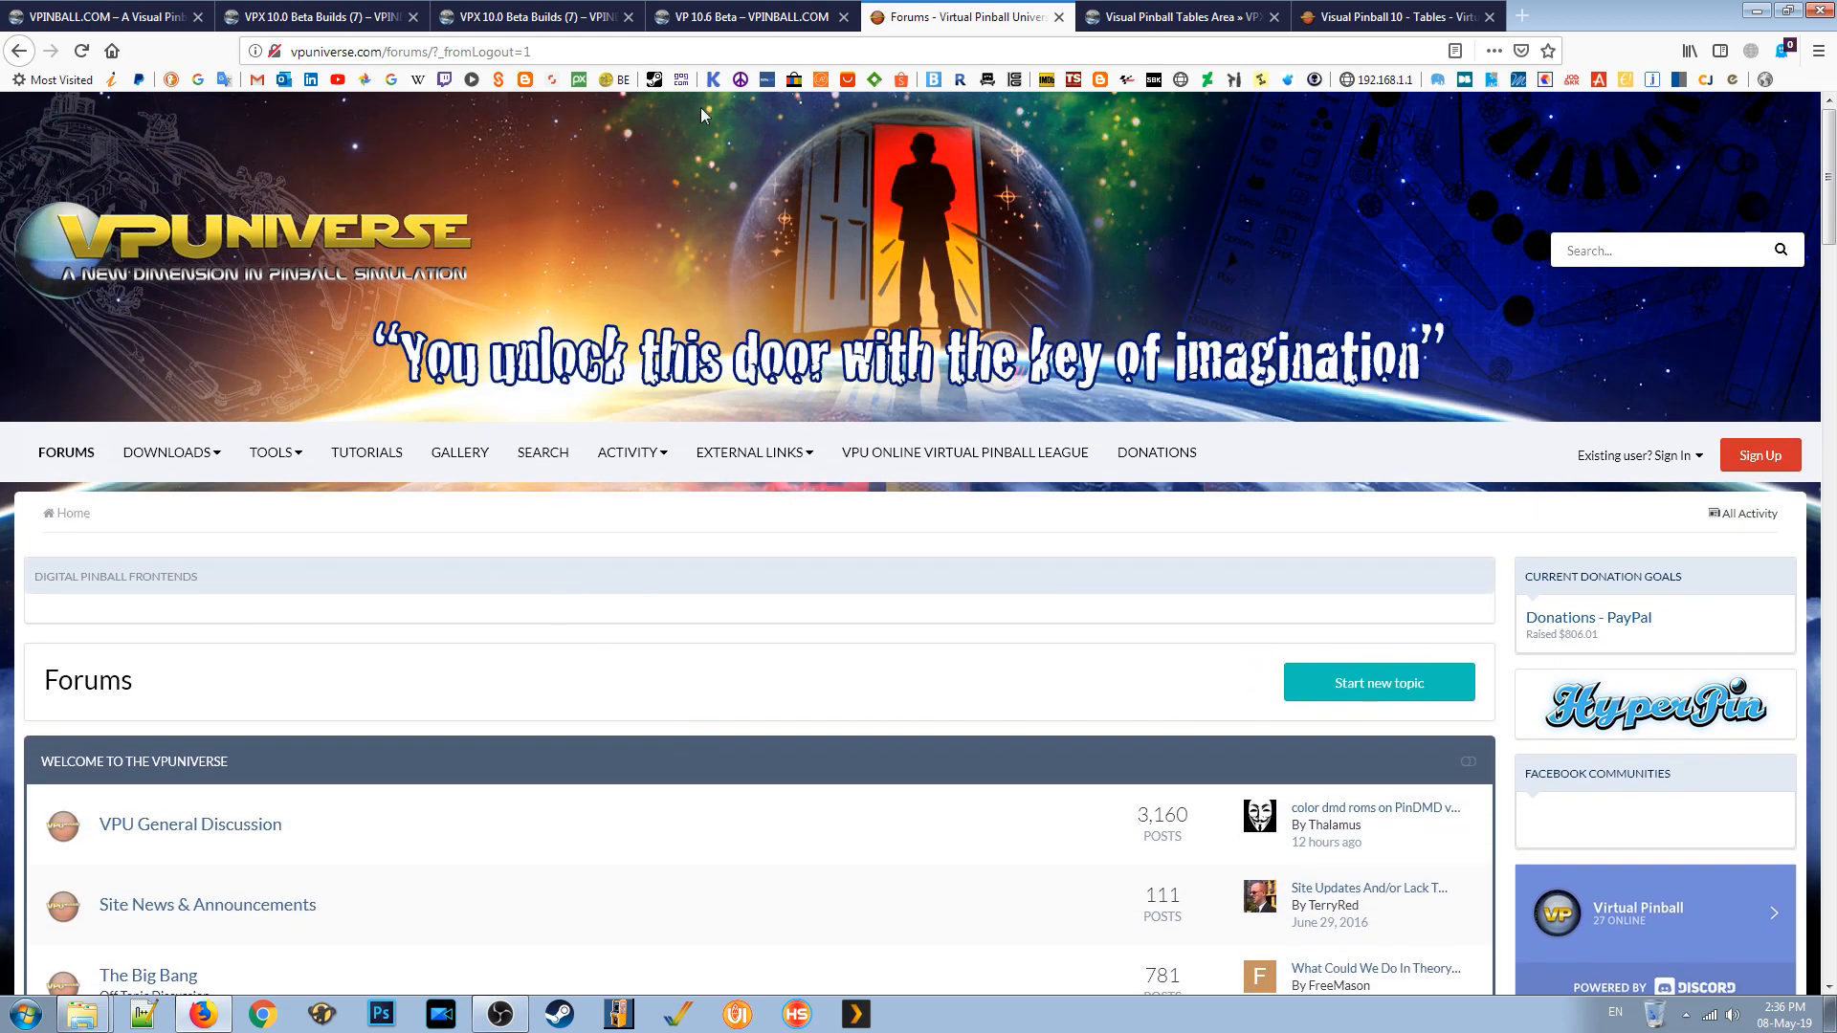
{"action": "mouse_move", "coordinate": [398, 551]}
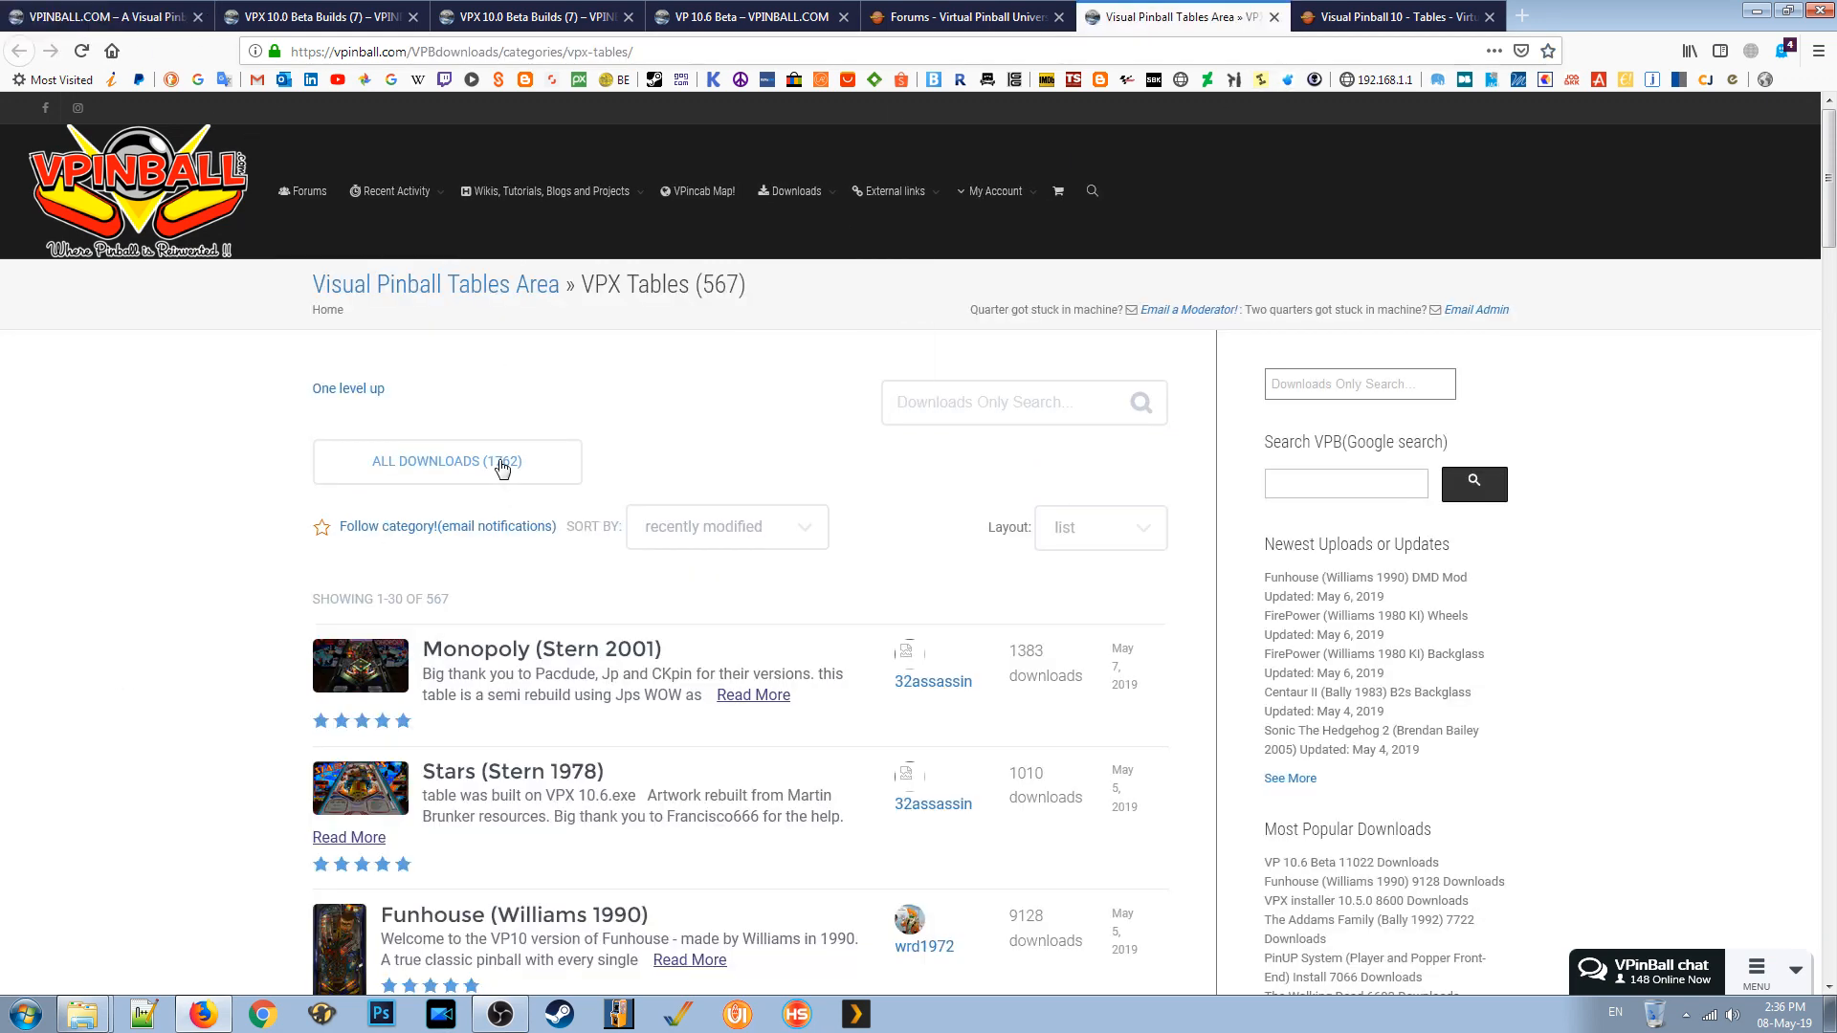
{"action": "scroll", "scroll_direction": "down", "scroll_amount": 3}
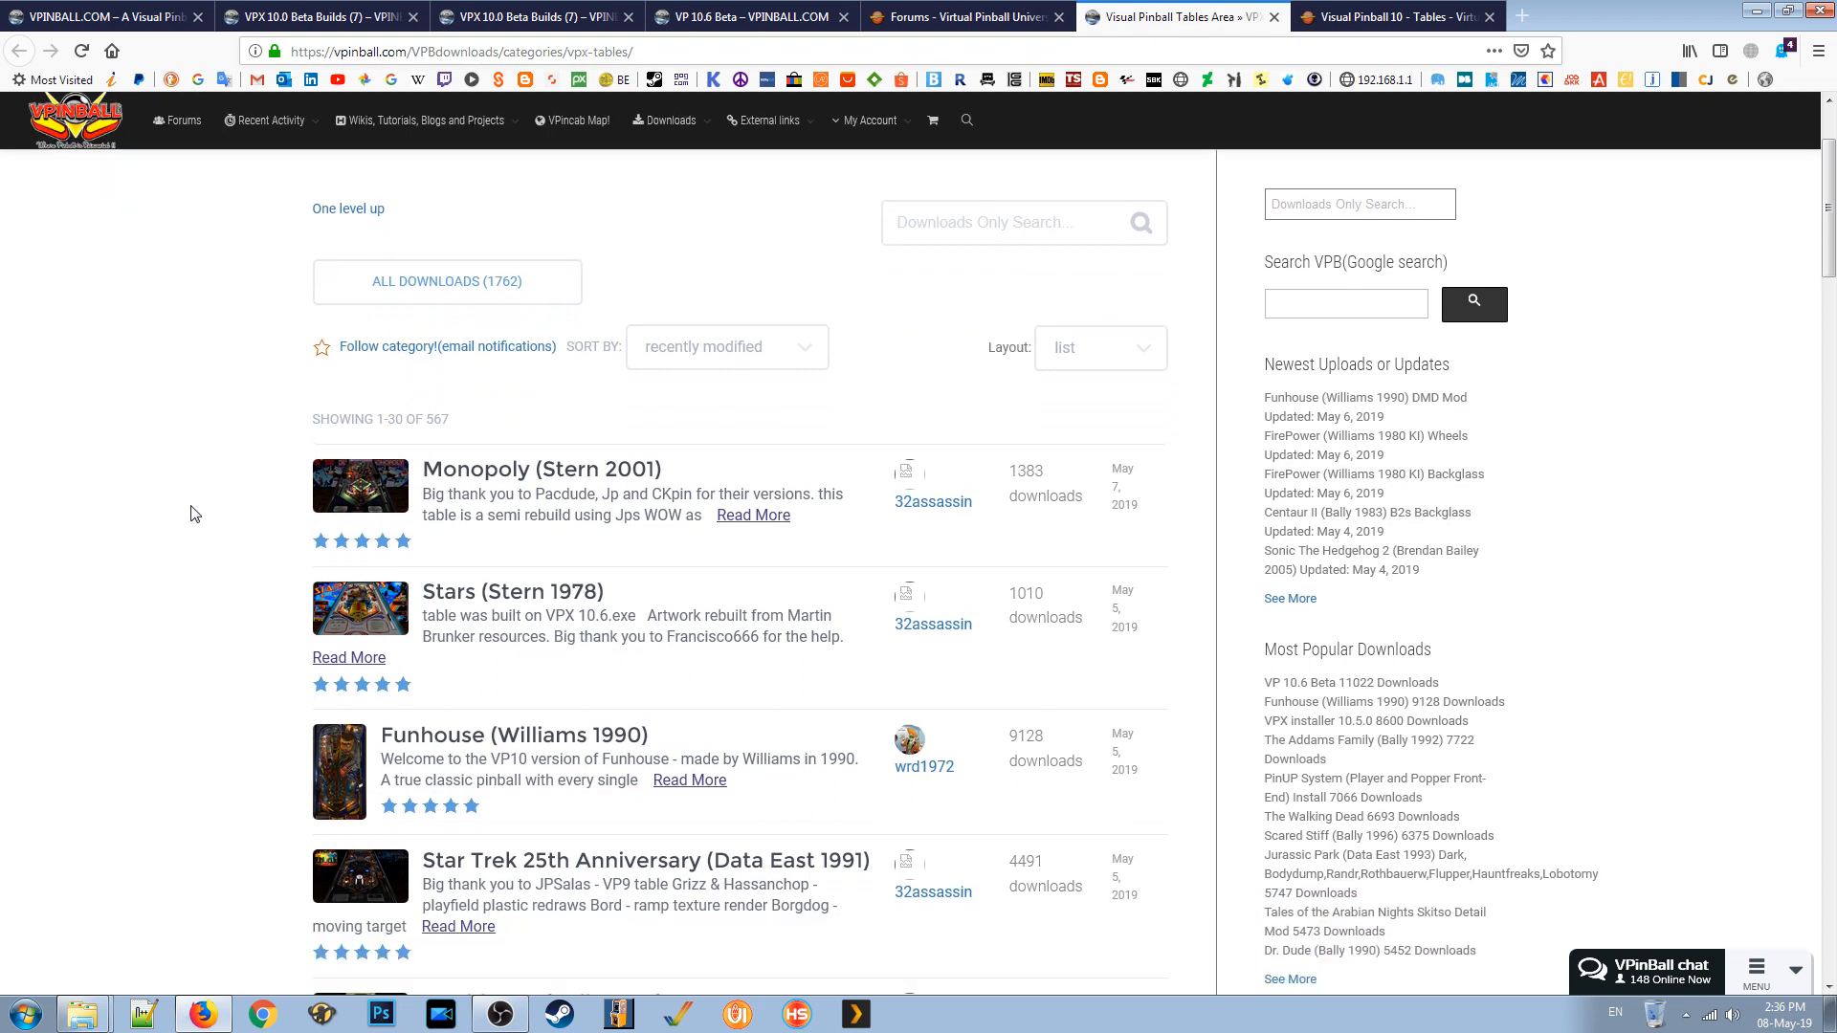
{"action": "left_click", "coordinate": [422, 119]}
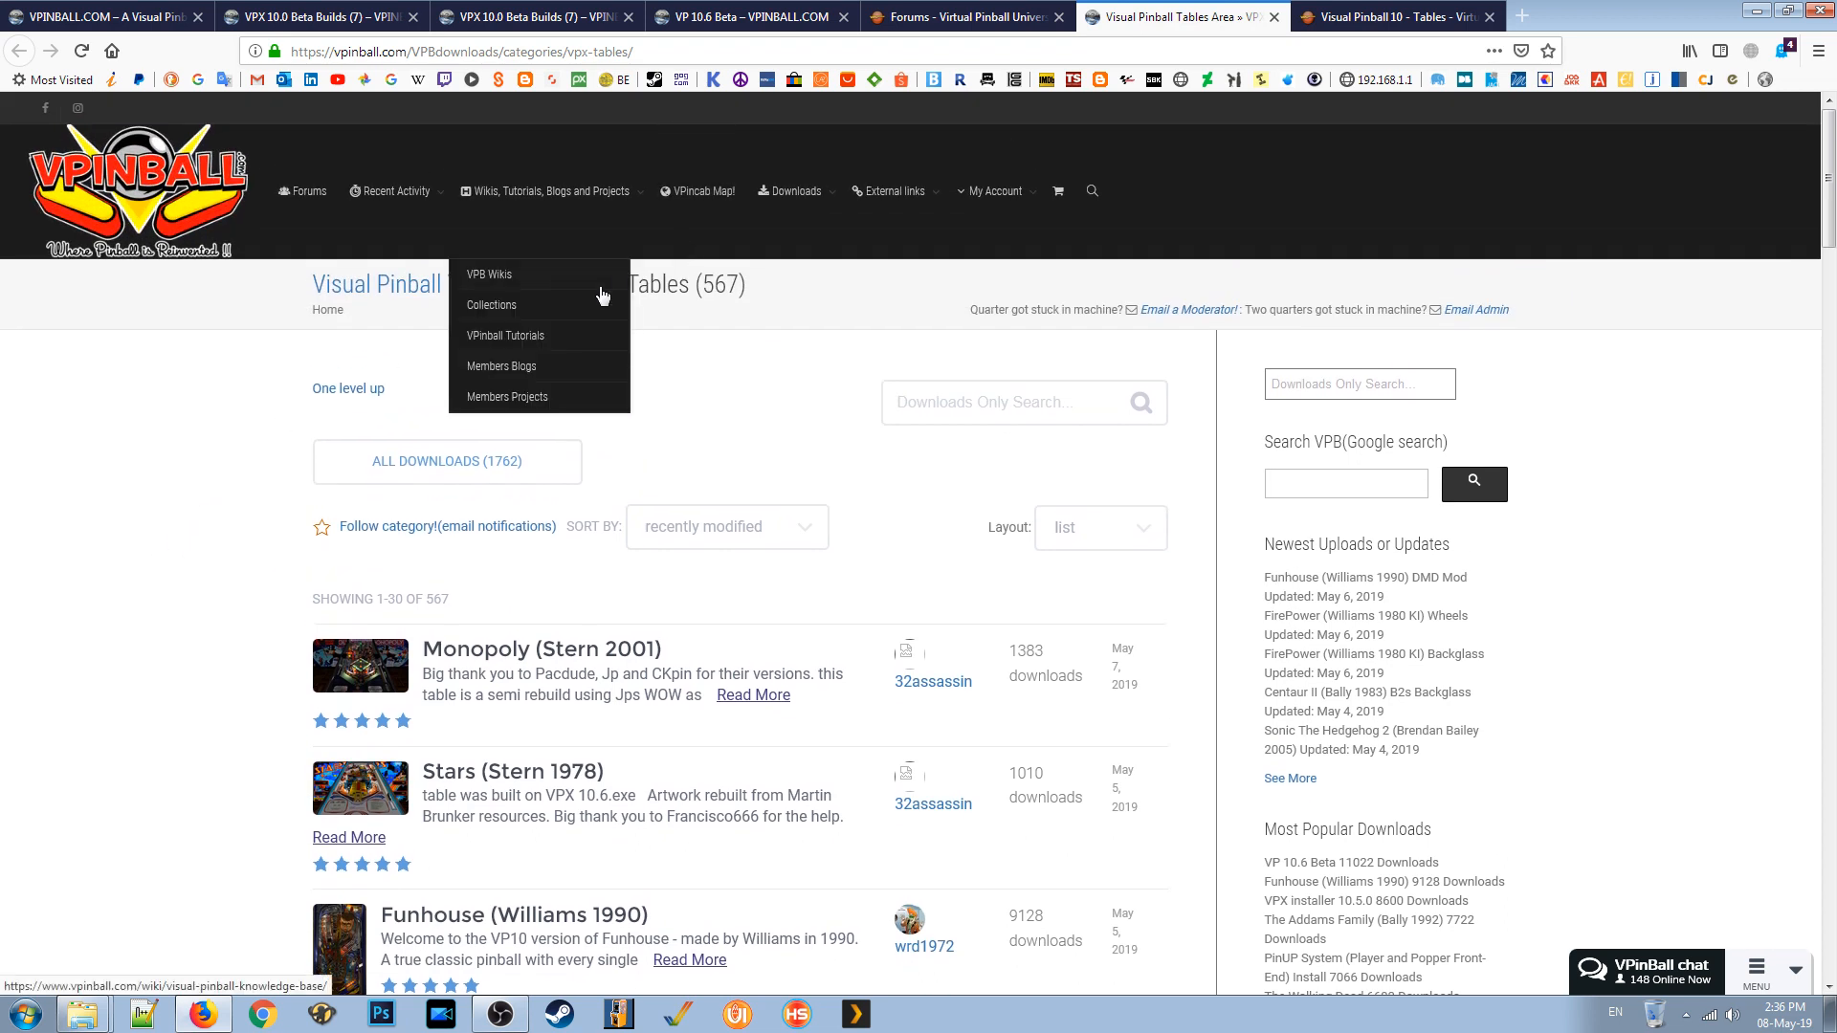
{"action": "mouse_move", "coordinate": [835, 304]}
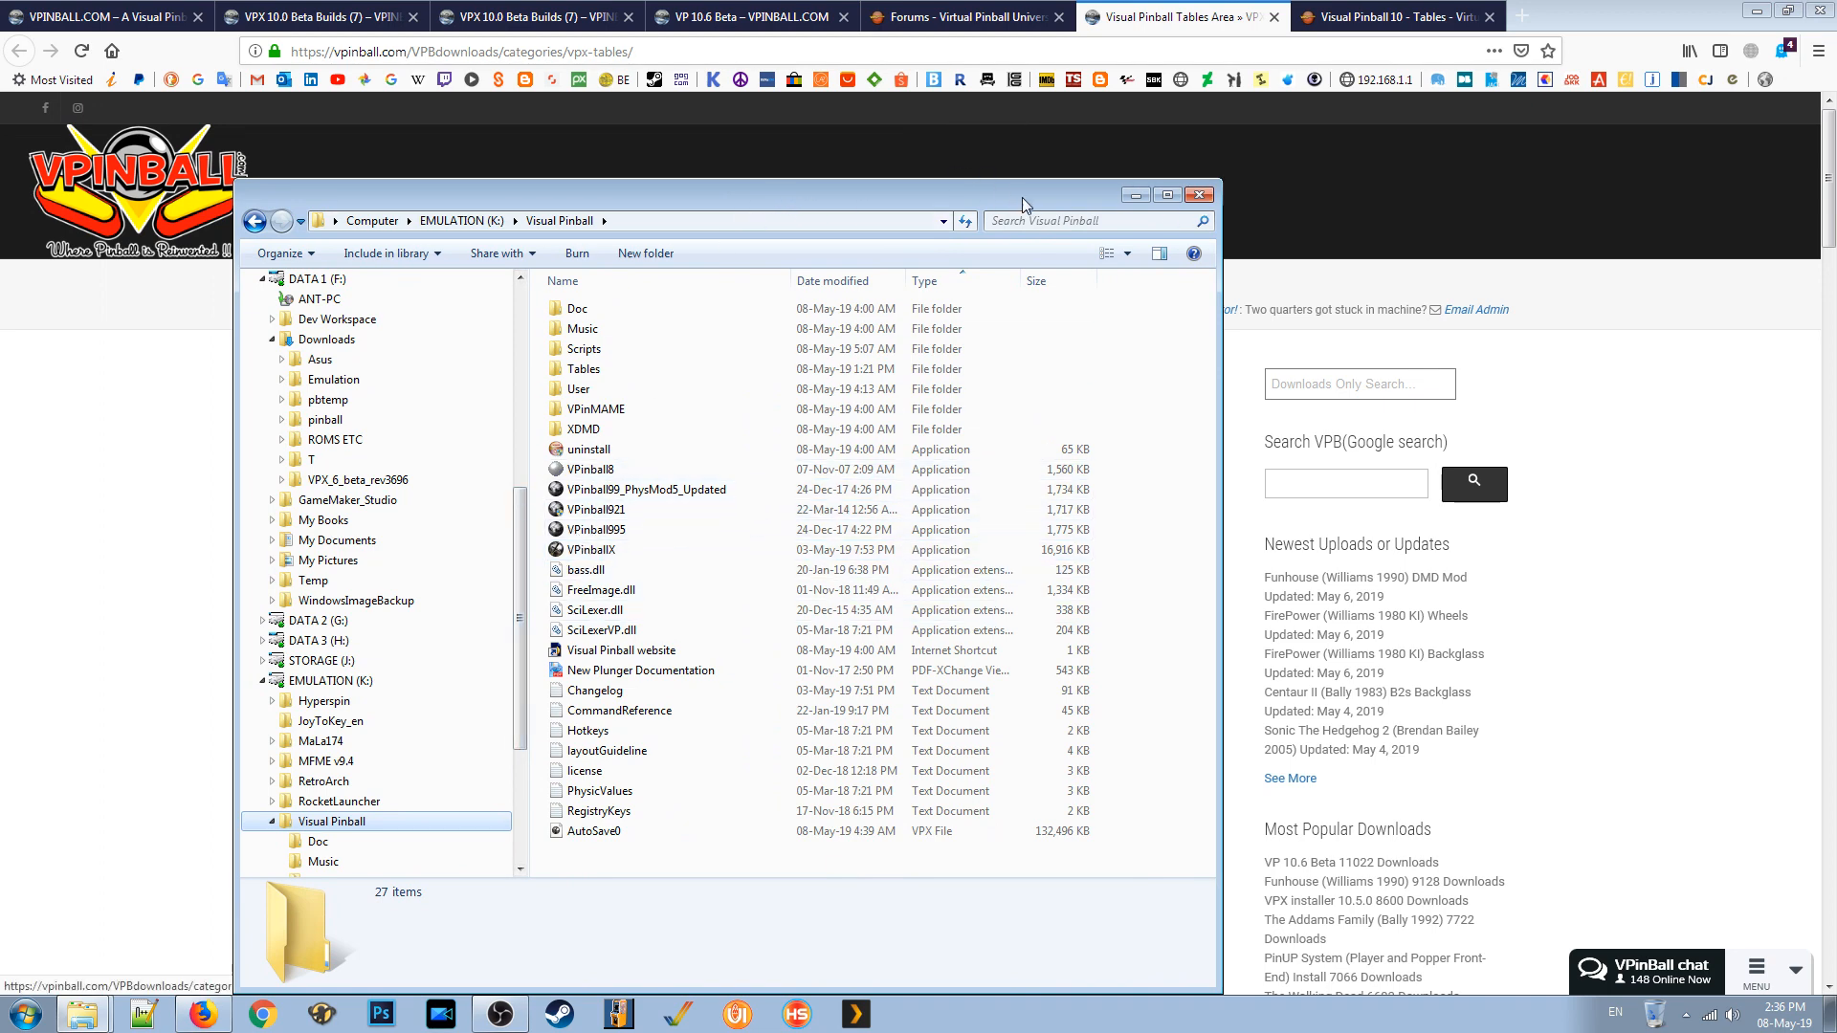
{"action": "left_click", "coordinate": [1199, 194]}
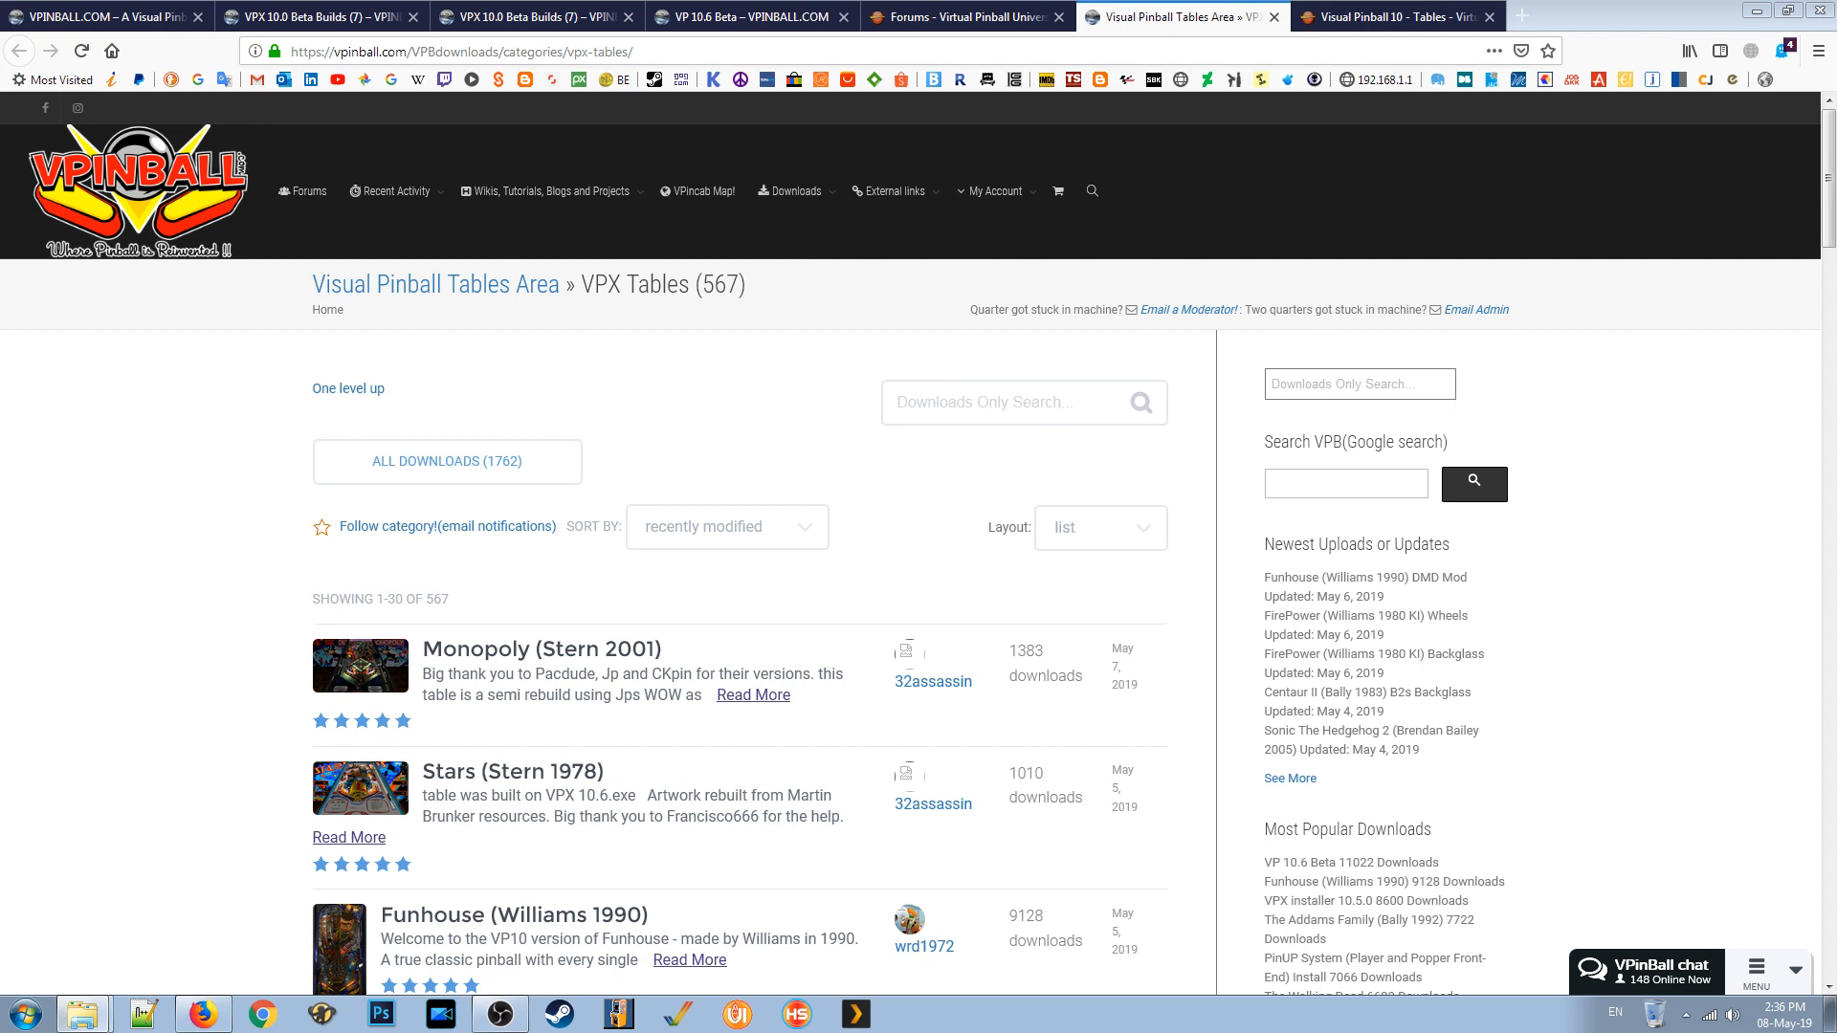
{"action": "mouse_move", "coordinate": [132, 471]}
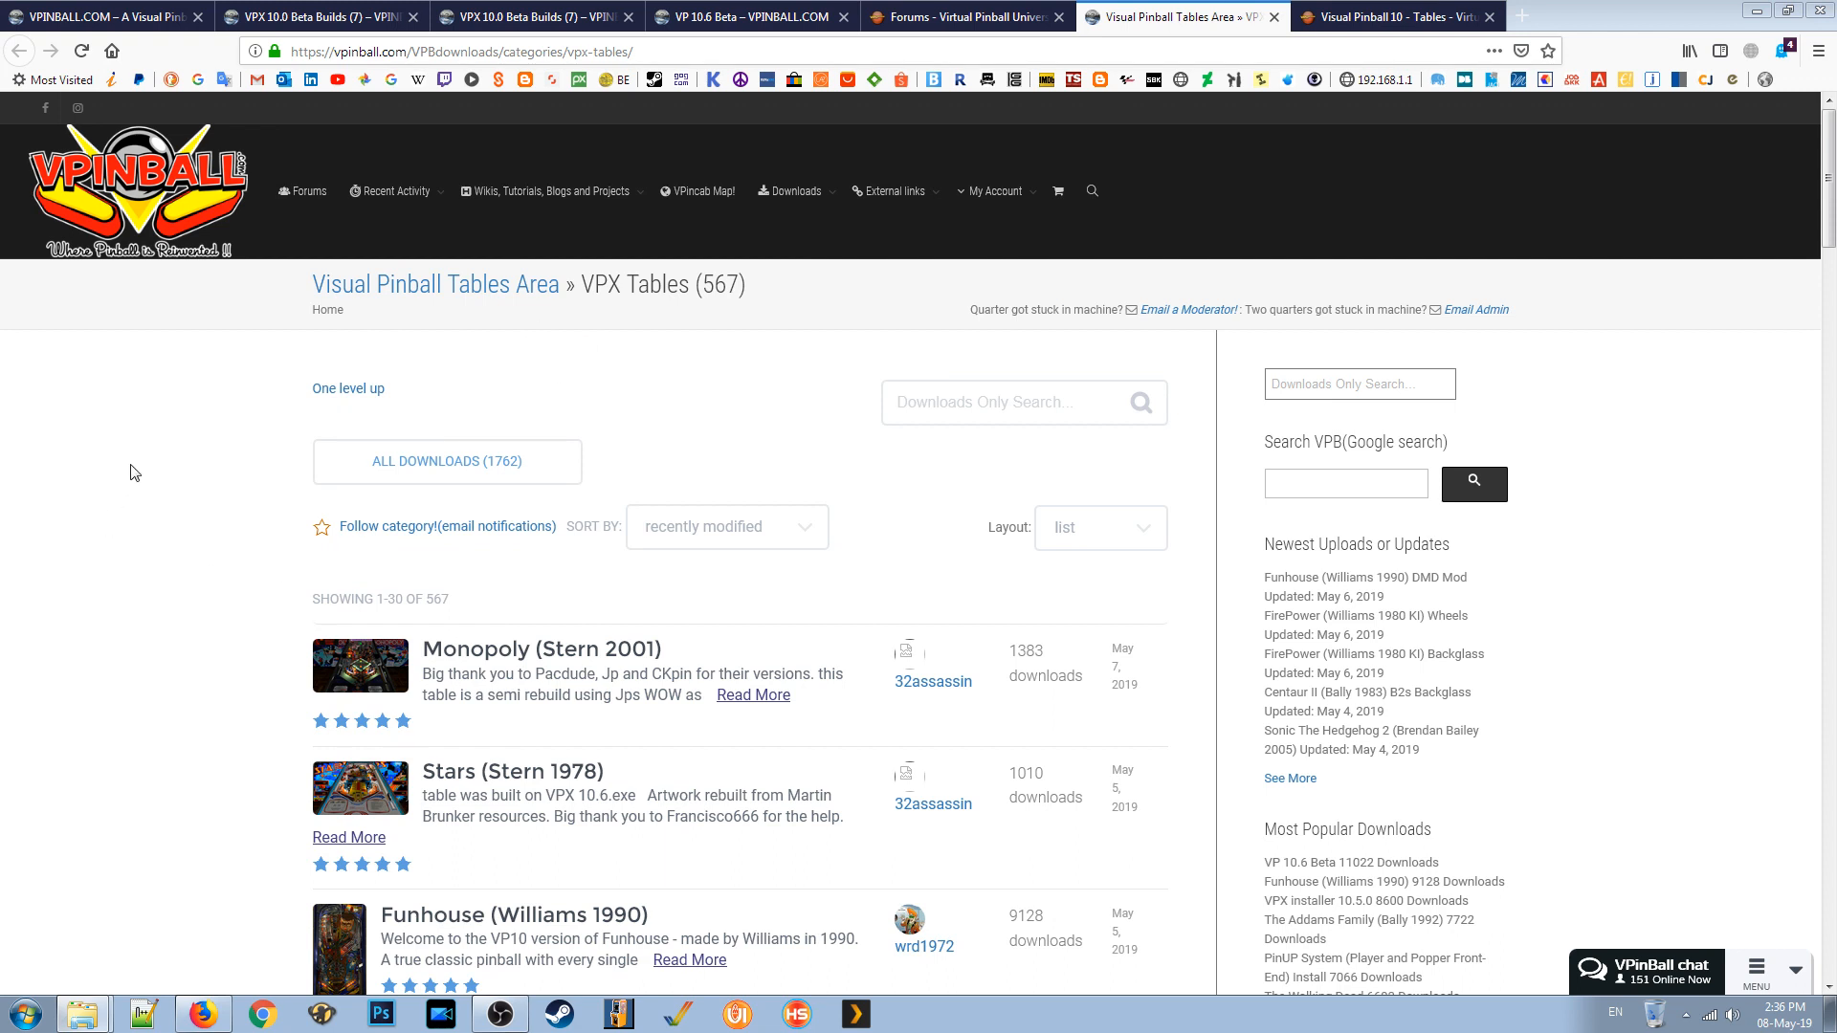
{"action": "scroll", "scroll_direction": "down", "scroll_amount": 3}
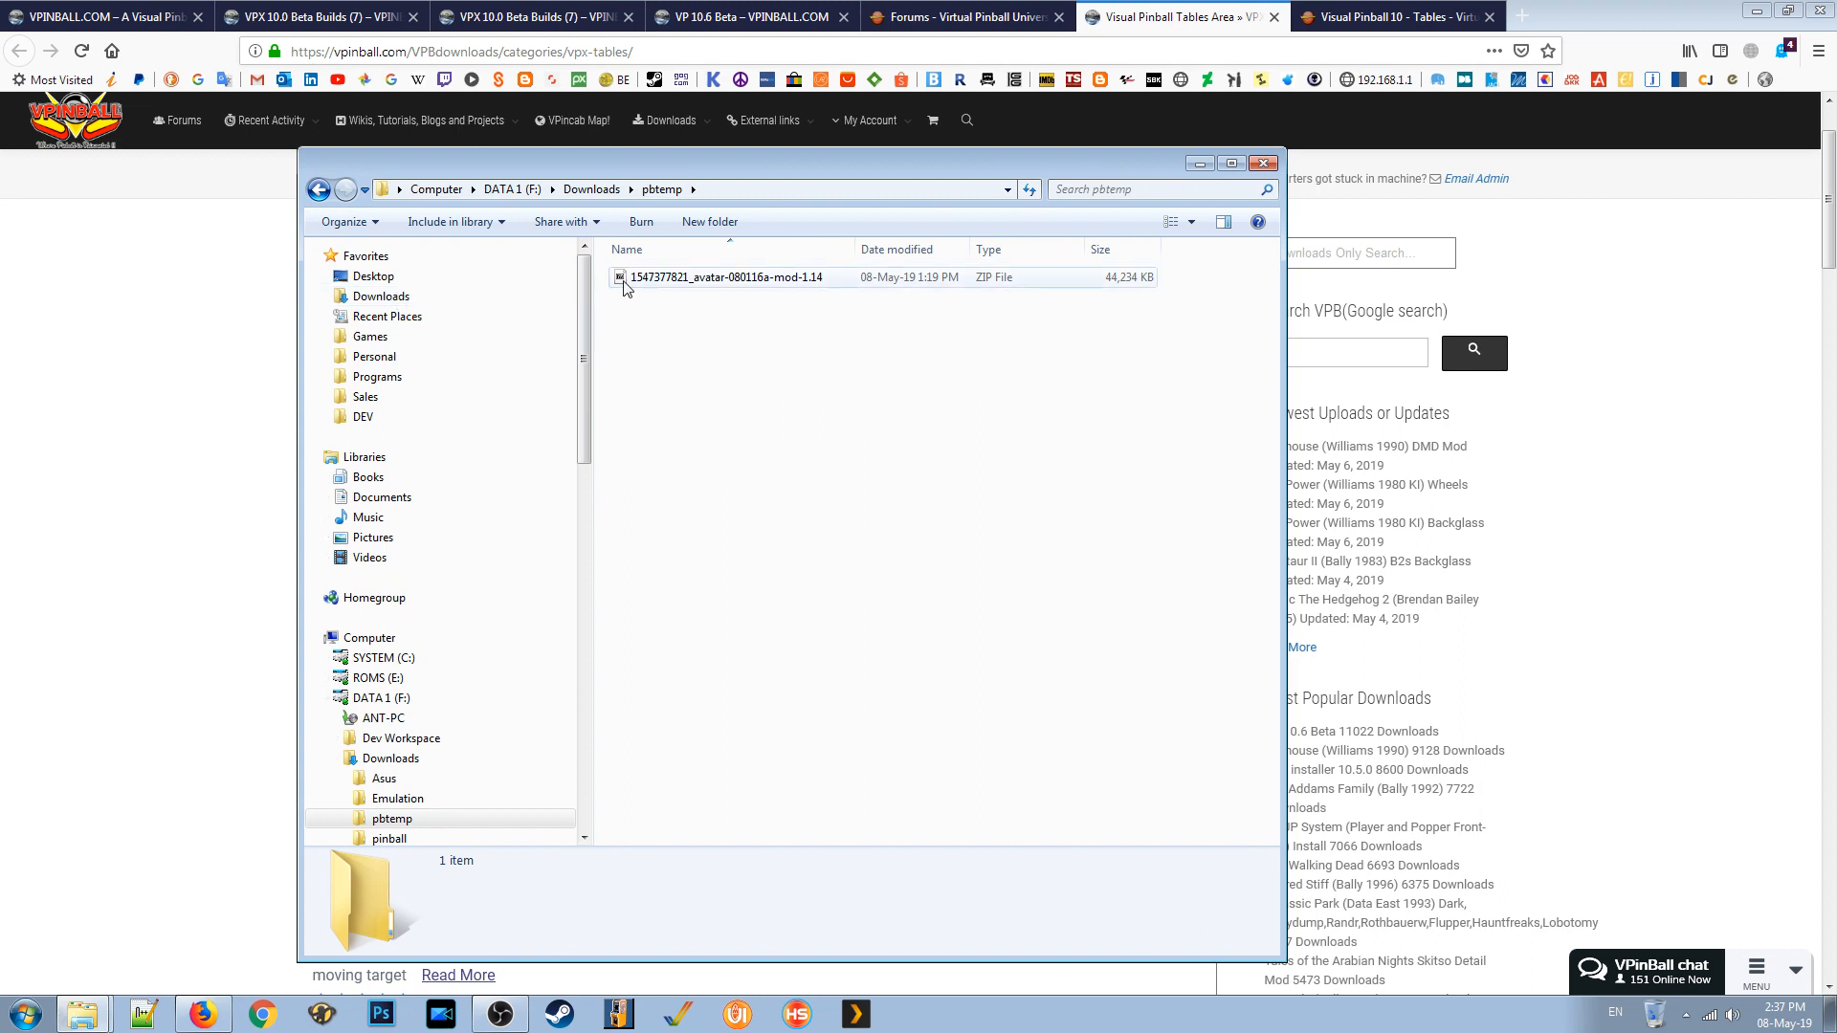
Open the Avatar mod zip from pbtemp in 7-Zip and show Explorer's Visual Pinball folder.
{"action": "left_click", "coordinate": [724, 277]}
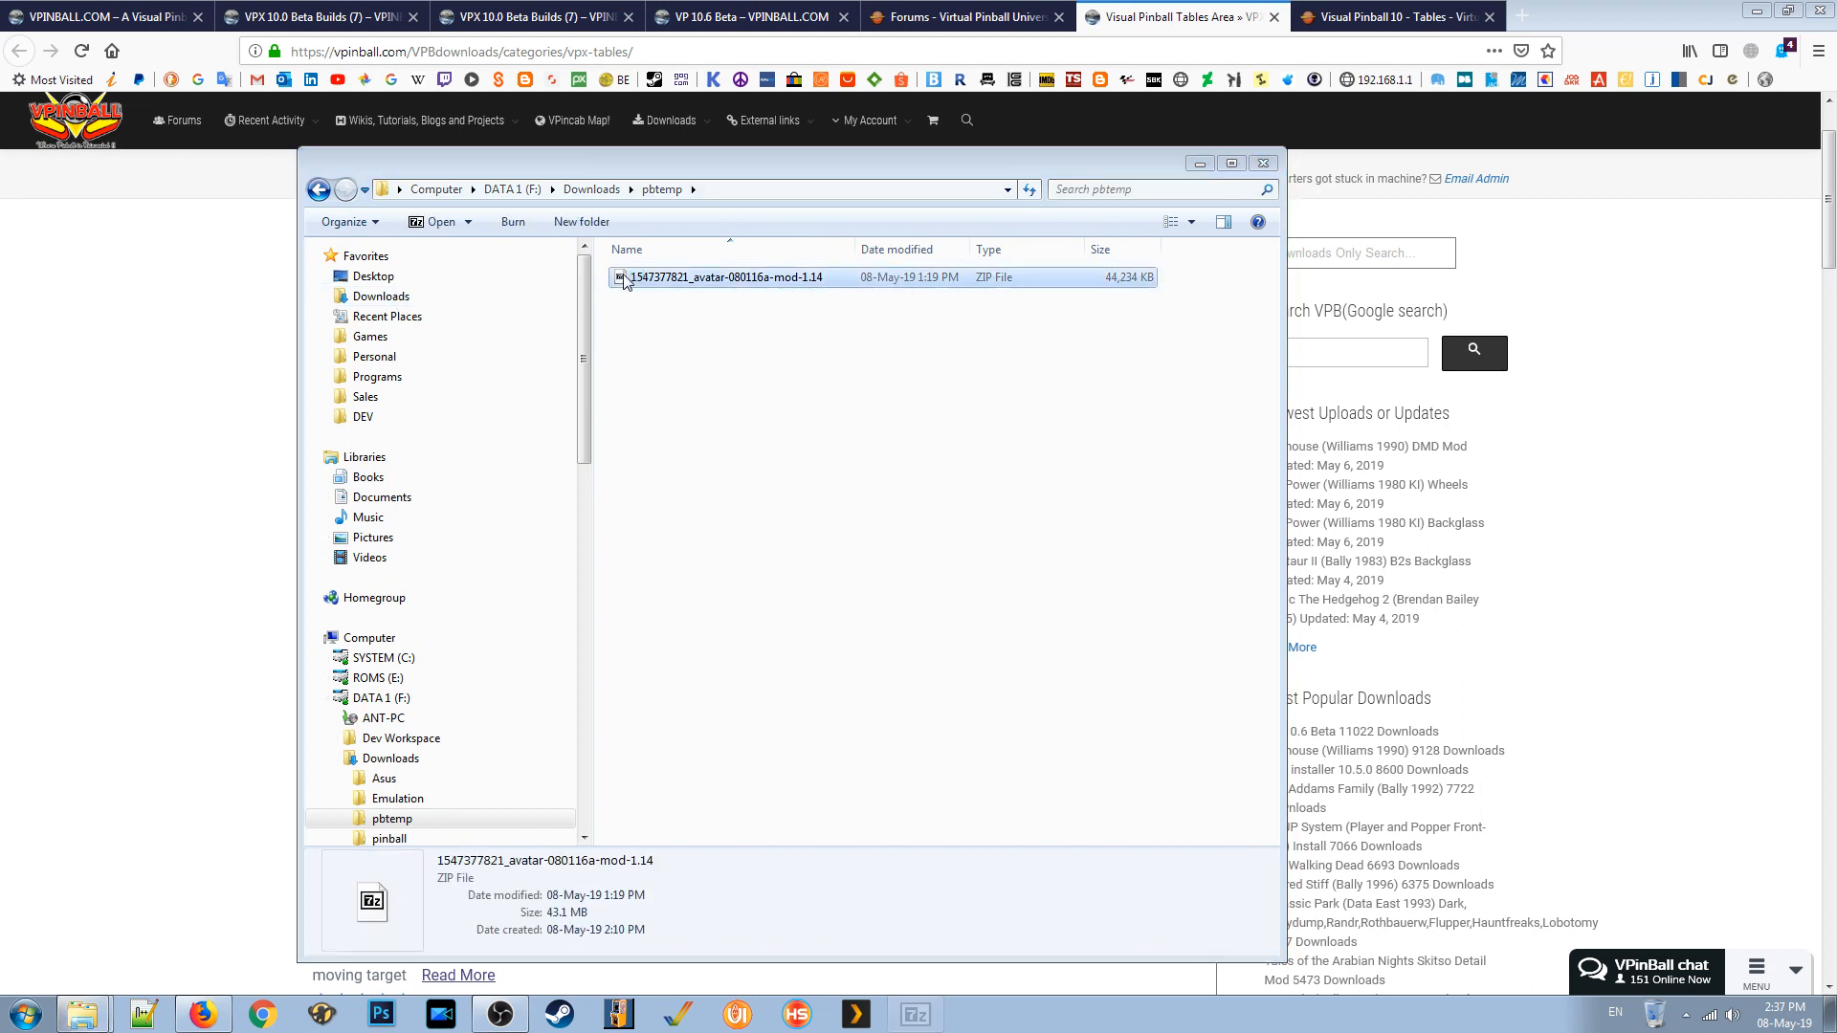
{"action": "double_click", "coordinate": [723, 277]}
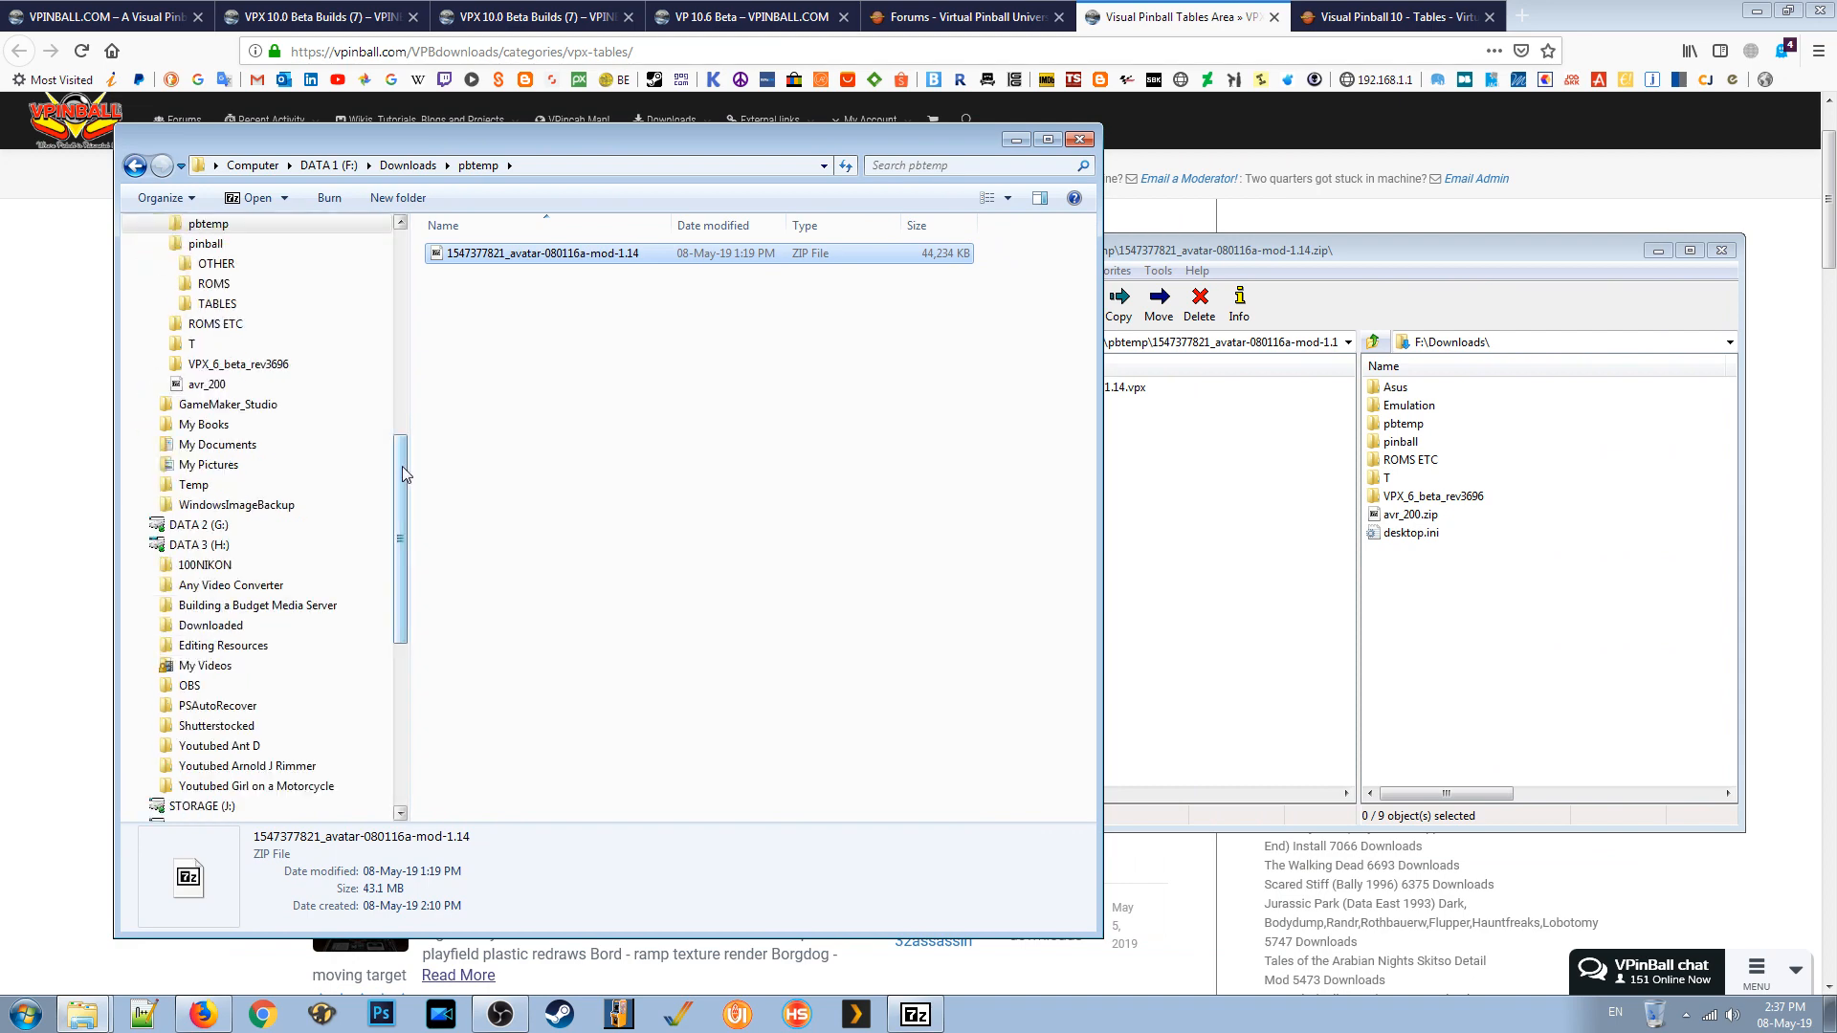
{"action": "scroll", "scroll_direction": "down", "scroll_amount": 3}
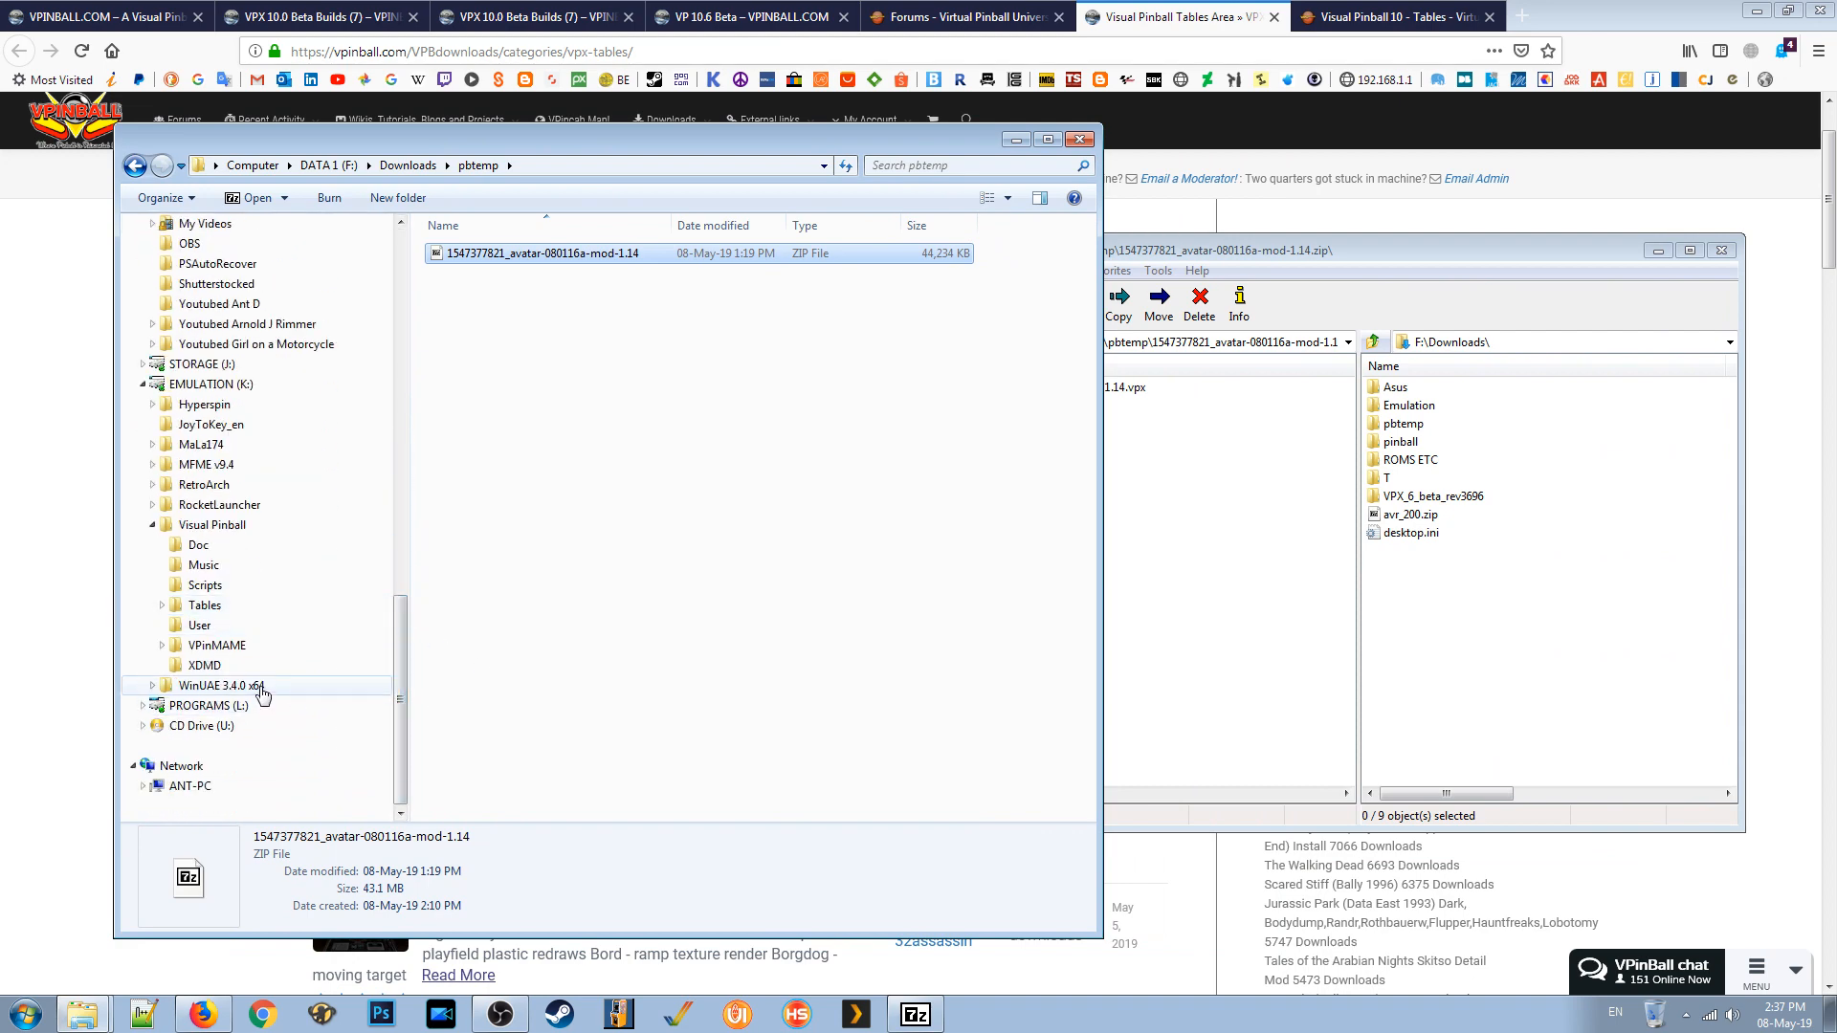
{"action": "left_click", "coordinate": [213, 524]}
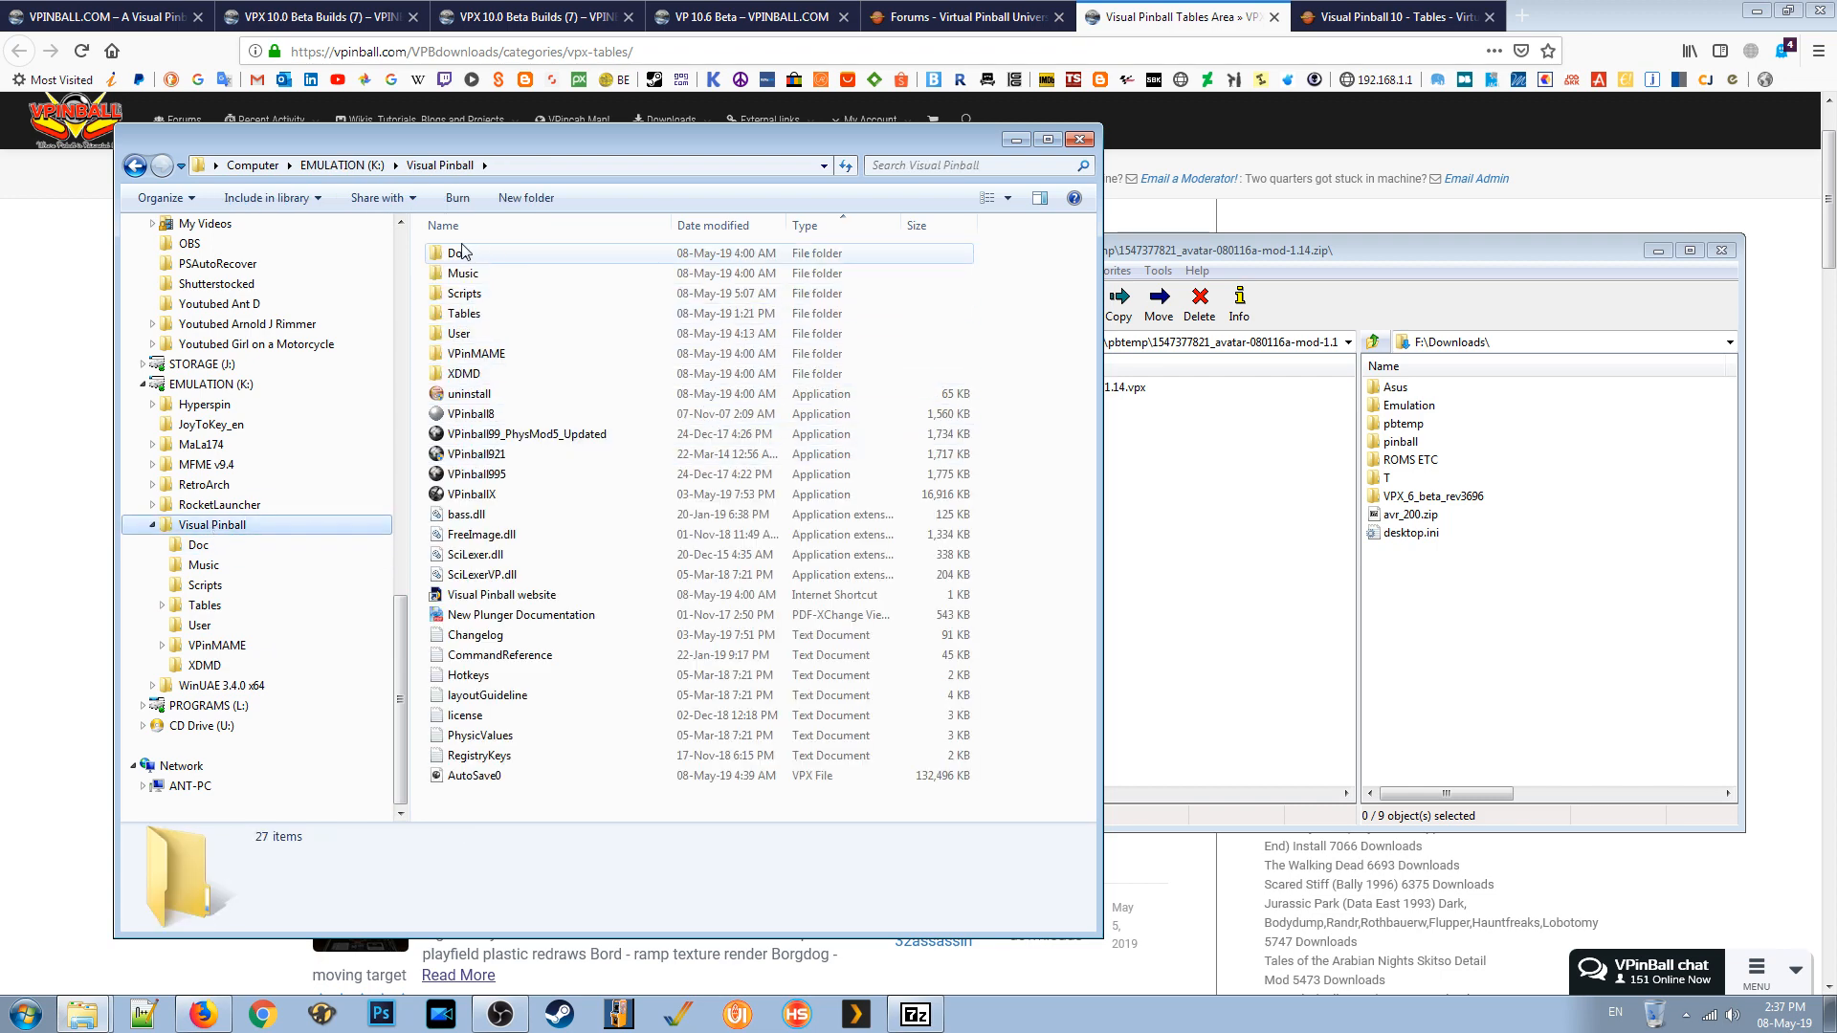
Open the Tables folder inside EMULATION's Visual Pinball directory.
{"action": "left_click", "coordinate": [463, 313]}
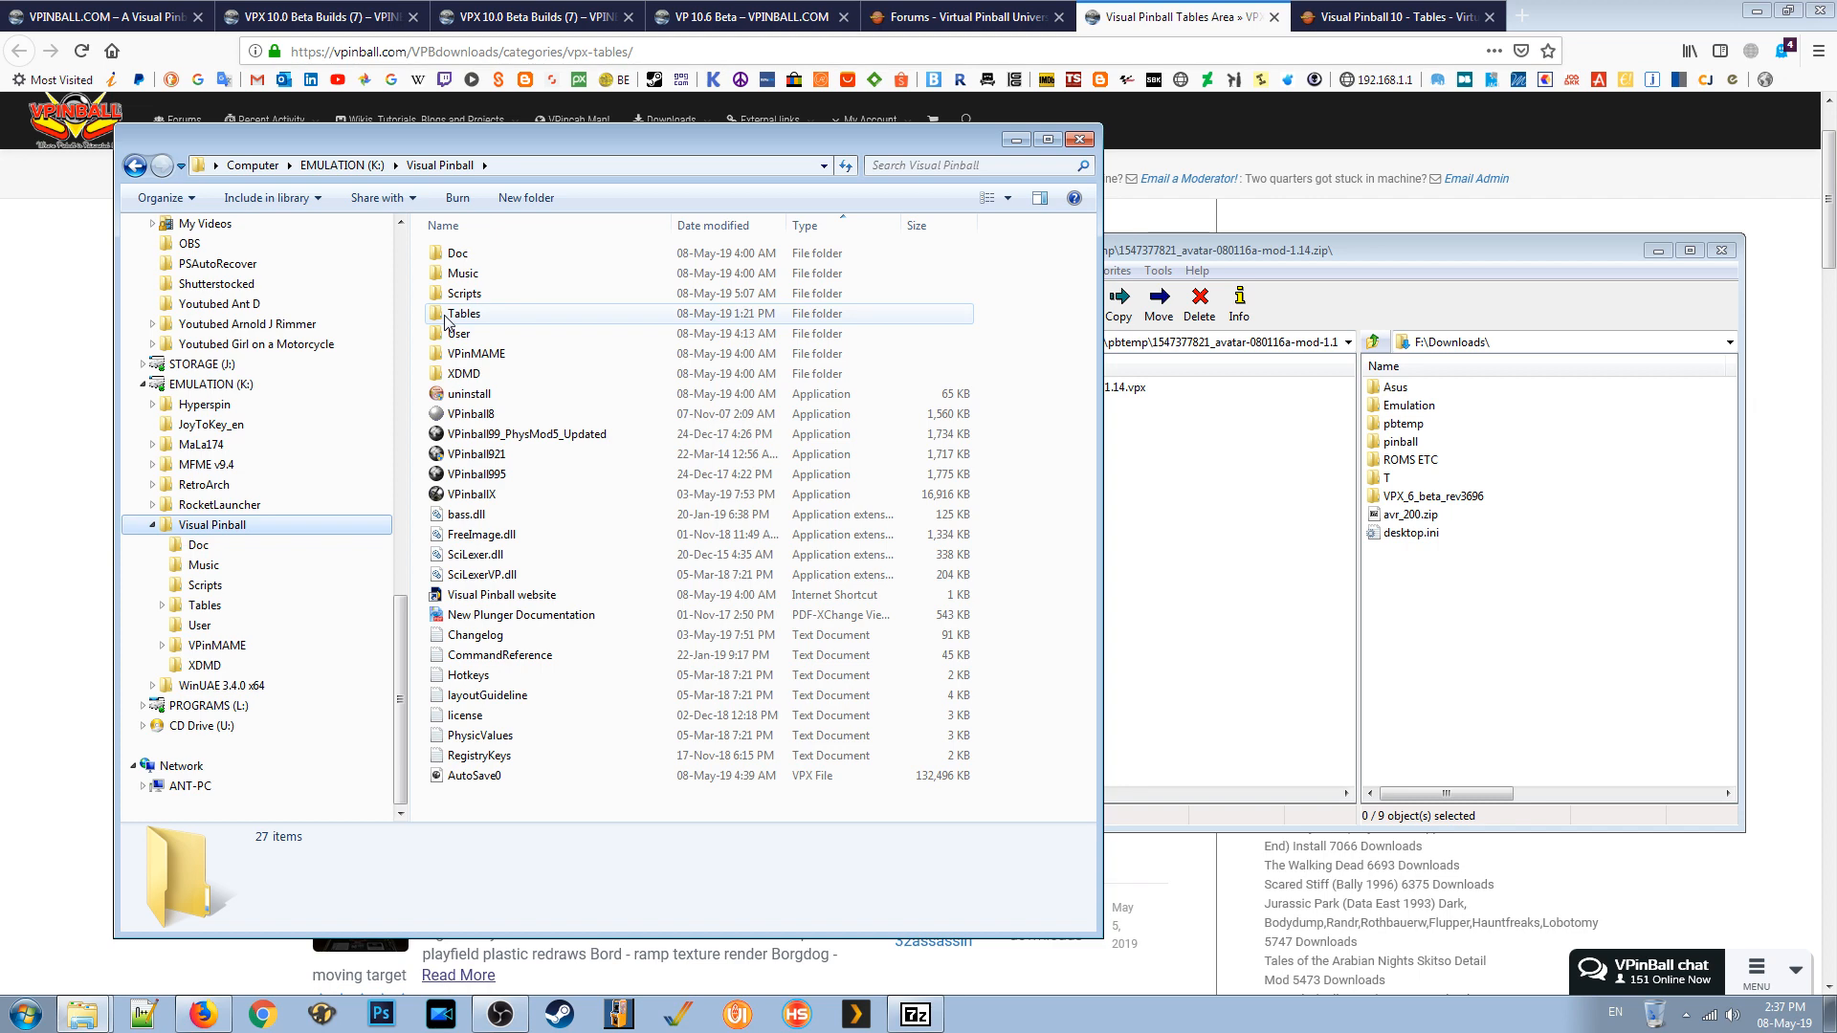
{"action": "double_click", "coordinate": [463, 313]}
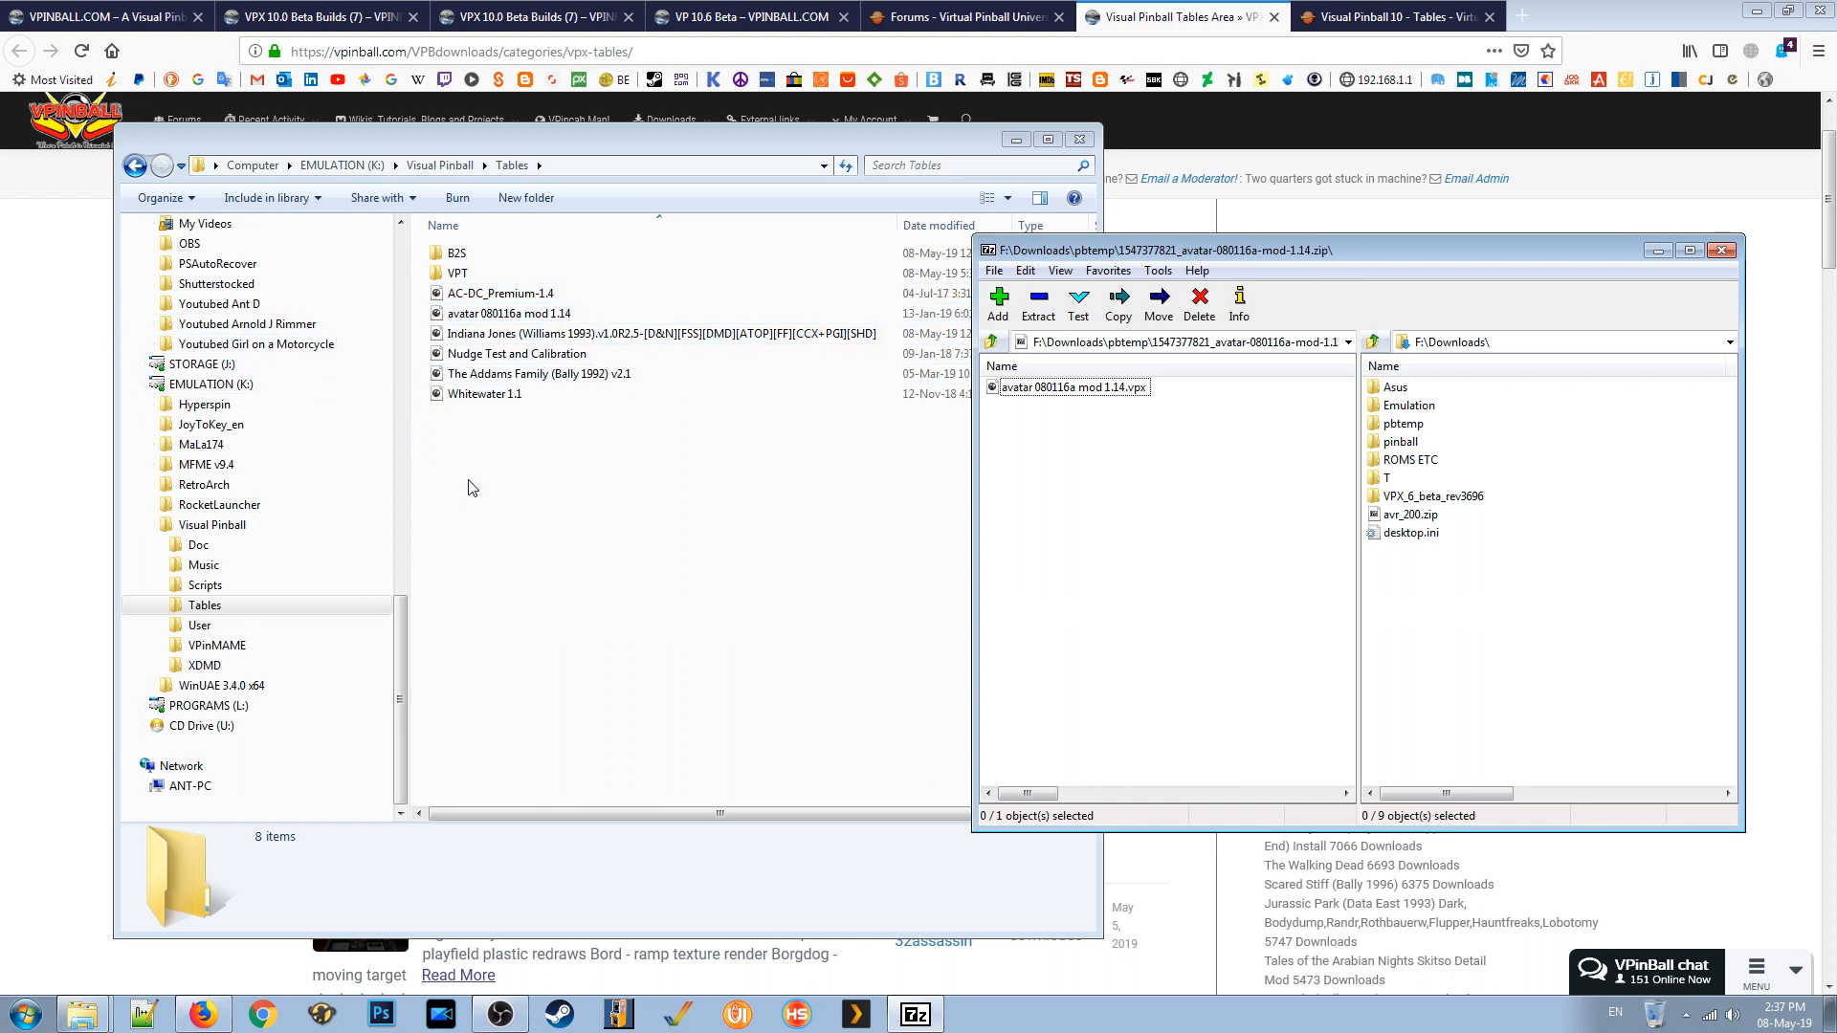
{"action": "left_click", "coordinate": [501, 293]}
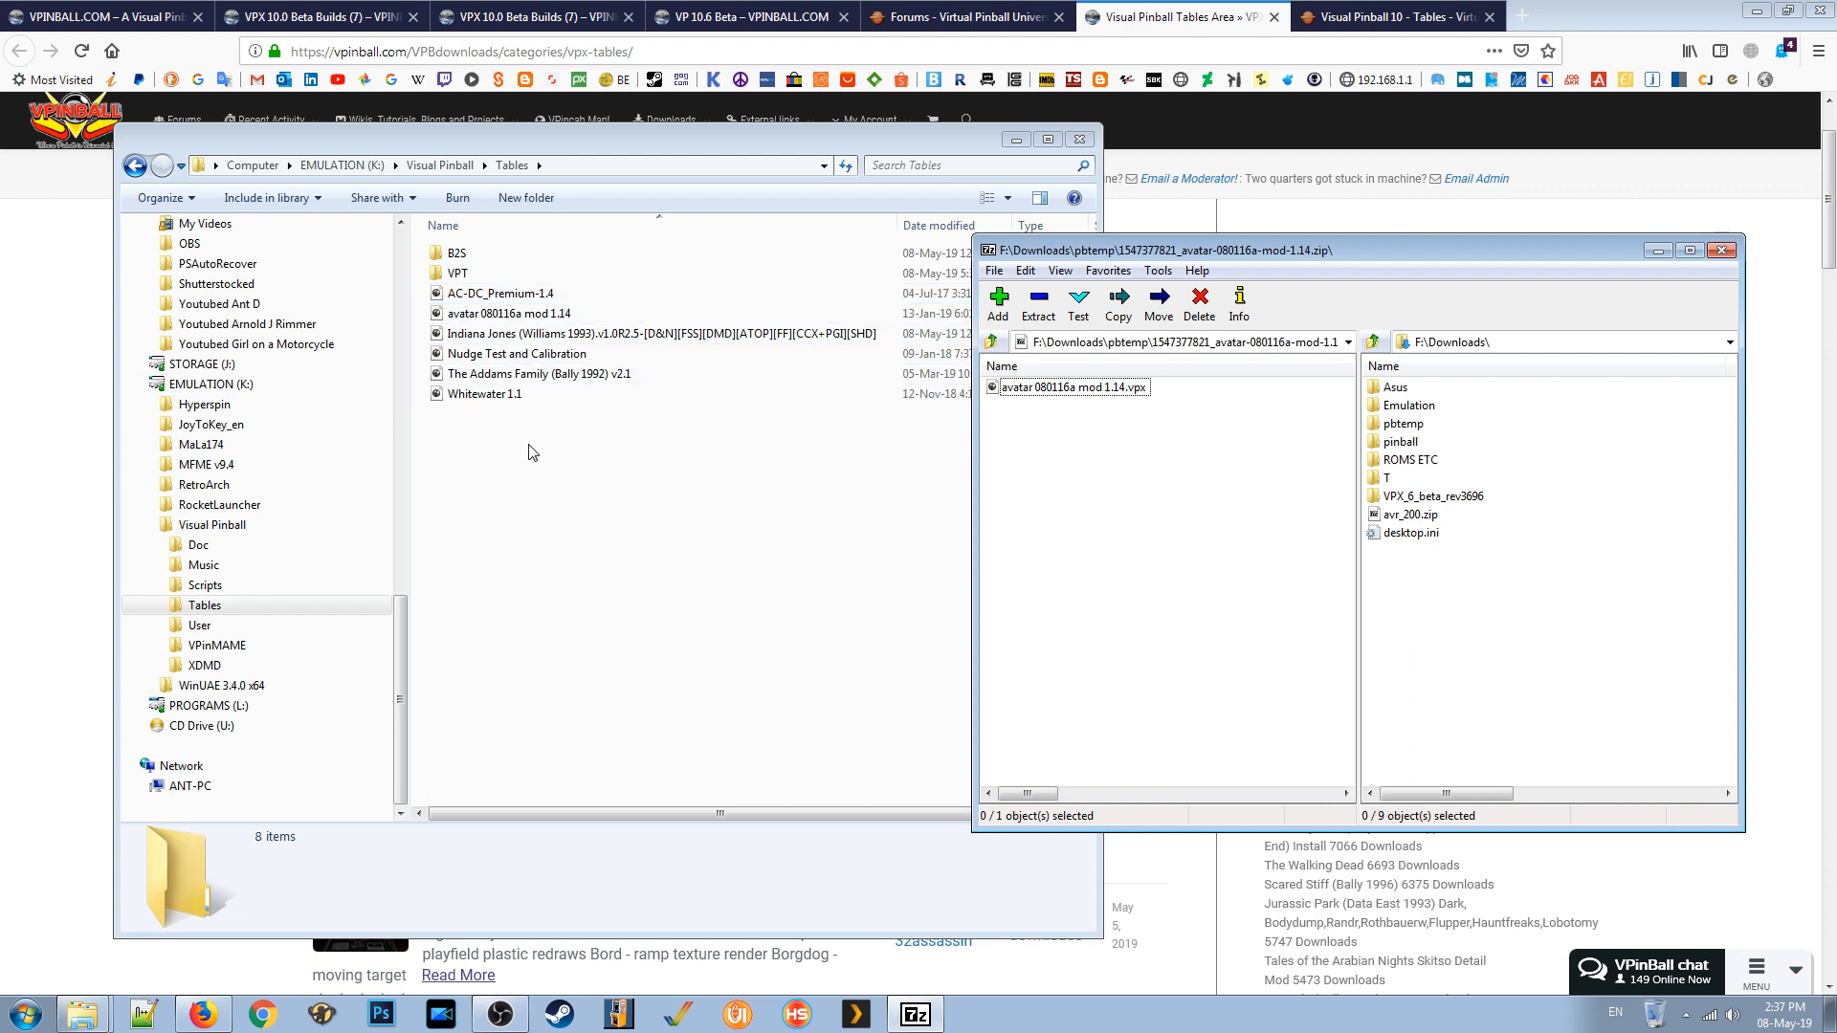
{"action": "mouse_move", "coordinate": [543, 435]}
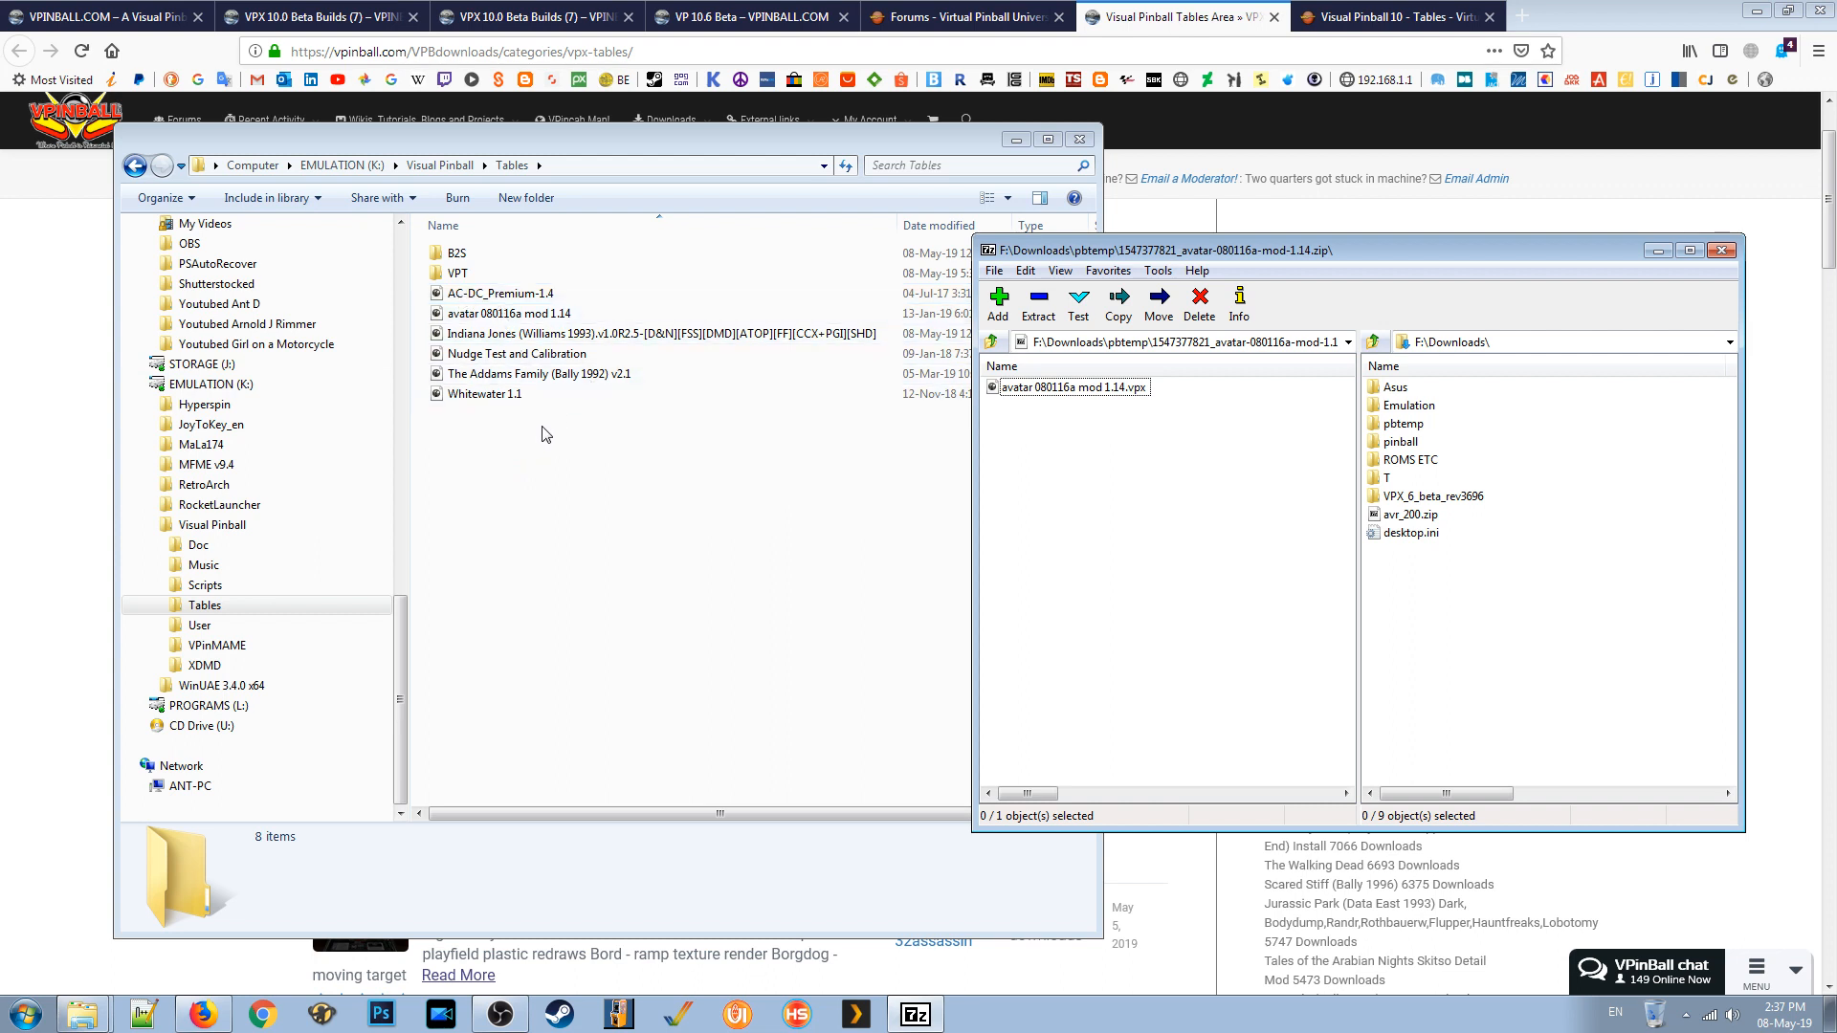
Copy avatar 080116a mod 1.14.vpx from the archive into Tables and close 7-Zip.
{"action": "left_click", "coordinate": [997, 340]}
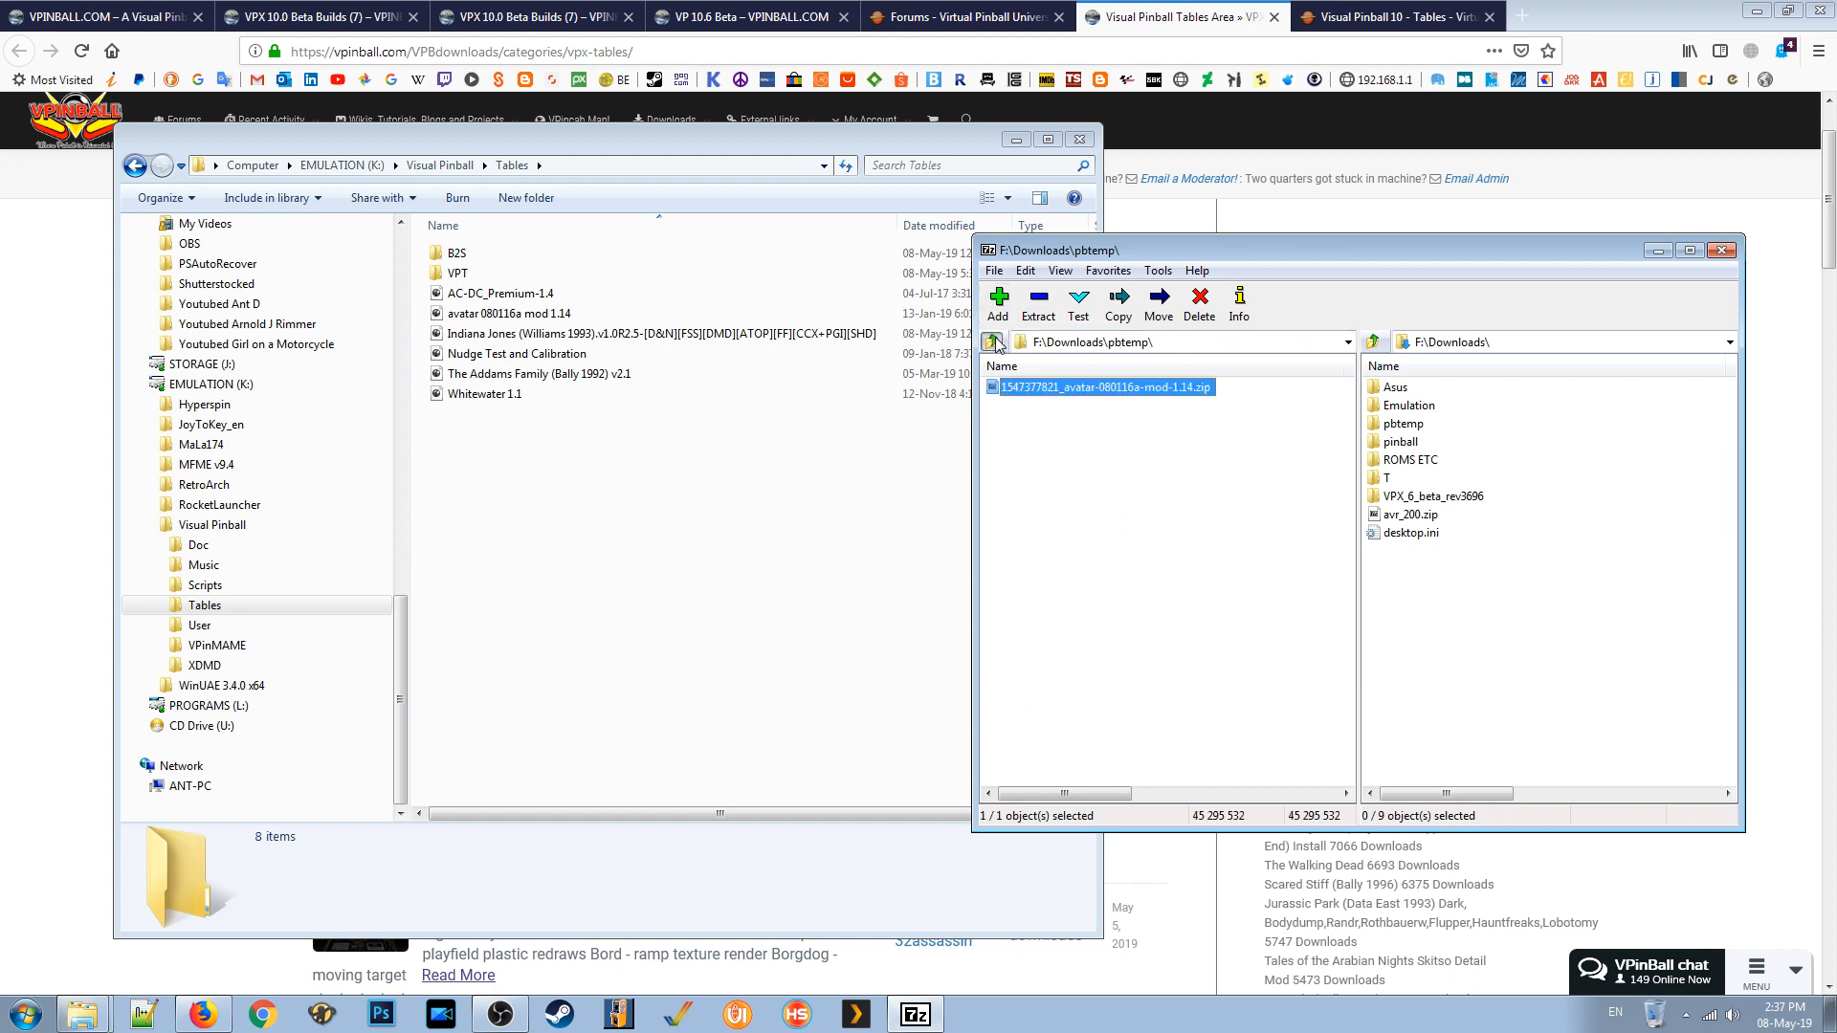
{"action": "mouse_move", "coordinate": [995, 397]}
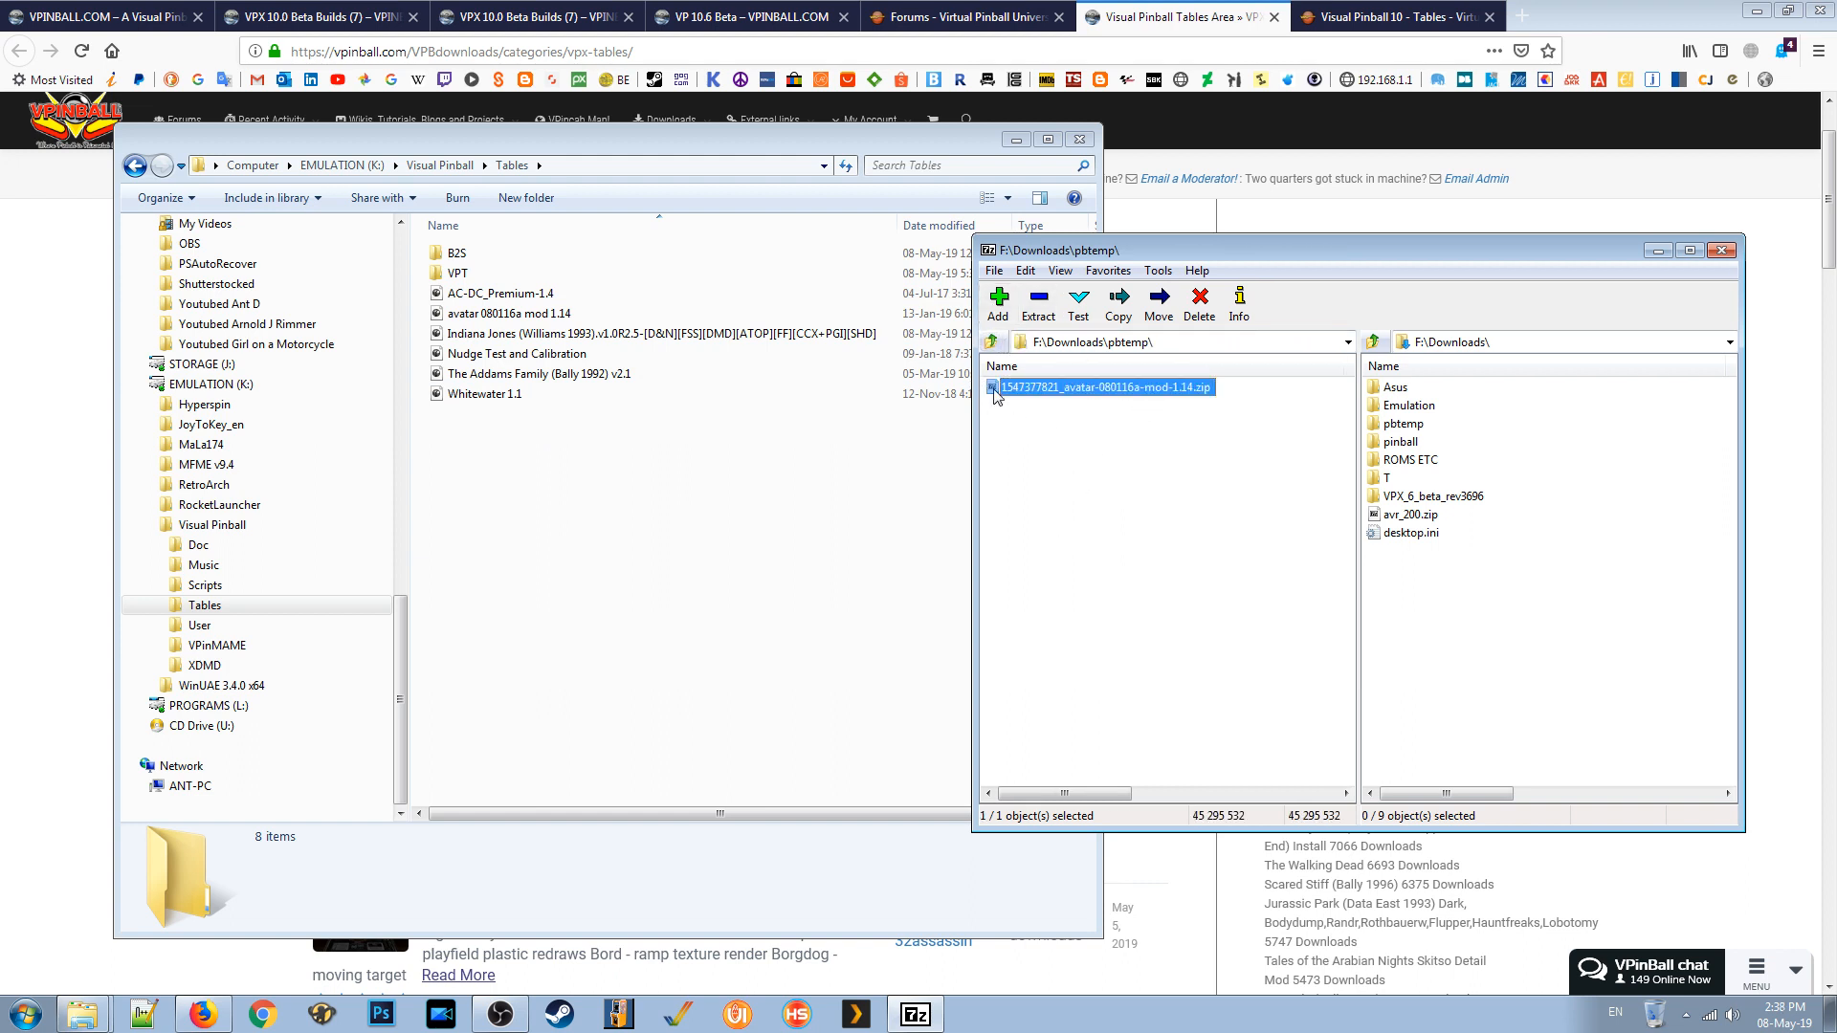
{"action": "double_click", "coordinate": [1101, 387]}
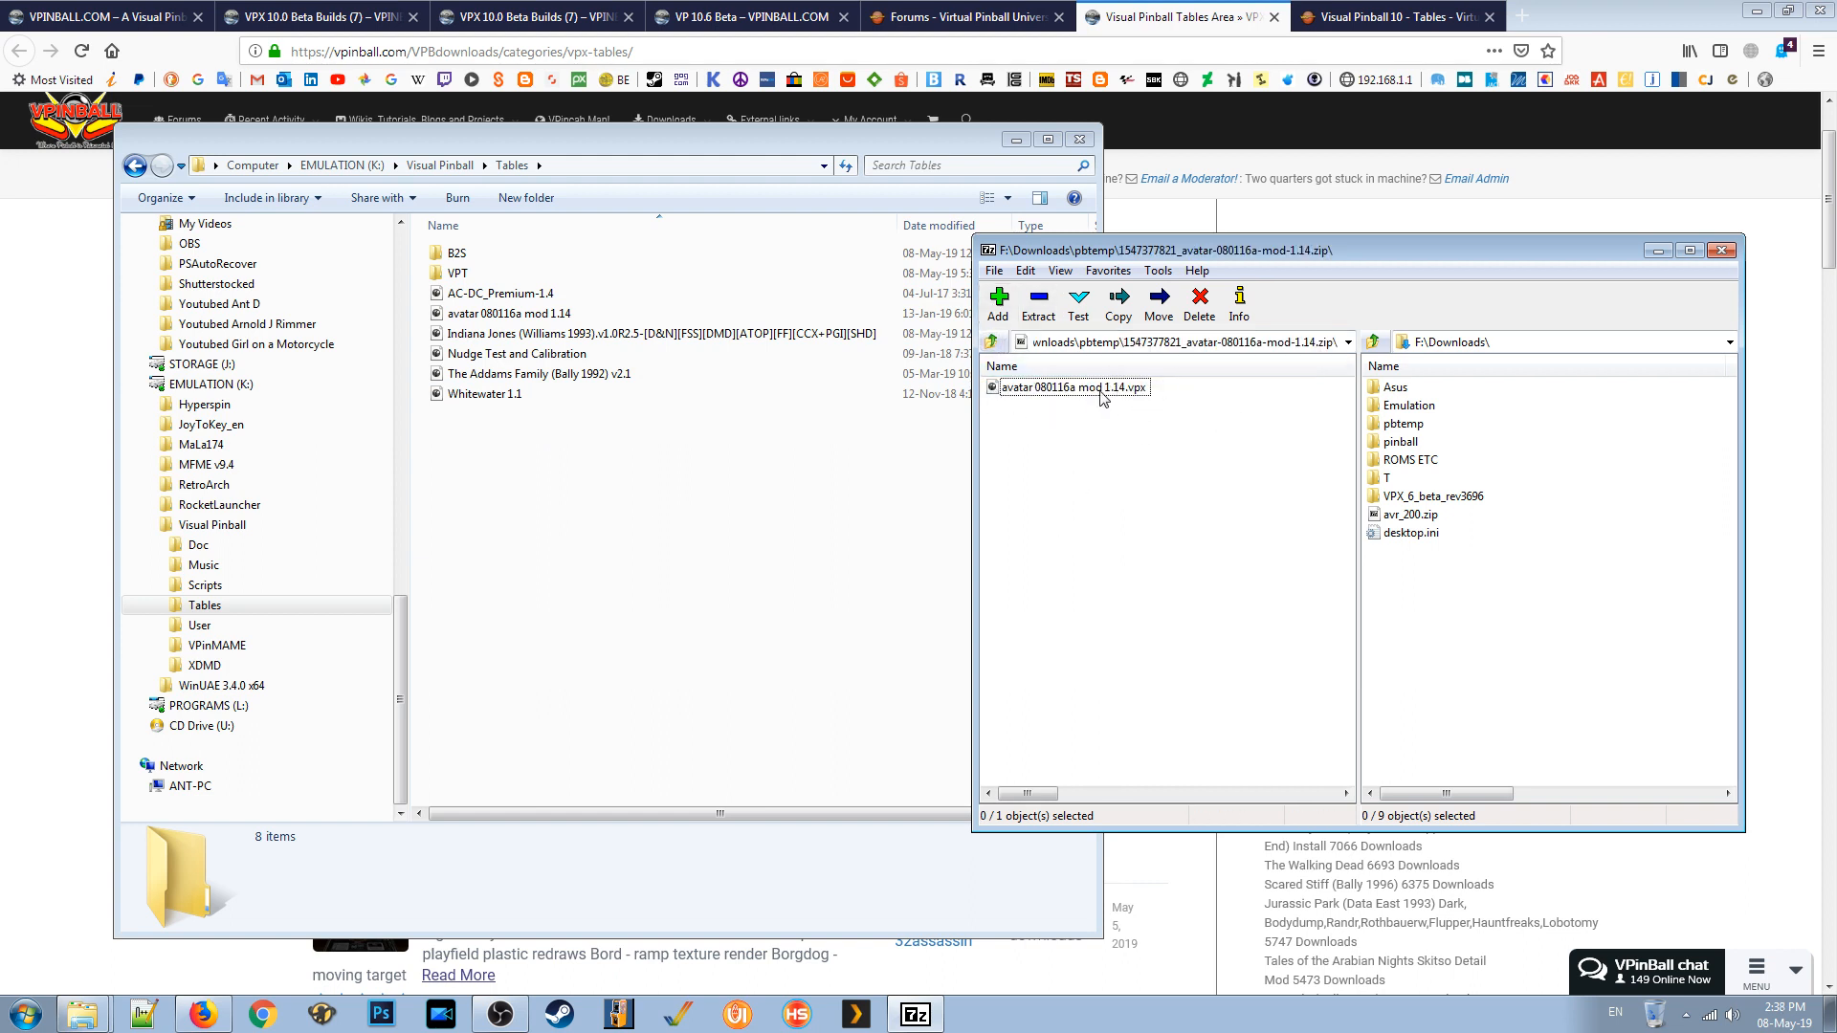
{"action": "left_click", "coordinate": [485, 393]}
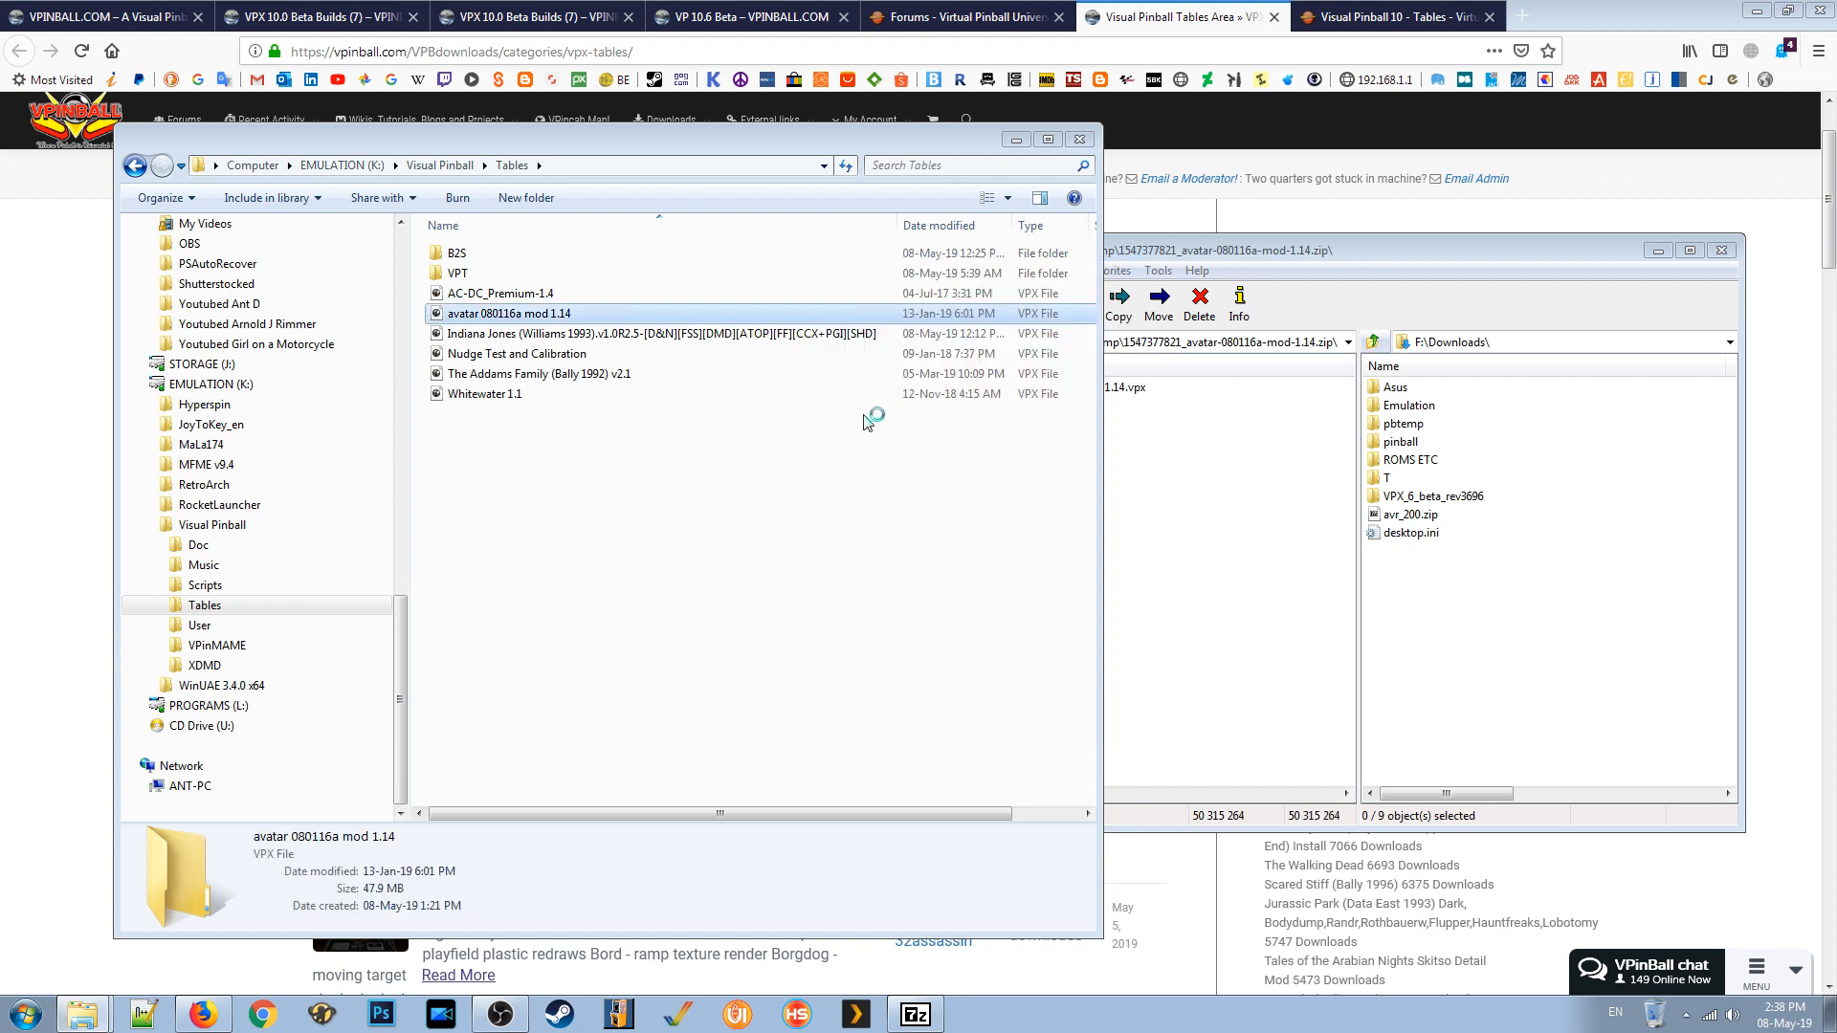
{"action": "left_click", "coordinate": [508, 313]}
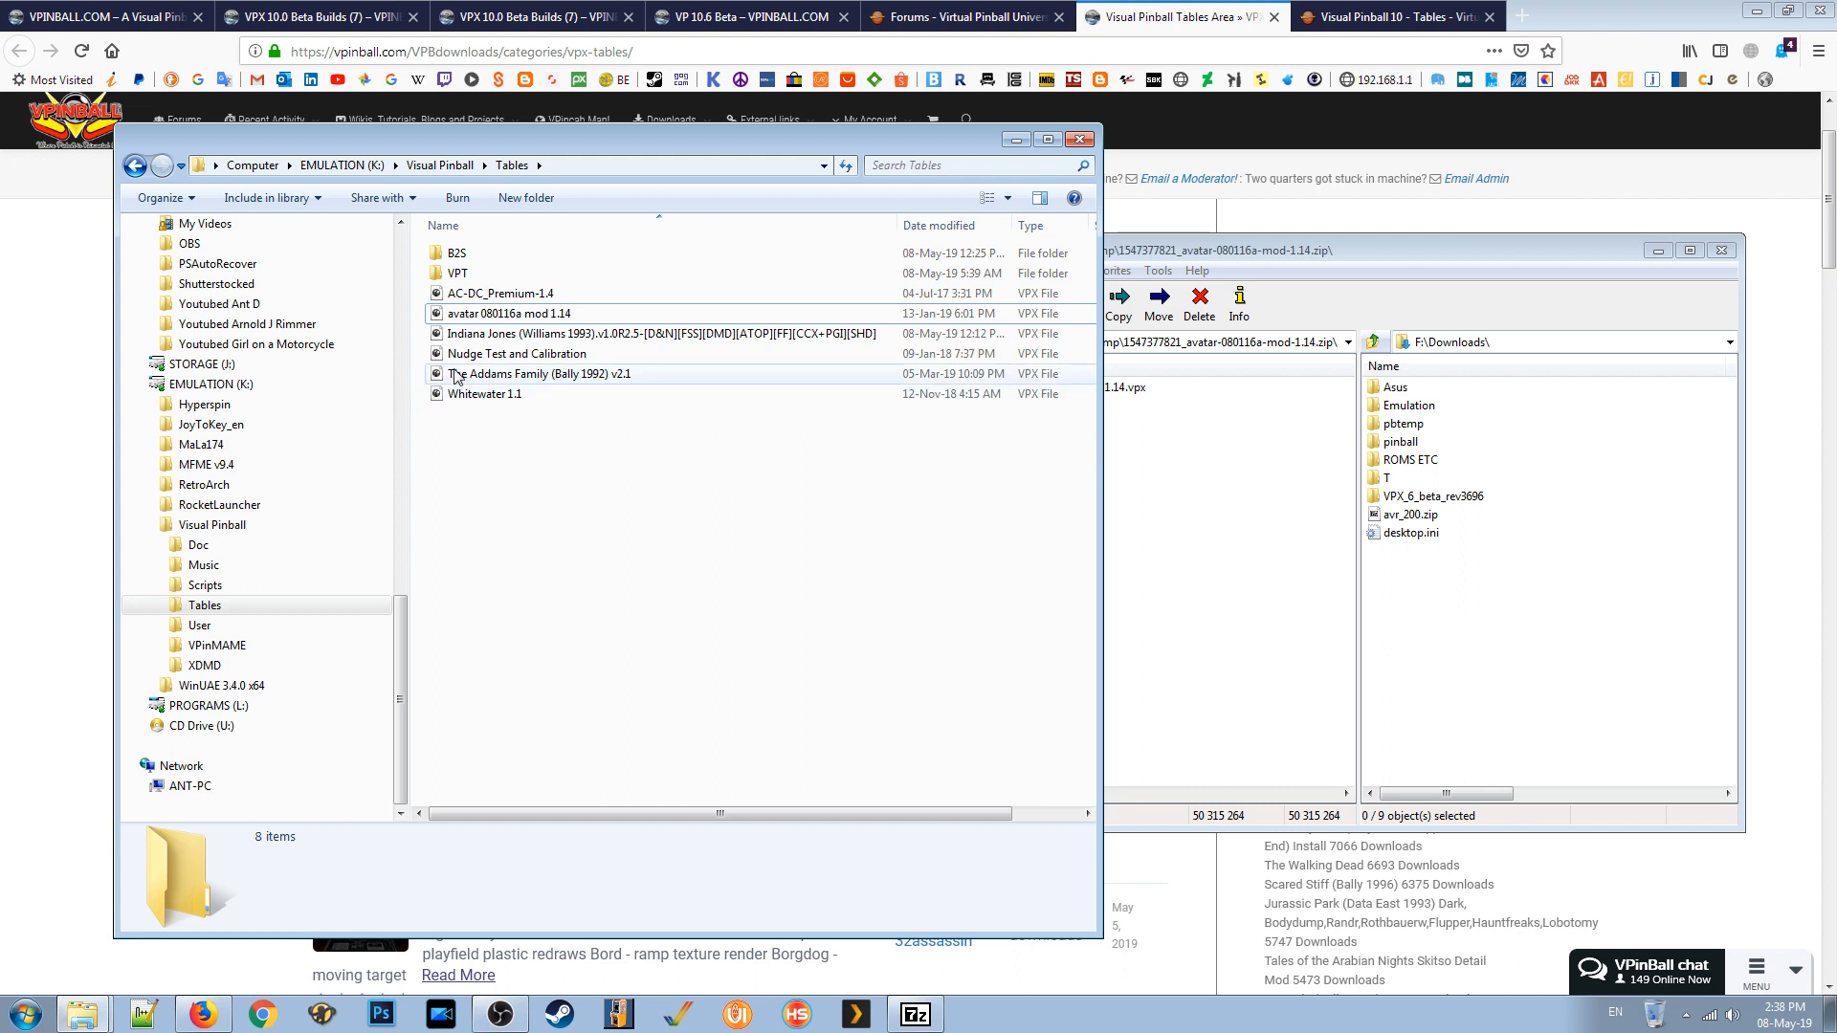
{"action": "left_click", "coordinate": [485, 393]}
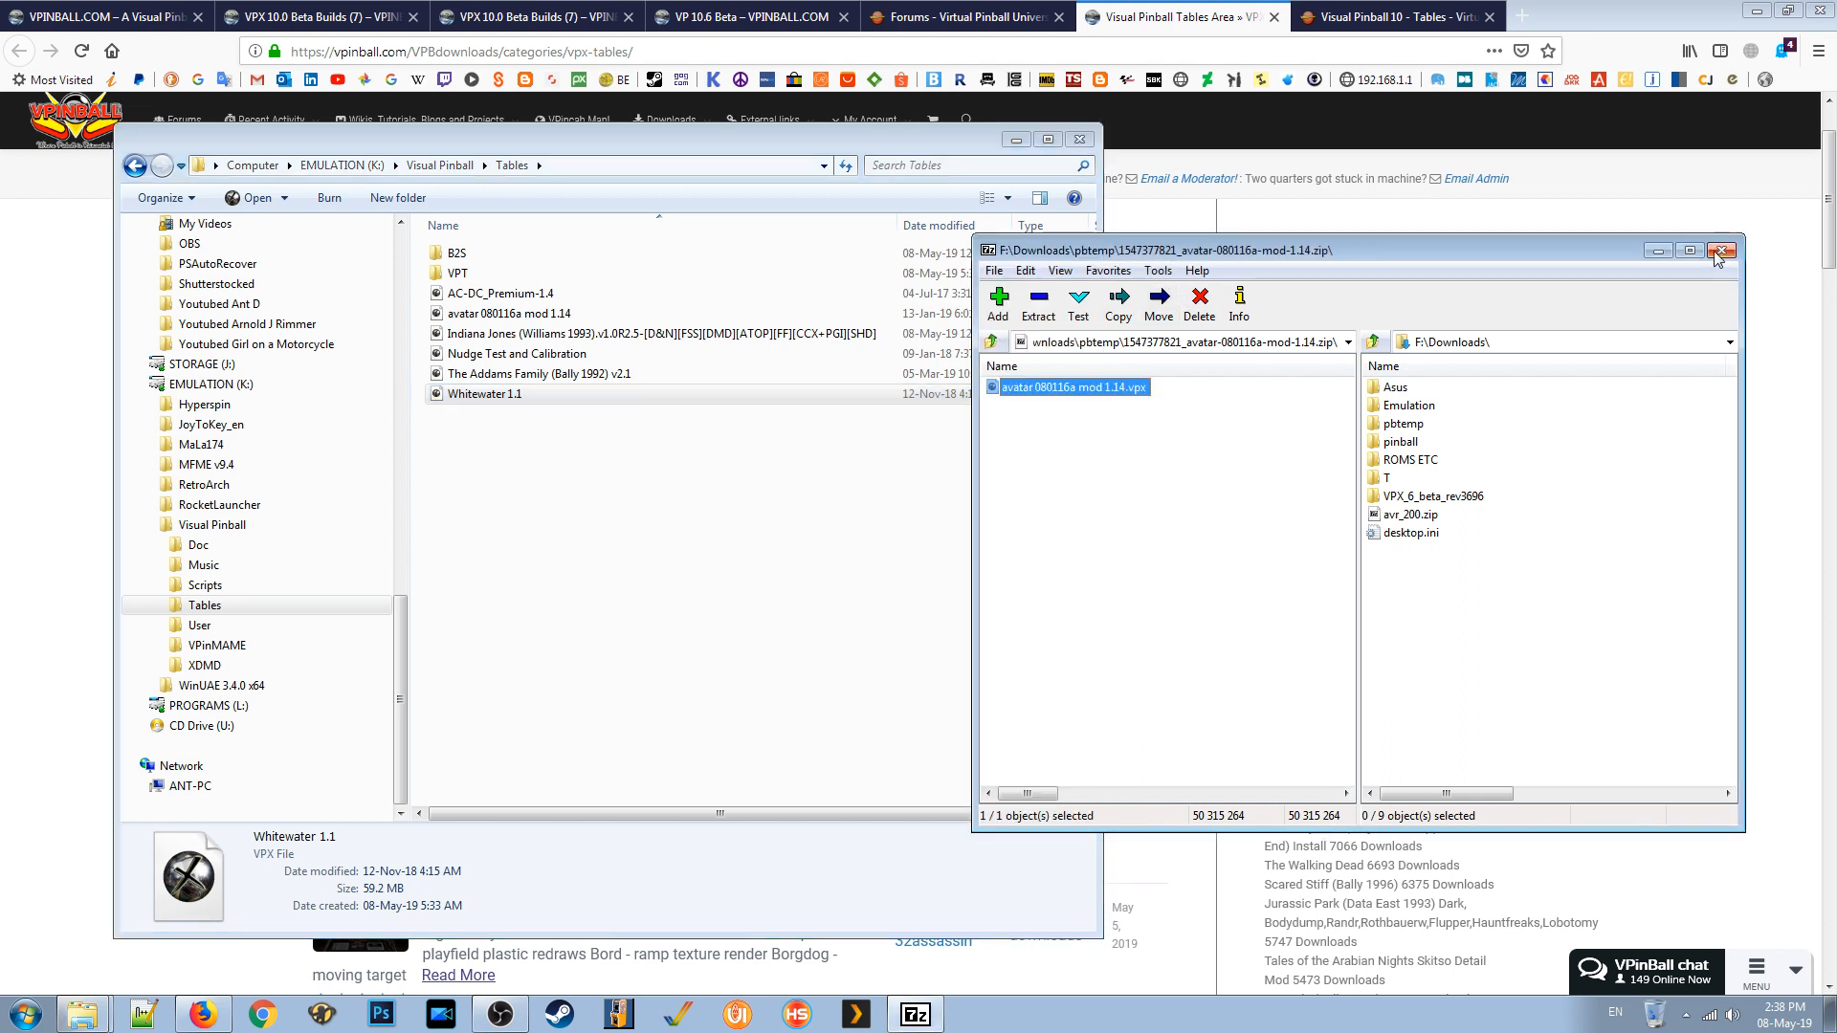
{"action": "left_click", "coordinate": [1721, 249]}
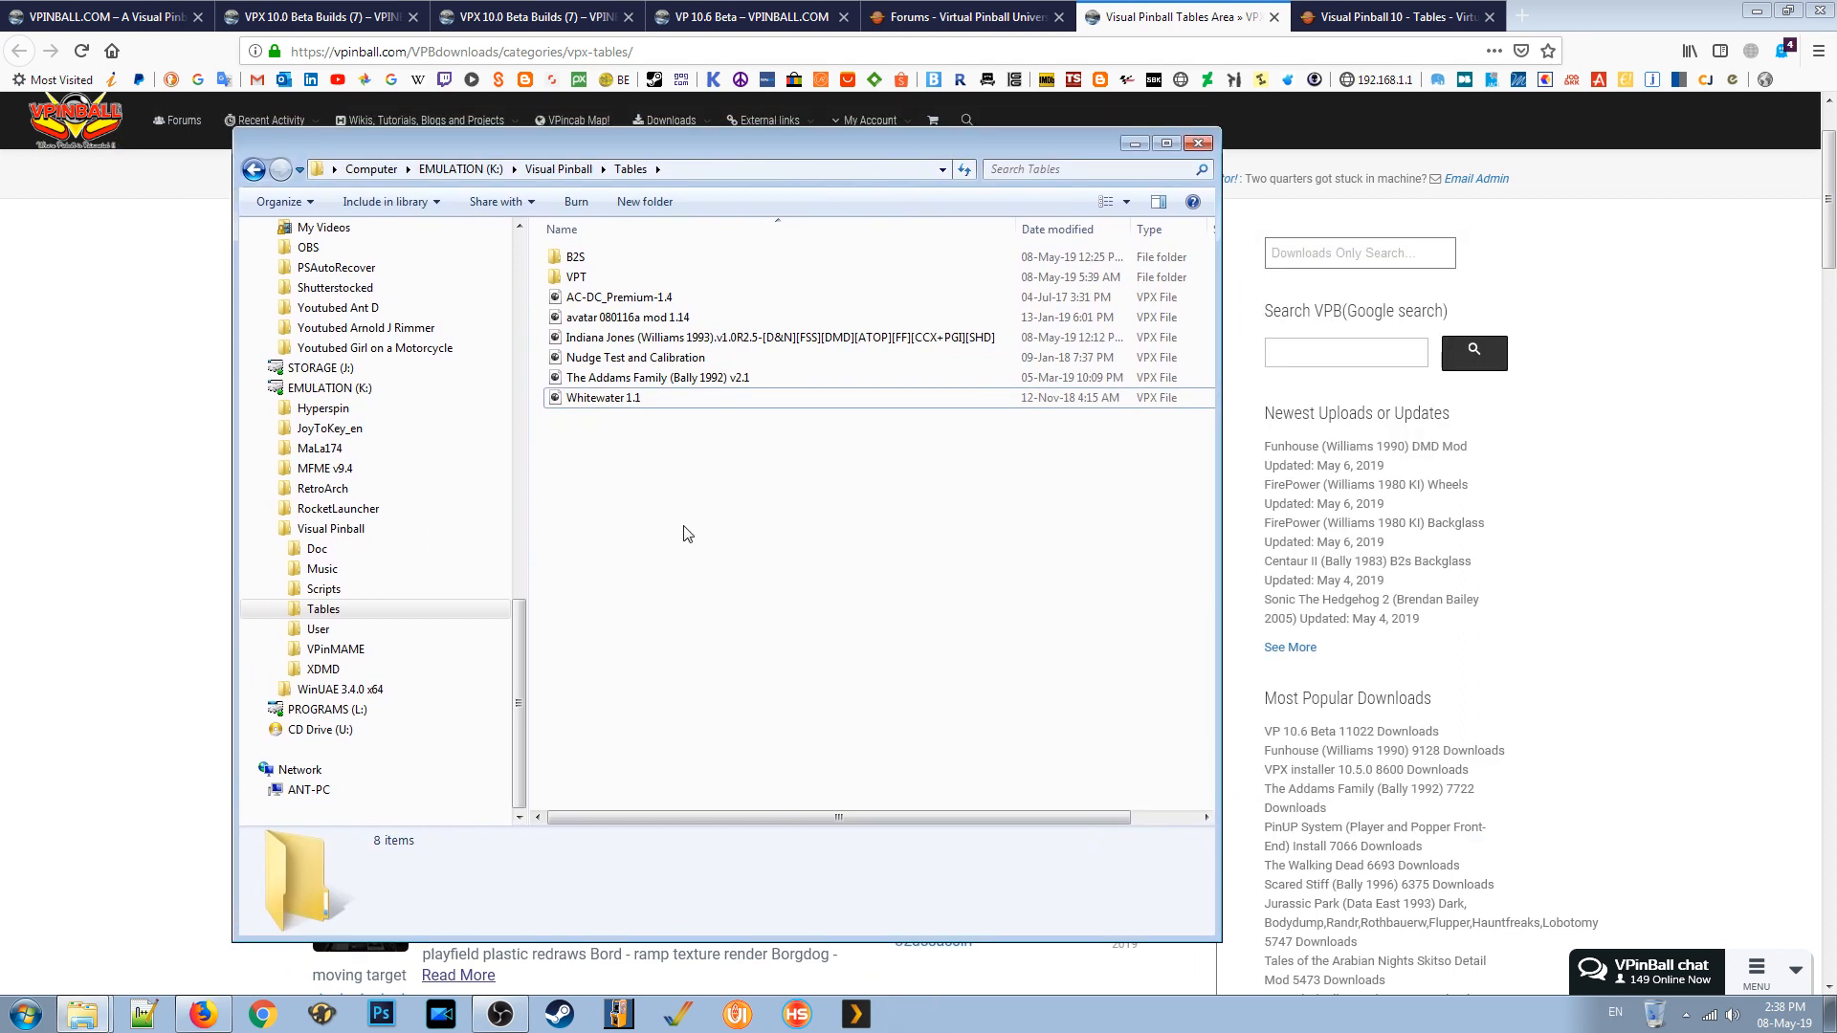
{"action": "mouse_move", "coordinate": [674, 523]}
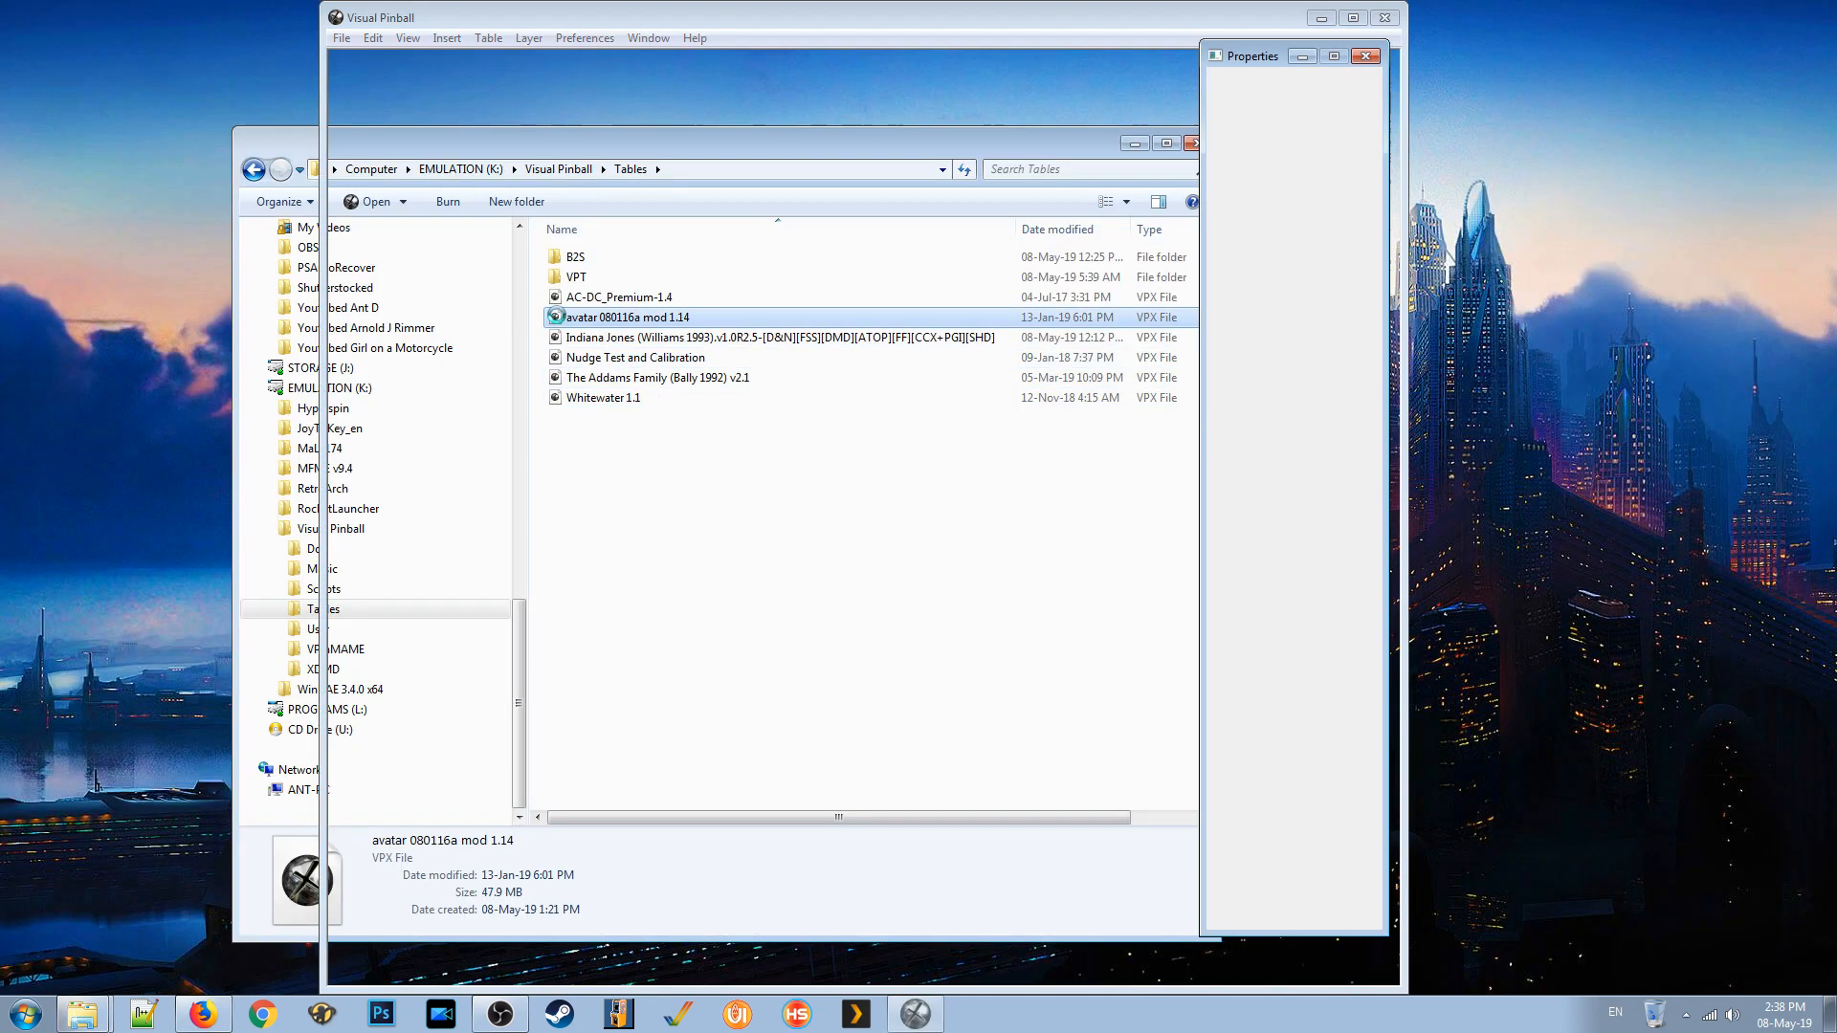
Open the avatar 080116a mod 1.14 table from the Tables folder.
{"action": "double_click", "coordinate": [625, 317]}
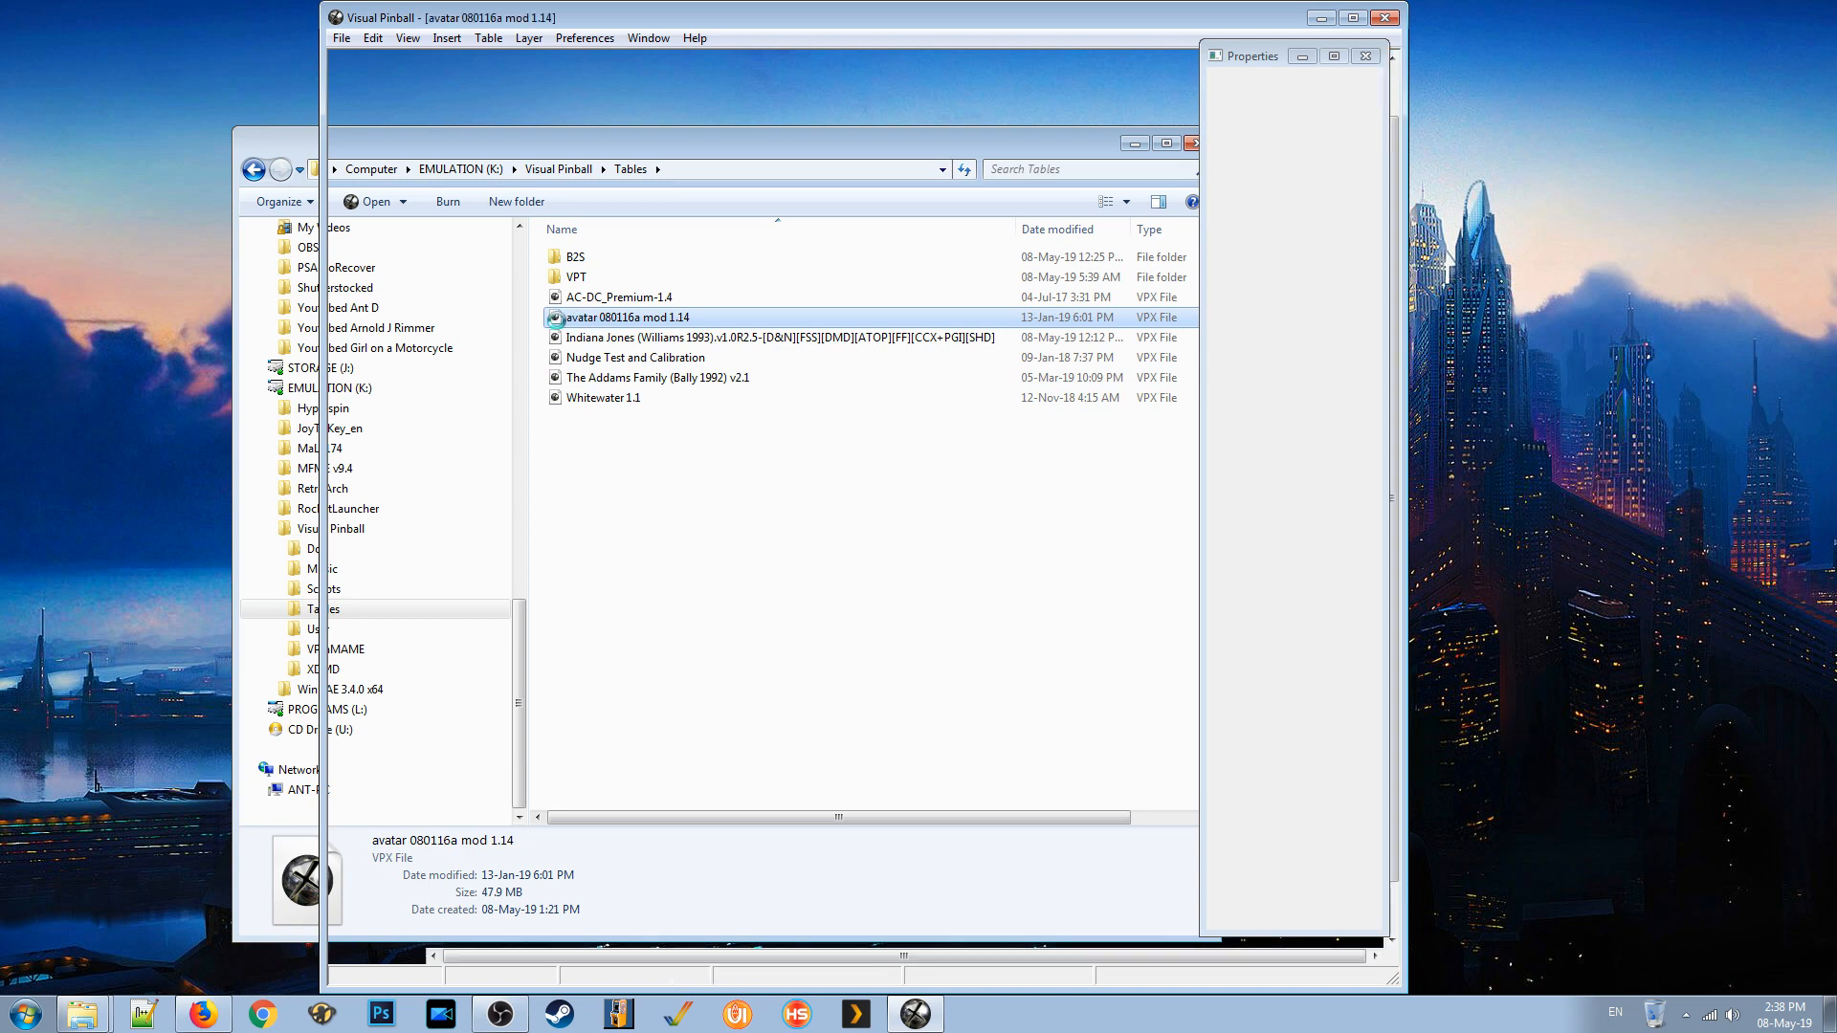
{"action": "double_click", "coordinate": [626, 318]}
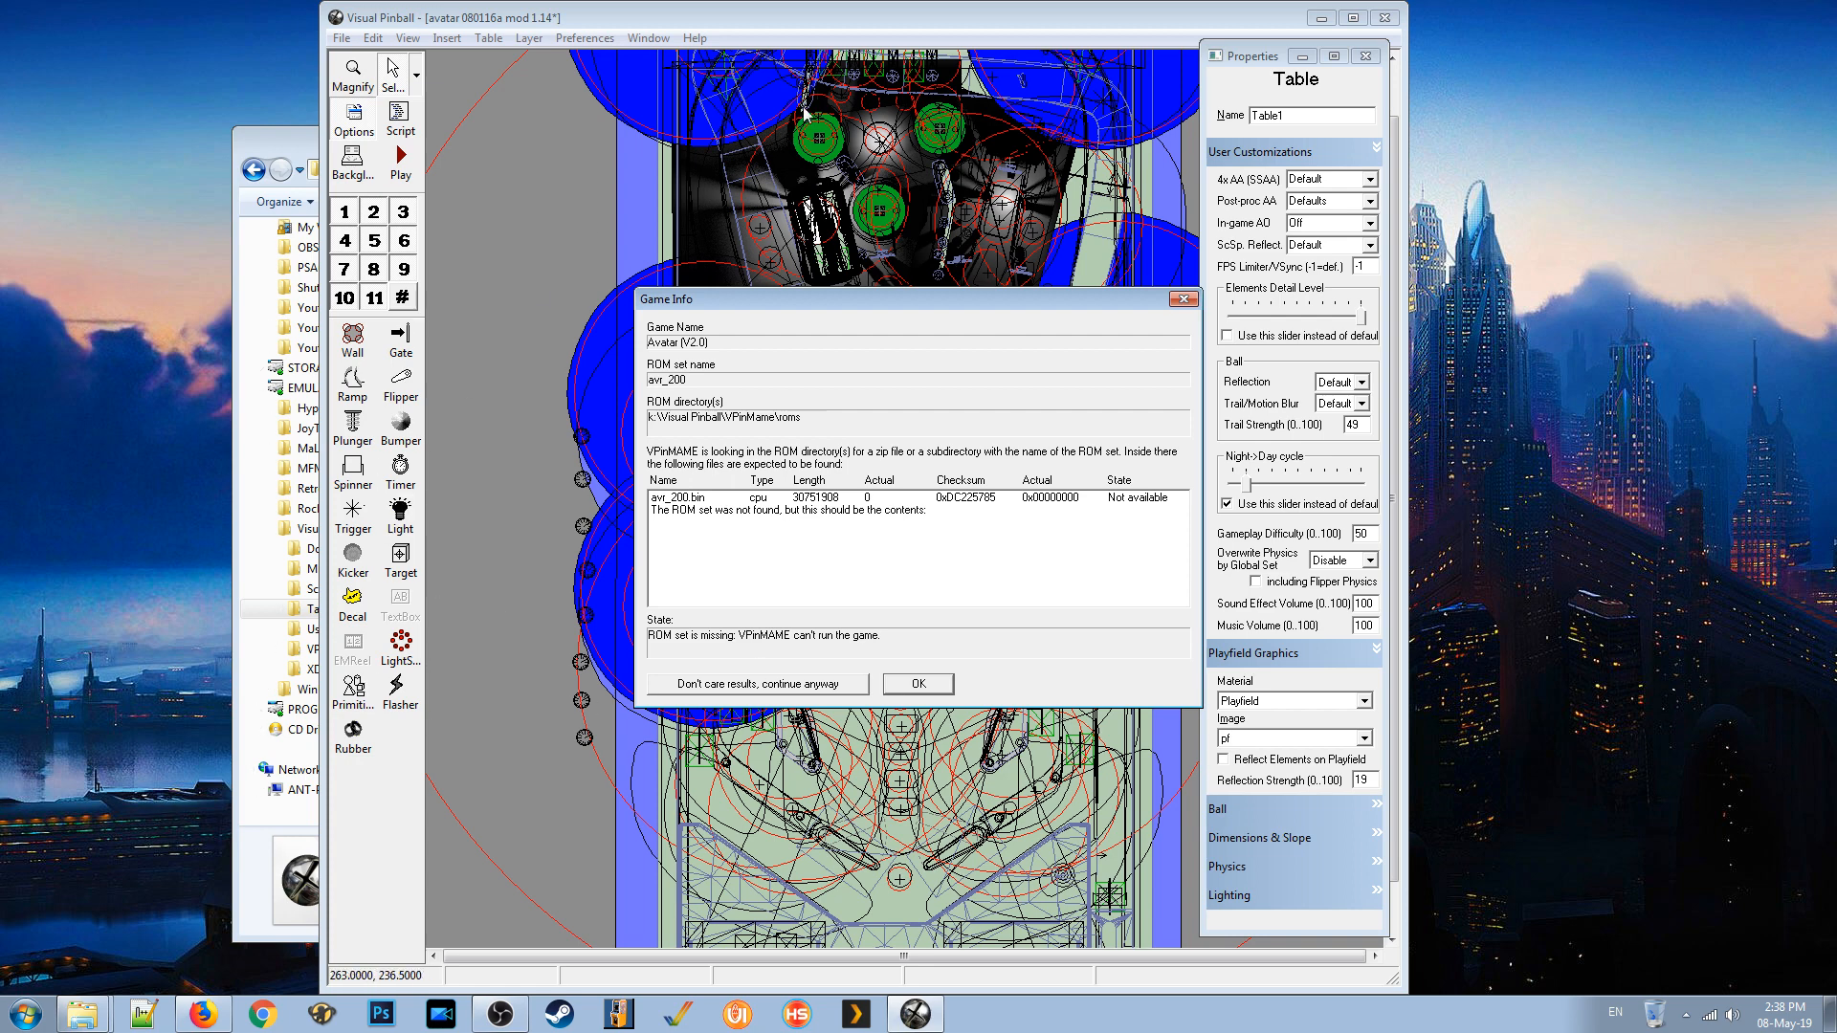
{"action": "mouse_move", "coordinate": [504, 257]}
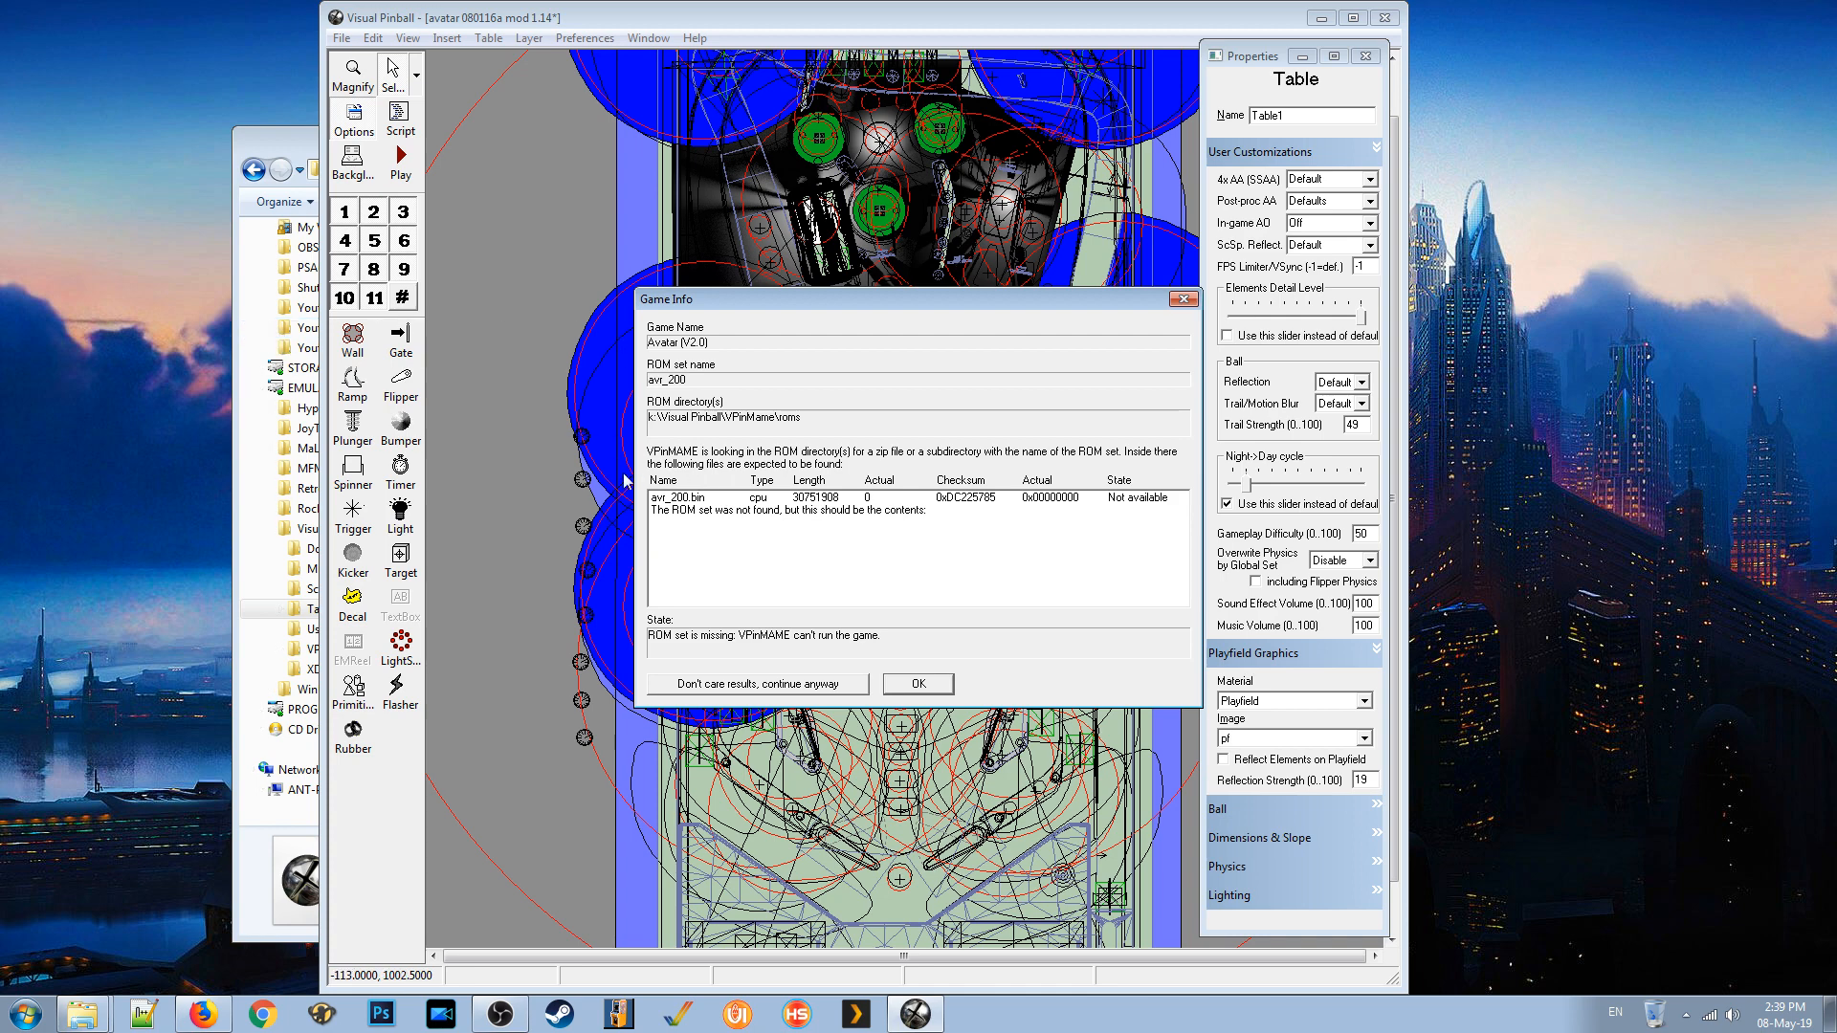
{"action": "mouse_move", "coordinate": [747, 308]}
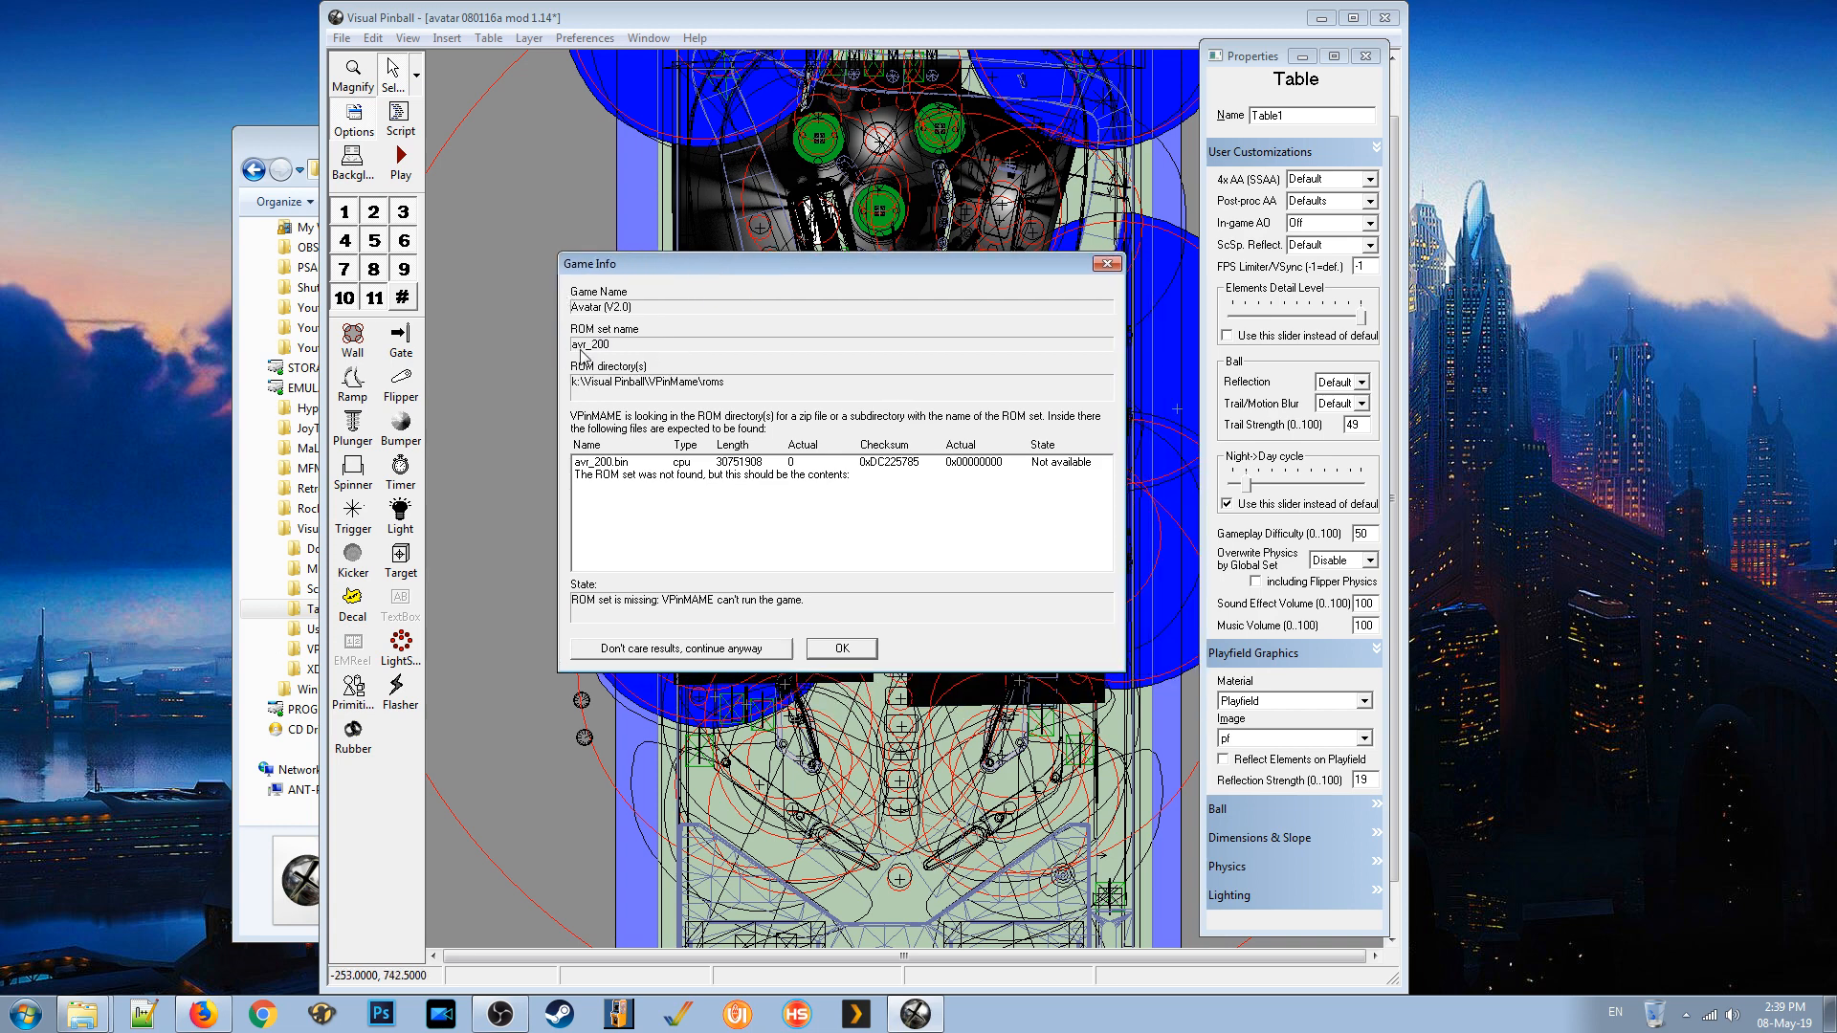
{"action": "mouse_move", "coordinate": [640, 354]}
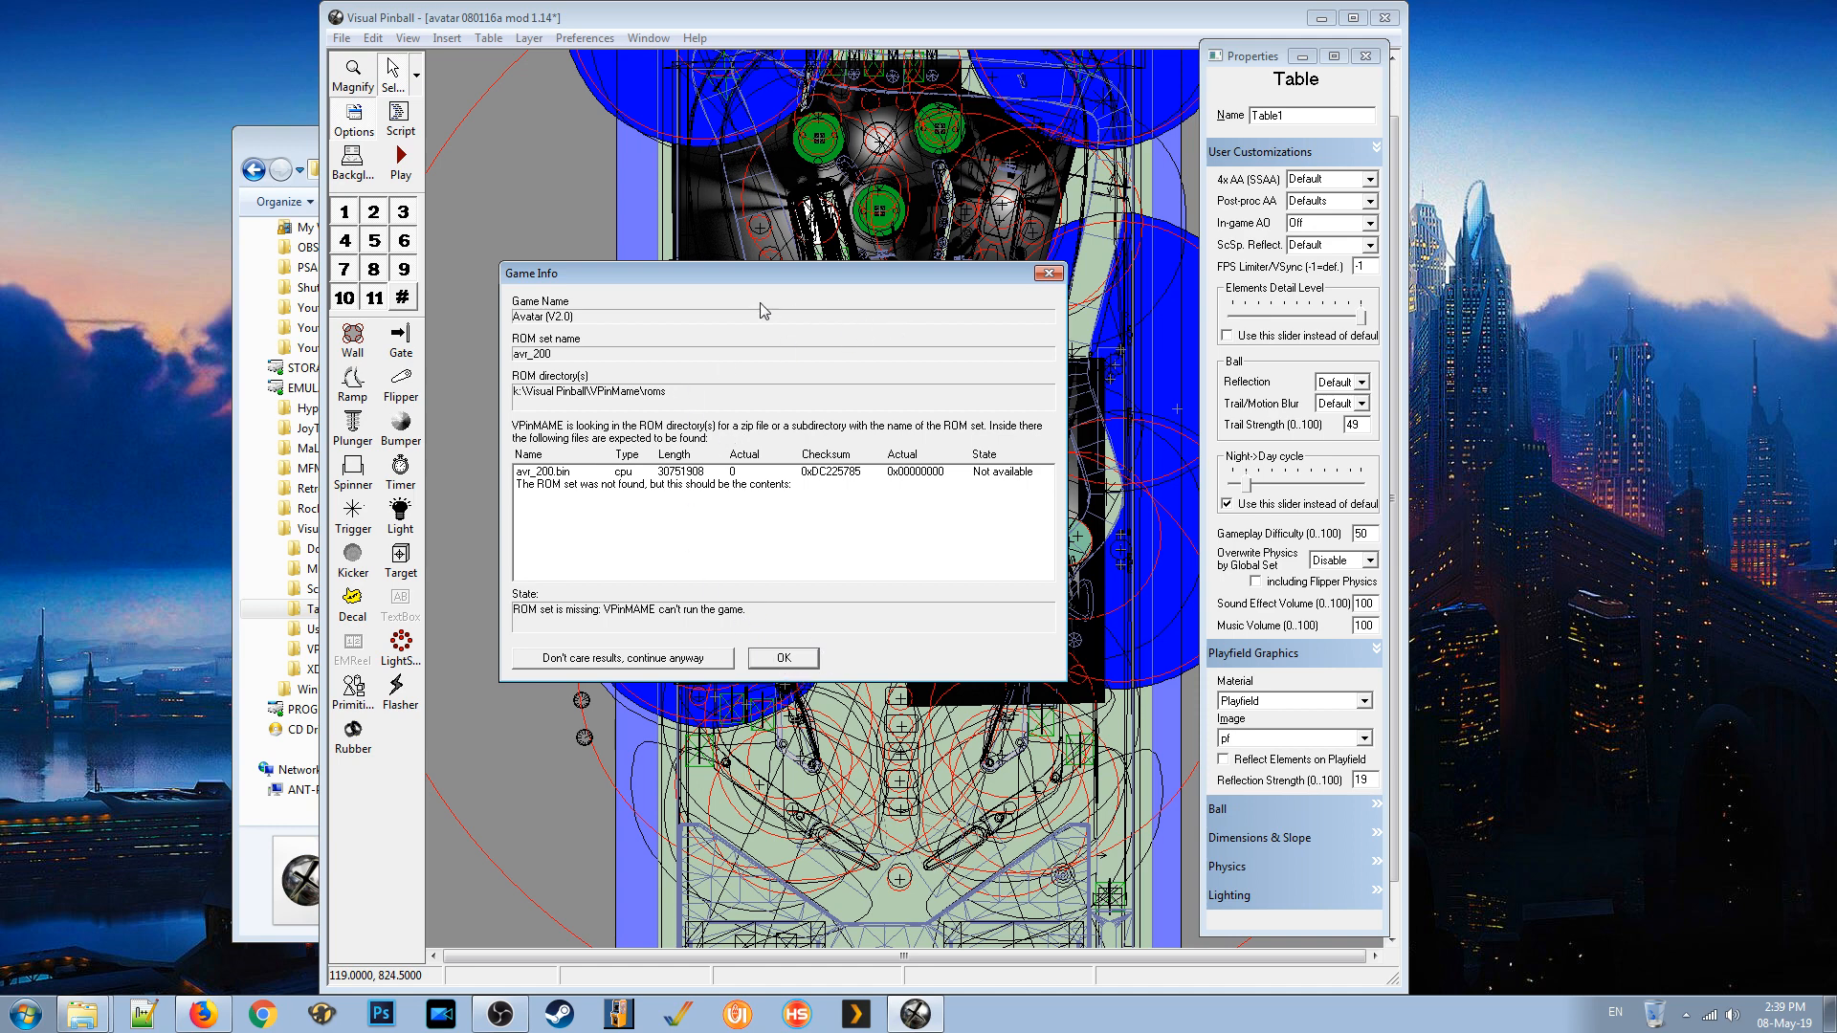
Move the Game Info window reporting the missing avr_200 ROM set.
{"action": "left_click_drag", "start_coordinate": [761, 271], "coordinate": [787, 266]}
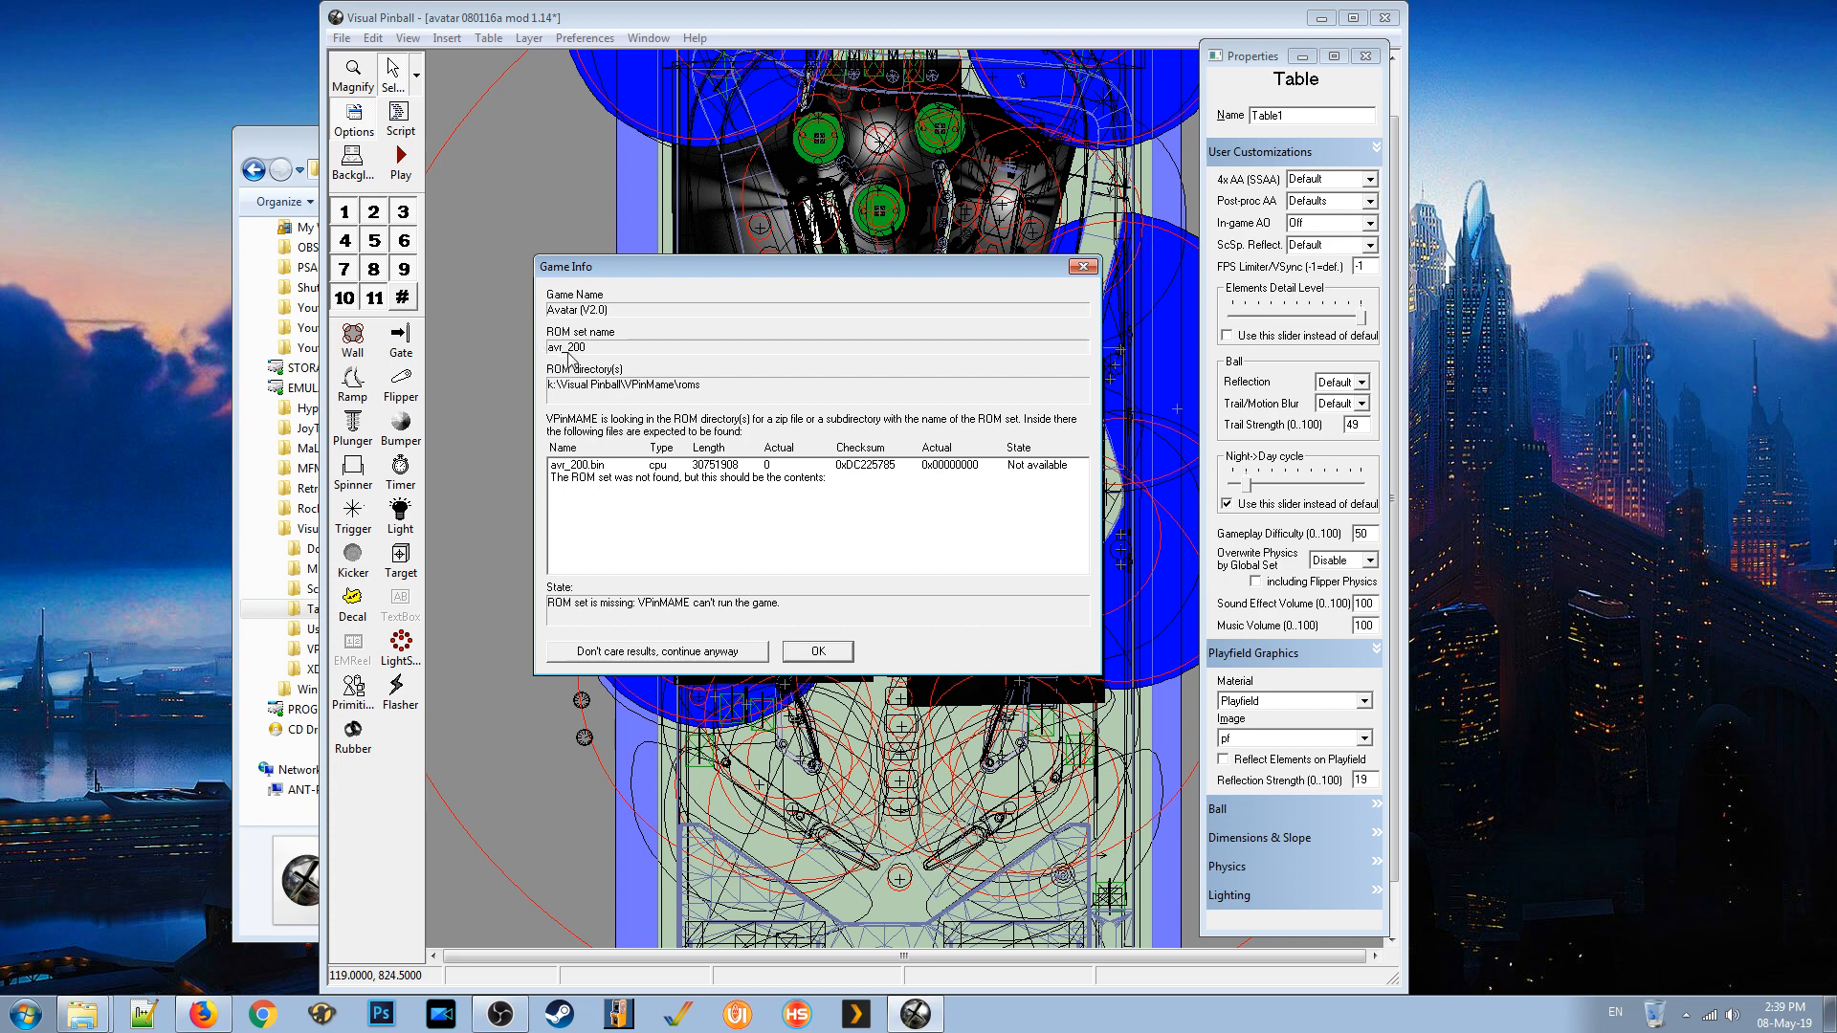
{"action": "mouse_move", "coordinate": [601, 364]}
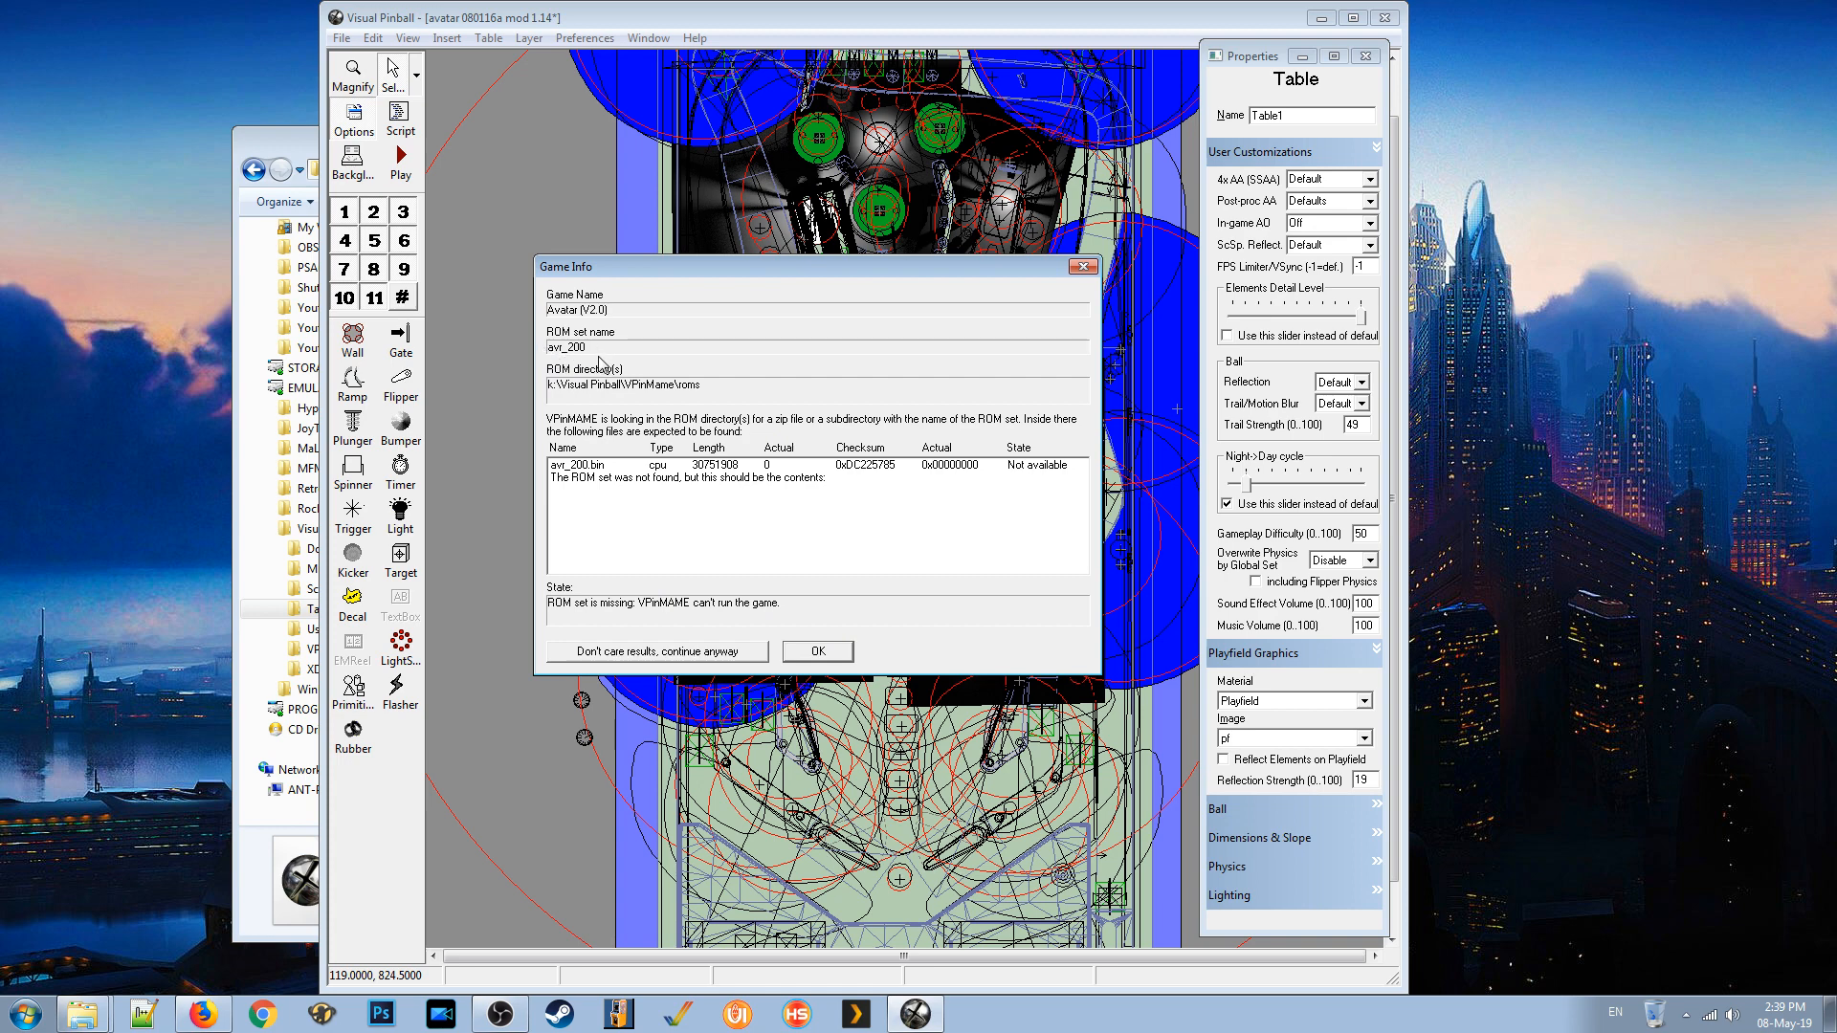
{"action": "mouse_move", "coordinate": [683, 523]}
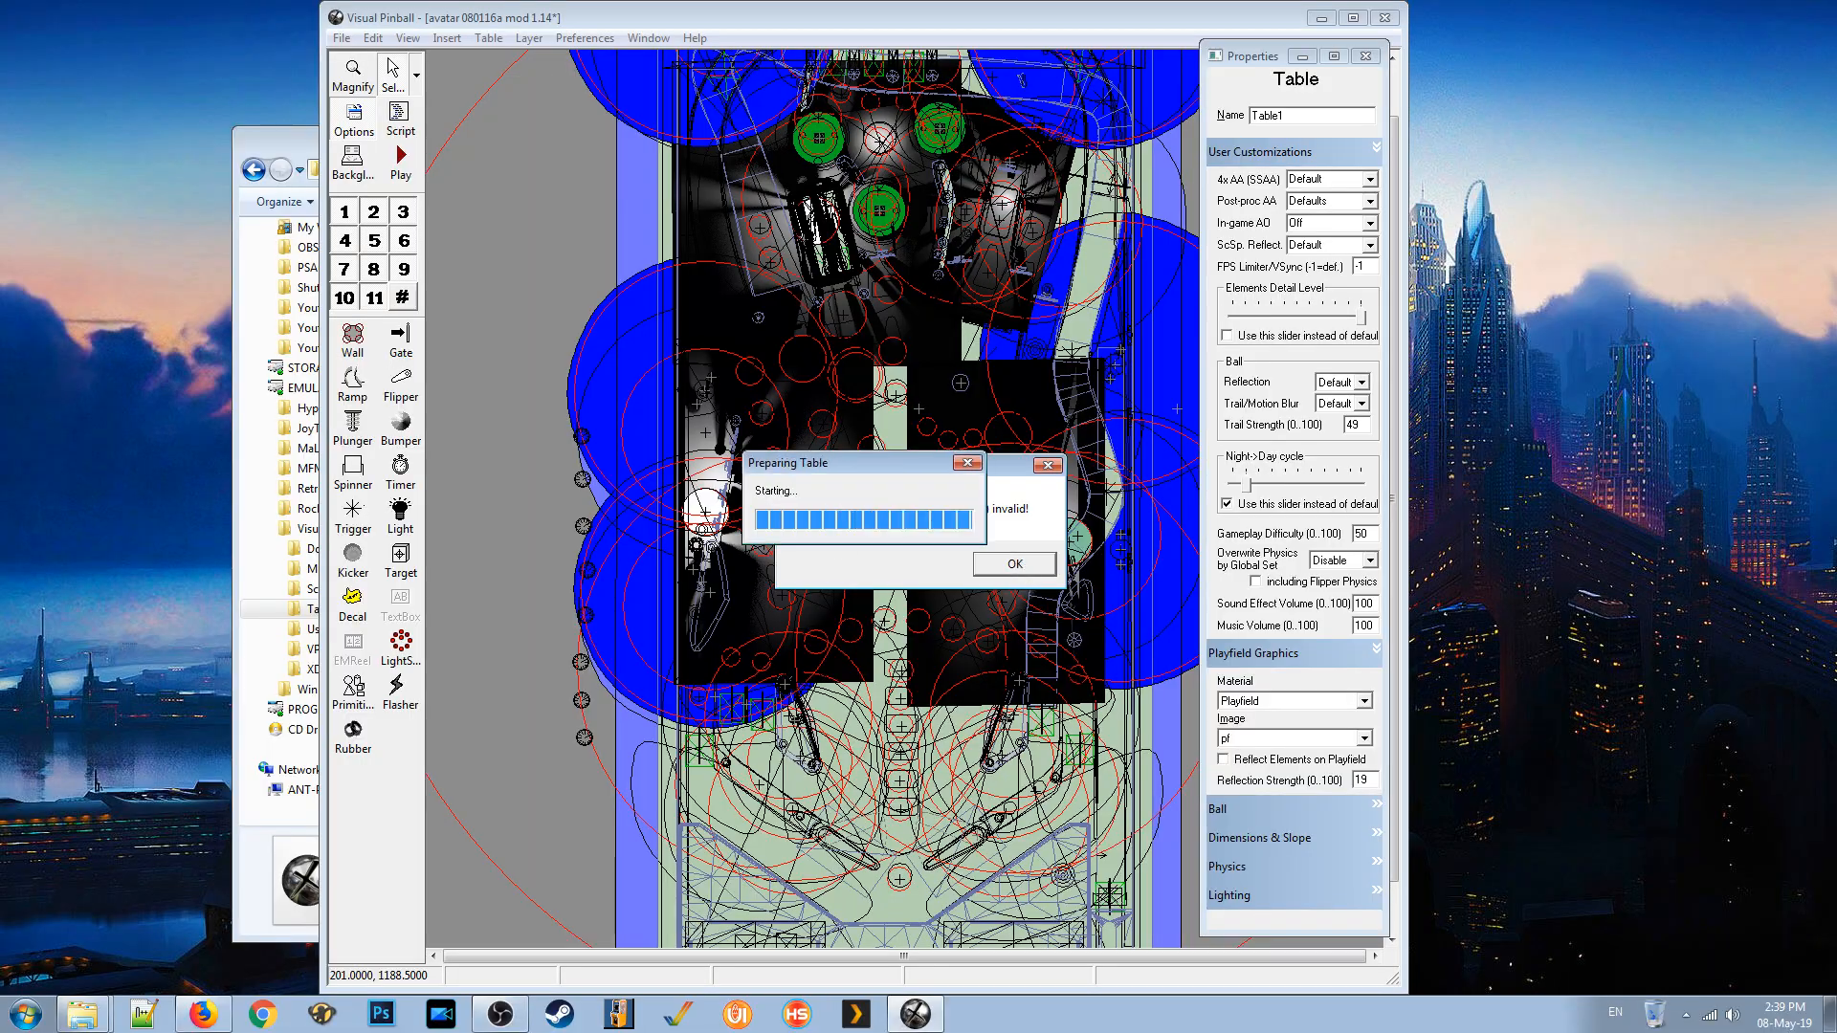
Dismiss the startup error, then quit the running Avatar table back to the editor.
{"action": "left_click", "coordinate": [399, 156]}
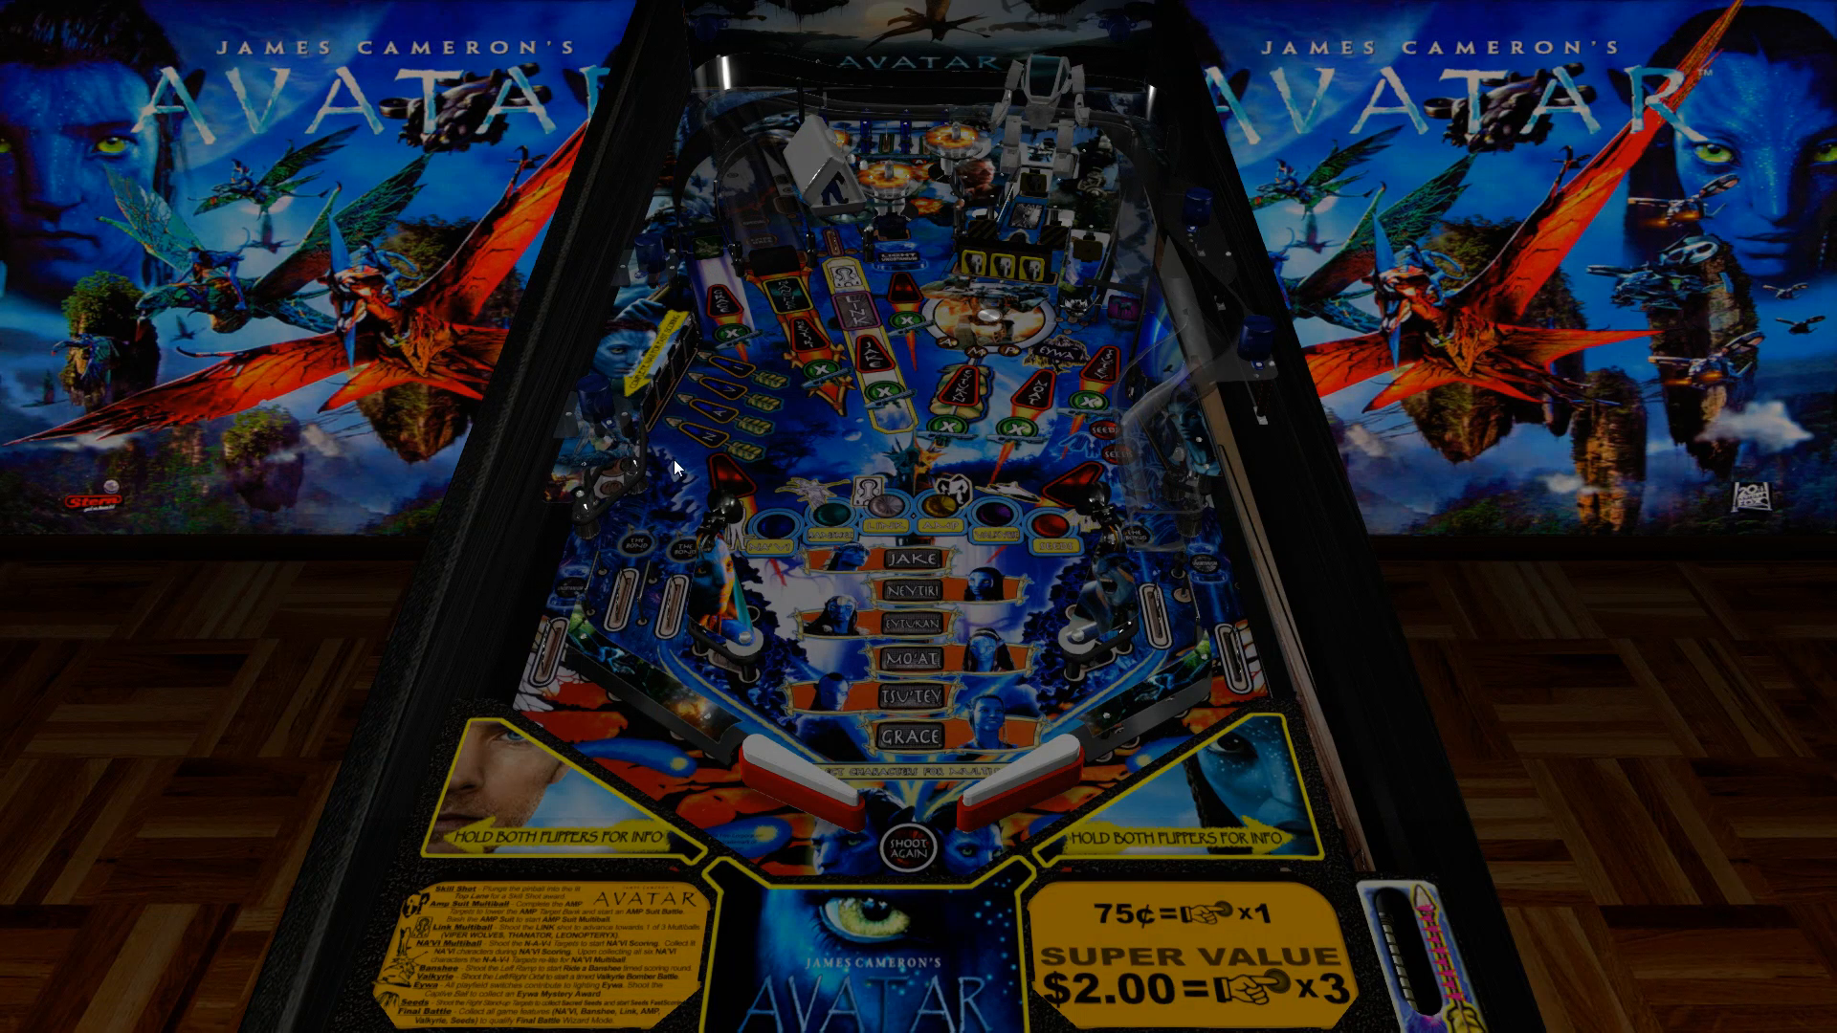
{"action": "mouse_move", "coordinate": [695, 440]}
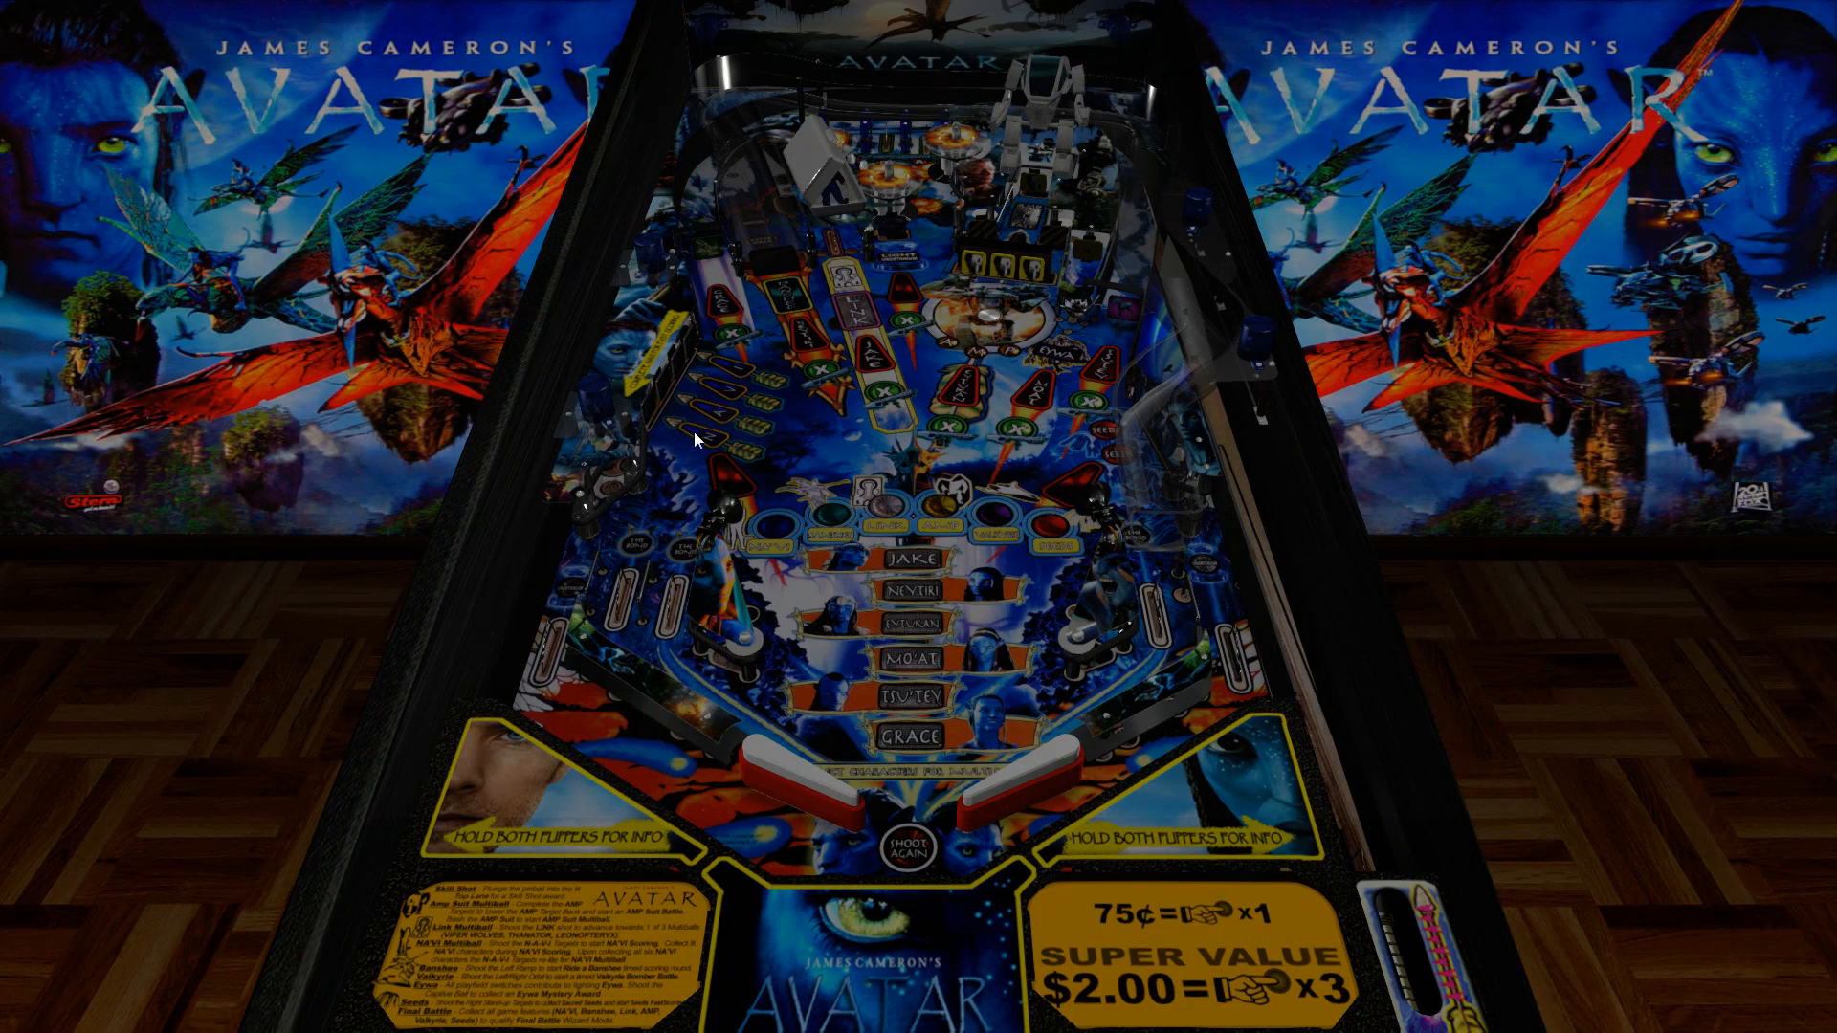
{"action": "mouse_move", "coordinate": [951, 516]}
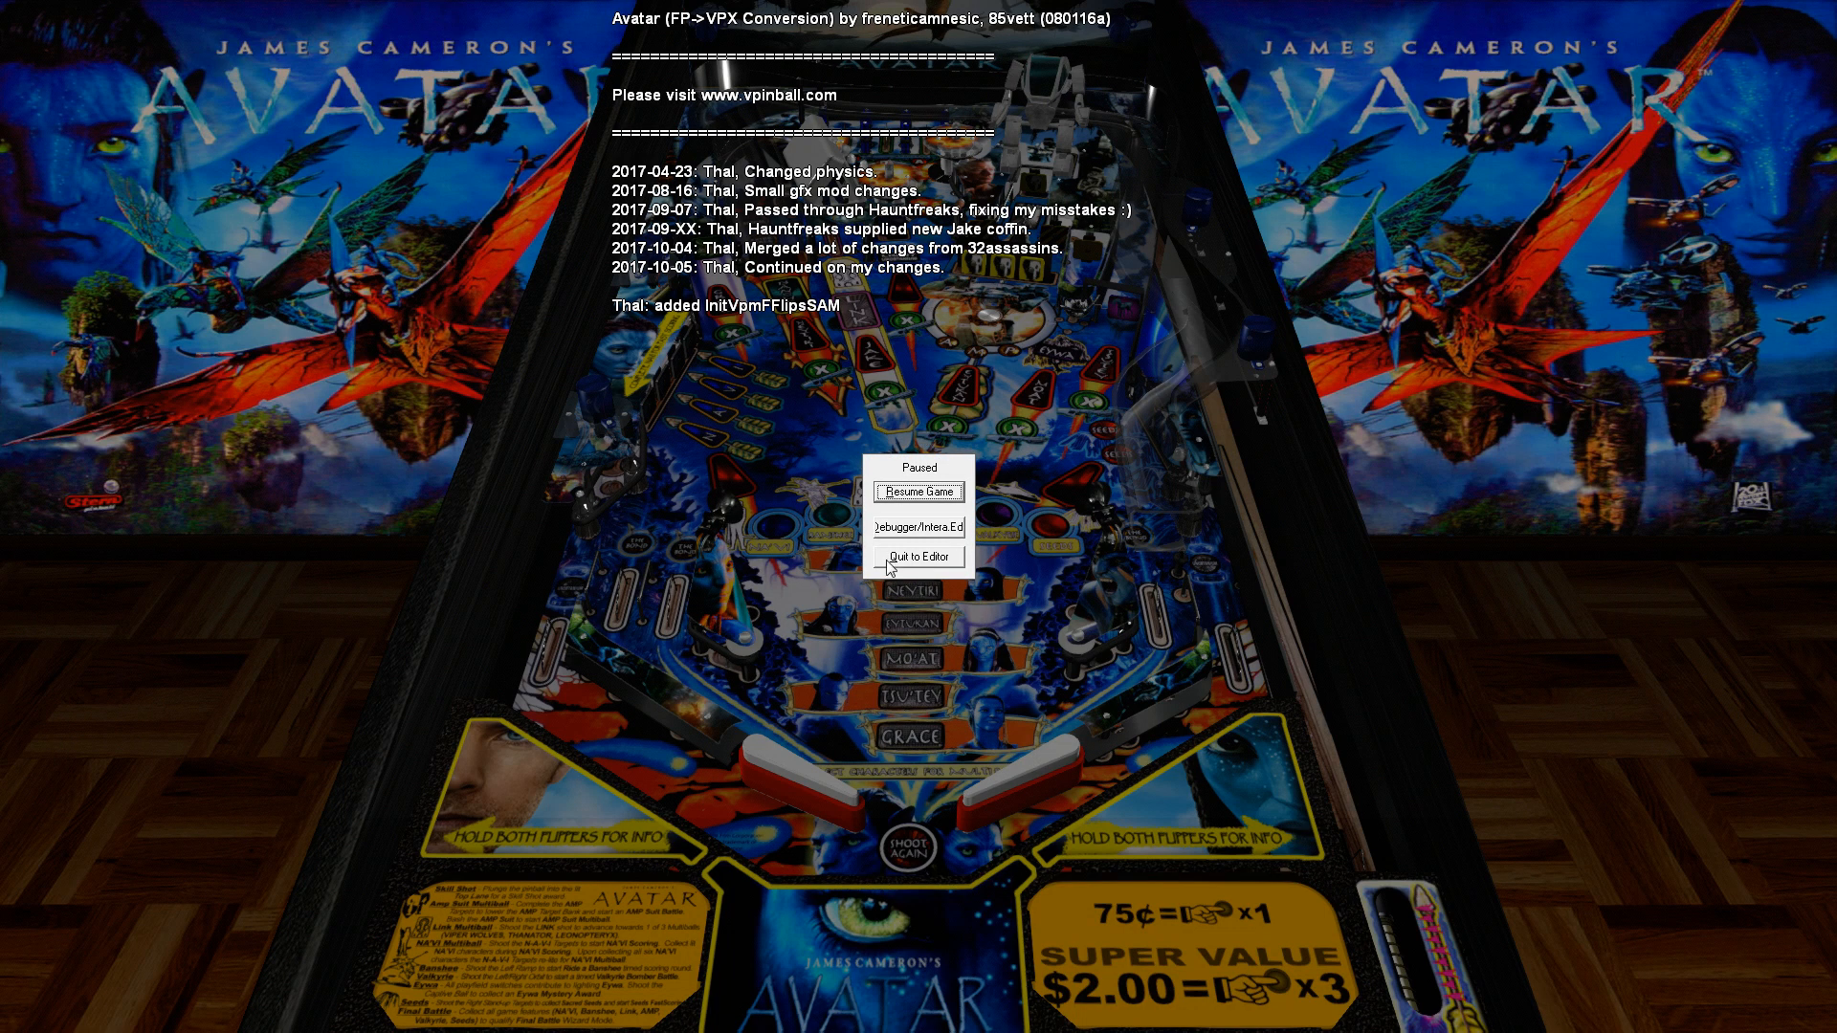
{"action": "left_click", "coordinate": [919, 557]}
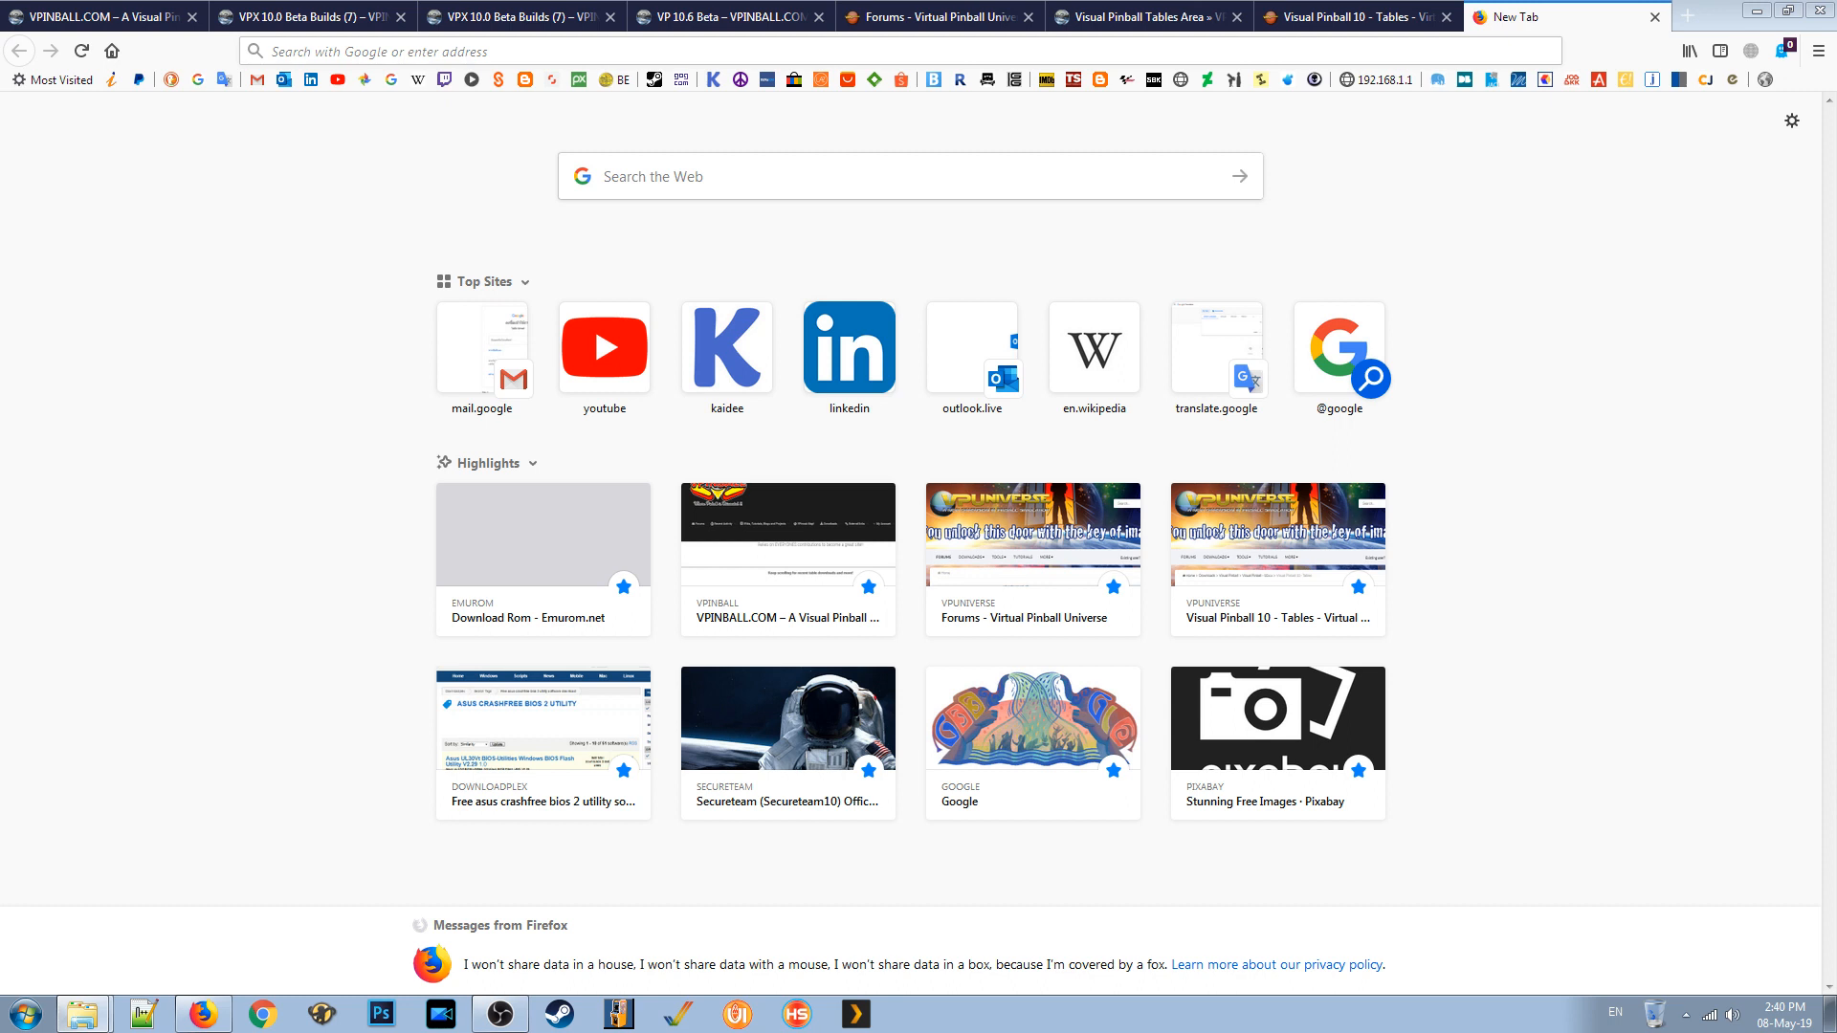
Search Google for 'avr_200'.
{"action": "left_click", "coordinate": [782, 176]}
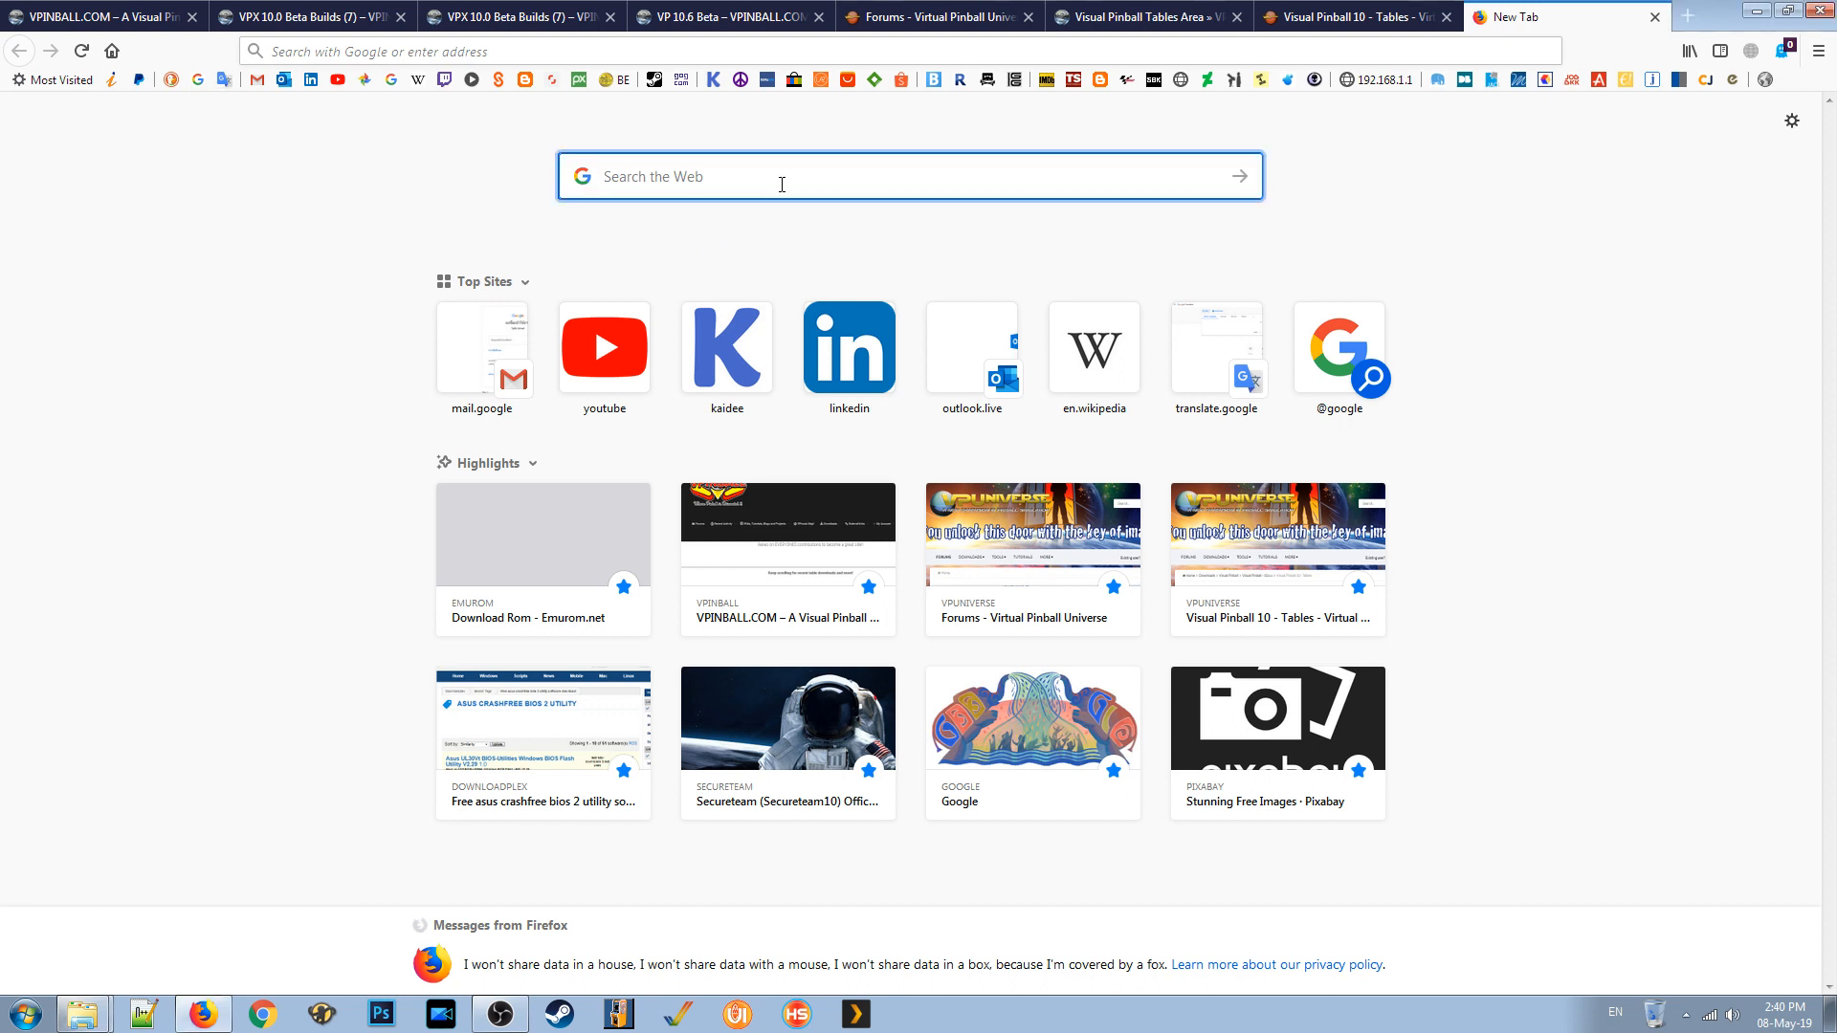
{"action": "type", "text": "avr_200"}
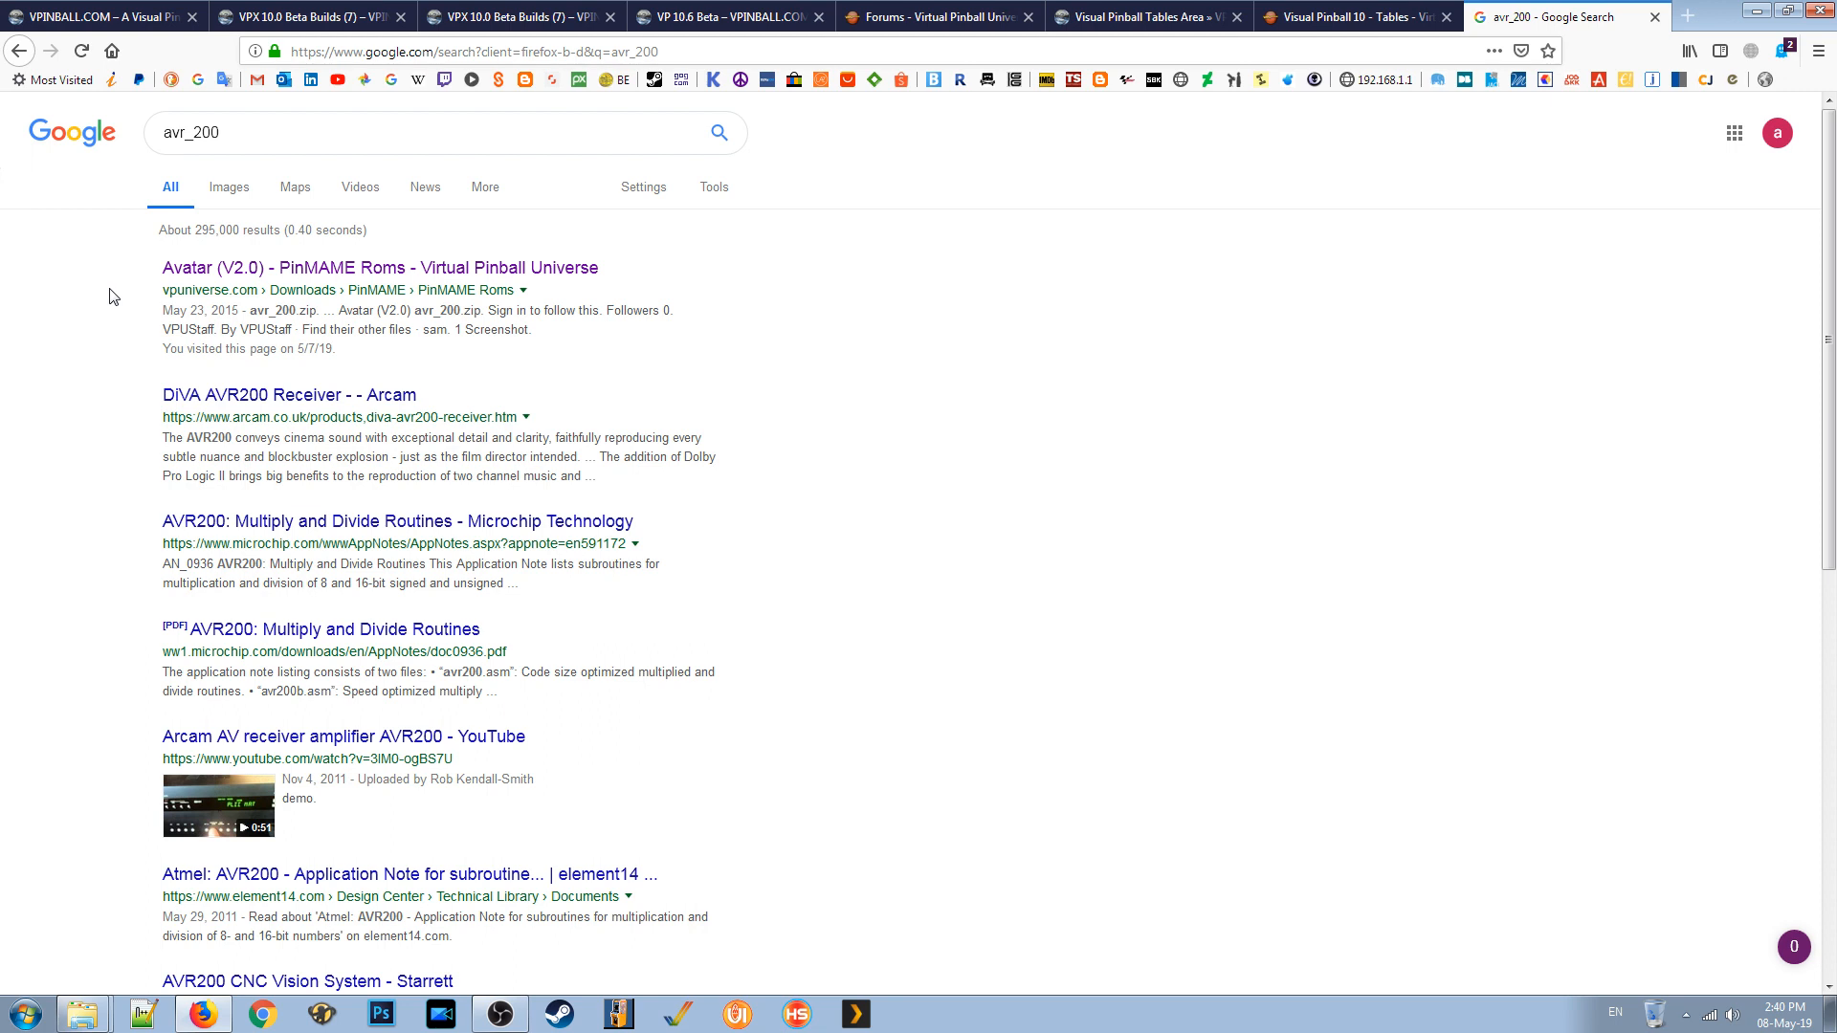
{"action": "mouse_move", "coordinate": [223, 325]}
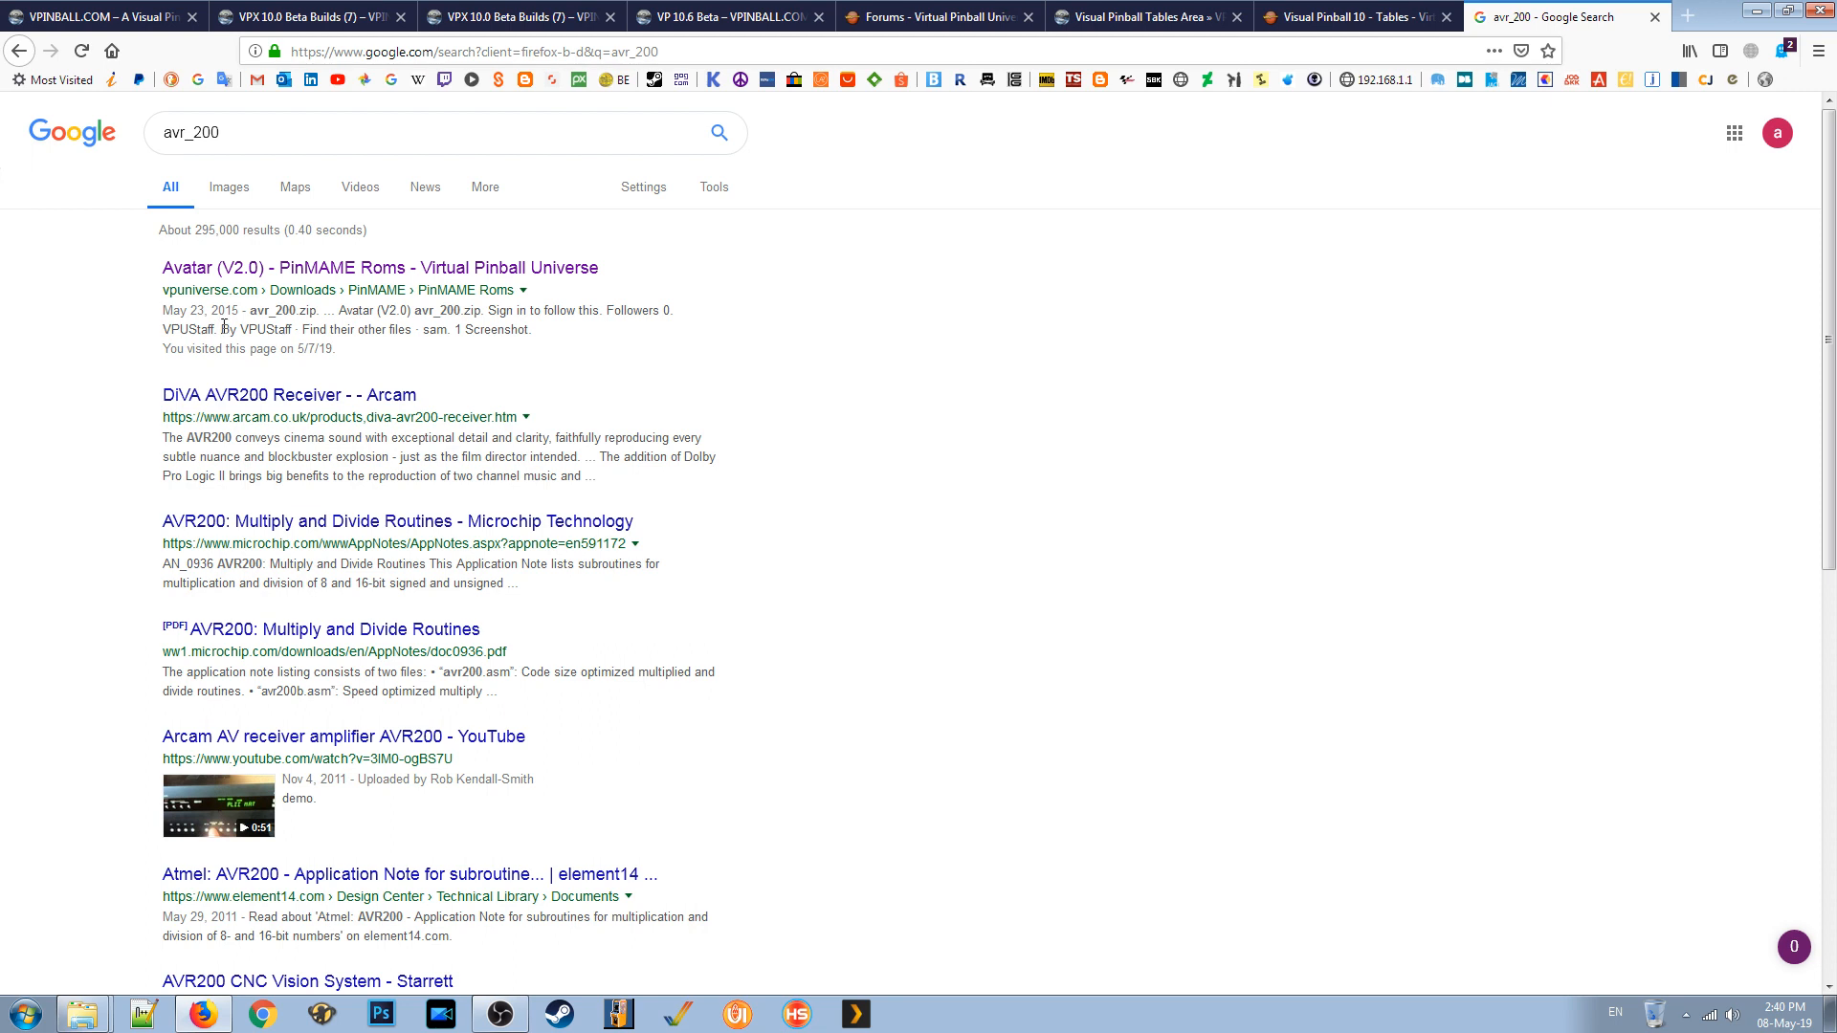
{"action": "mouse_move", "coordinate": [267, 281]}
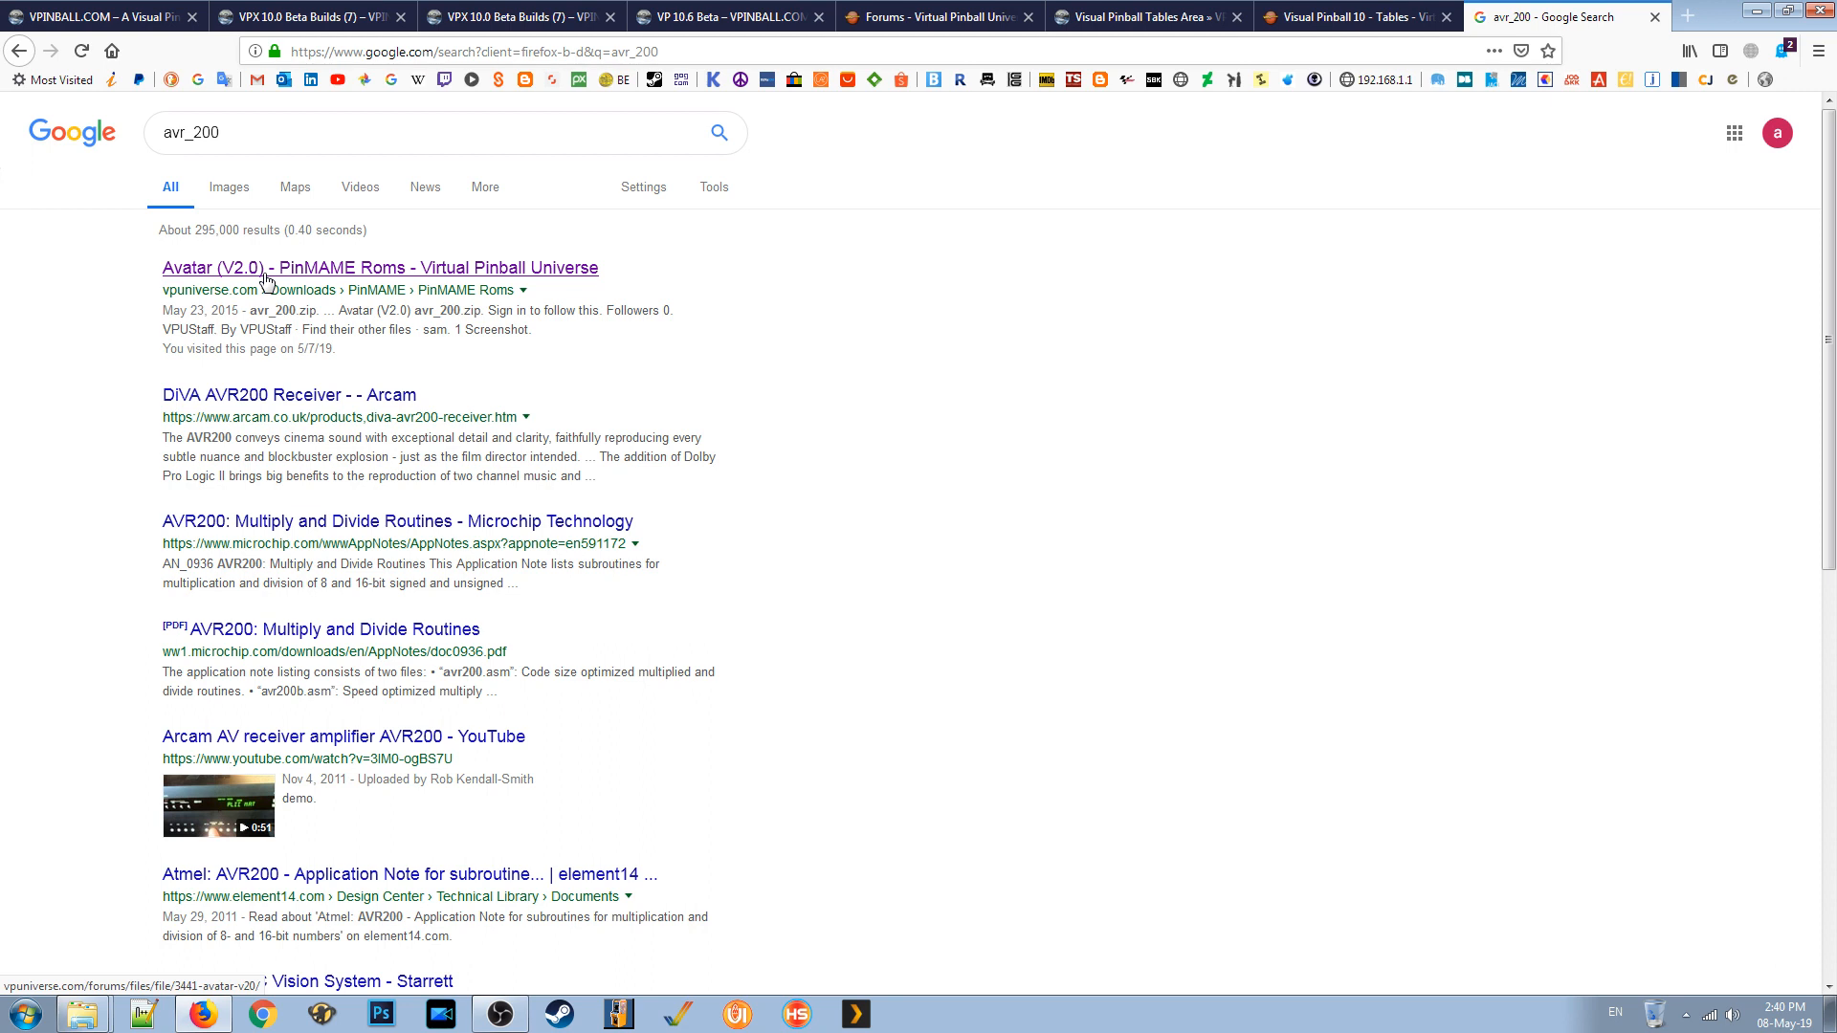
{"action": "mouse_move", "coordinate": [481, 275]}
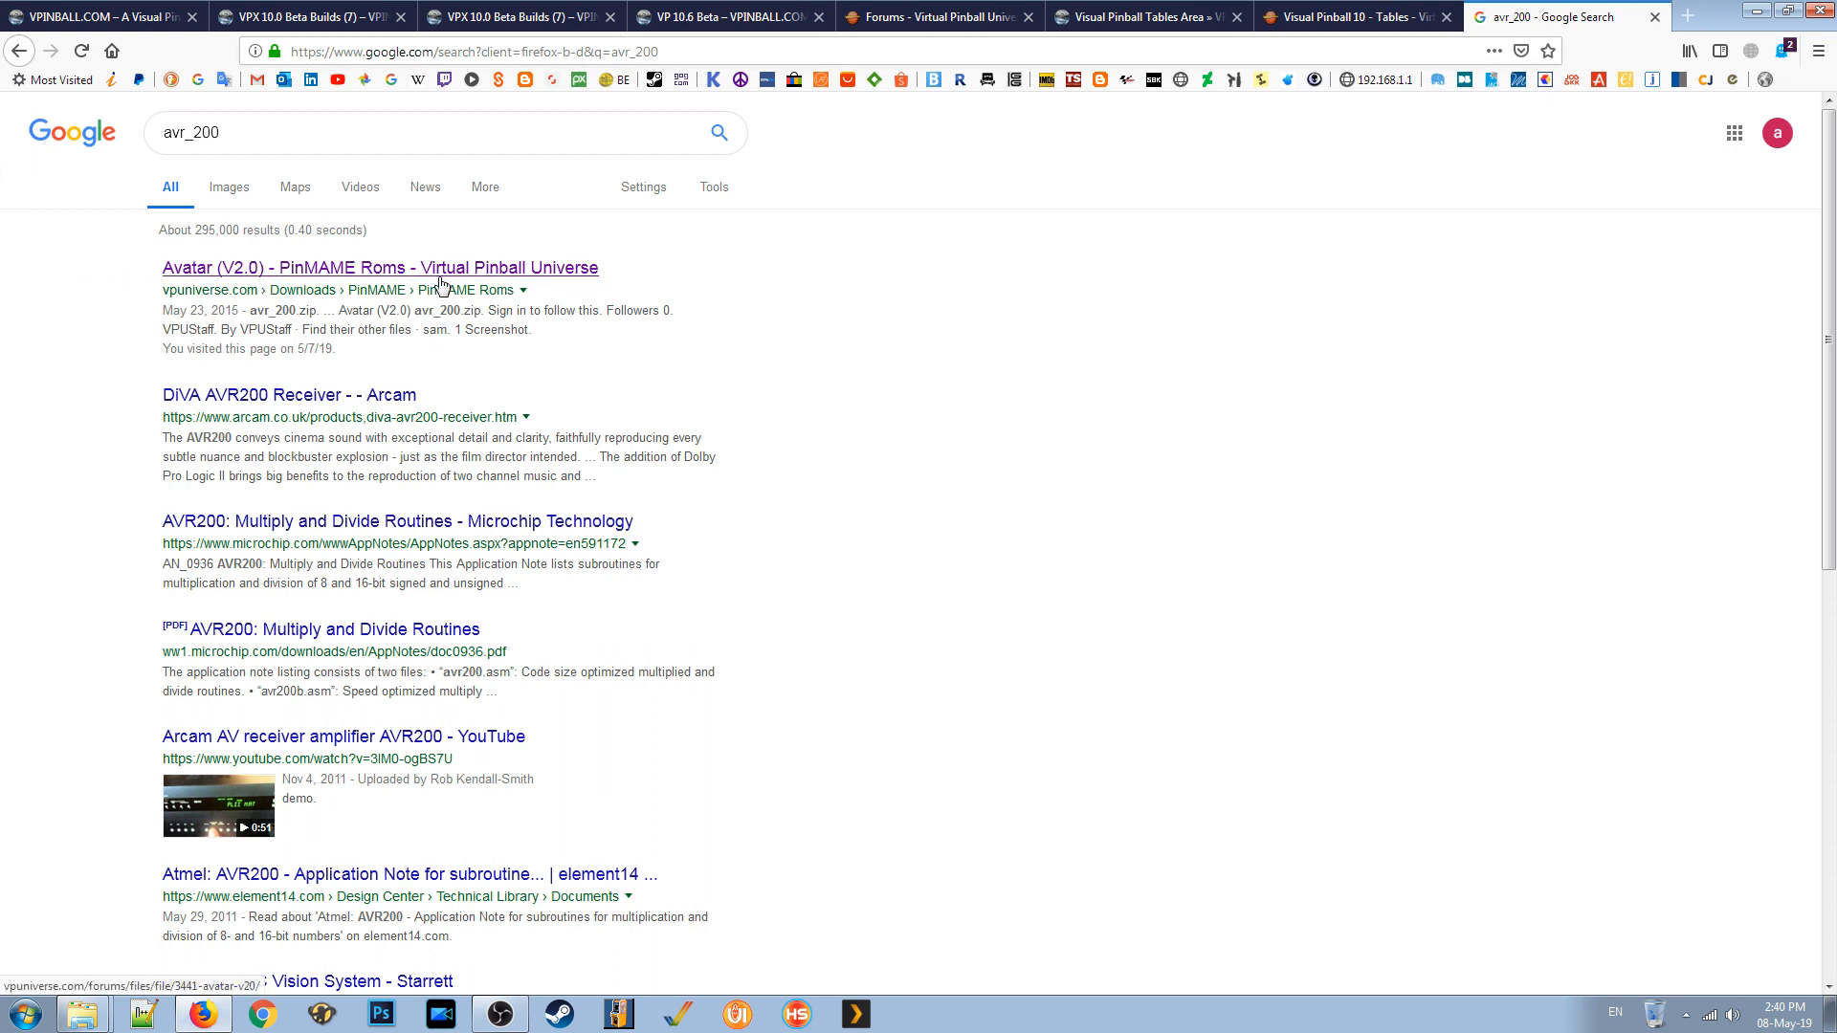
Open VPUniverse's Avatar (V2.0) avr_200.zip page, review it, and minimize Firefox.
{"action": "left_click", "coordinate": [379, 267]}
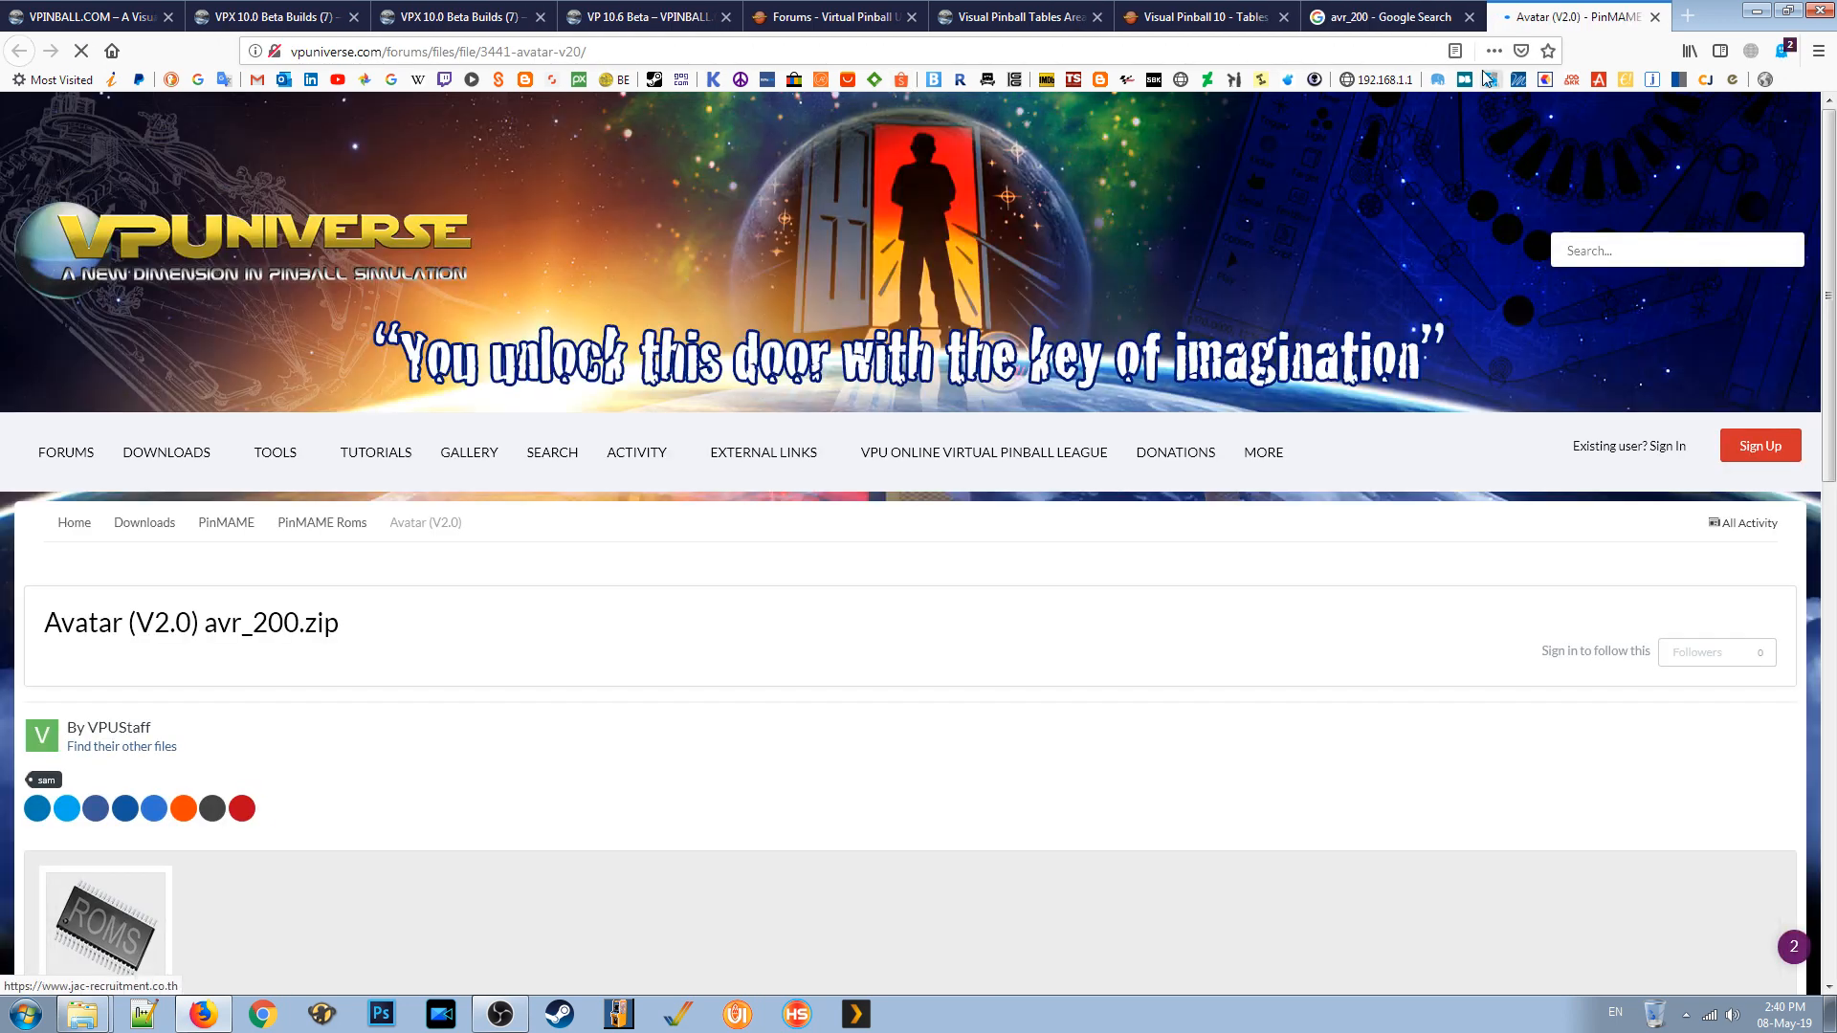
{"action": "left_click", "coordinate": [79, 51]}
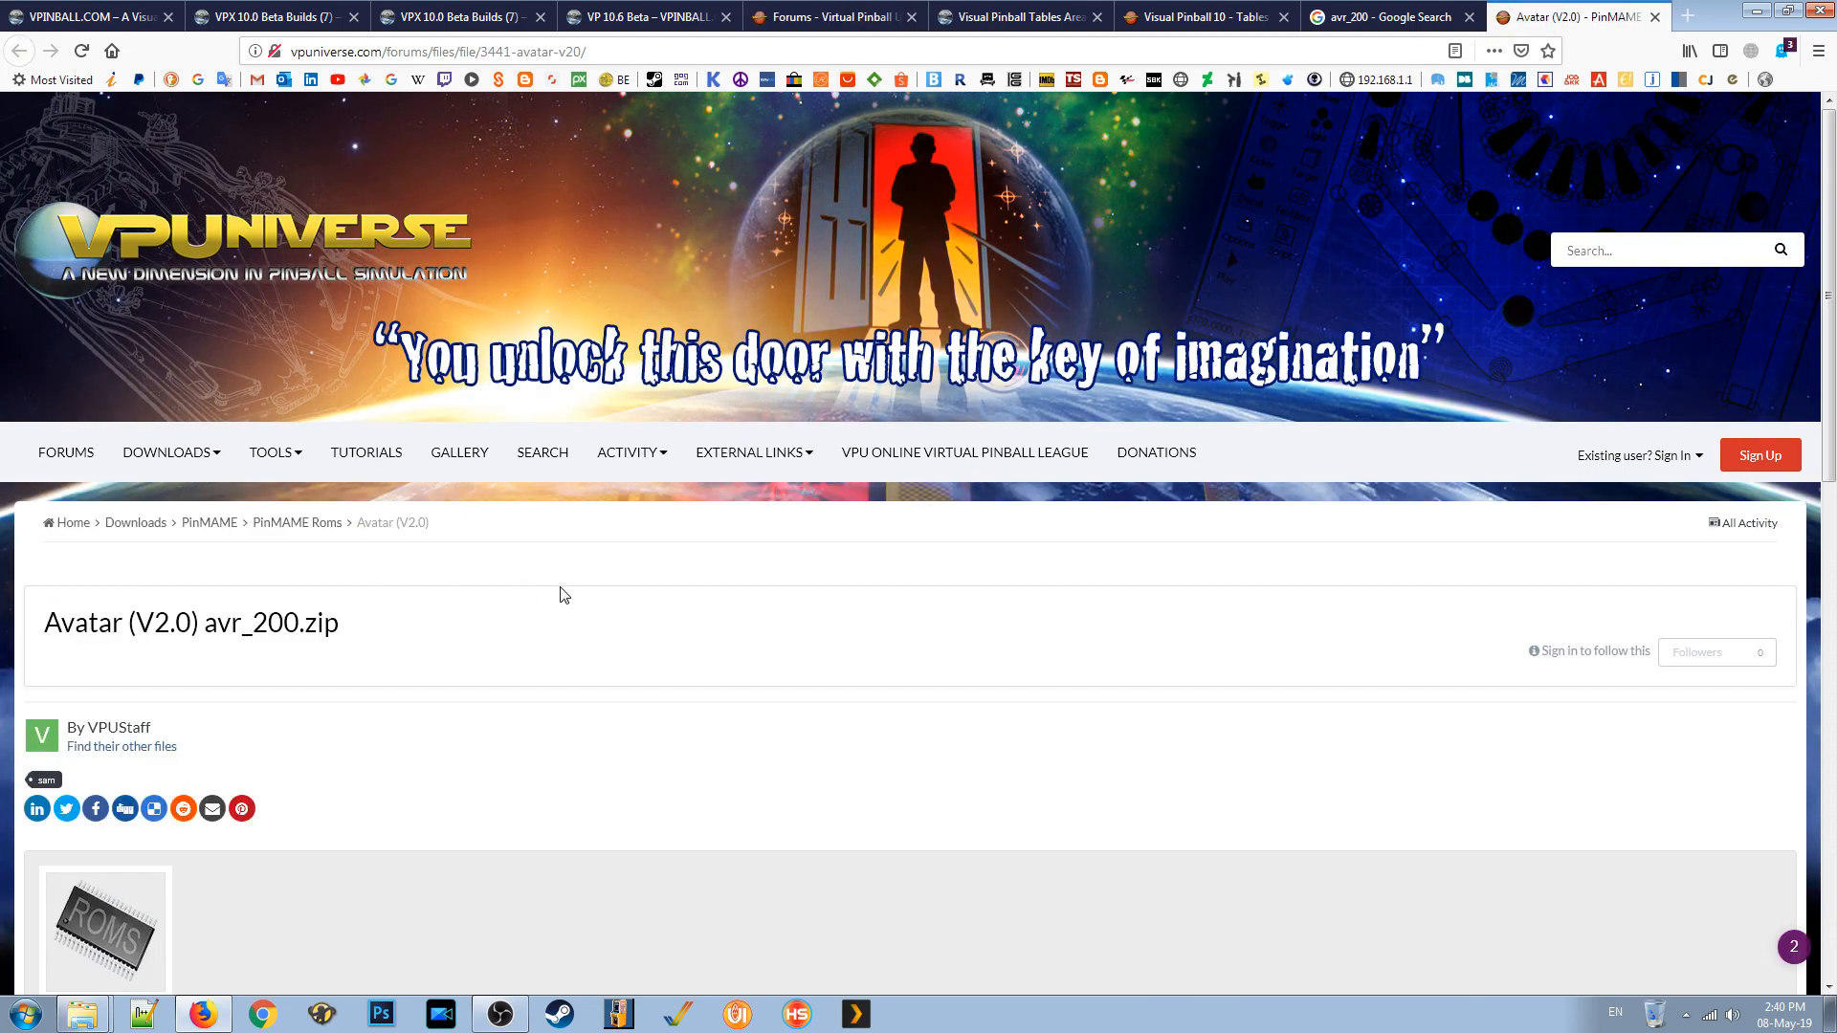
{"action": "scroll", "scroll_direction": "down", "scroll_amount": 3}
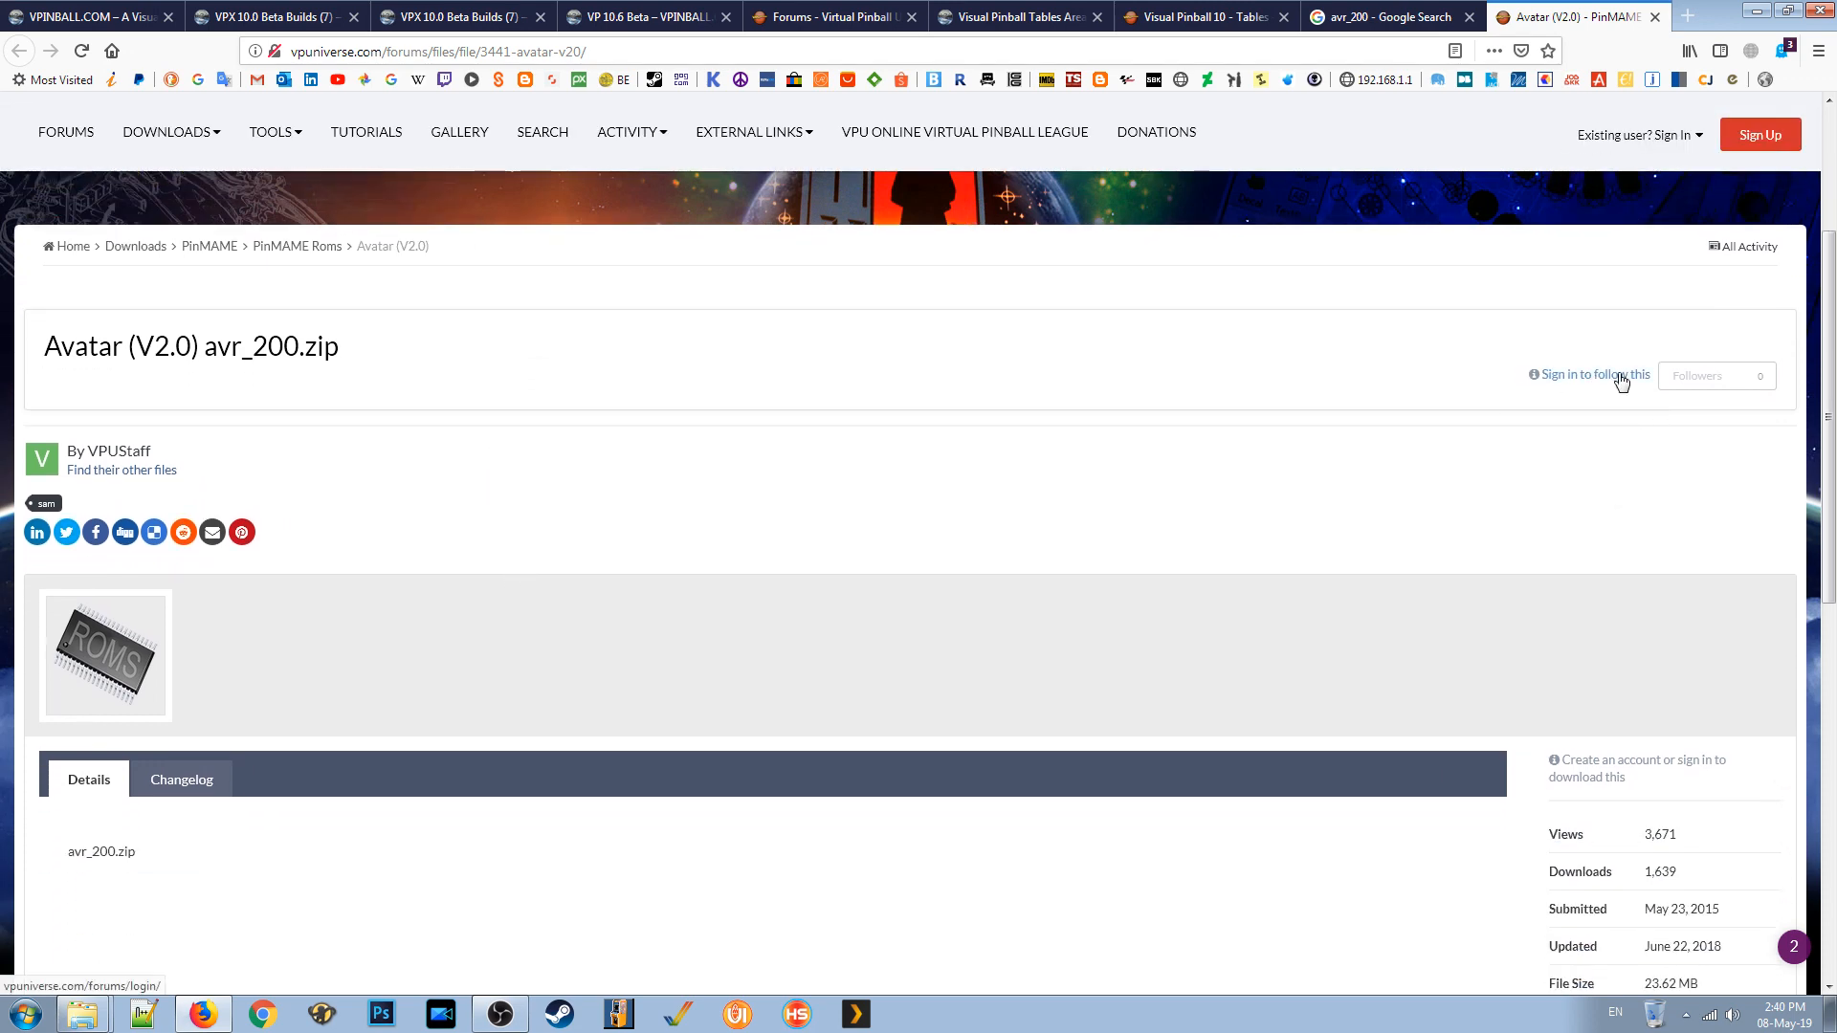
{"action": "scroll", "scroll_direction": "down", "scroll_amount": 3}
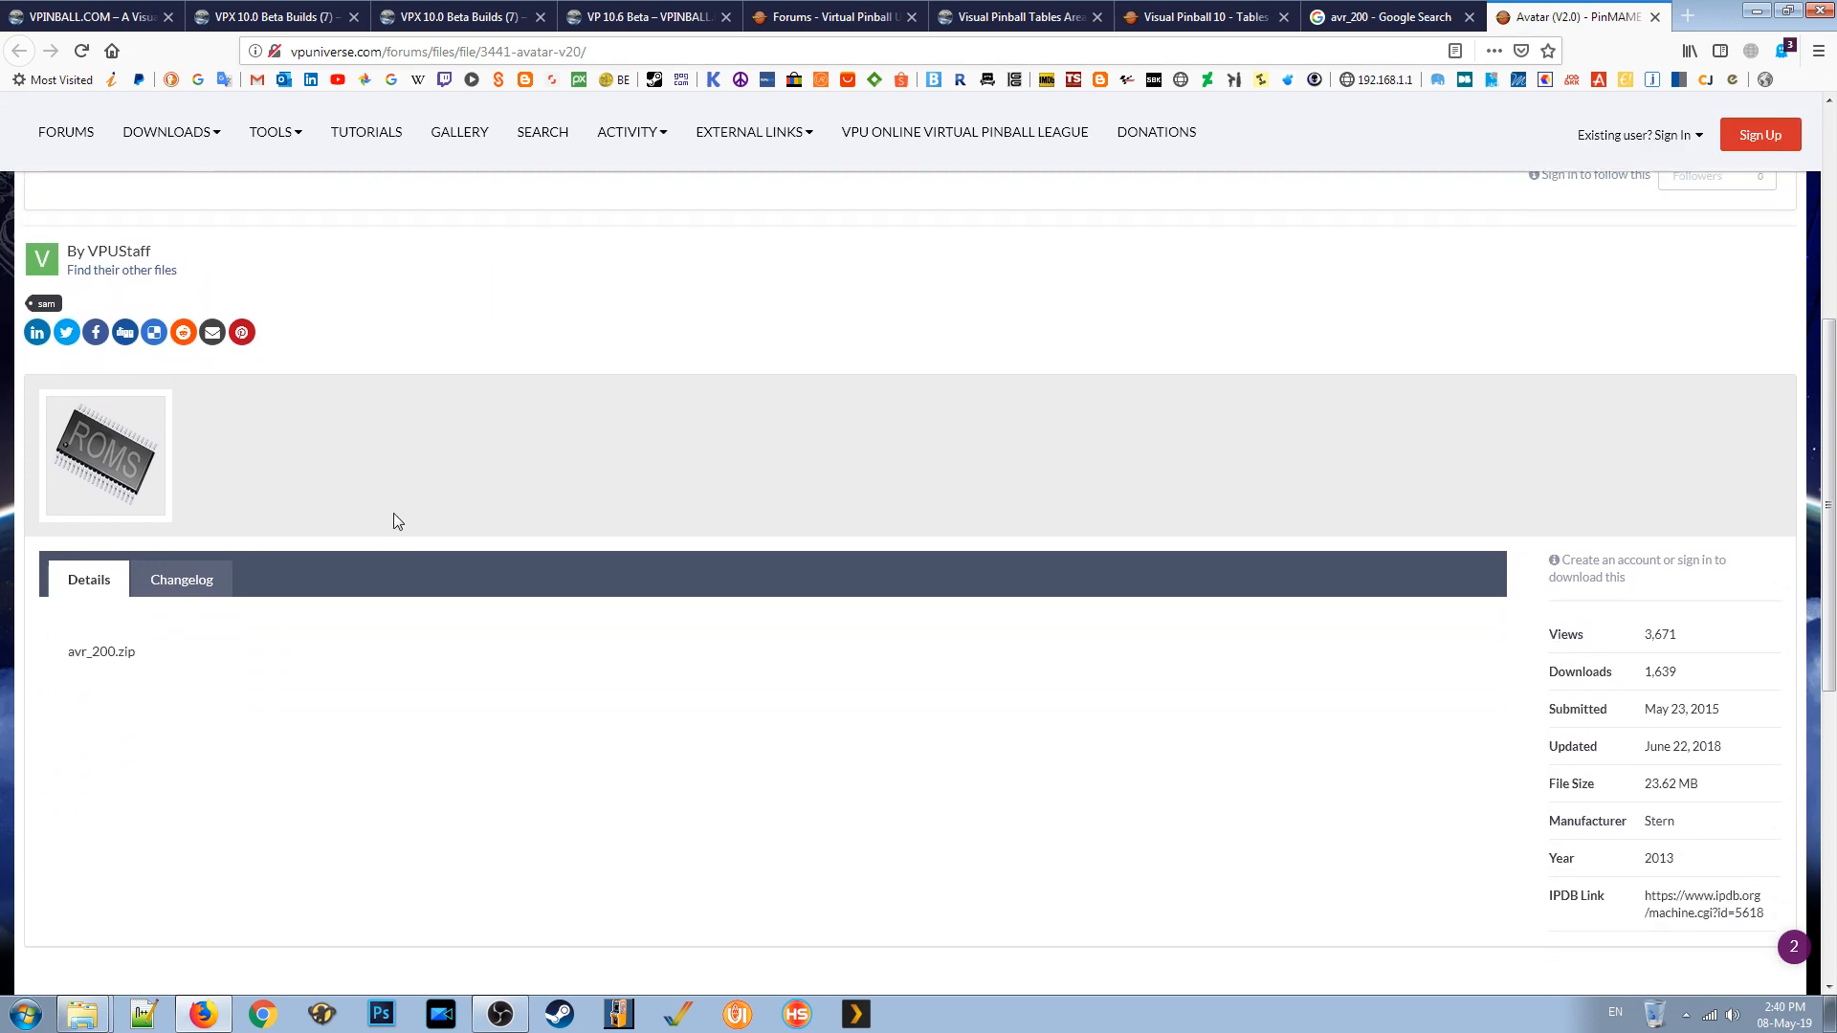
{"action": "scroll", "scroll_direction": "down", "scroll_amount": 3}
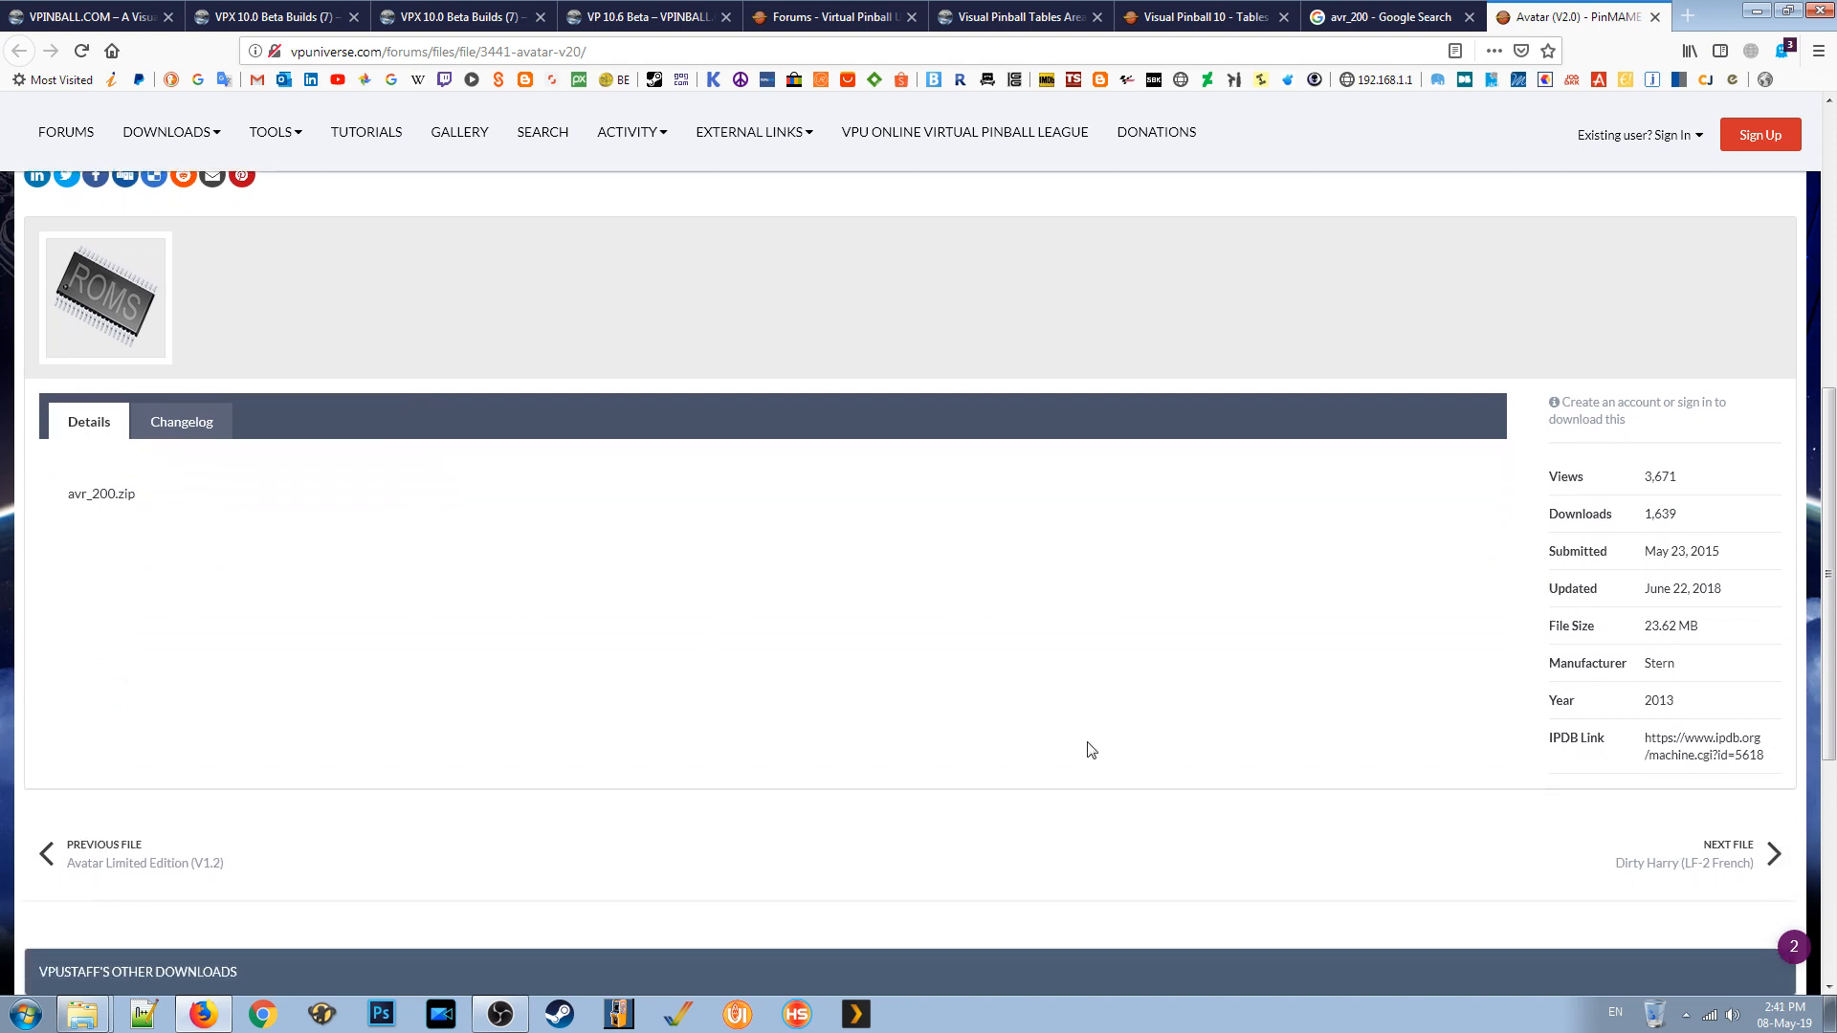
{"action": "mouse_move", "coordinate": [262, 515]}
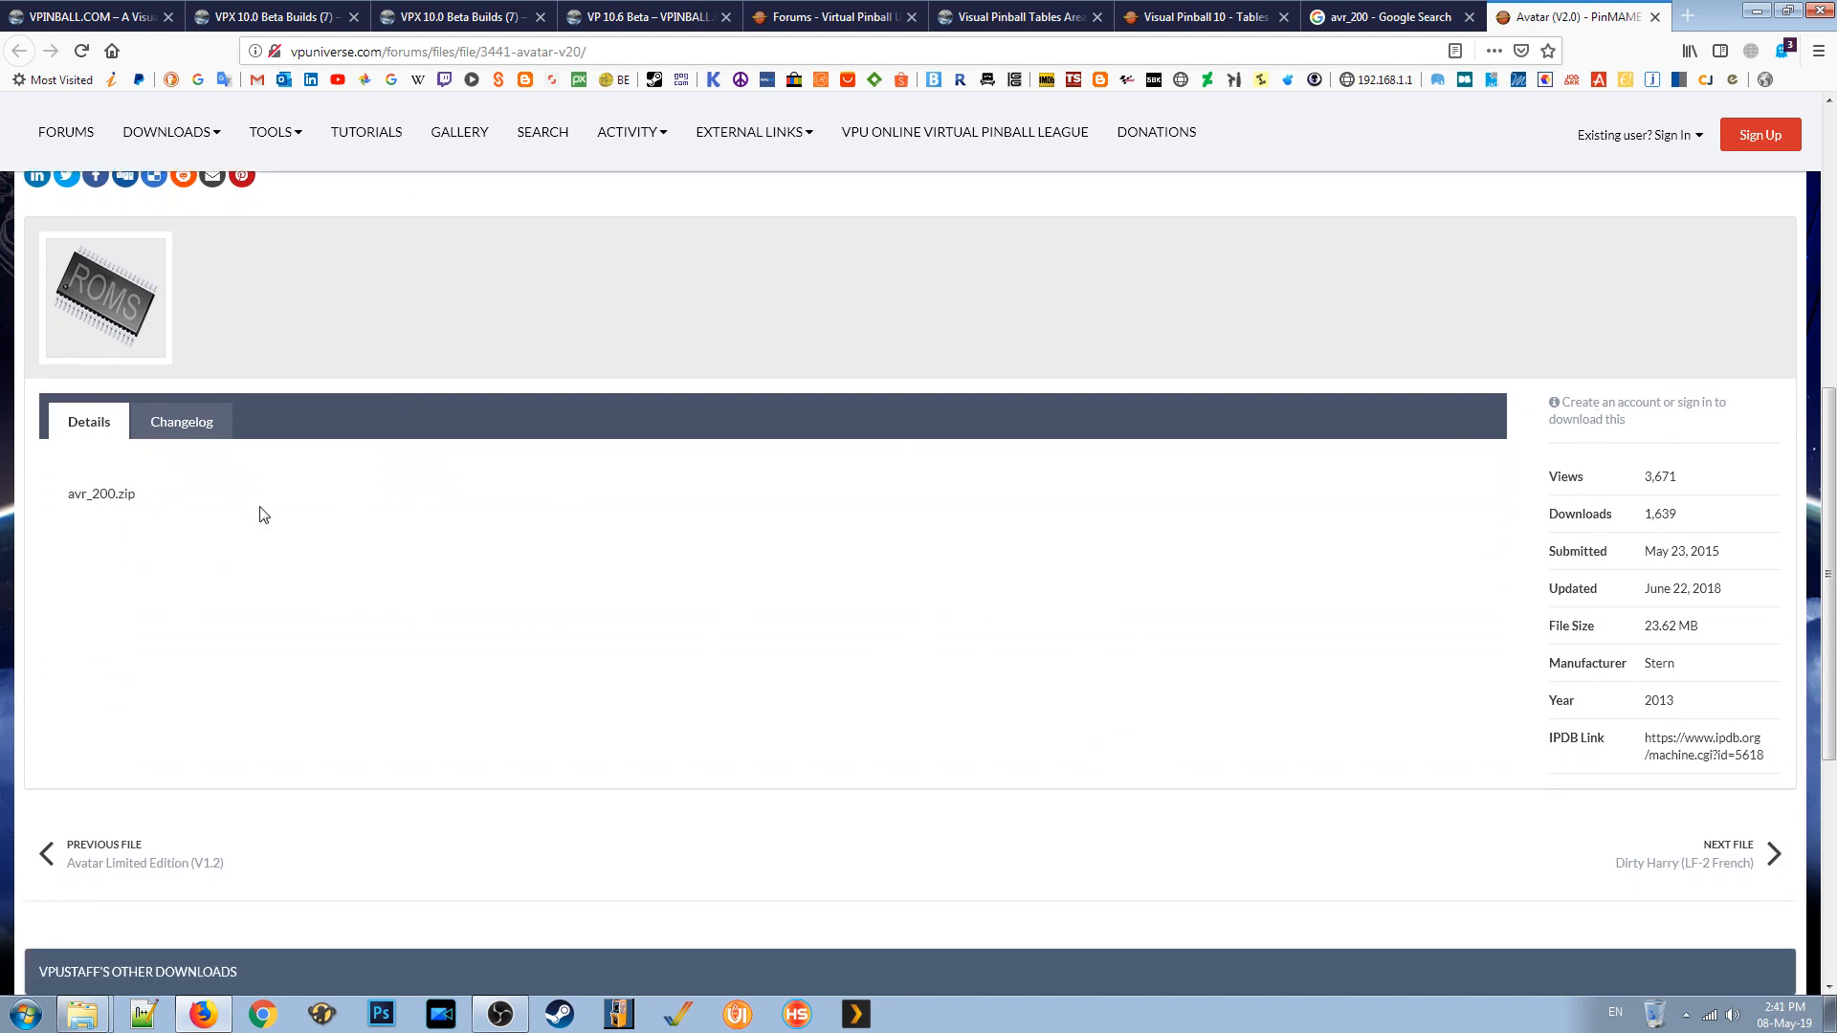
{"action": "mouse_move", "coordinate": [1402, 490]}
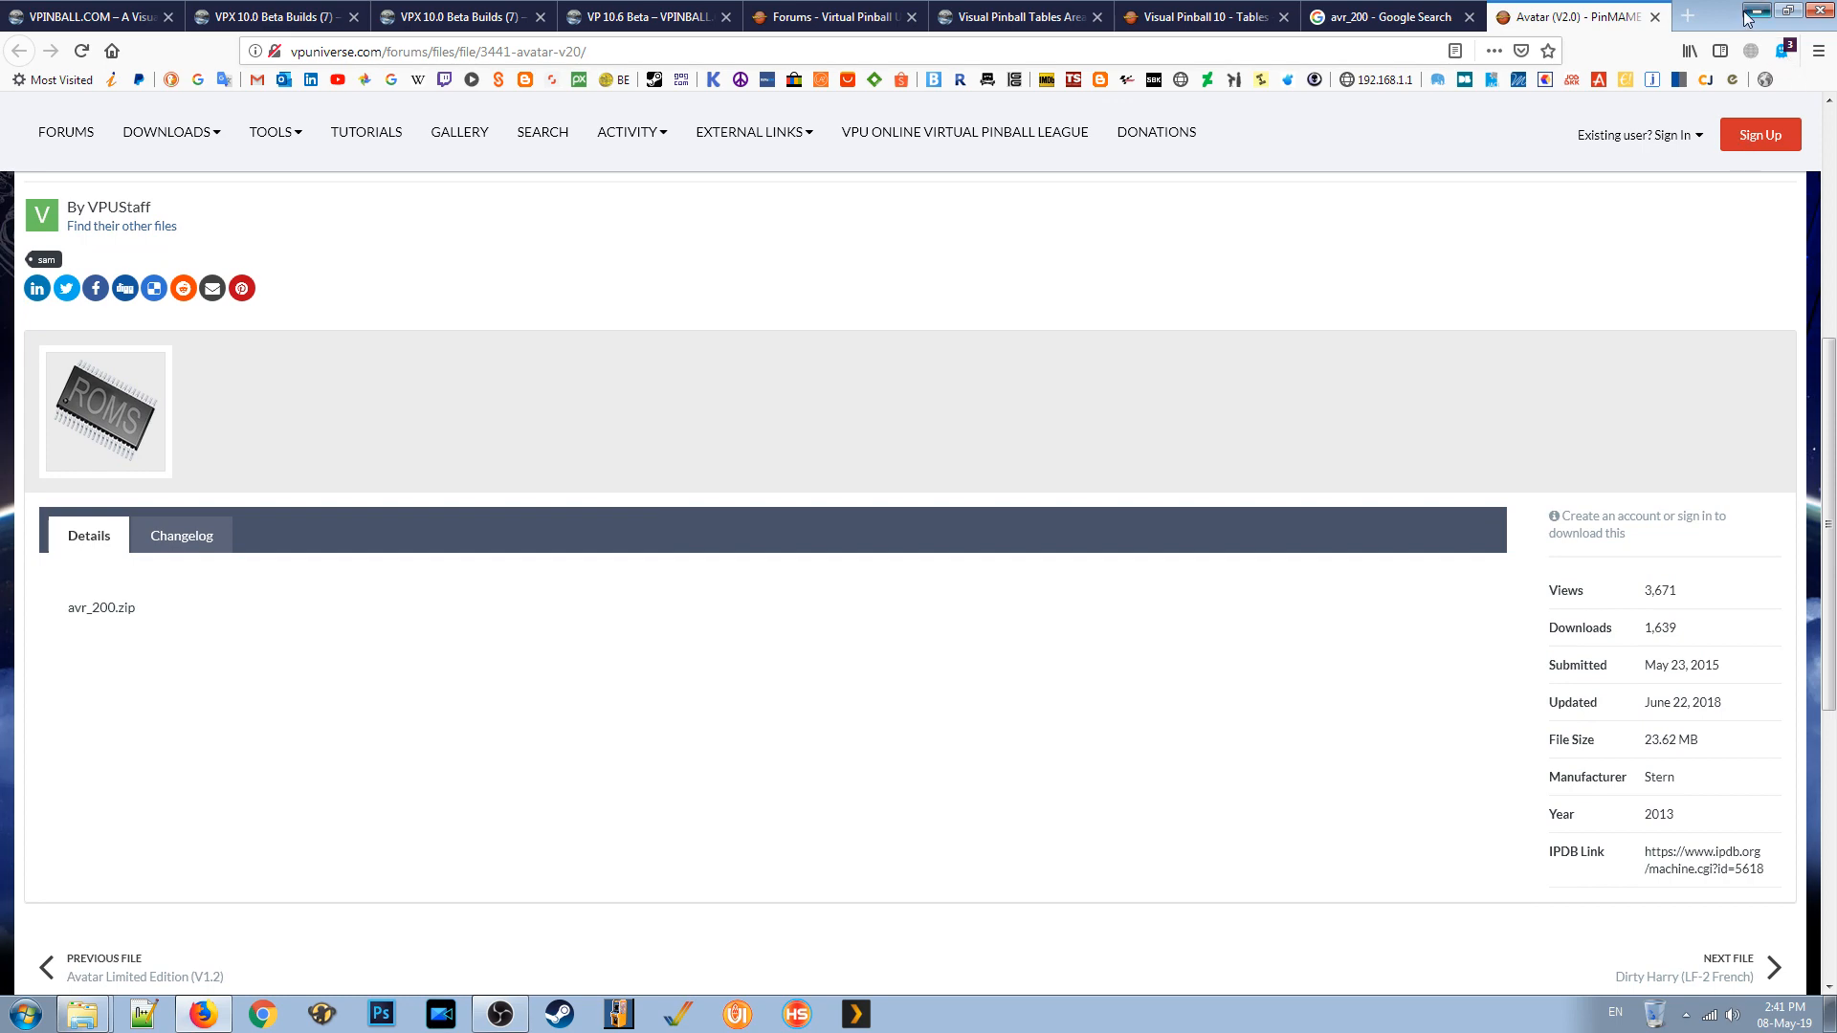
{"action": "left_click", "coordinate": [81, 1013]}
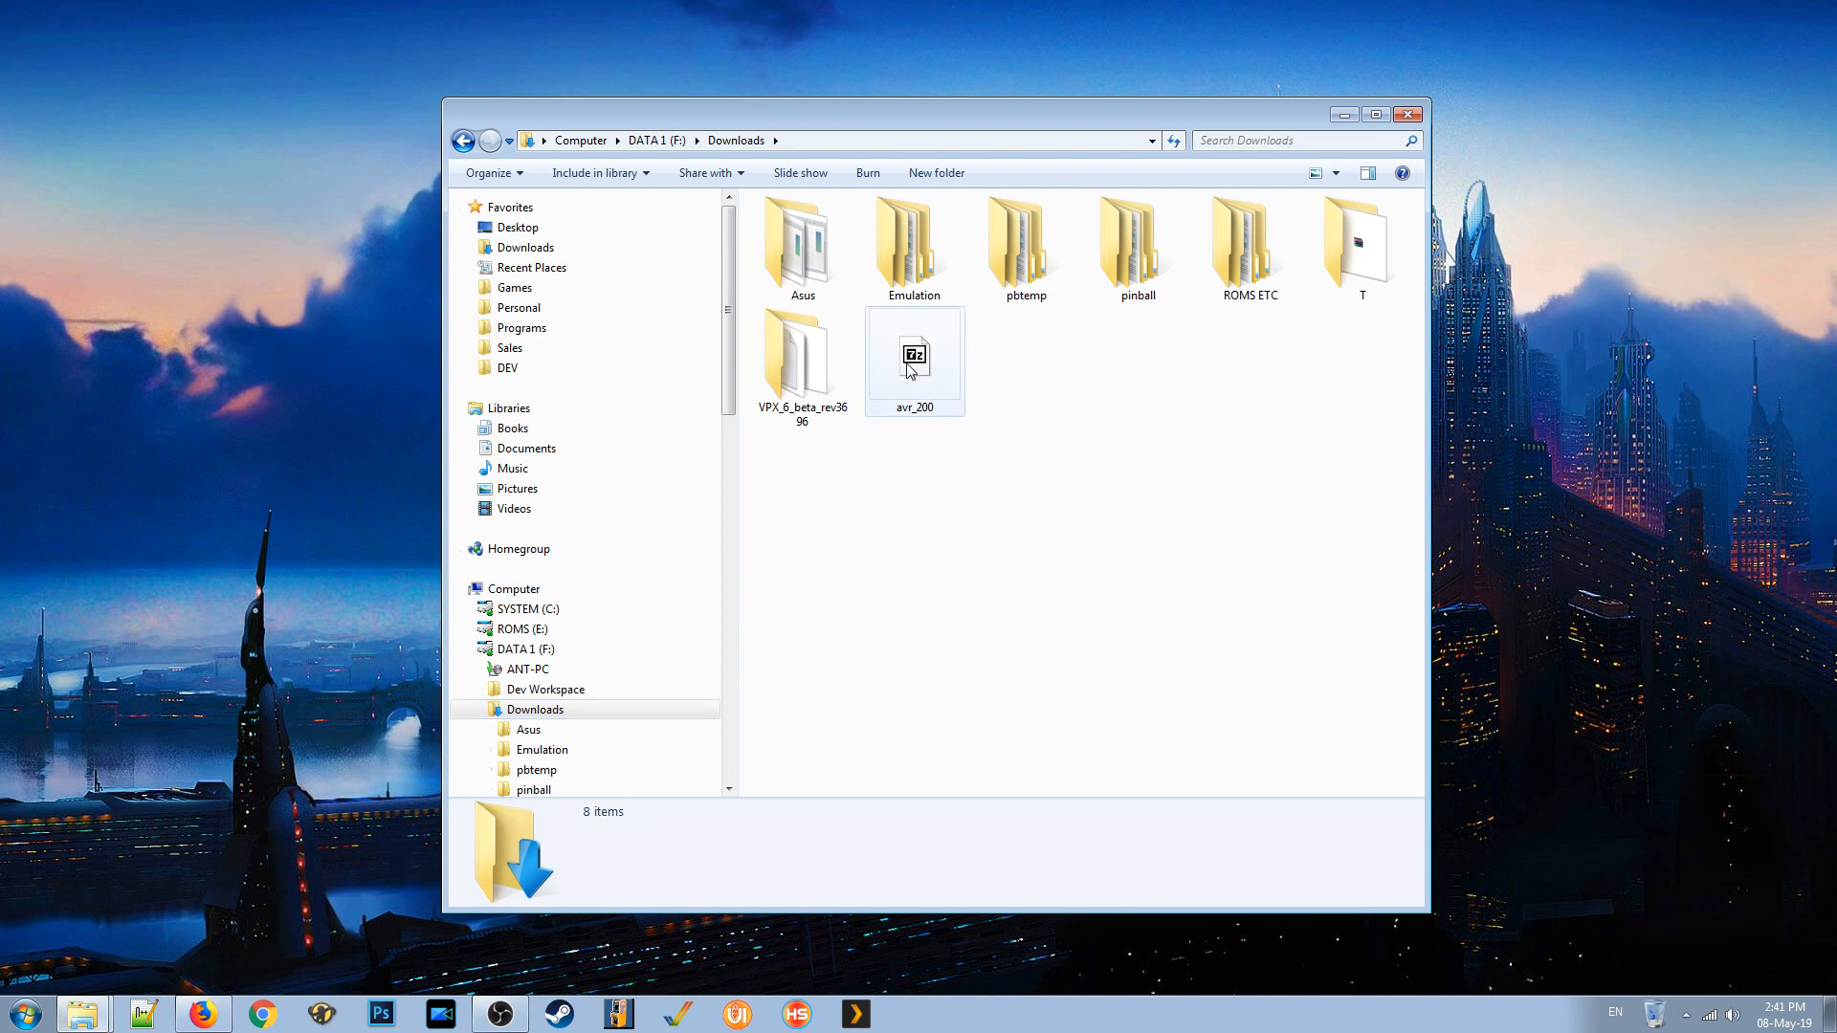
Paste avr_200.zip from Downloads into K:\Visual Pinball\VPinMAME\roms.
{"action": "right_click", "coordinate": [914, 354]}
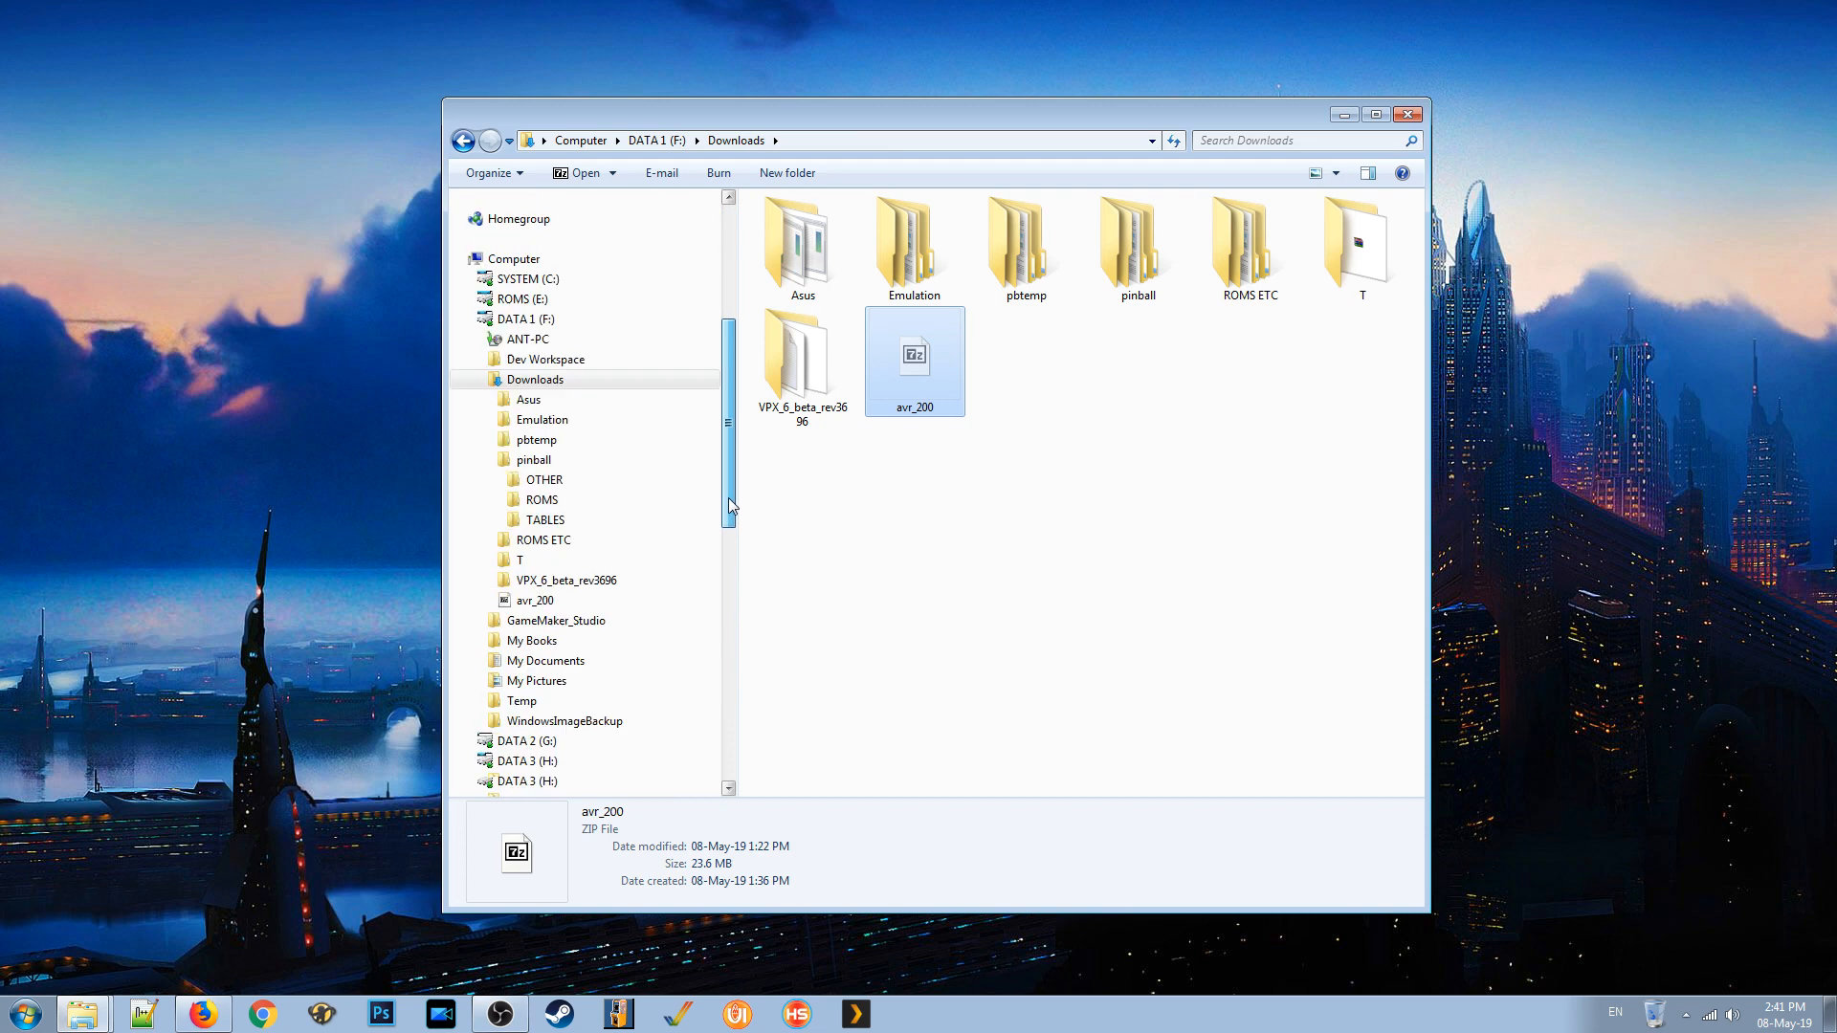
{"action": "scroll", "scroll_direction": "down", "scroll_amount": 3}
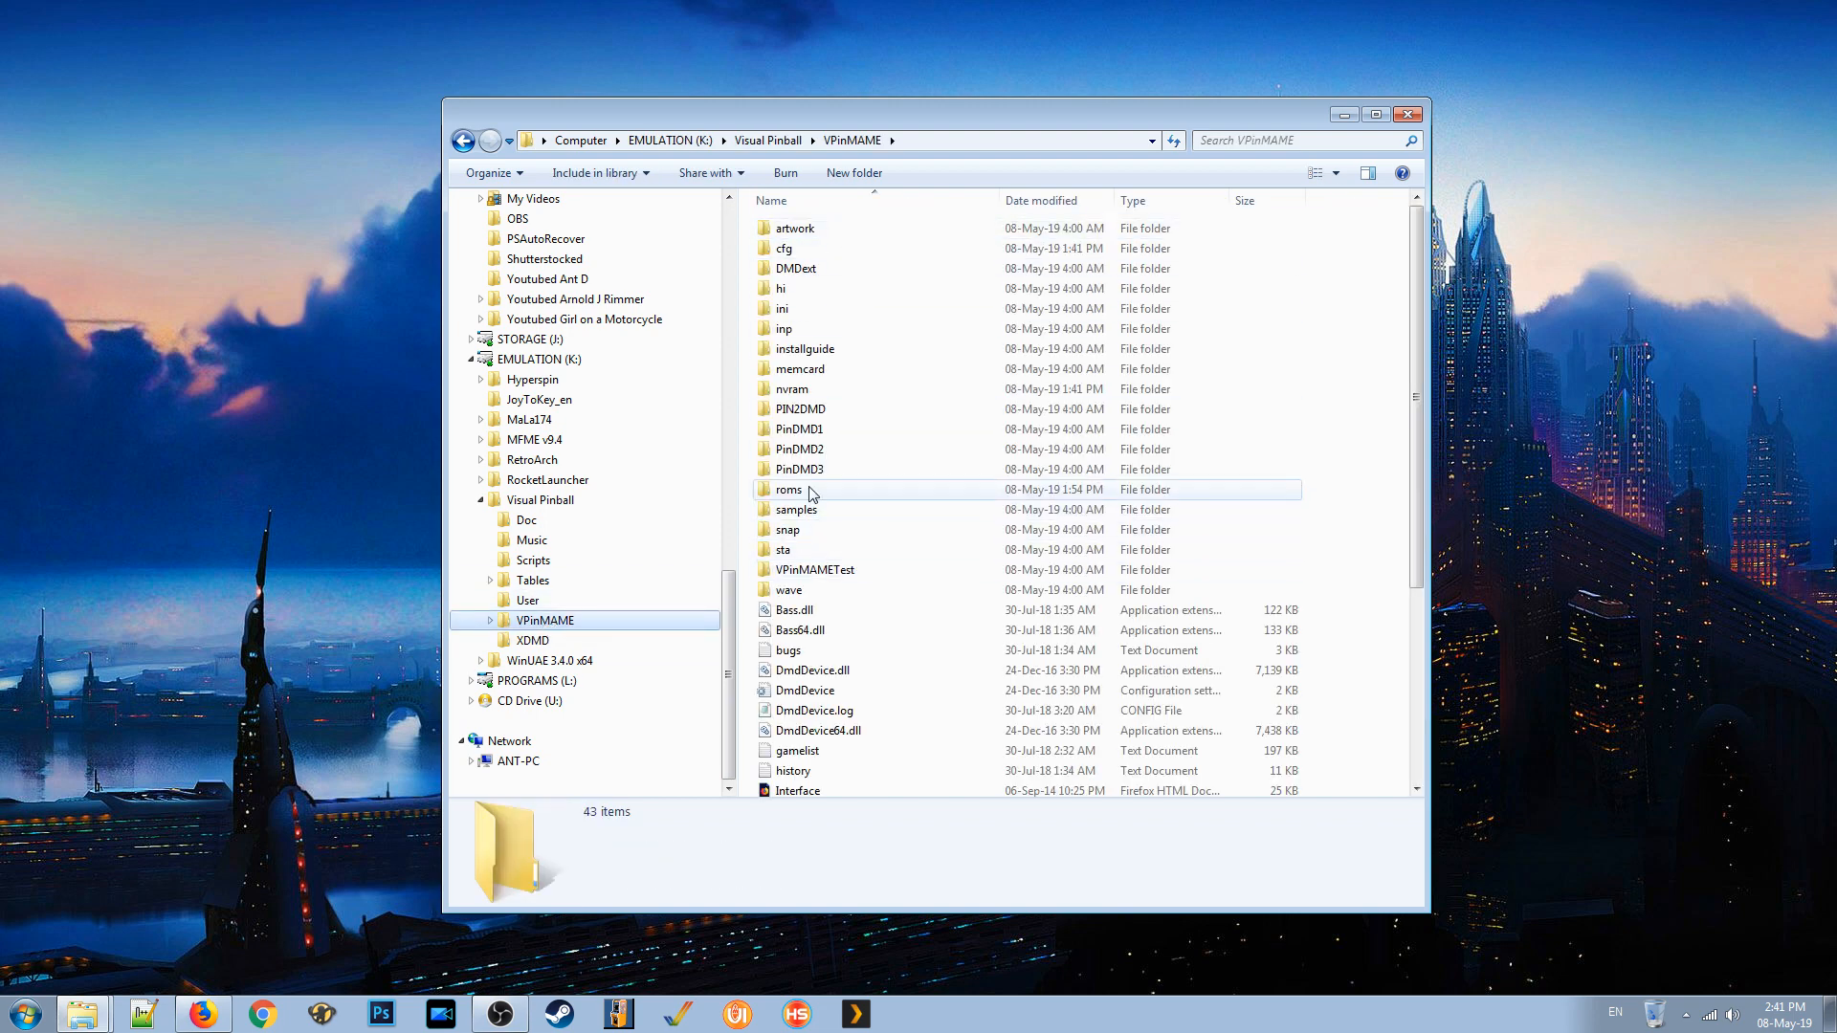
{"action": "left_click", "coordinate": [788, 488]}
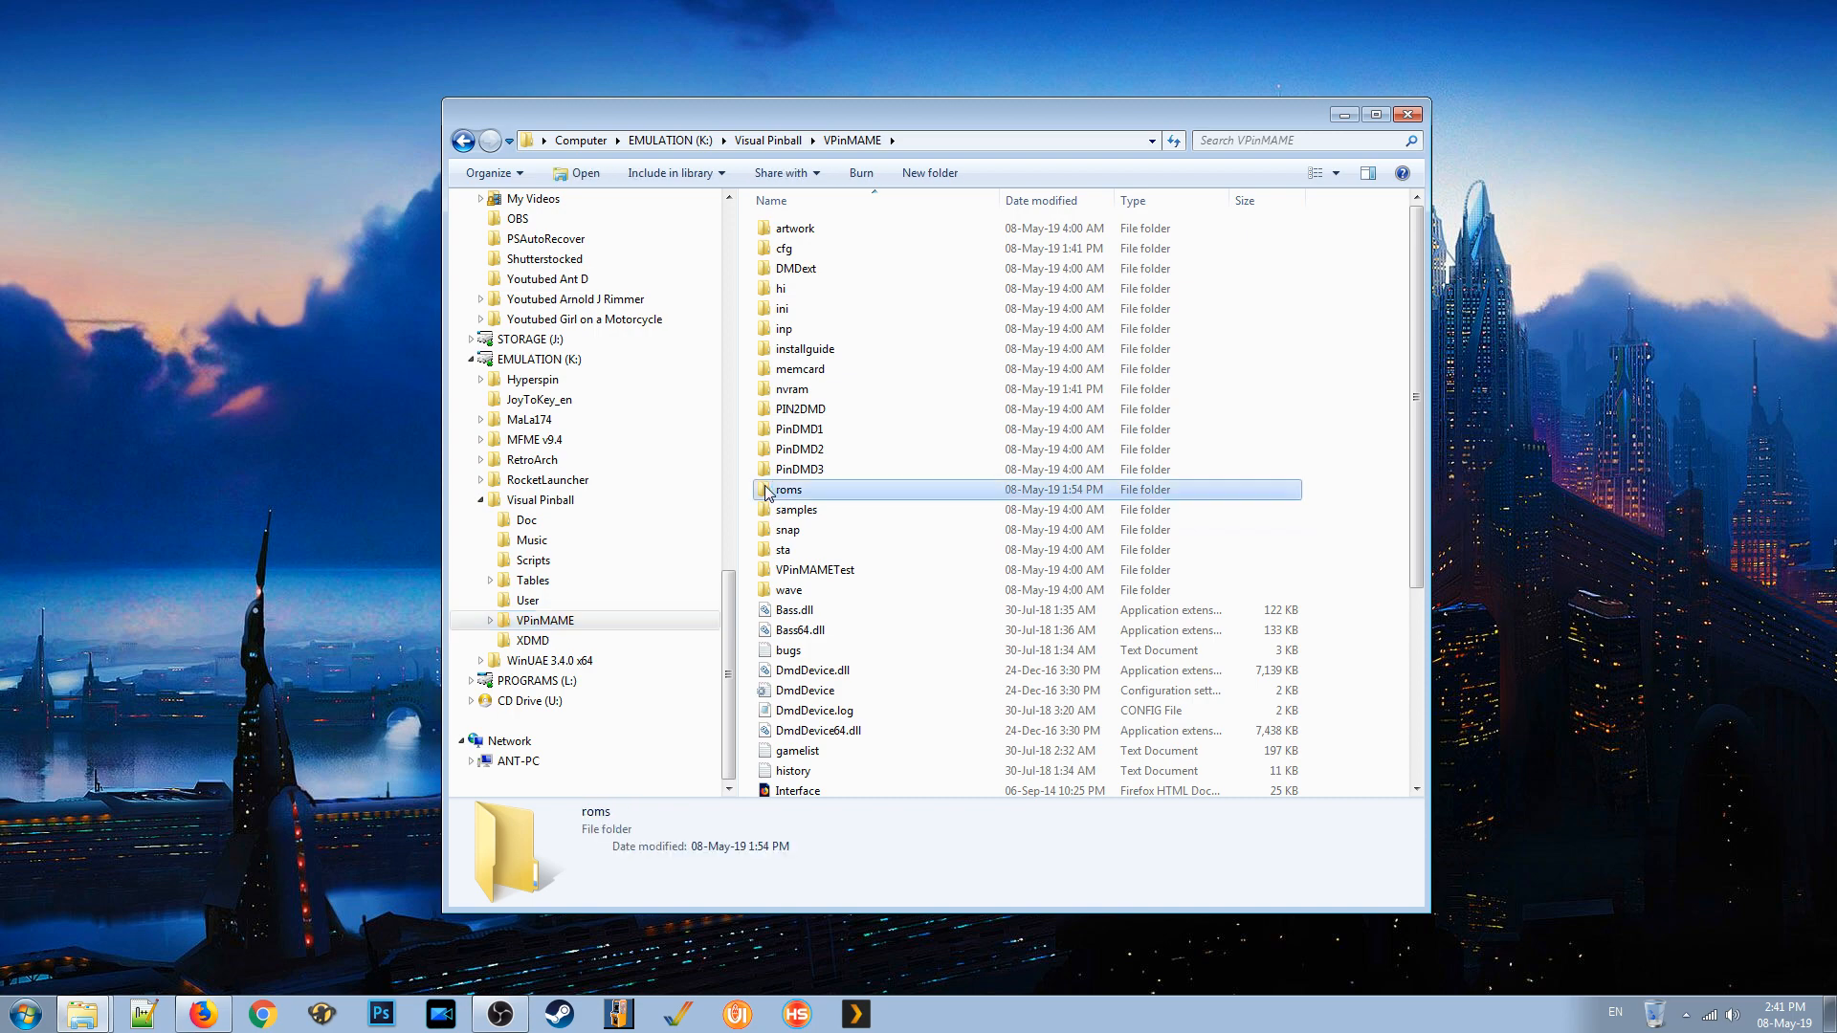
{"action": "double_click", "coordinate": [787, 489]}
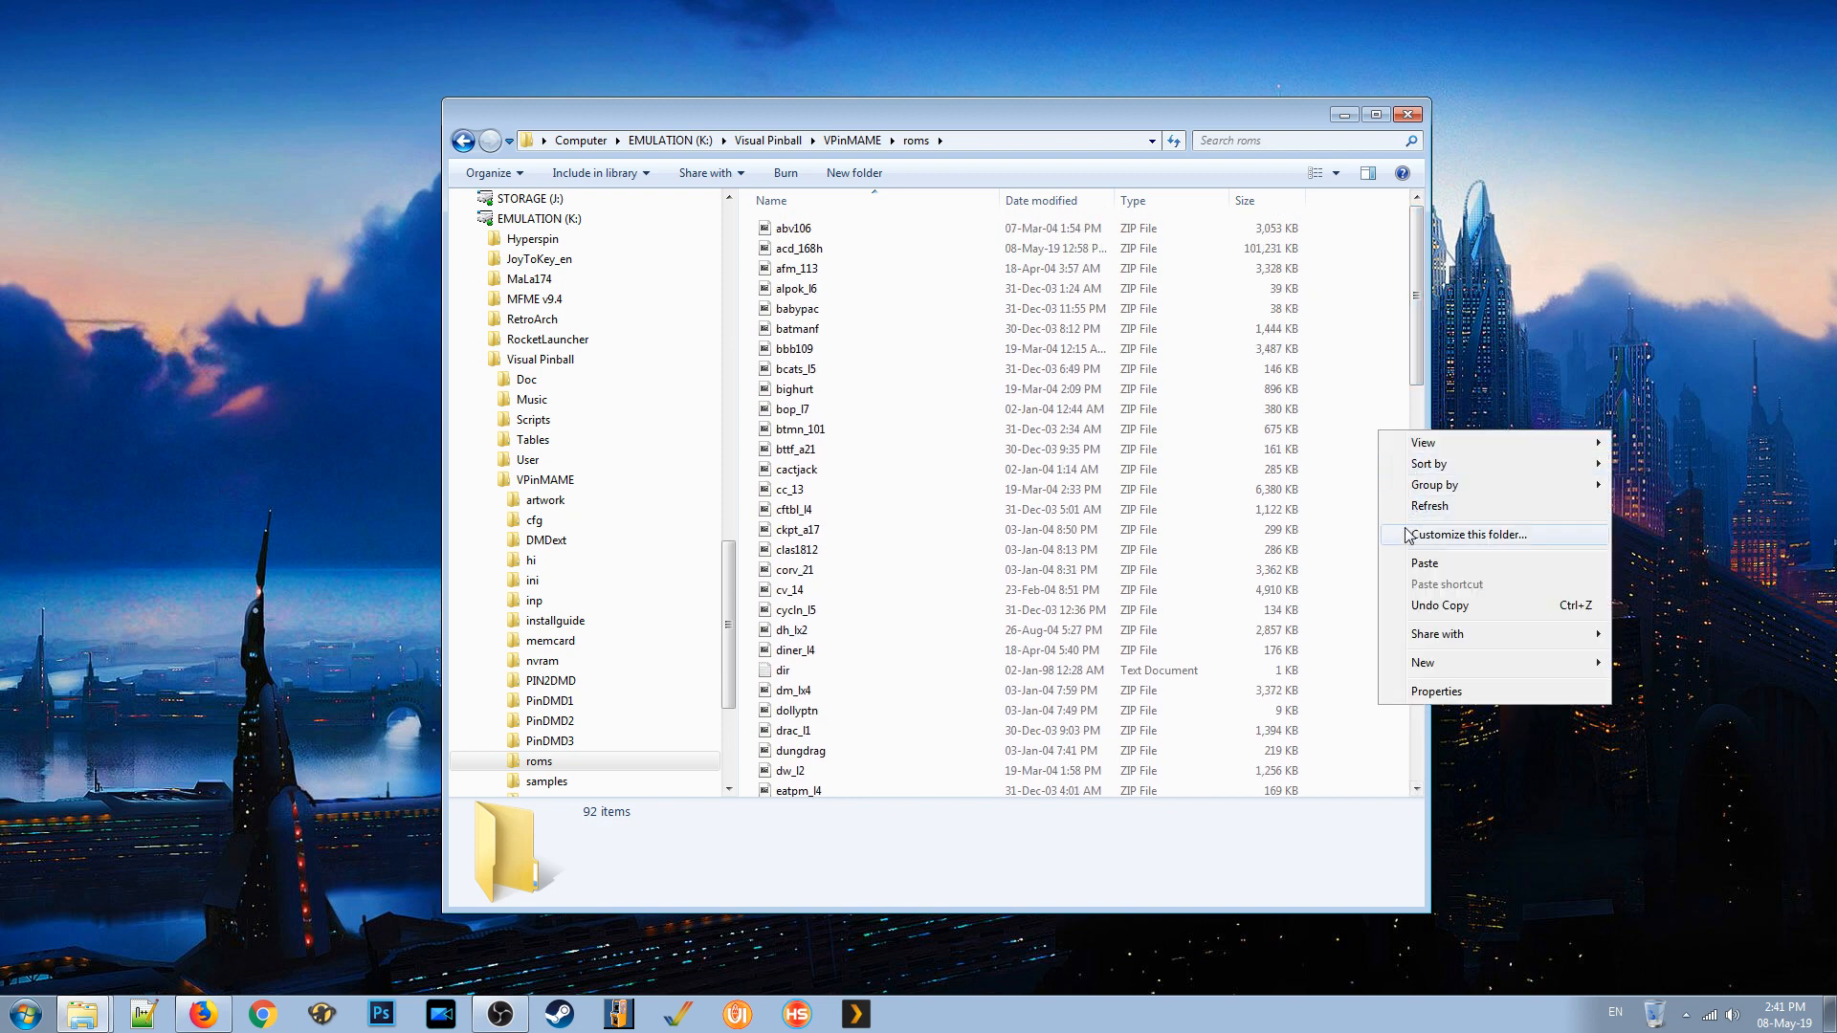
{"action": "mouse_move", "coordinate": [1415, 685]}
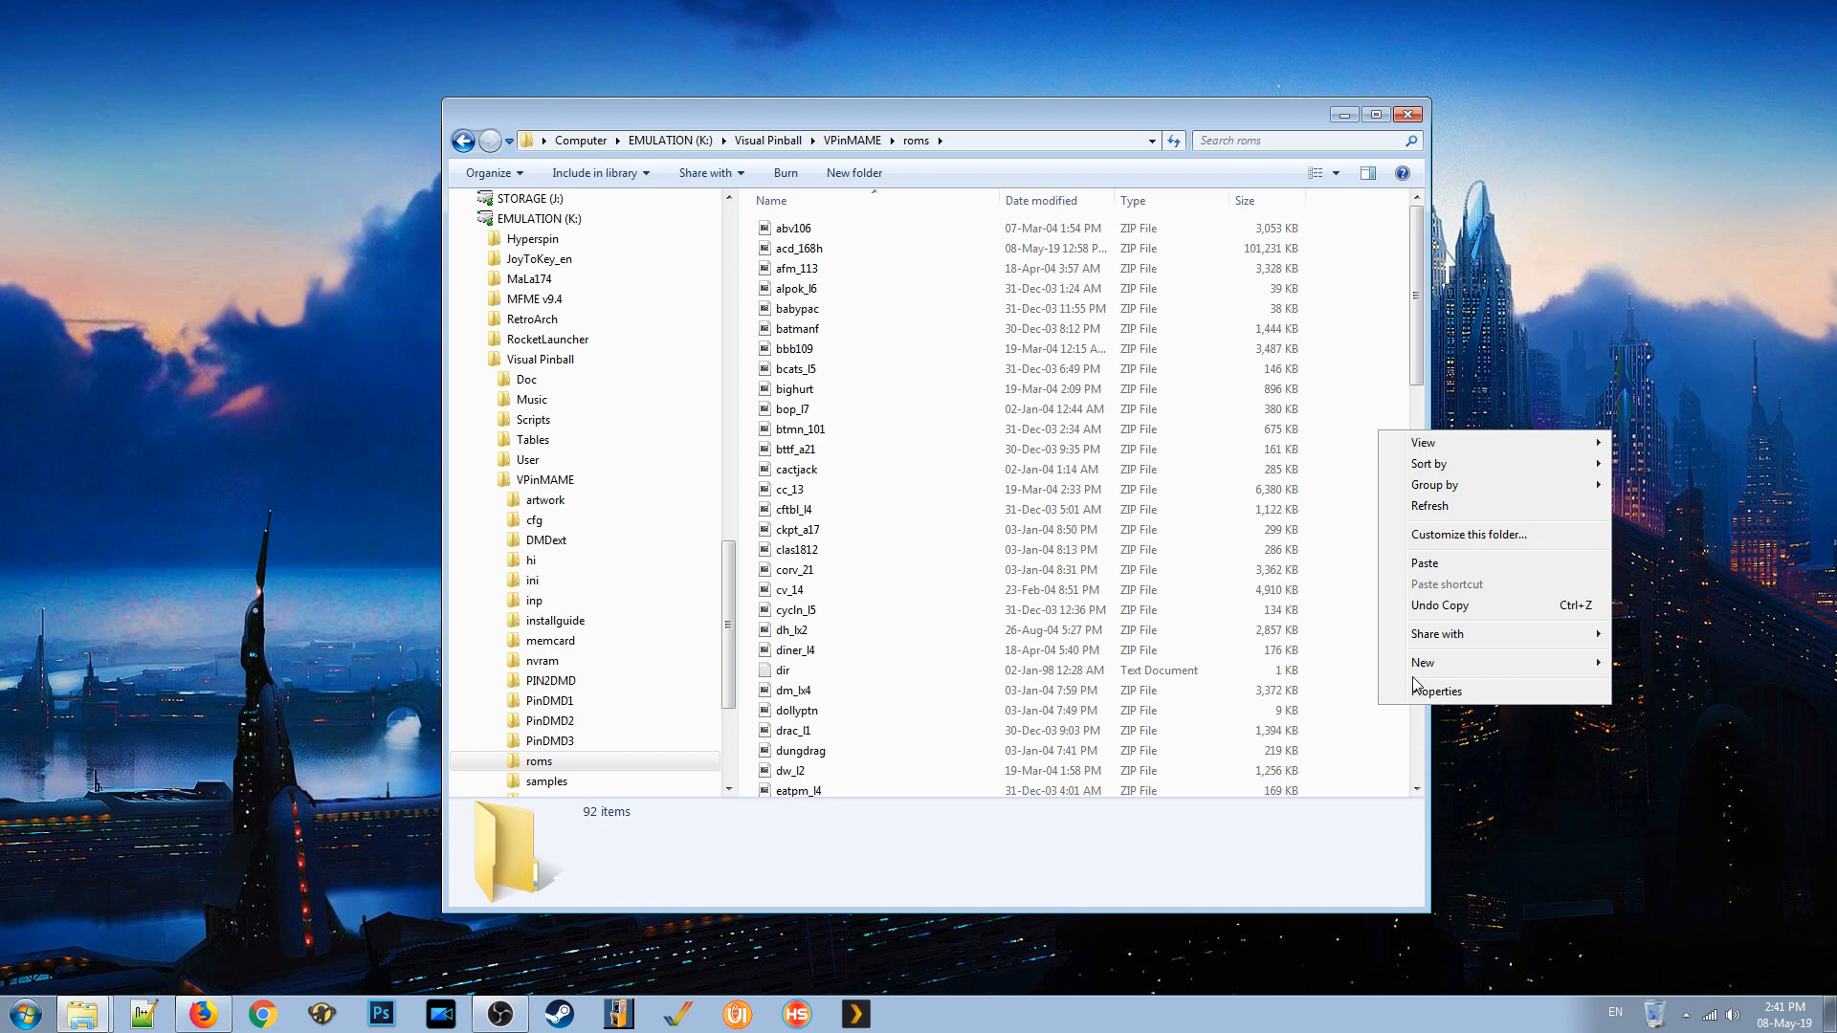
{"action": "left_click", "coordinate": [1422, 662]}
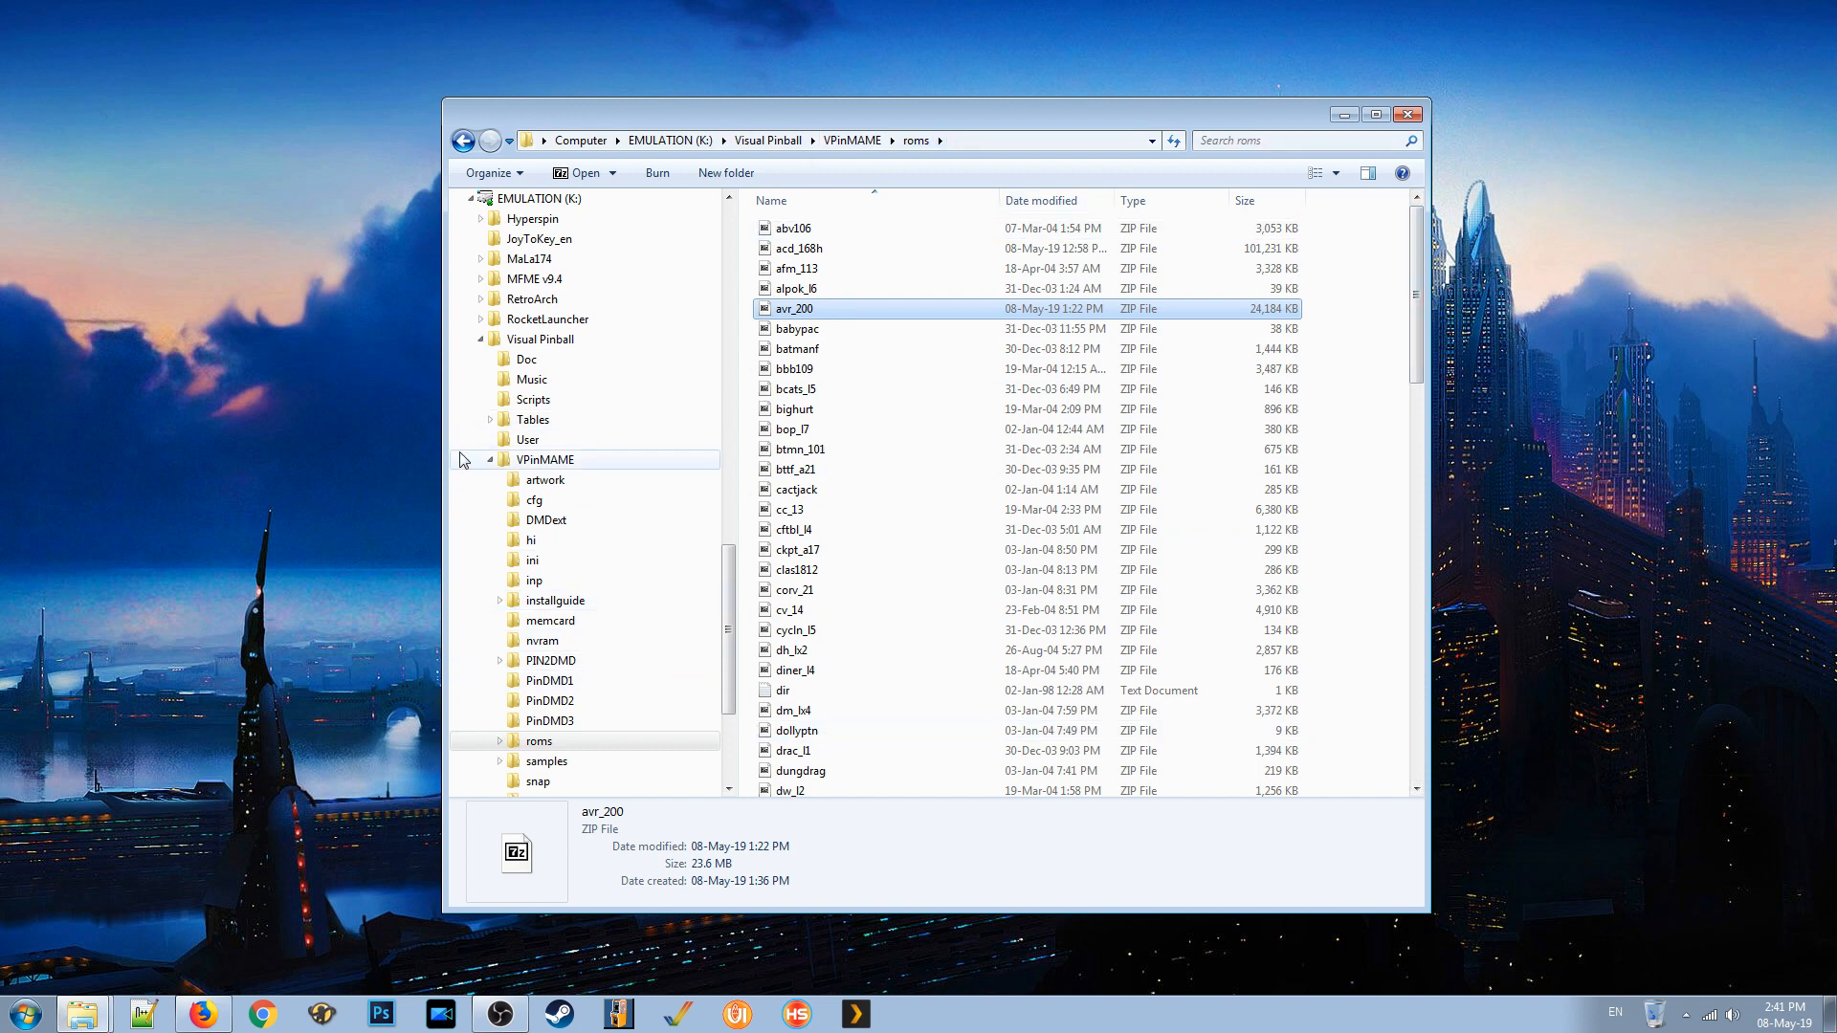
{"action": "scroll", "scroll_direction": "down", "scroll_amount": 3}
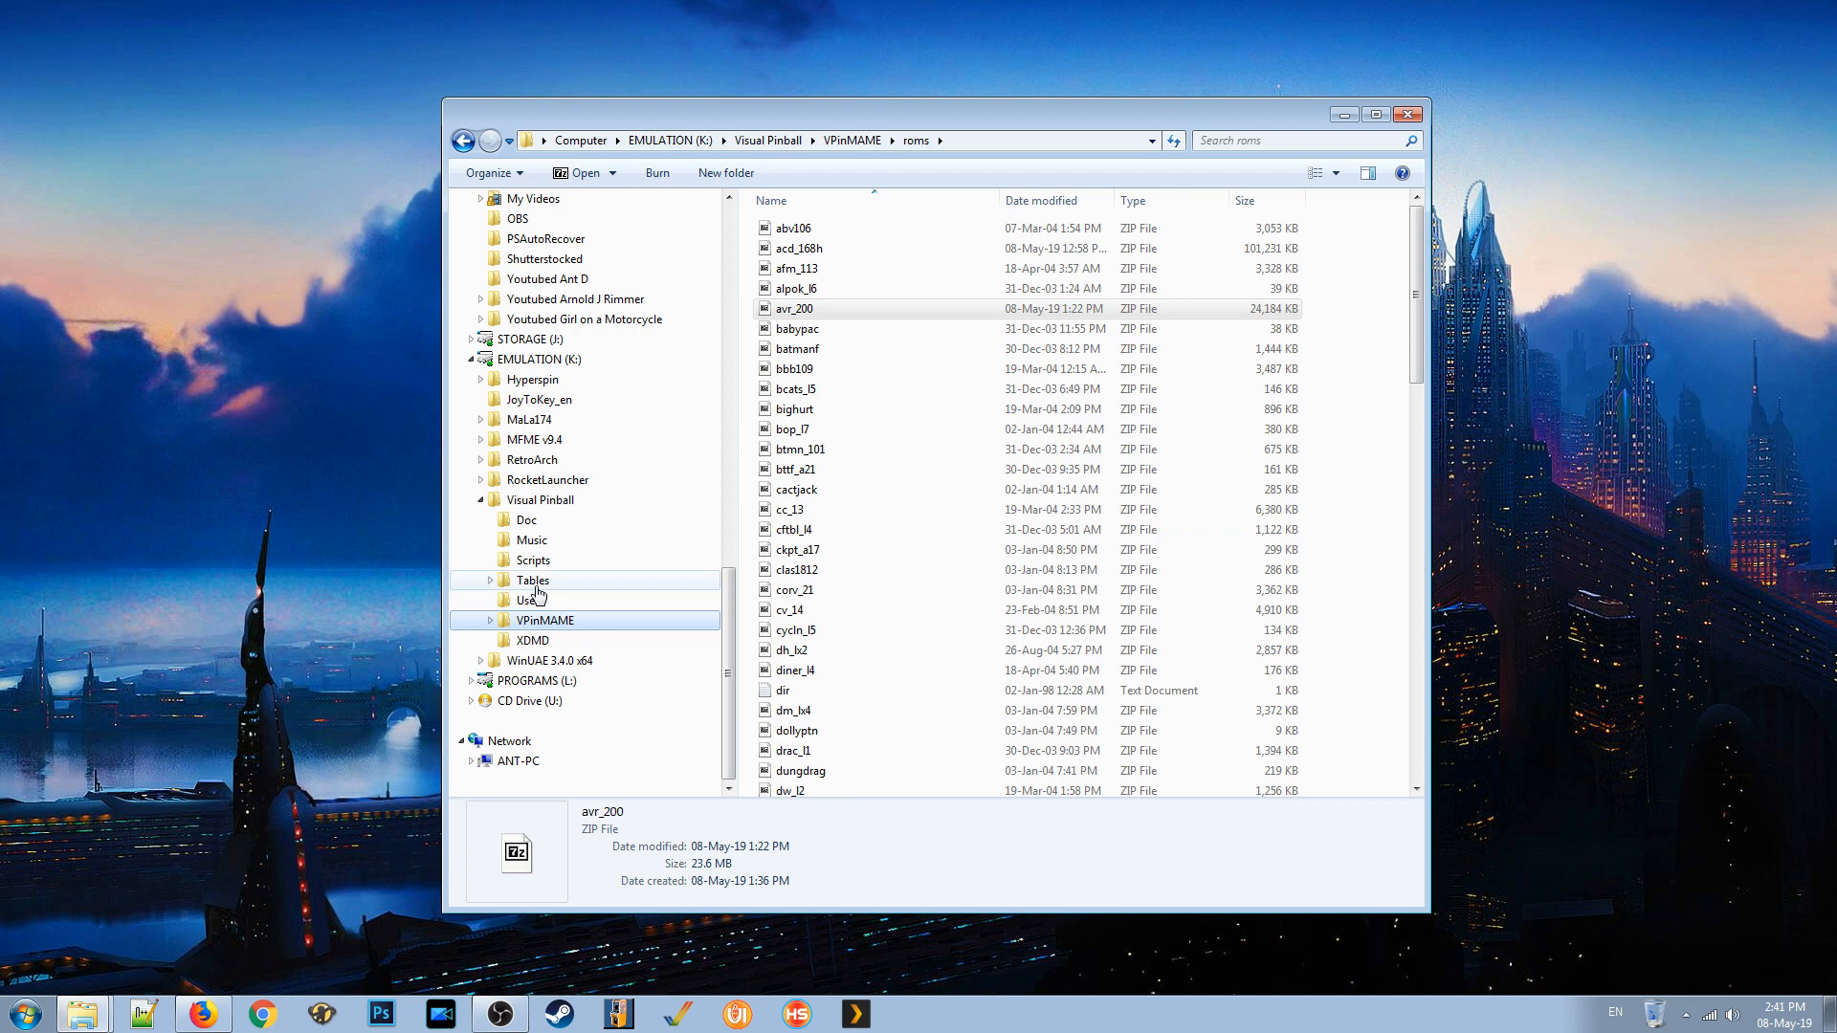
{"action": "left_click", "coordinate": [532, 579]}
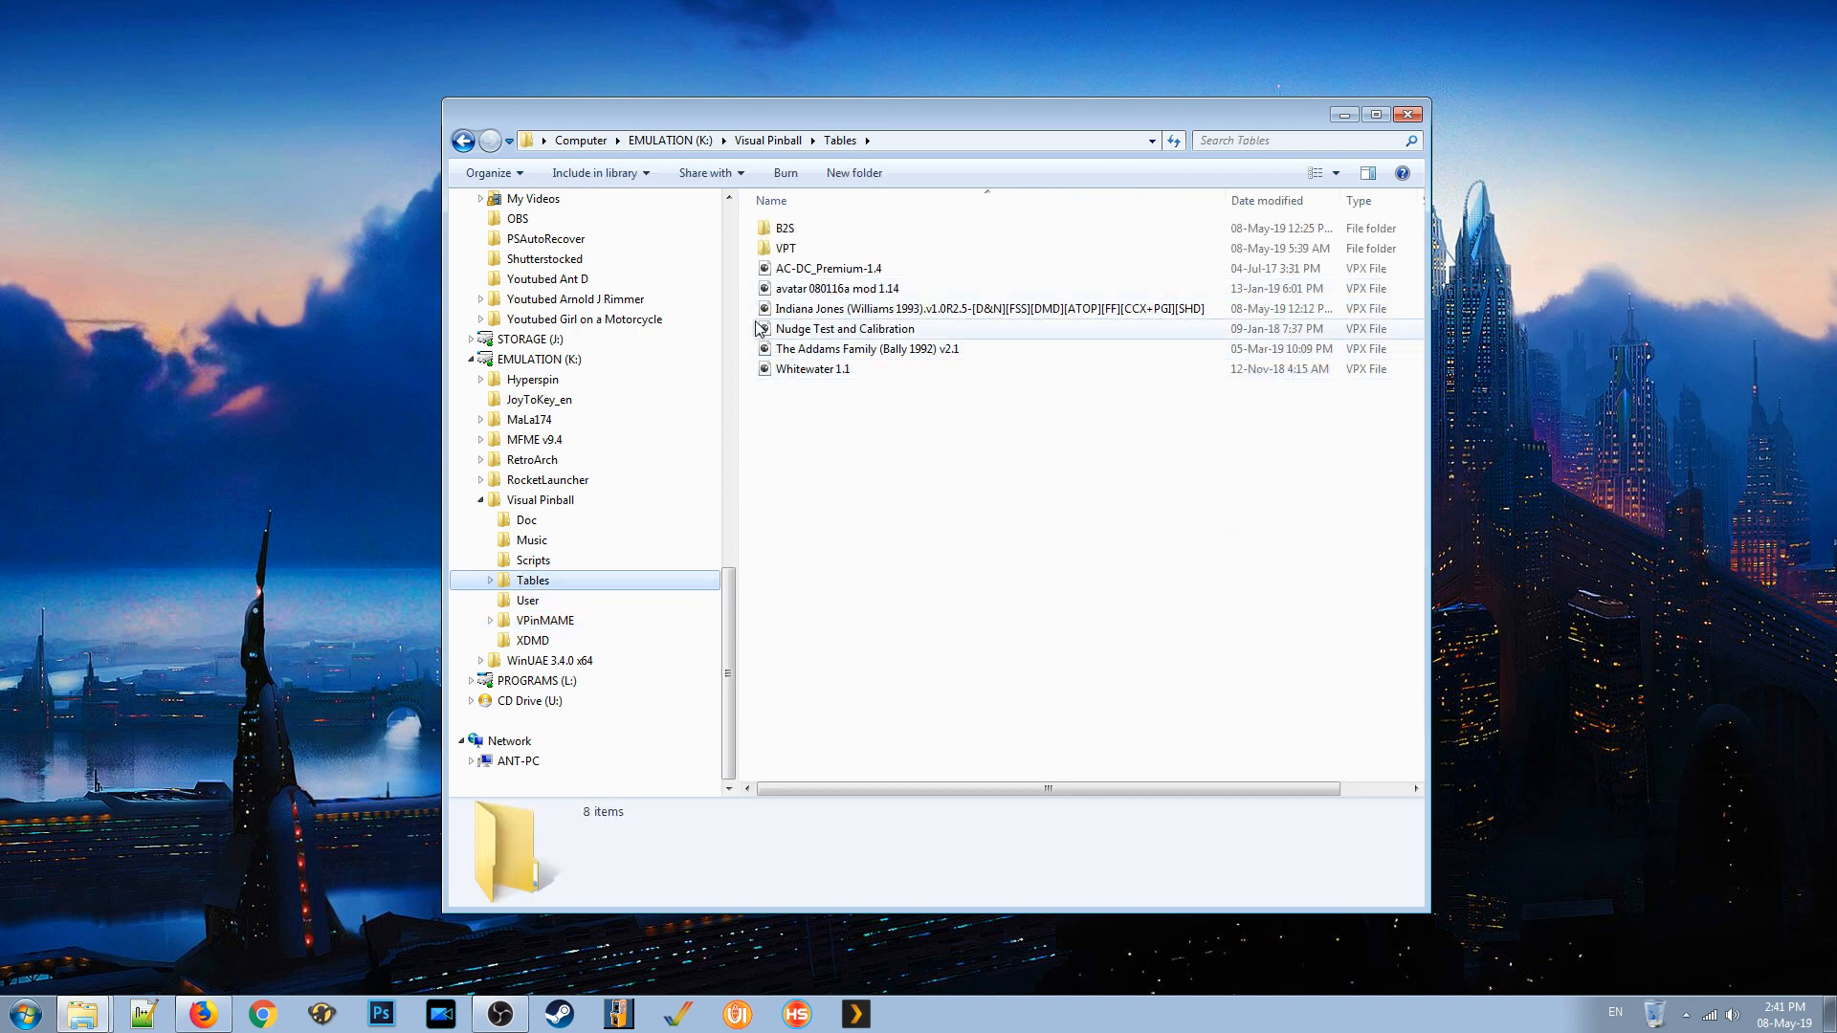
{"action": "double_click", "coordinate": [836, 288]}
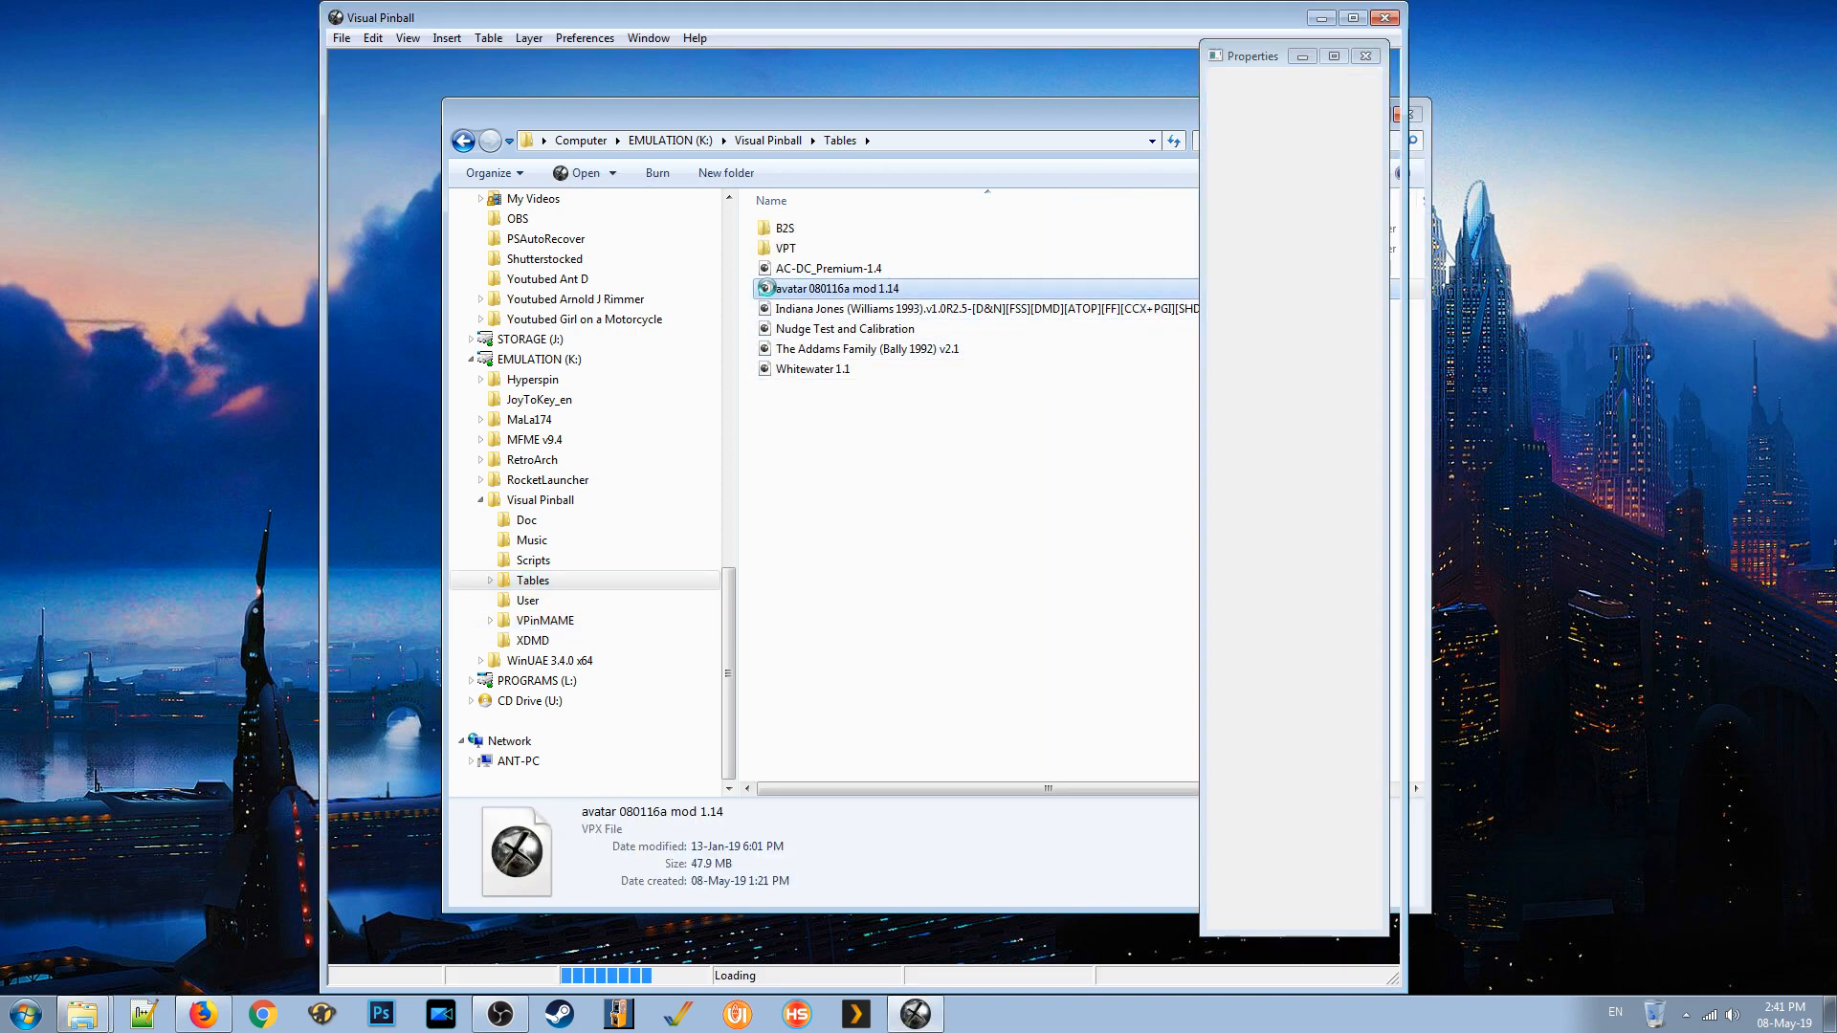
{"action": "double_click", "coordinate": [838, 288]}
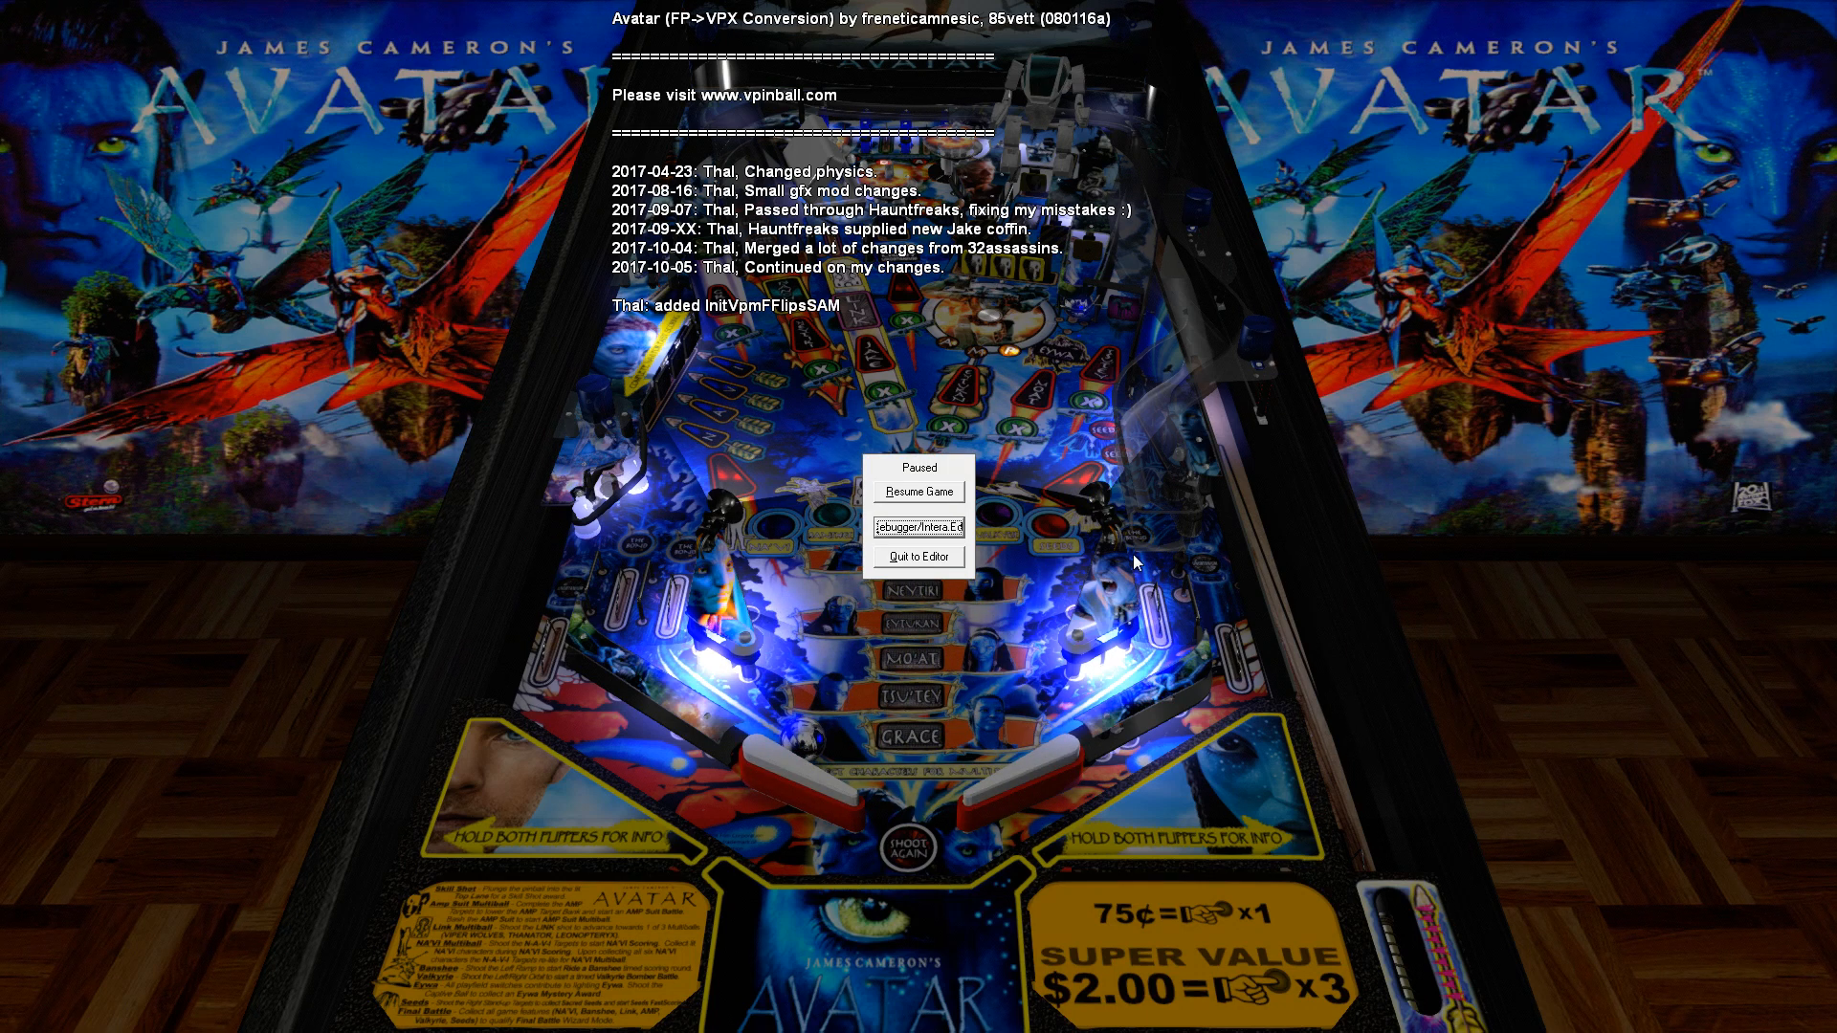
{"action": "left_click", "coordinate": [917, 557]}
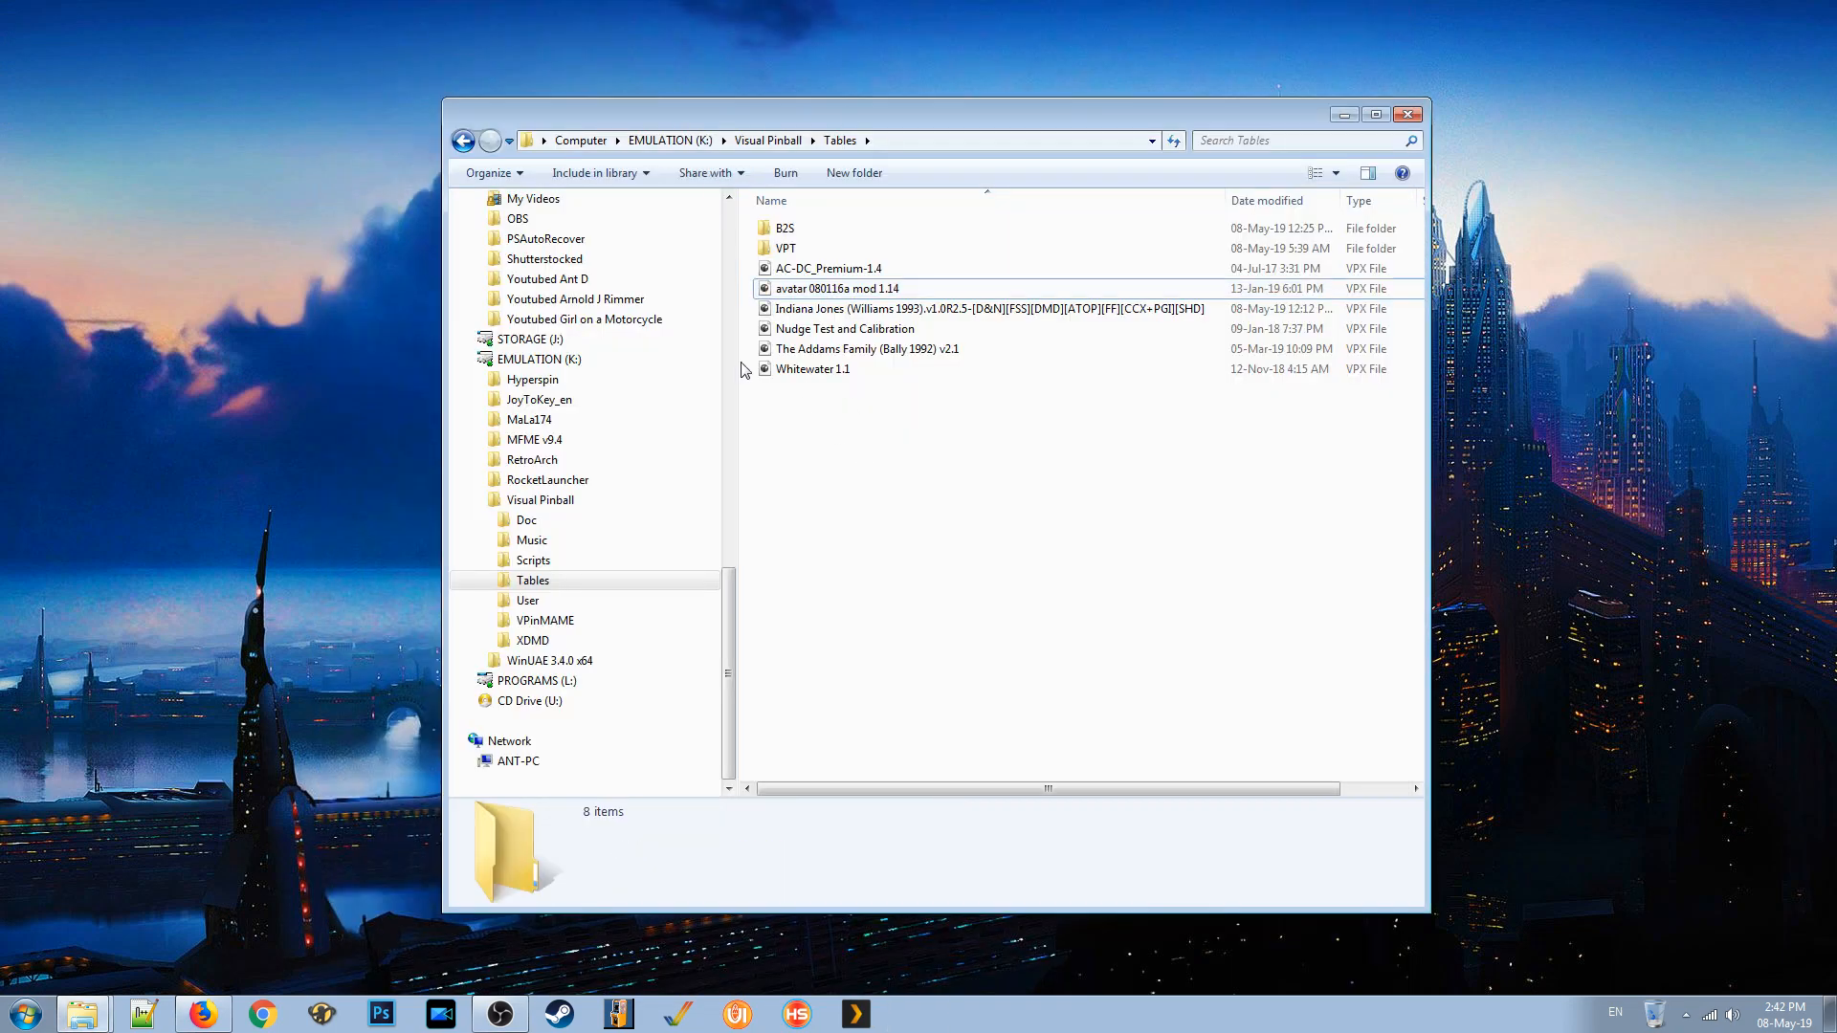
{"action": "left_click_drag", "start_coordinate": [938, 114], "coordinate": [773, 78]}
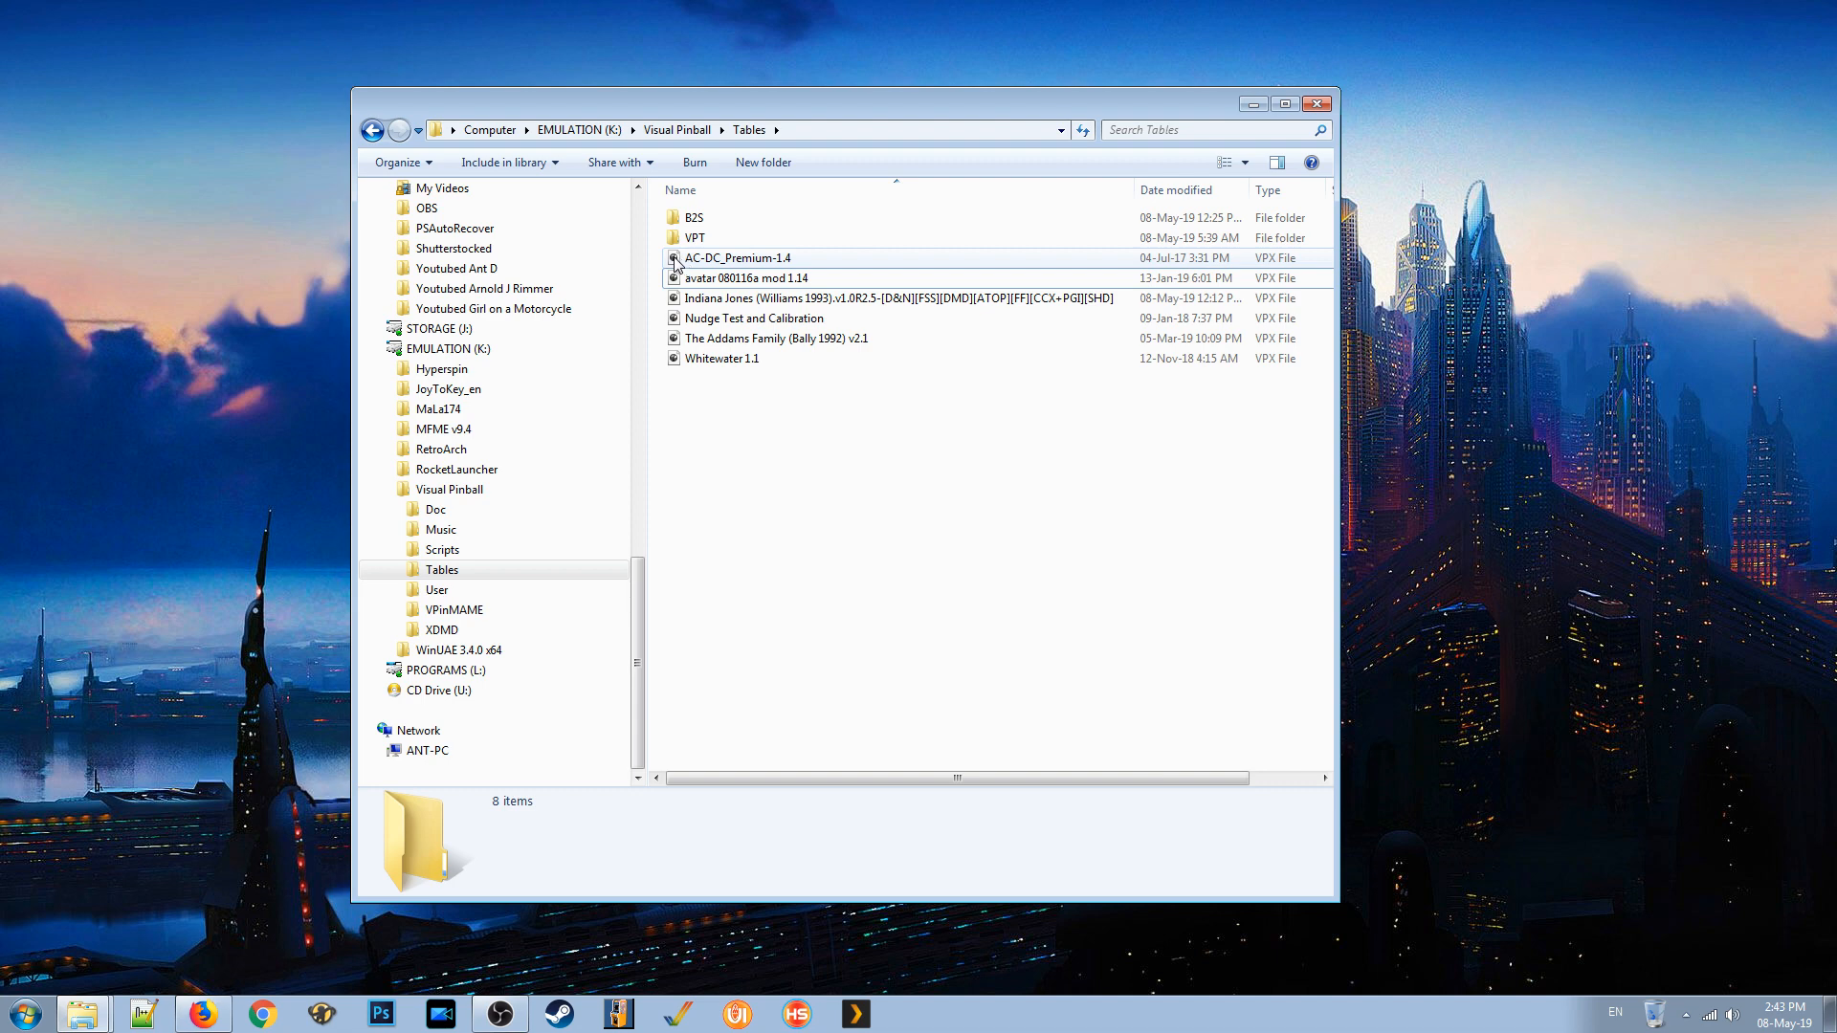
{"action": "double_click", "coordinate": [737, 257]}
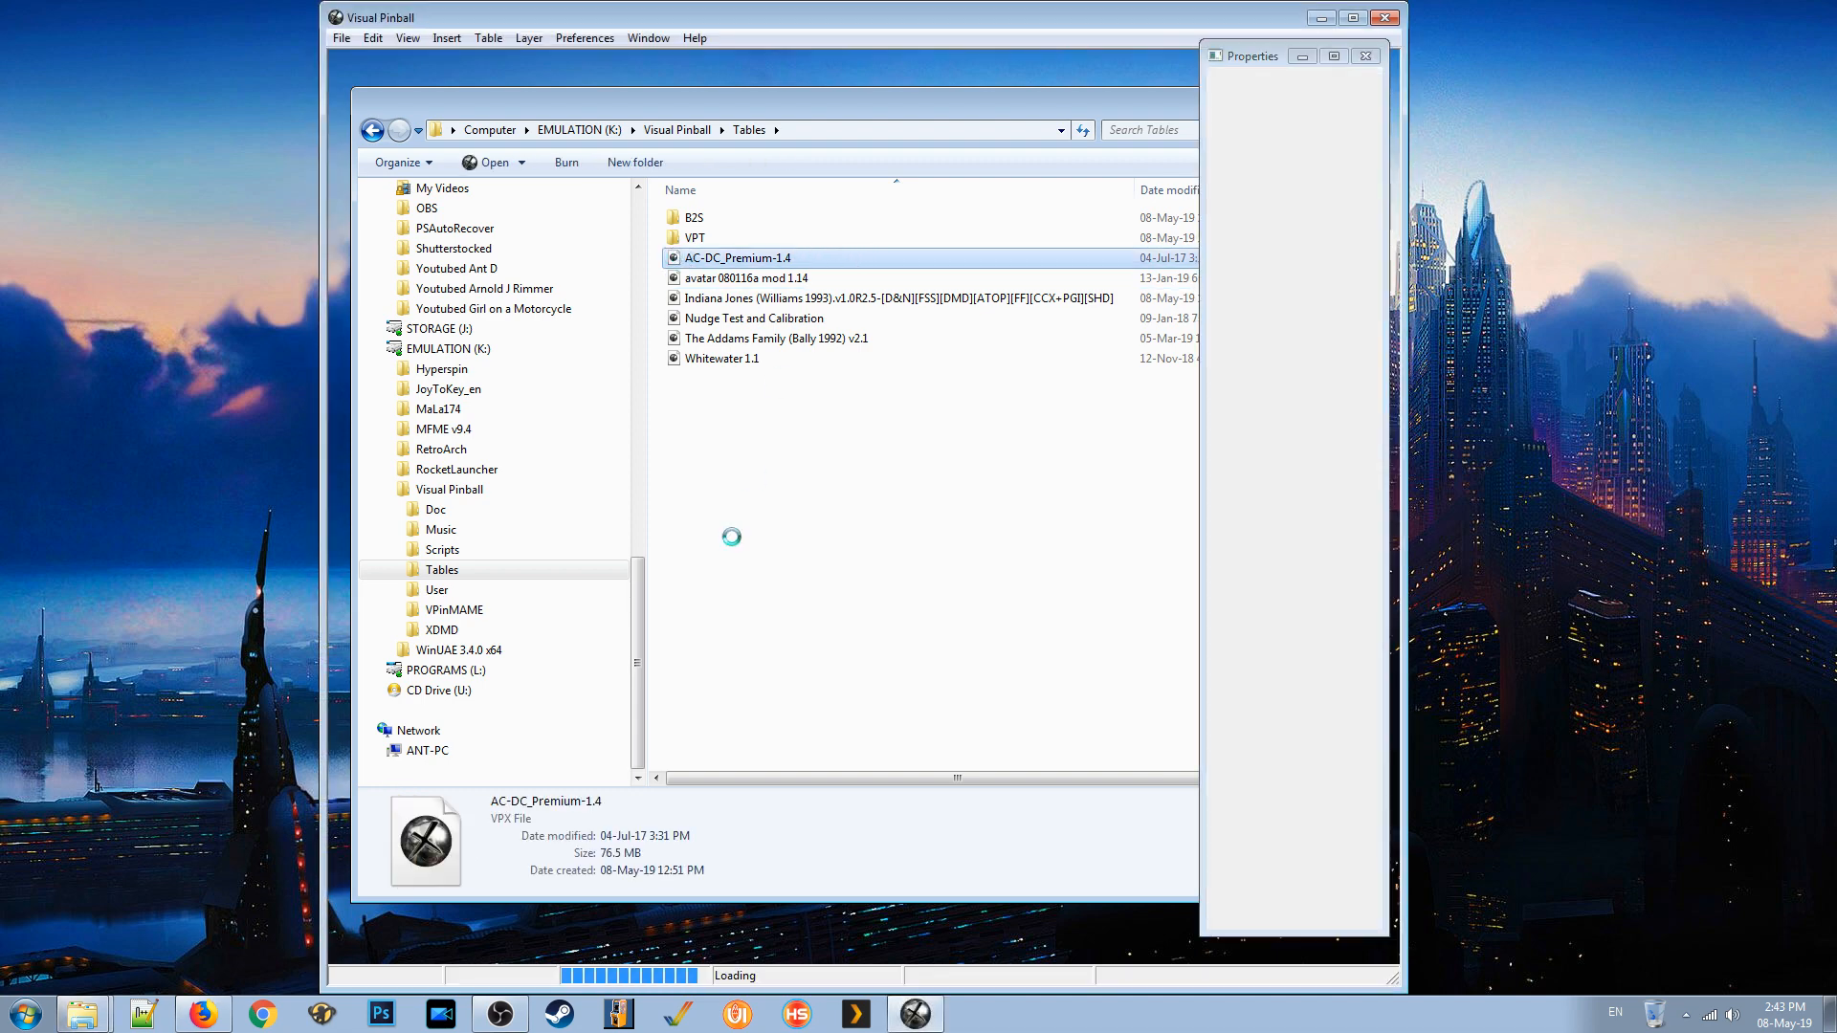
{"action": "double_click", "coordinate": [739, 258]}
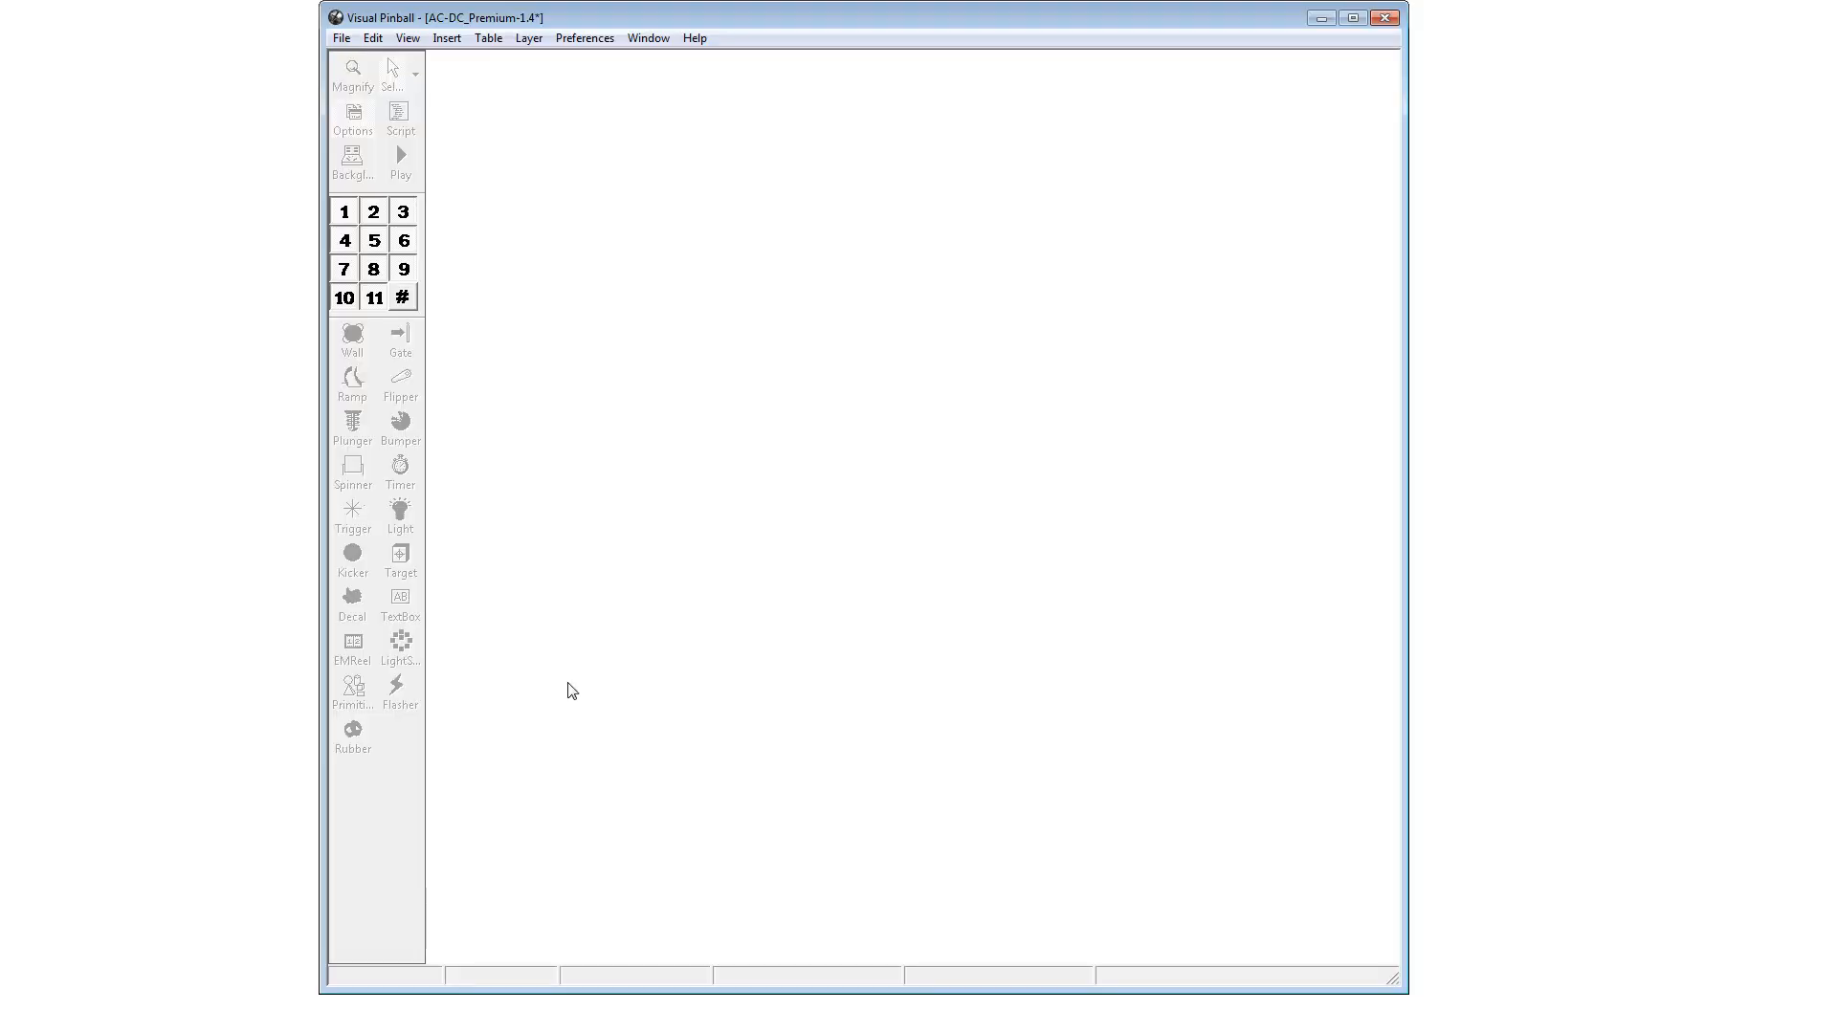
{"action": "mouse_move", "coordinate": [1035, 538]}
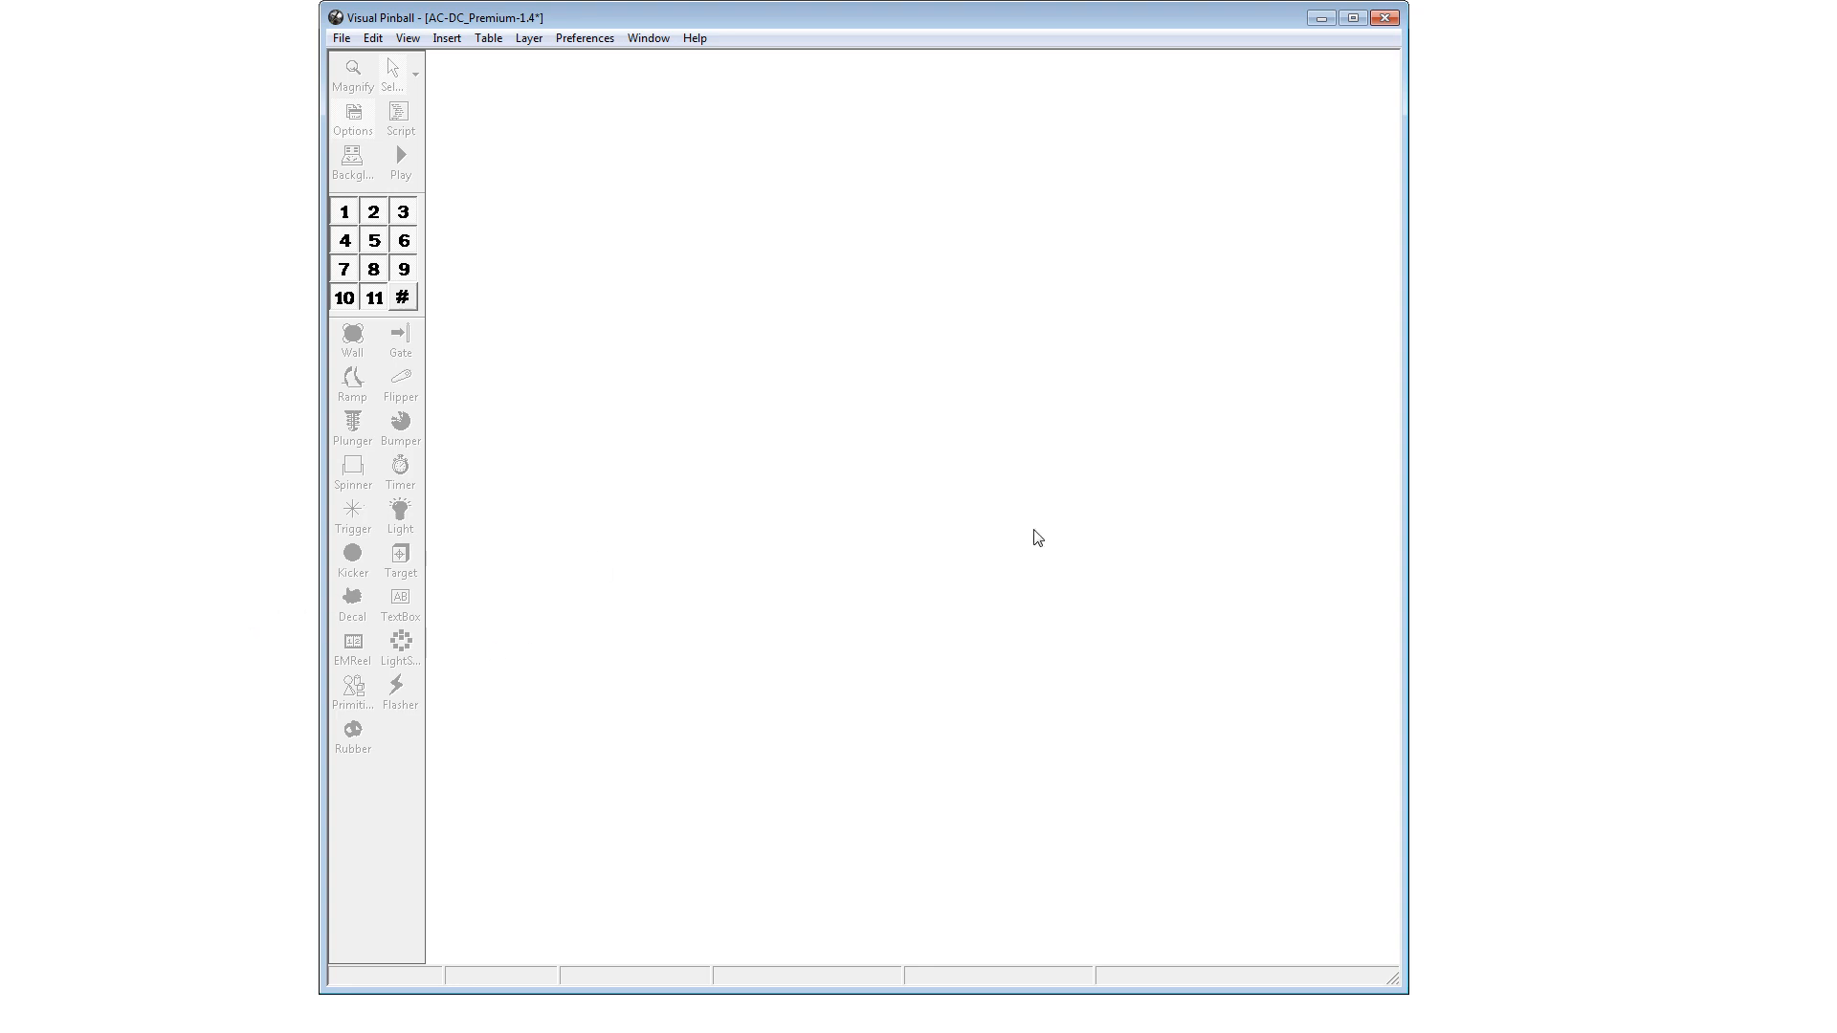
{"action": "mouse_move", "coordinate": [1469, 460]}
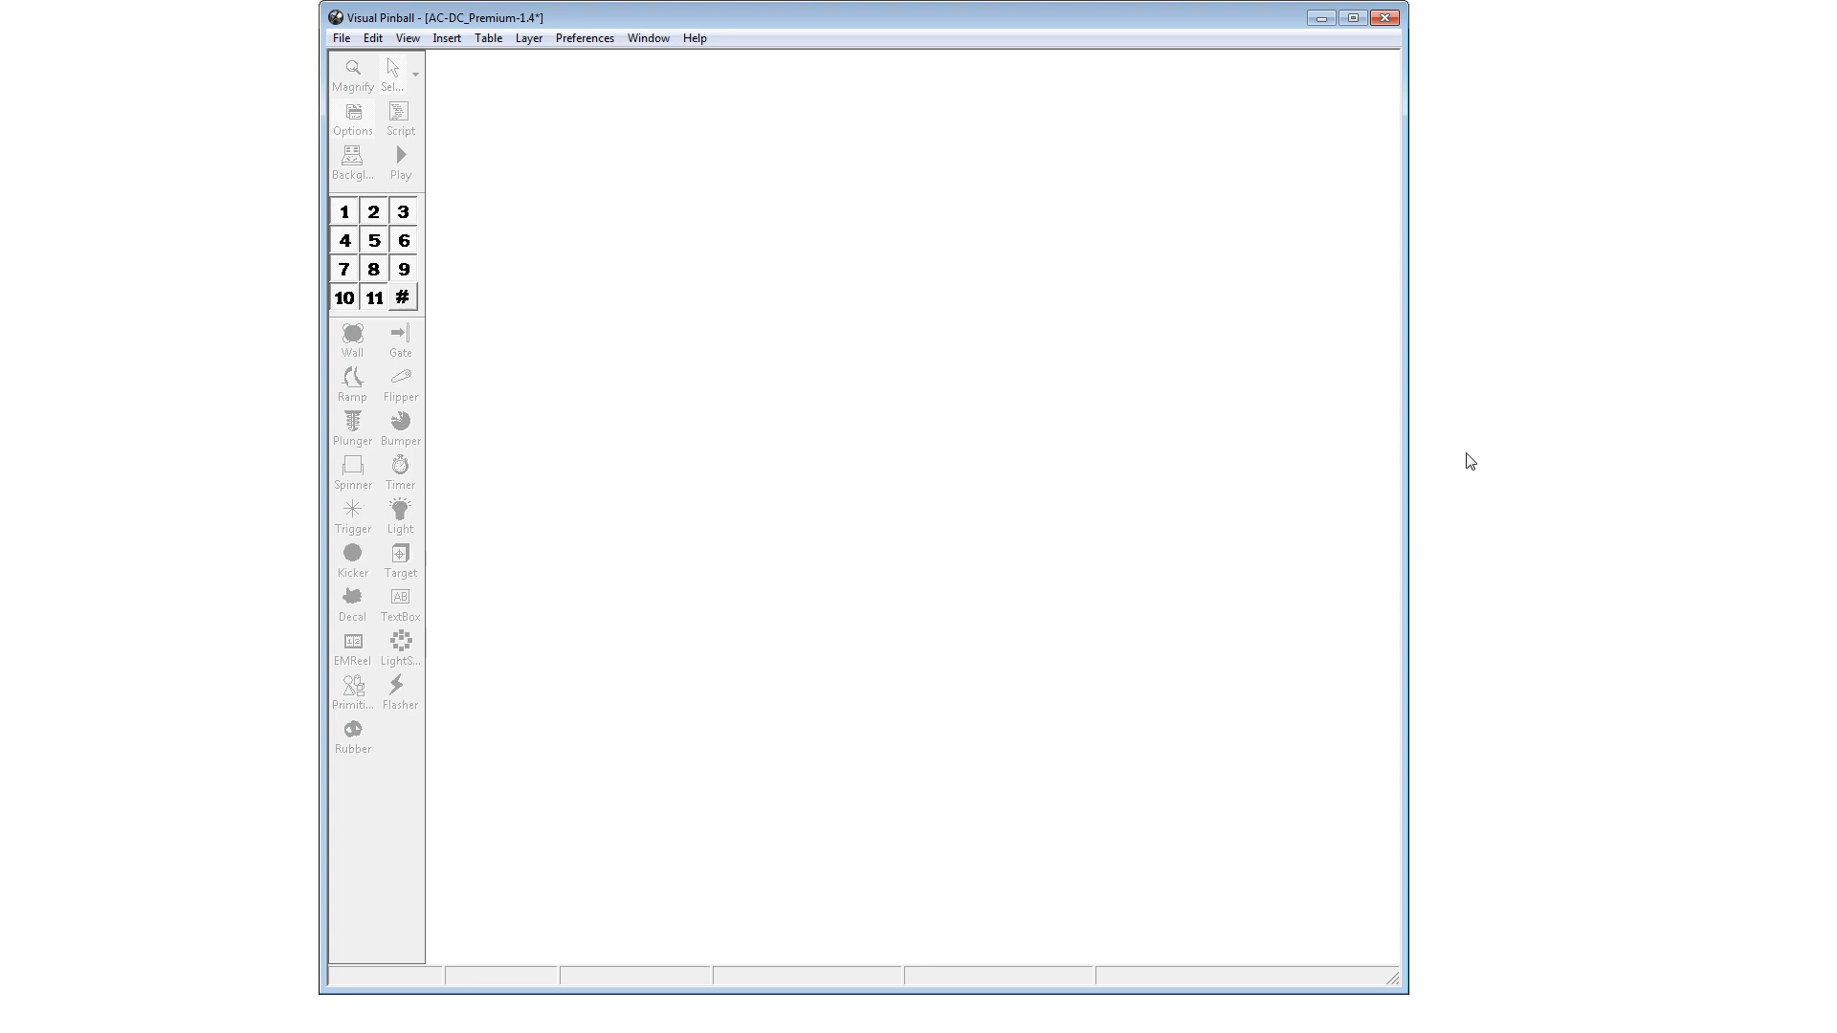
{"action": "mouse_move", "coordinate": [1504, 465]}
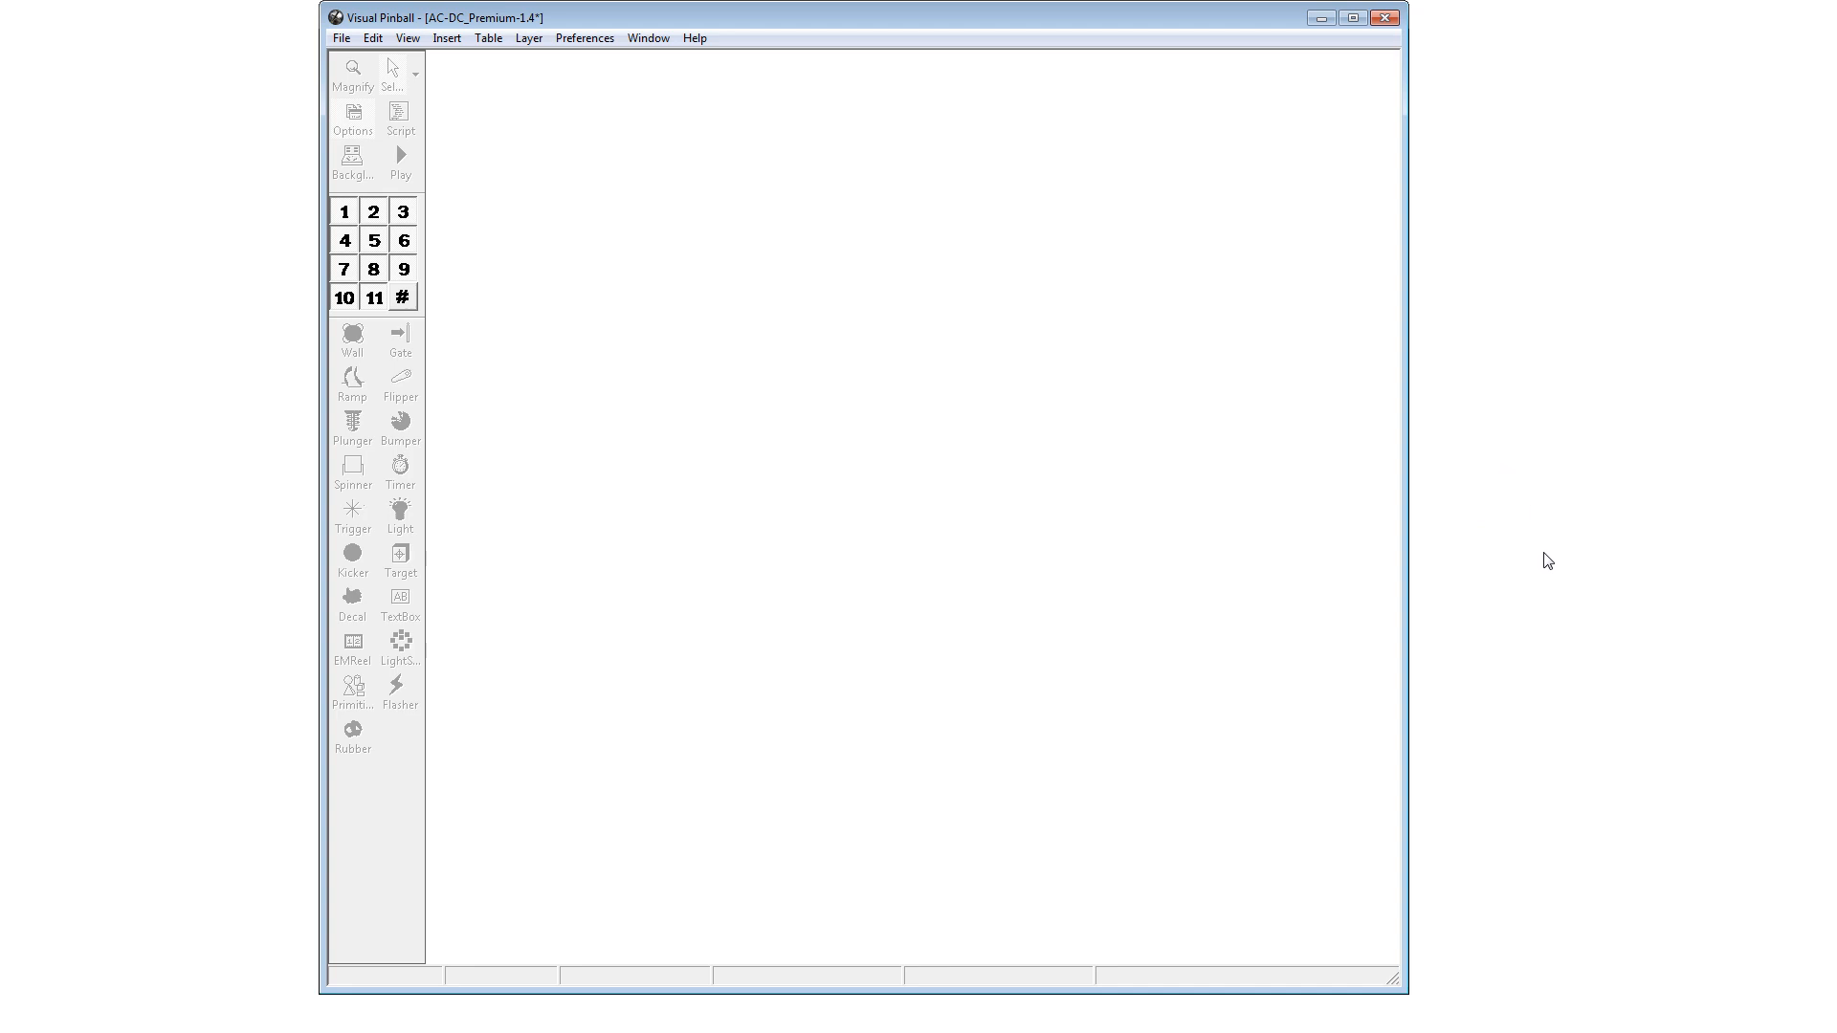
{"action": "mouse_move", "coordinate": [1536, 532]}
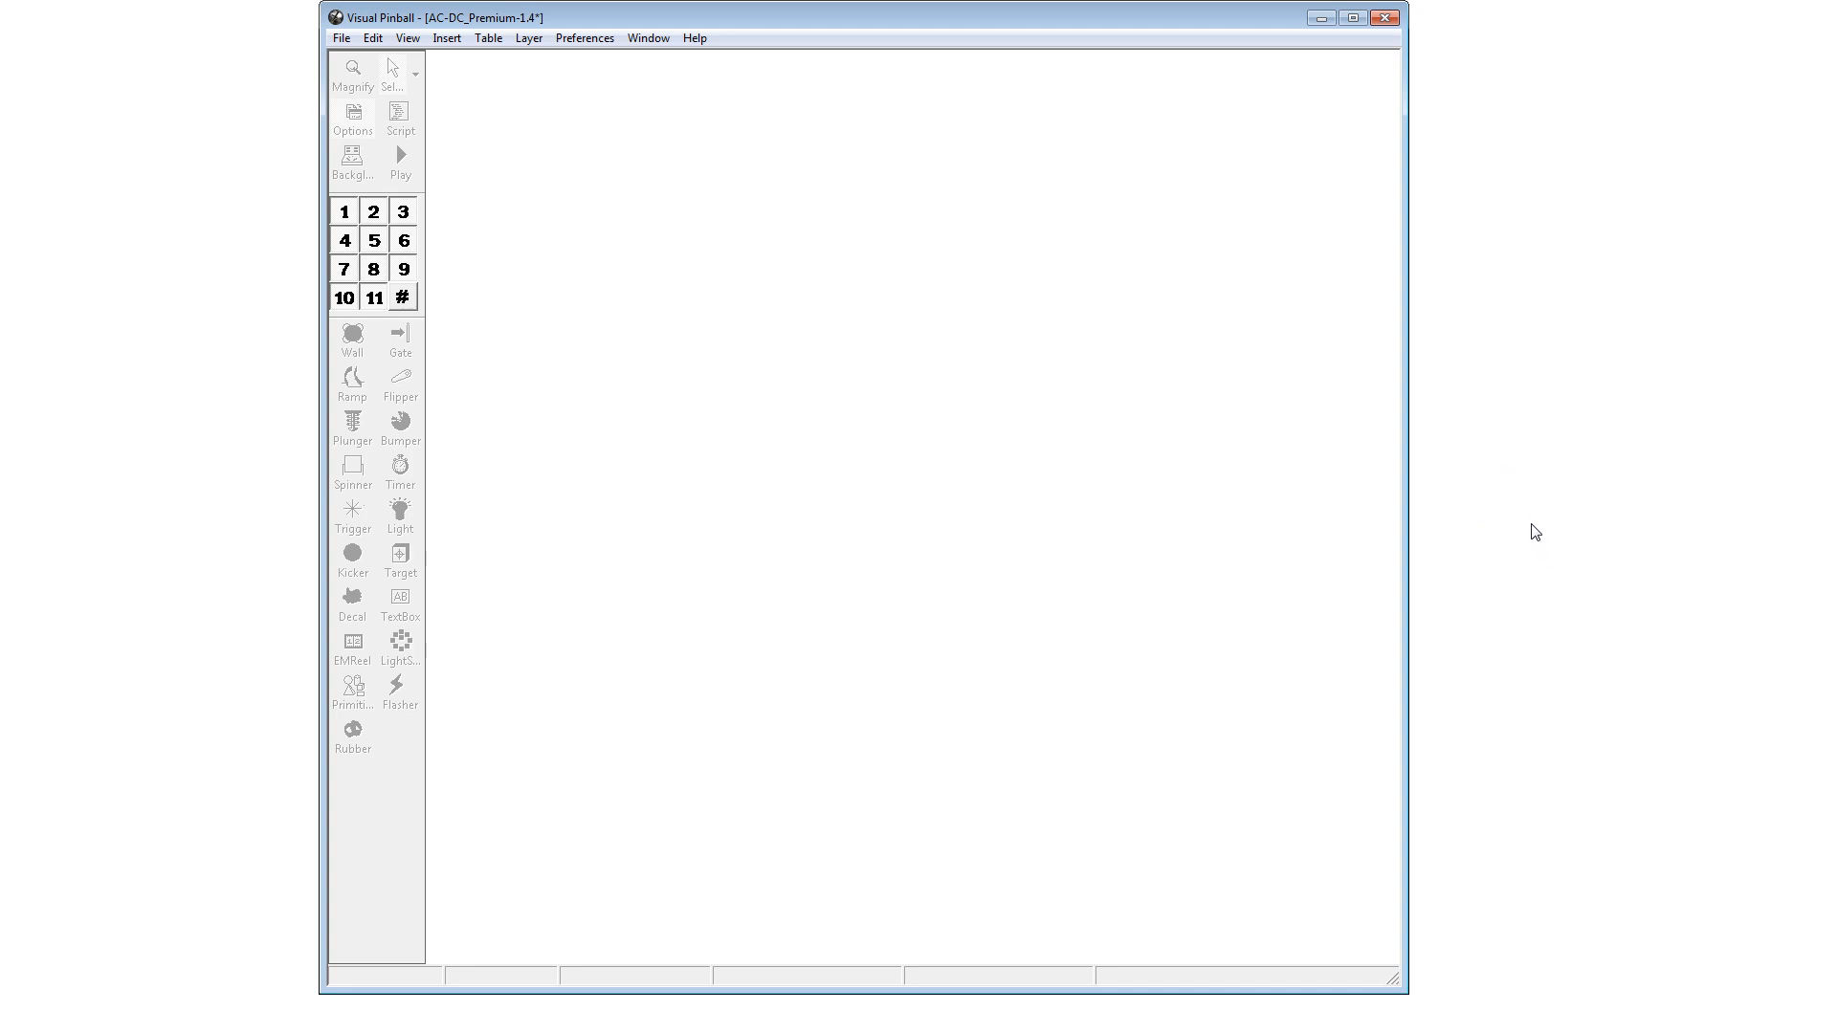
{"action": "left_click", "coordinate": [400, 161]}
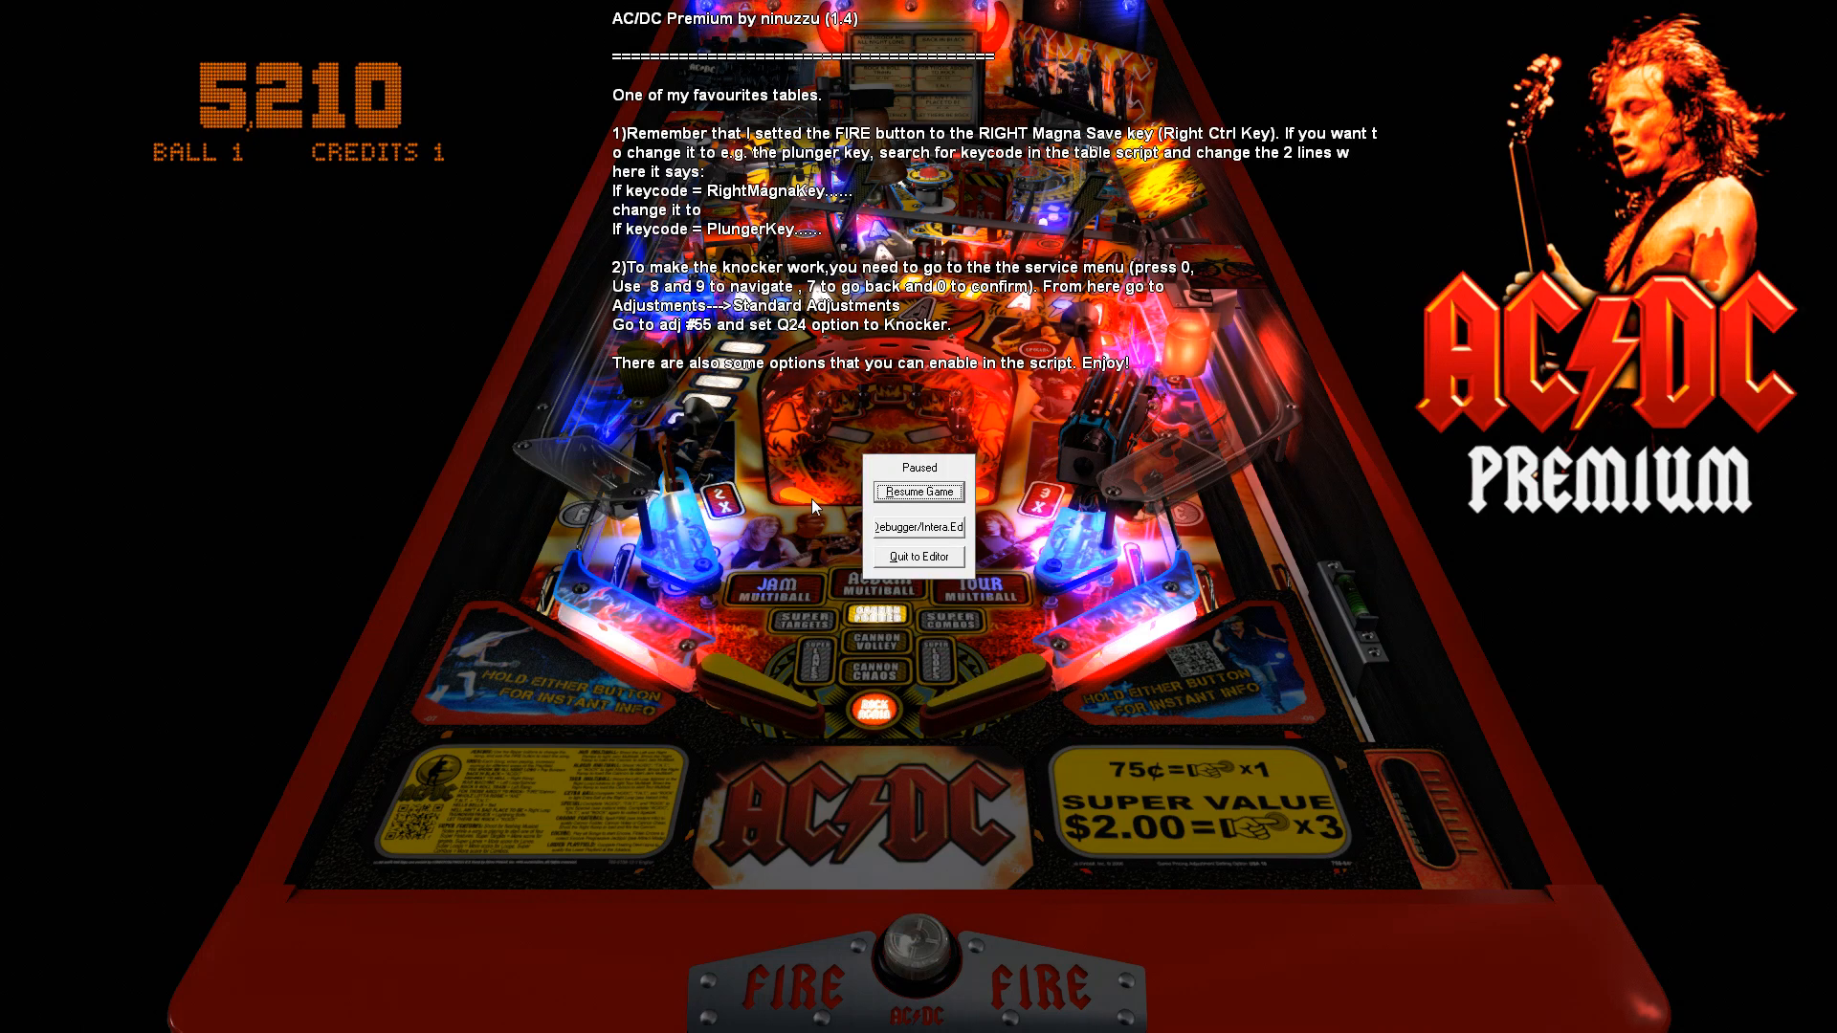
{"action": "left_click", "coordinate": [919, 557]}
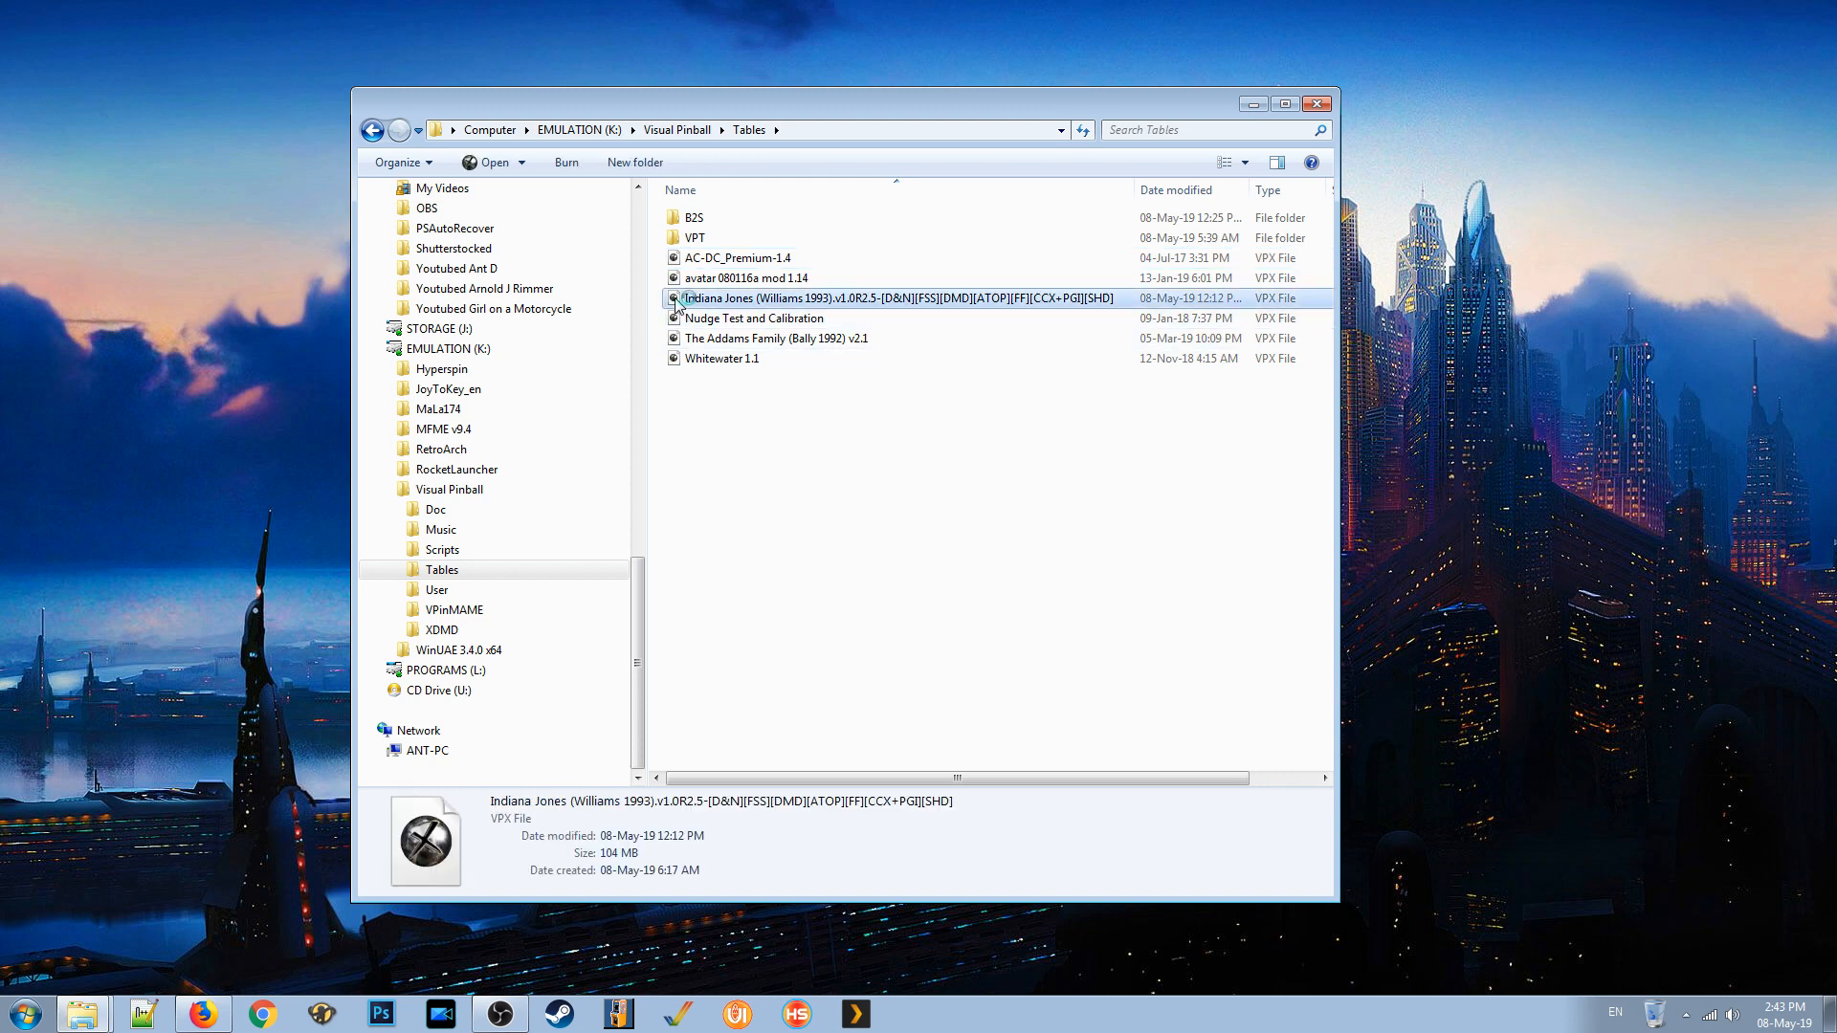
{"action": "double_click", "coordinate": [892, 297]}
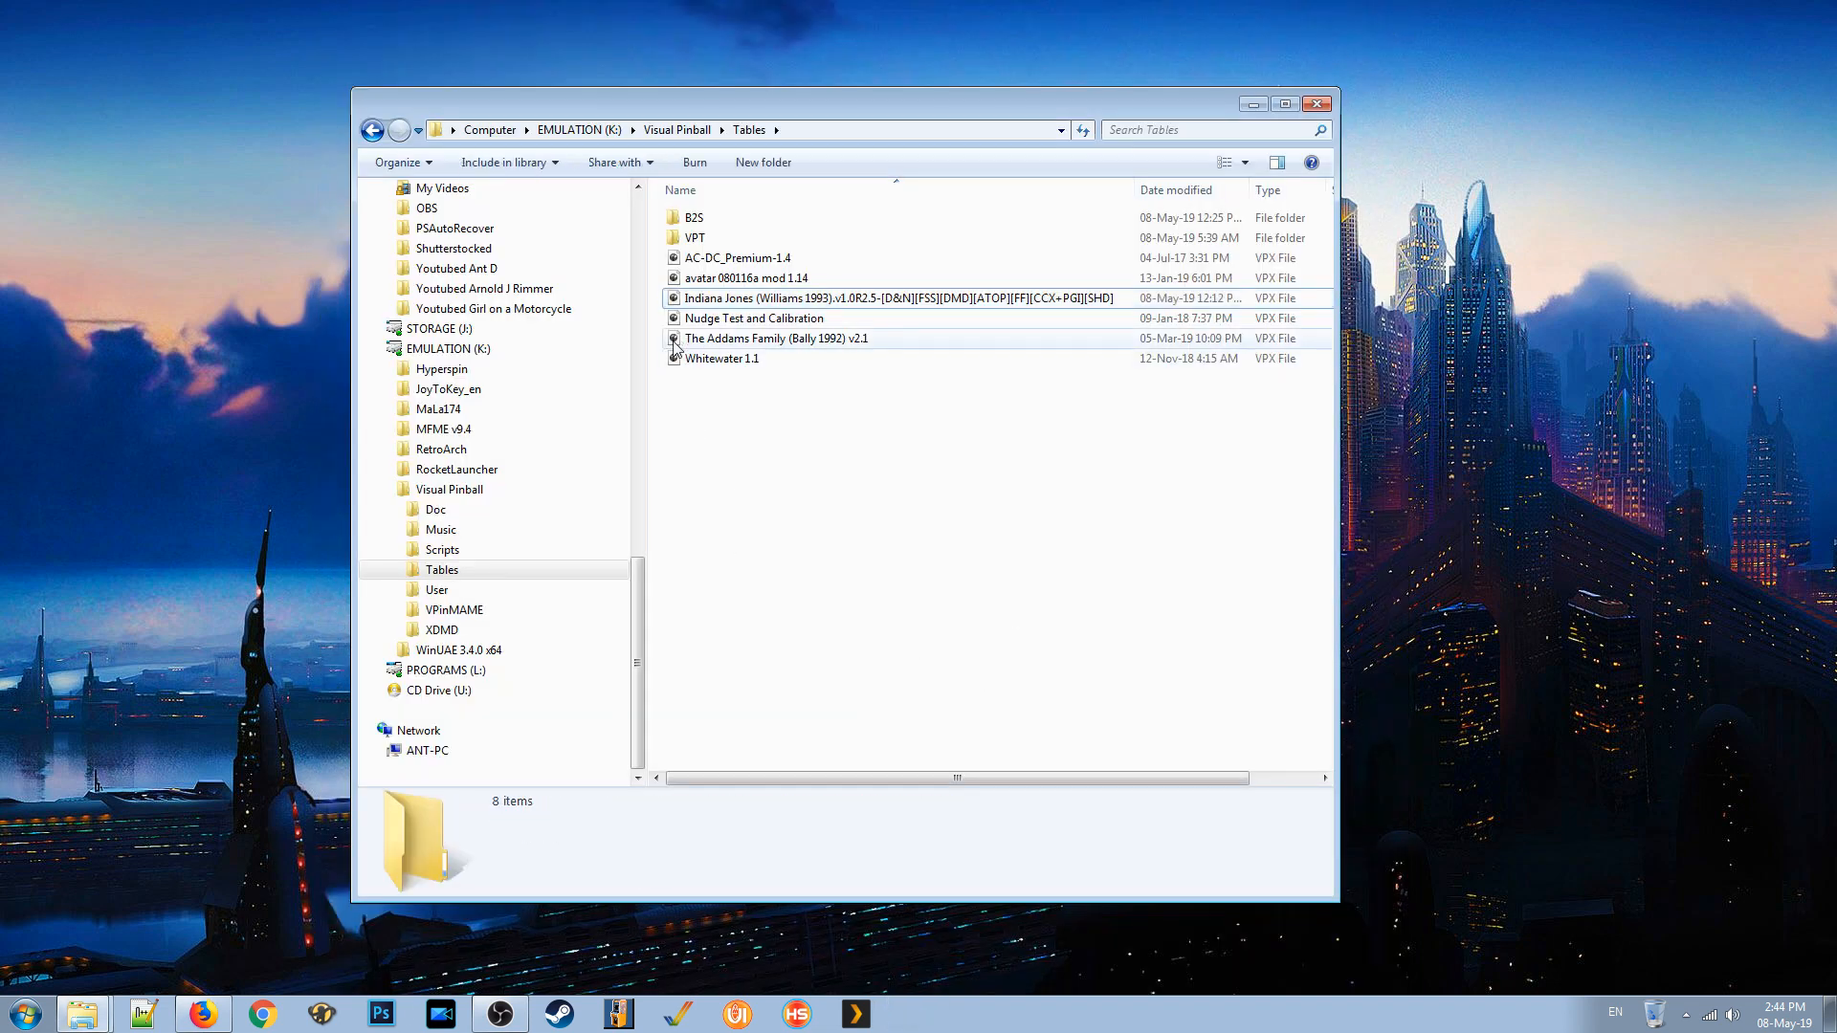
{"action": "double_click", "coordinate": [776, 337]}
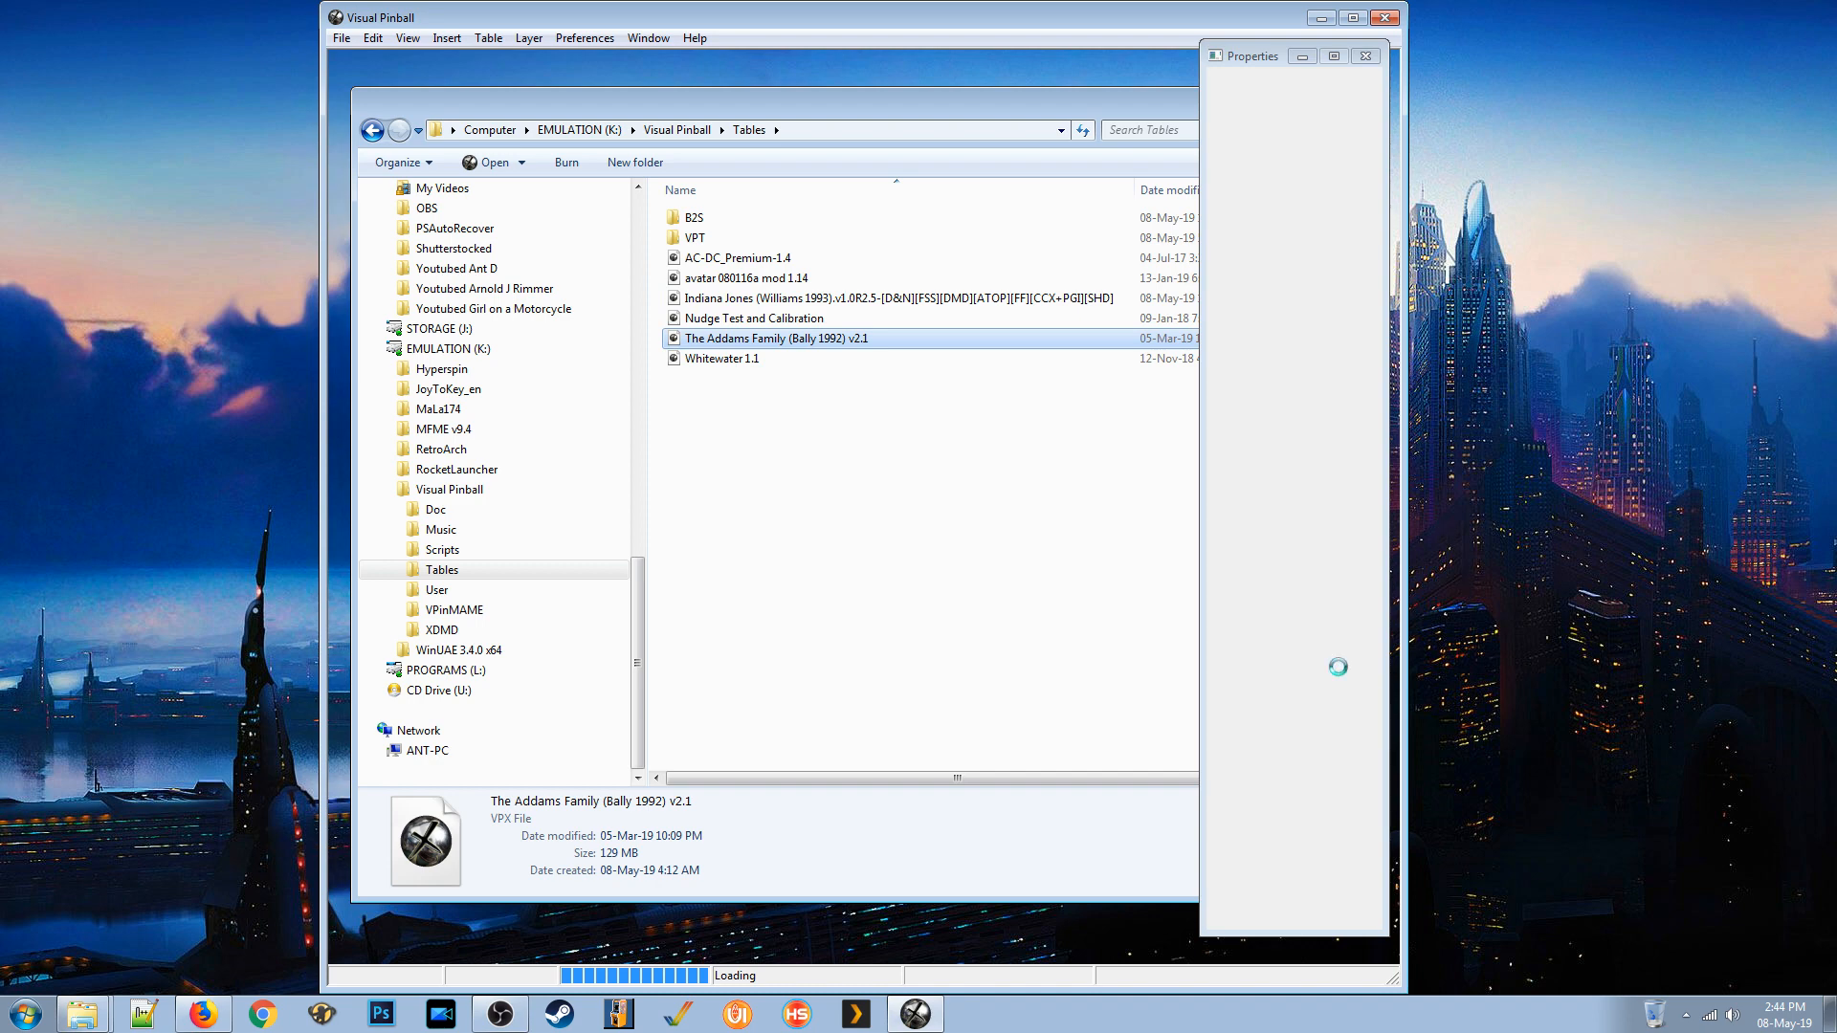
{"action": "double_click", "coordinate": [776, 338]}
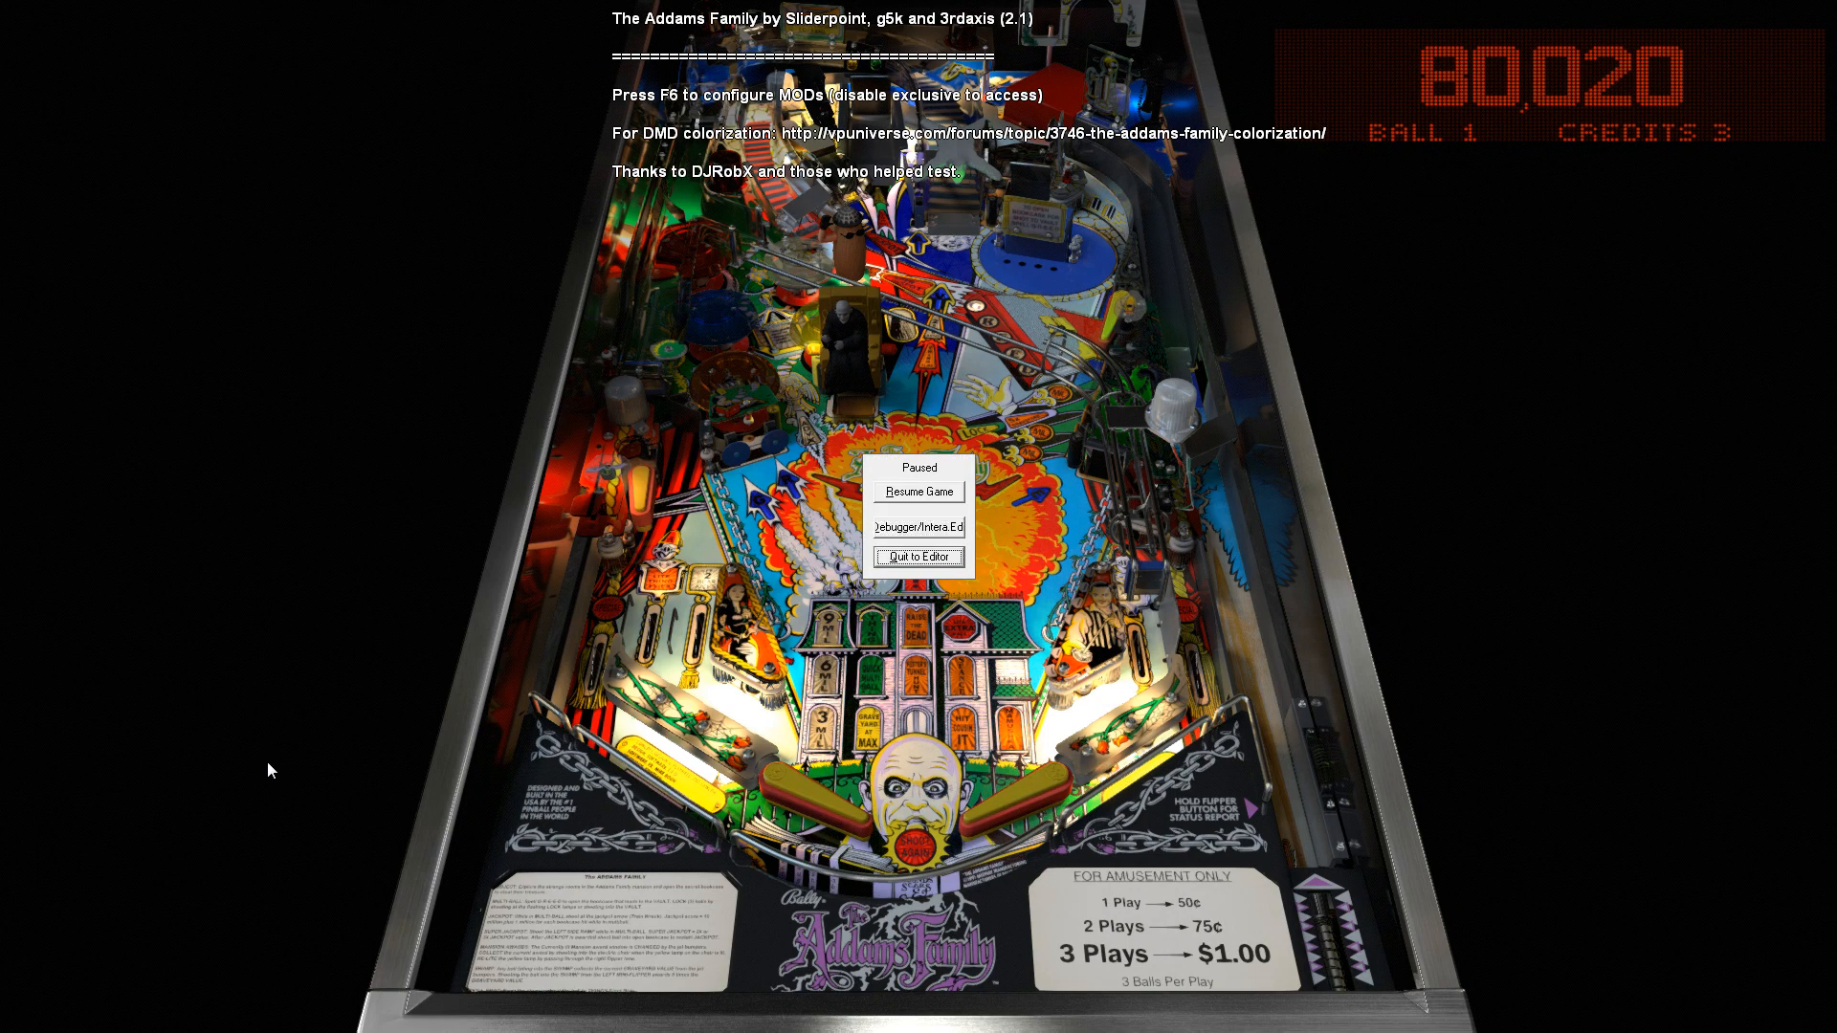
{"action": "left_click", "coordinate": [919, 556]}
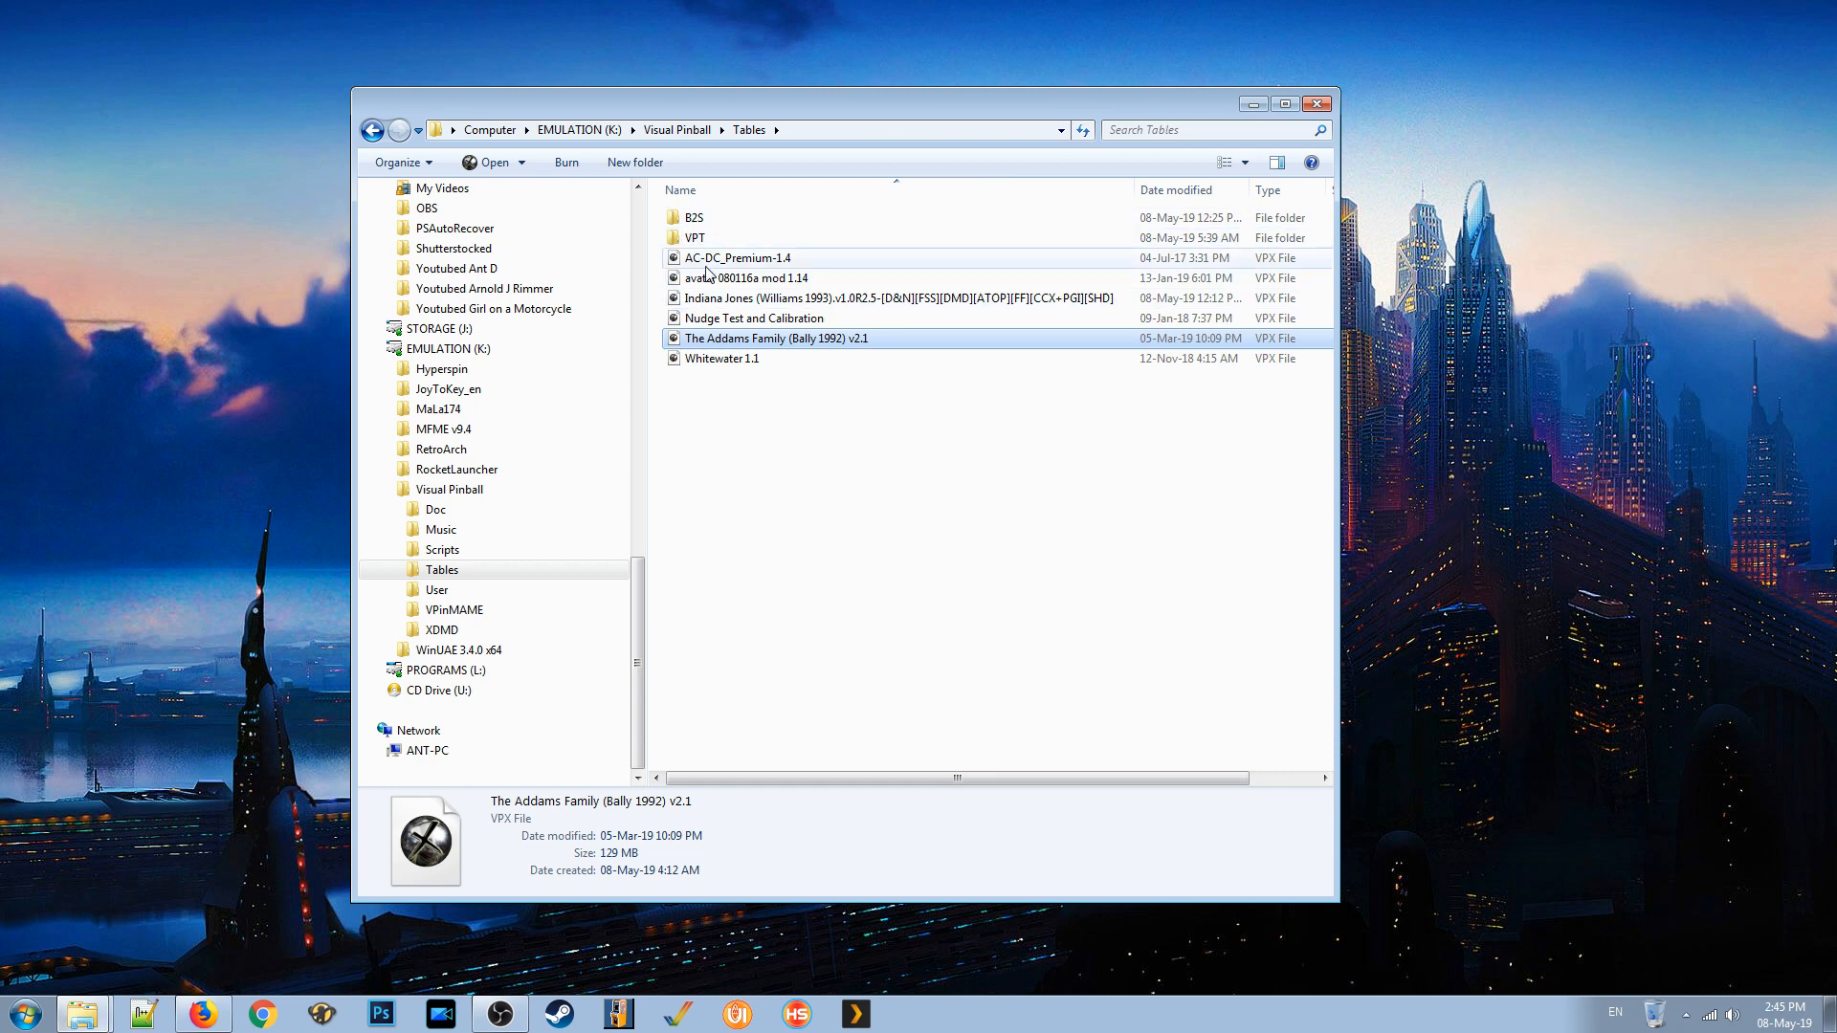
{"action": "mouse_move", "coordinate": [715, 275]}
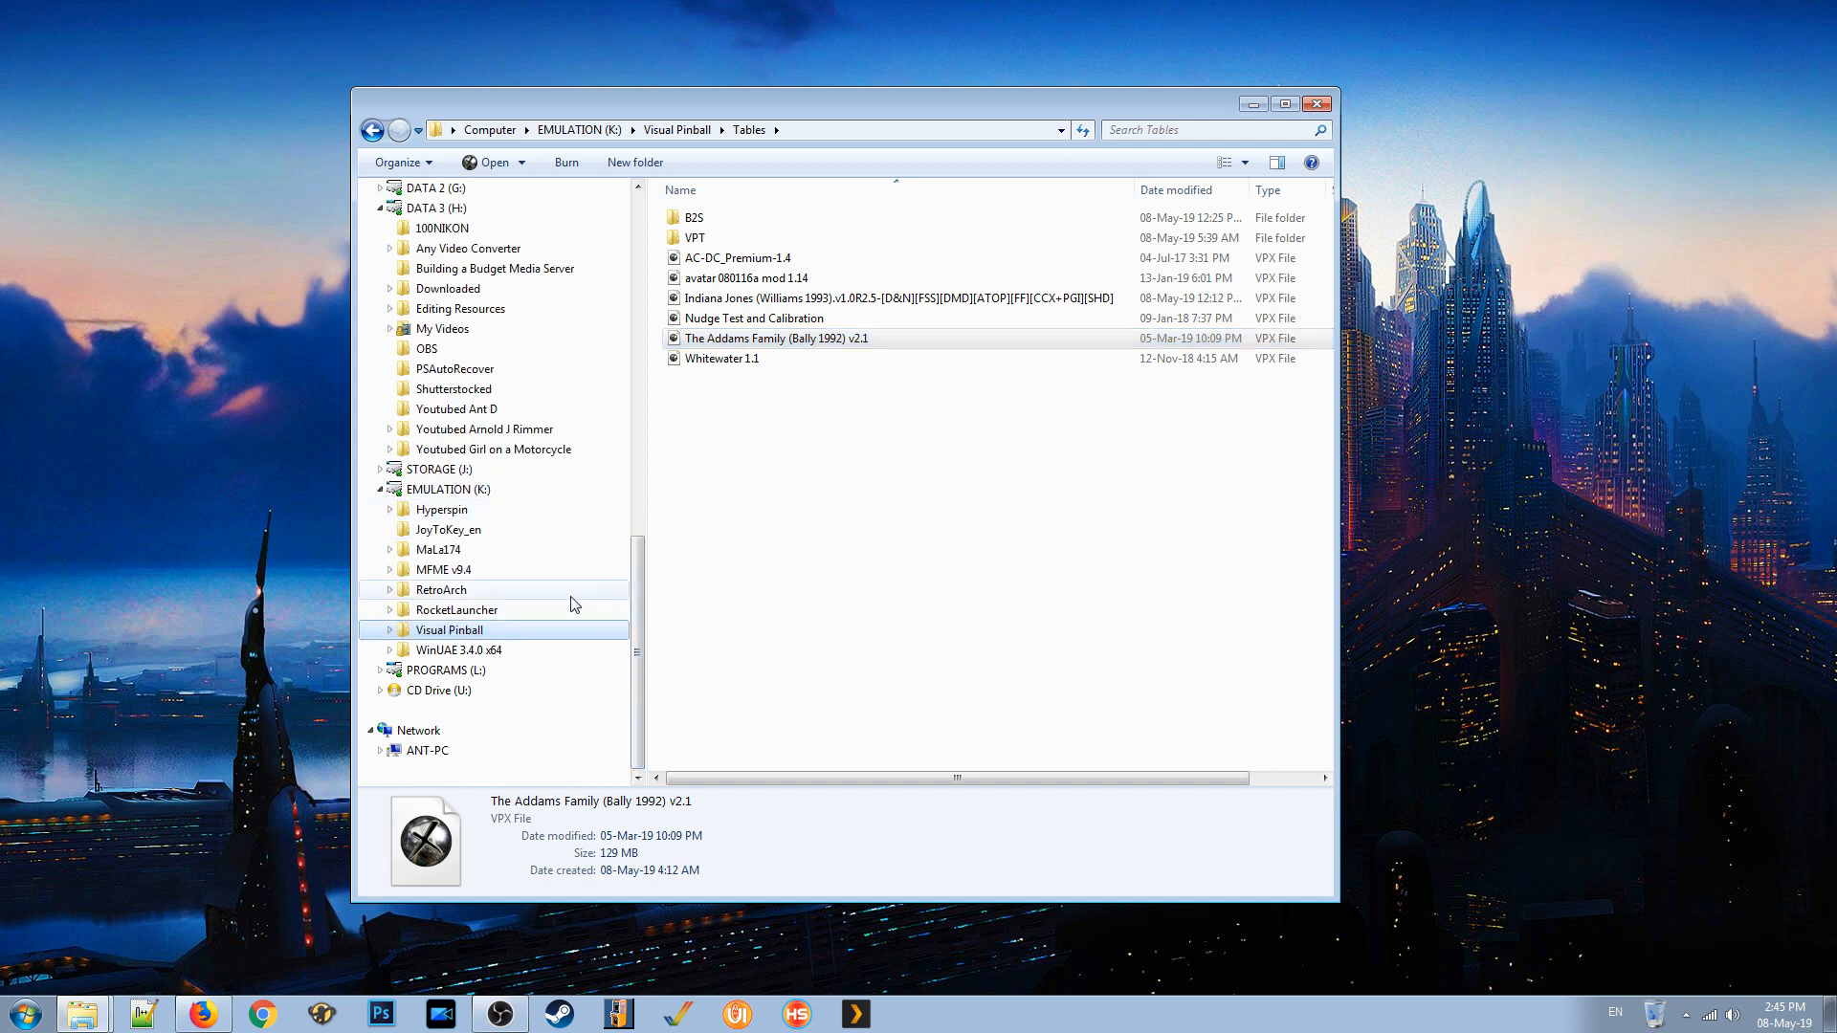
Browse into Visual Pinball's Tables folder, then close the Explorer window.
{"action": "left_click", "coordinate": [676, 129]}
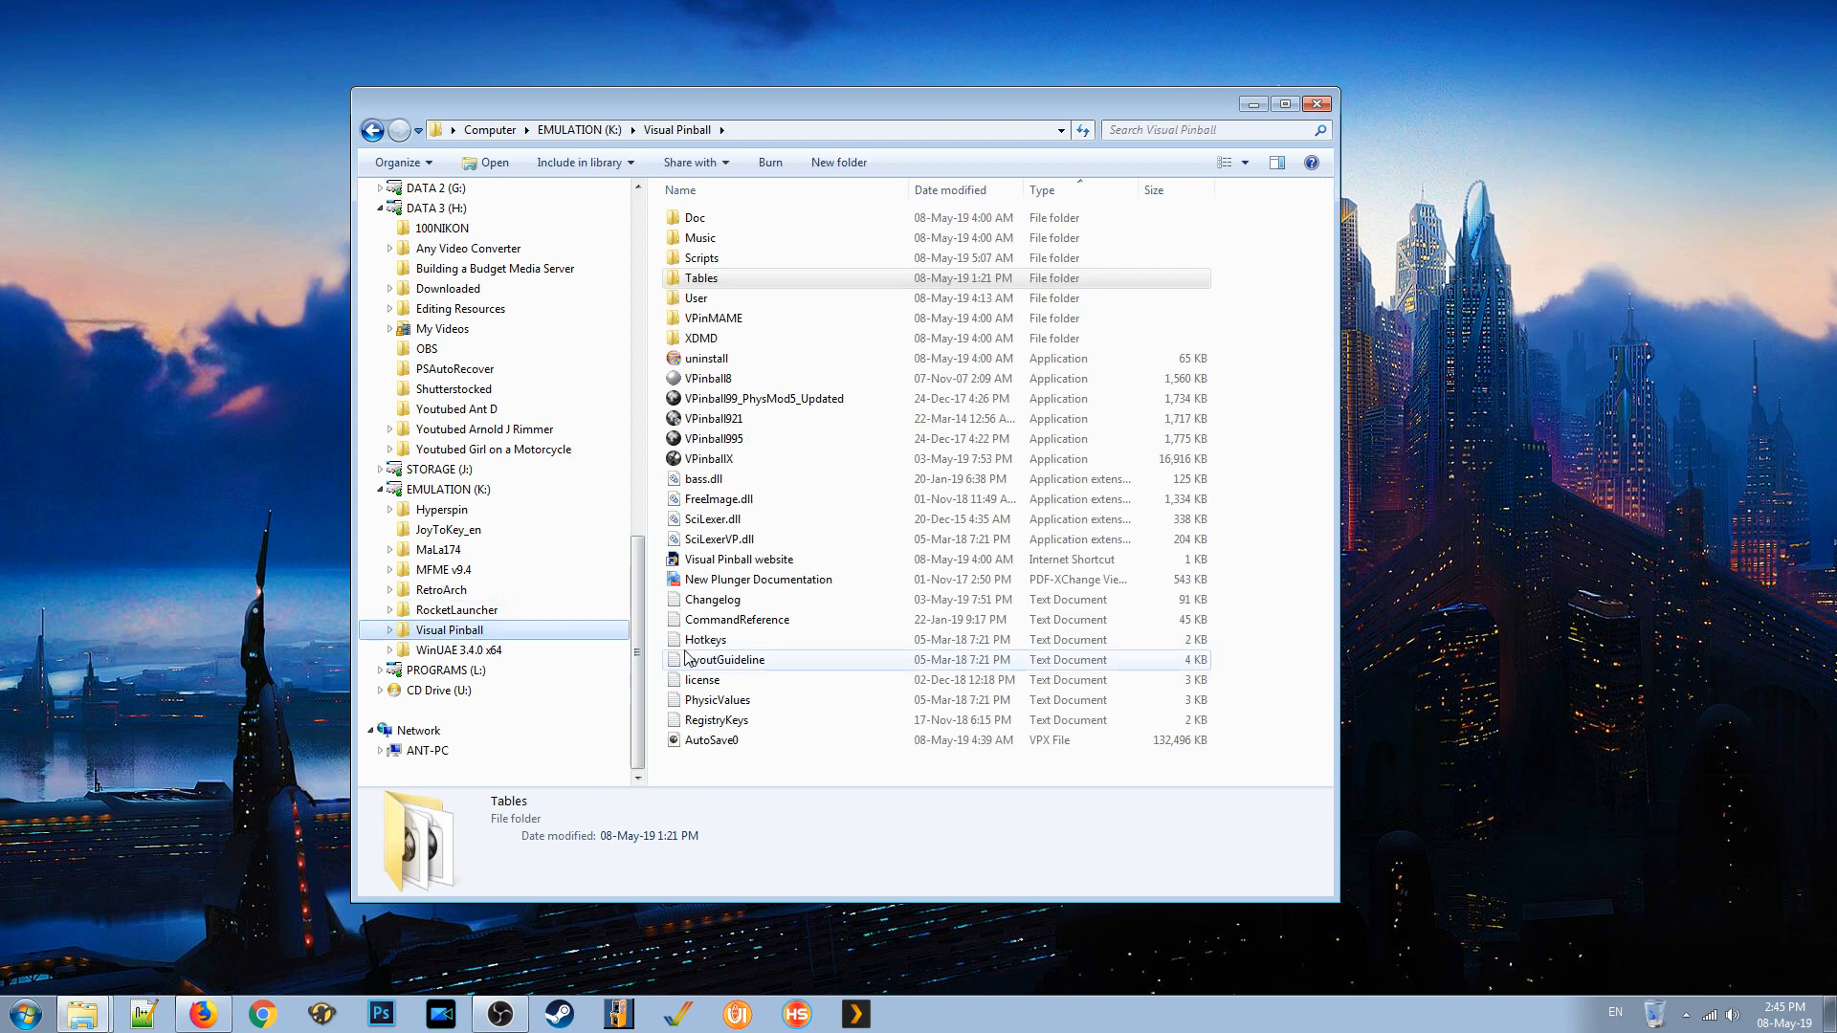
{"action": "left_click", "coordinate": [379, 629]}
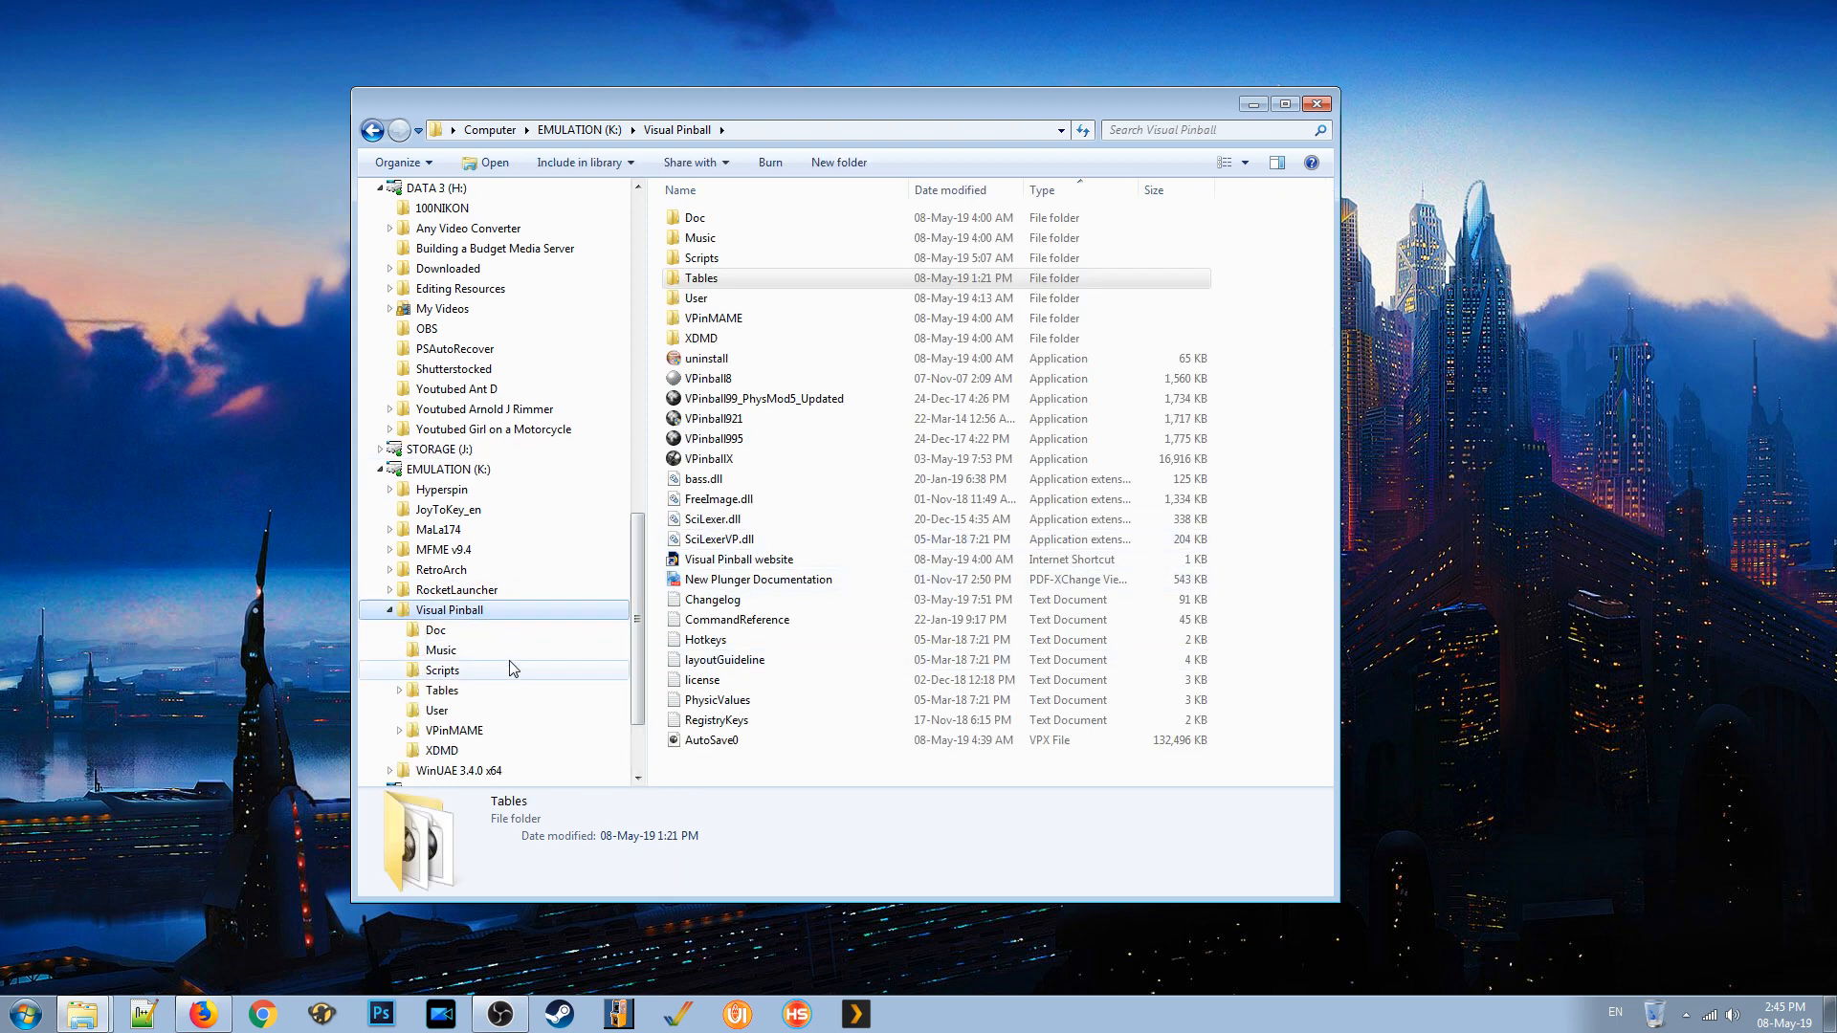
{"action": "double_click", "coordinate": [700, 277]}
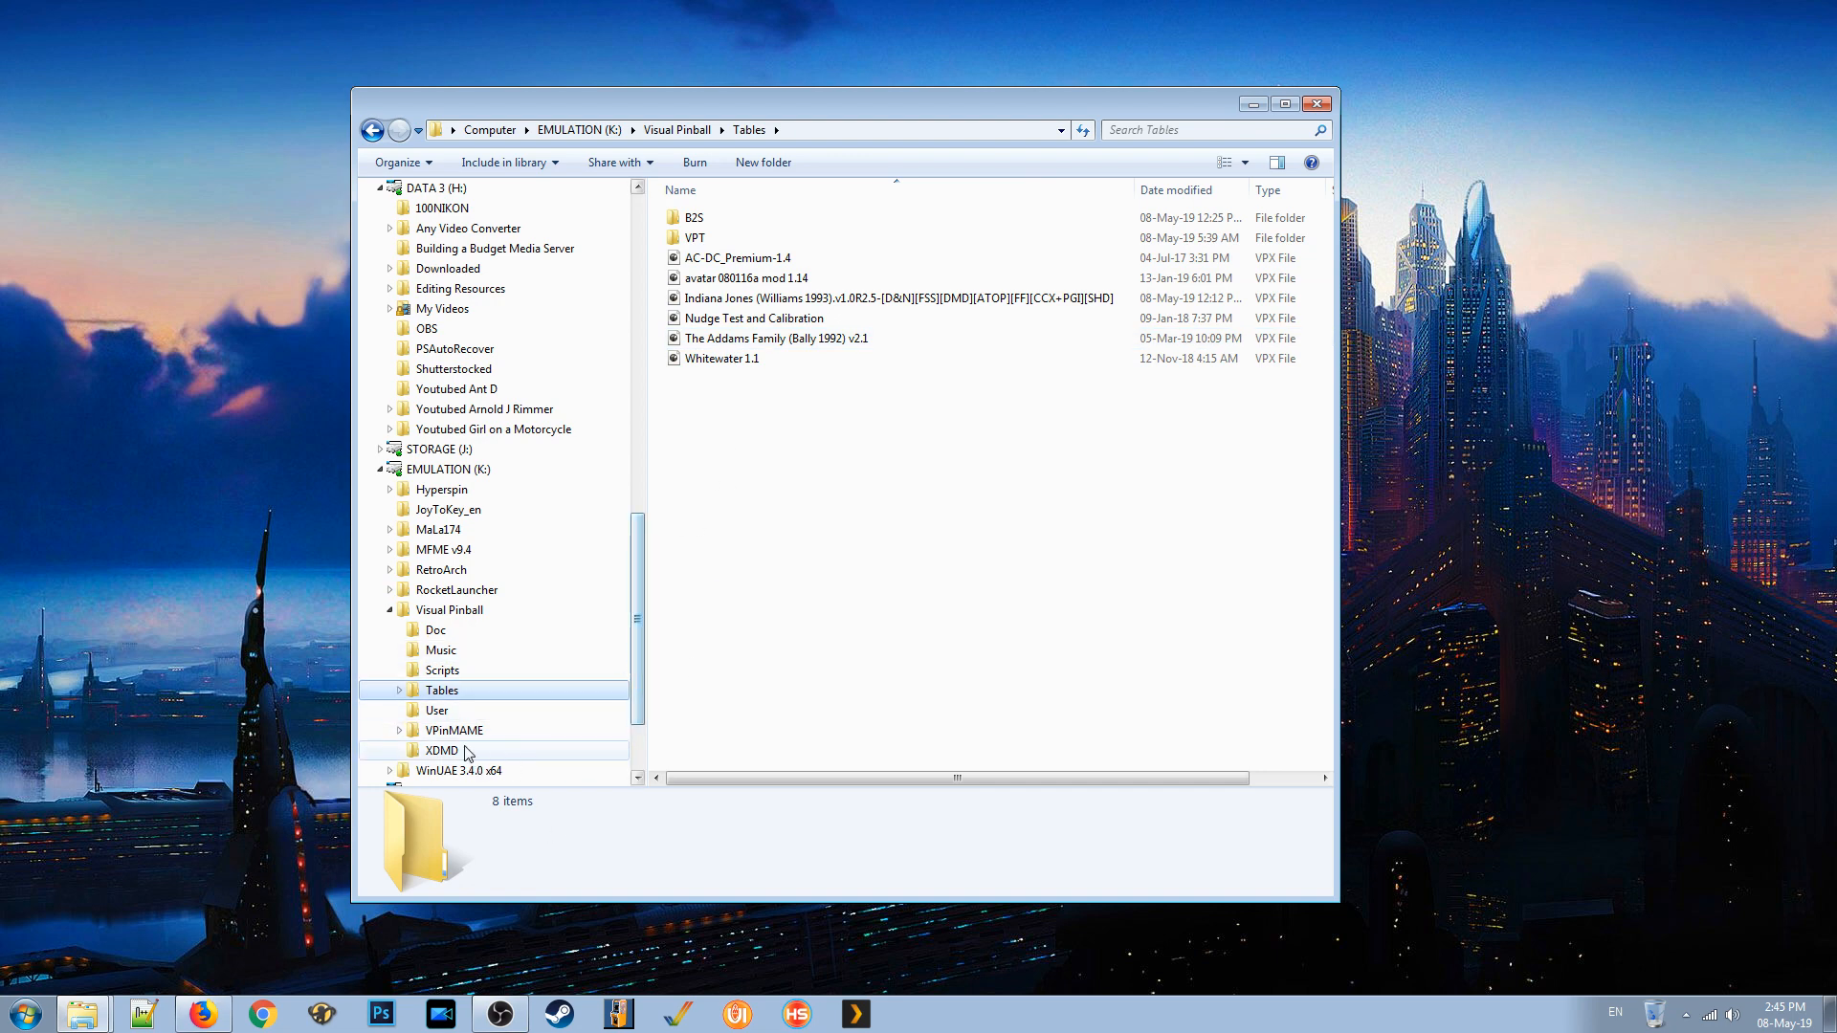
{"action": "left_click", "coordinate": [454, 730]}
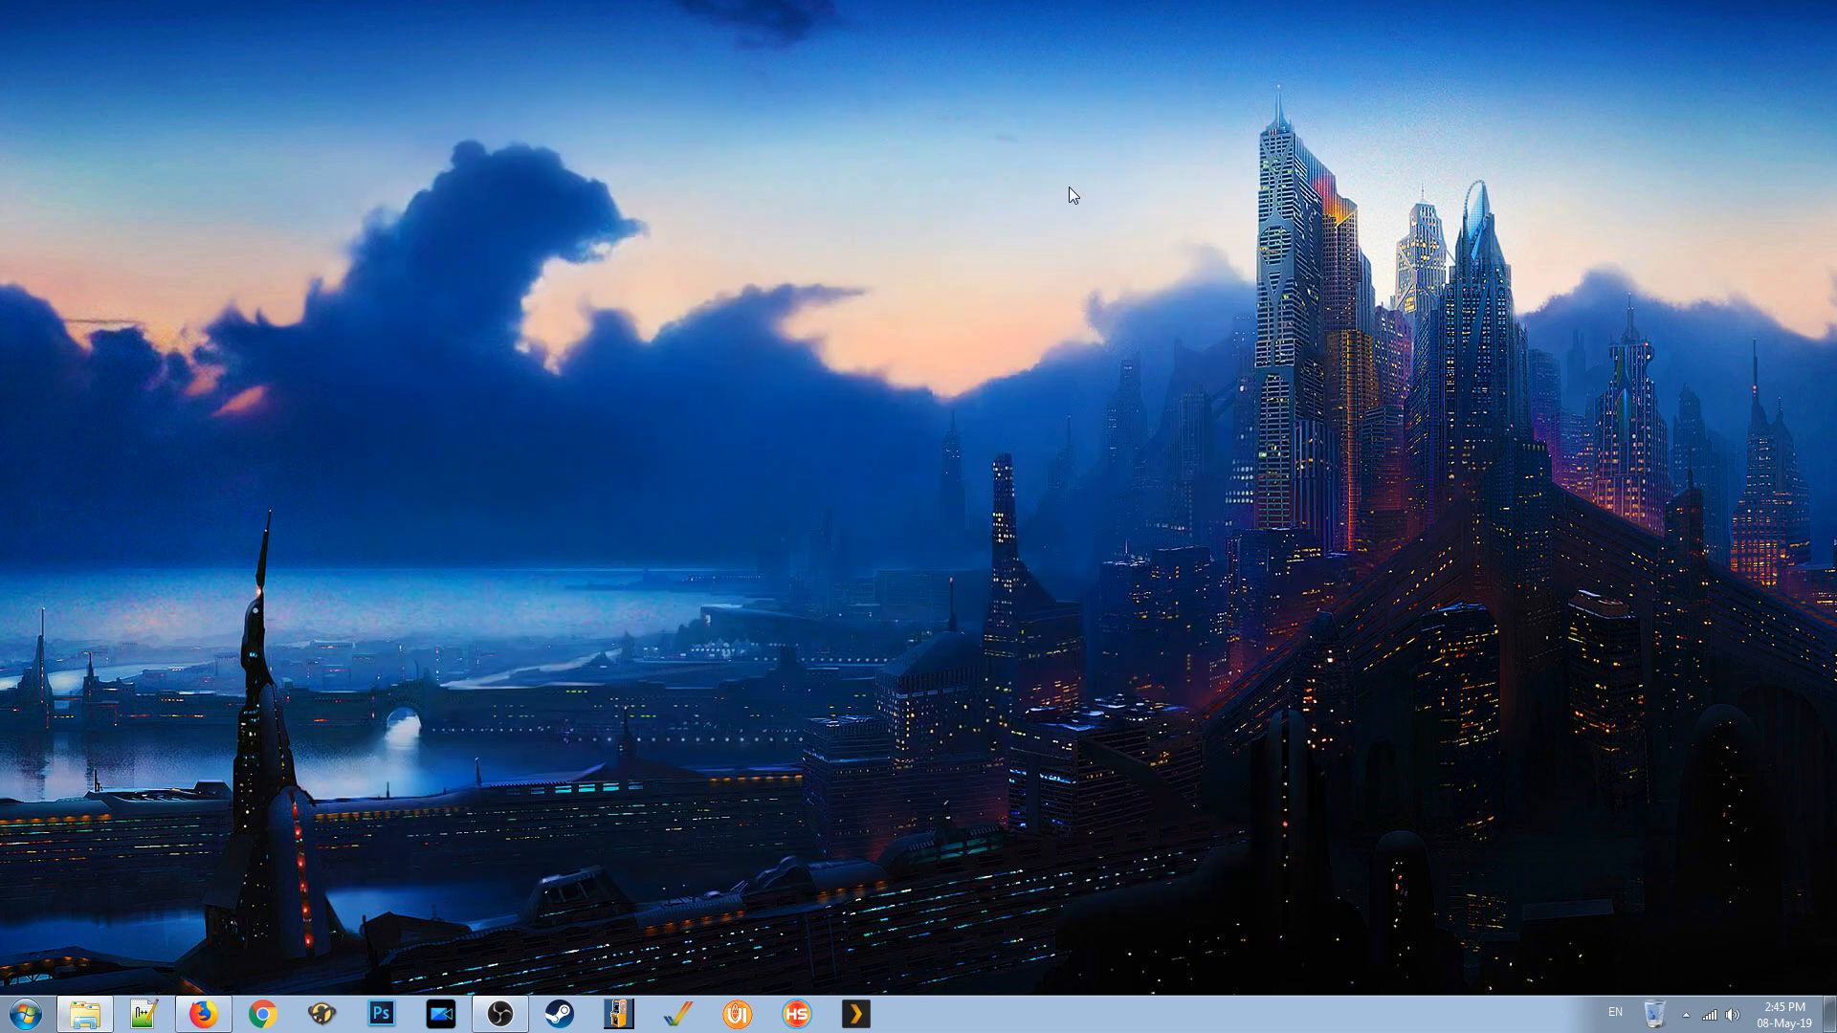
{"action": "mouse_move", "coordinate": [1209, 788]}
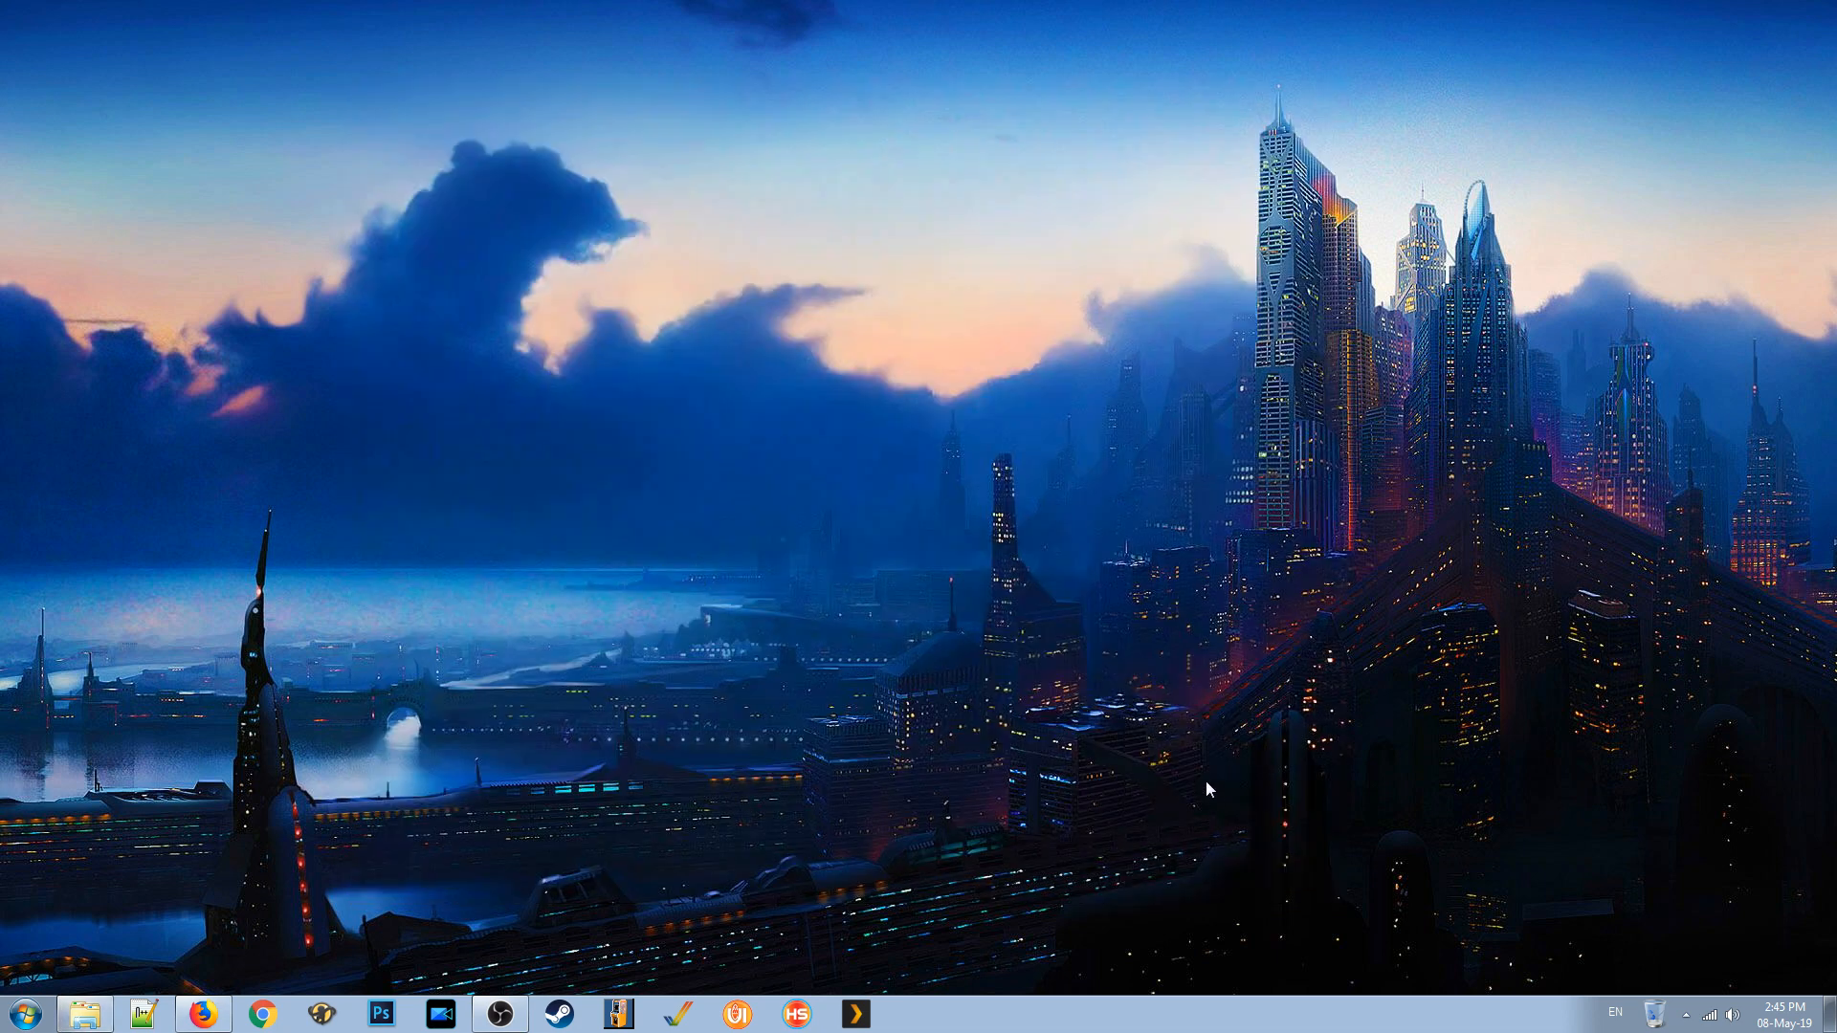
{"action": "mouse_move", "coordinate": [735, 804]}
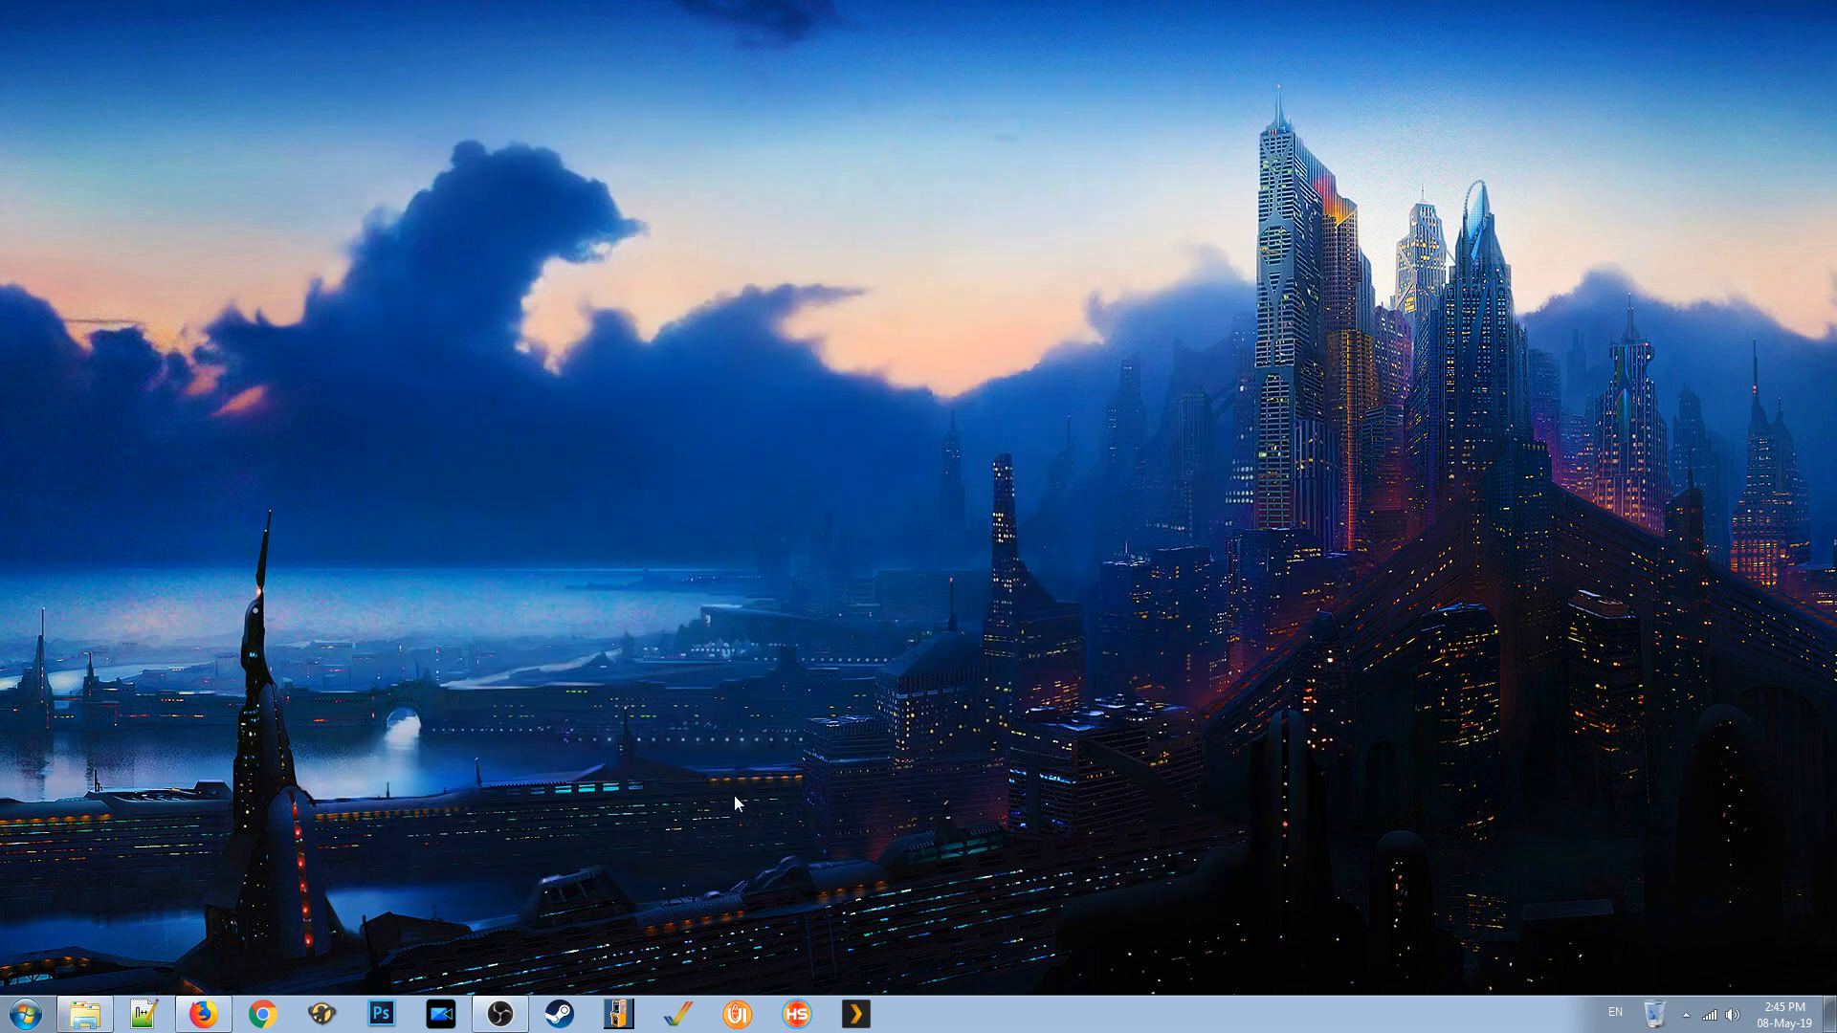
{"action": "mouse_move", "coordinate": [363, 772]}
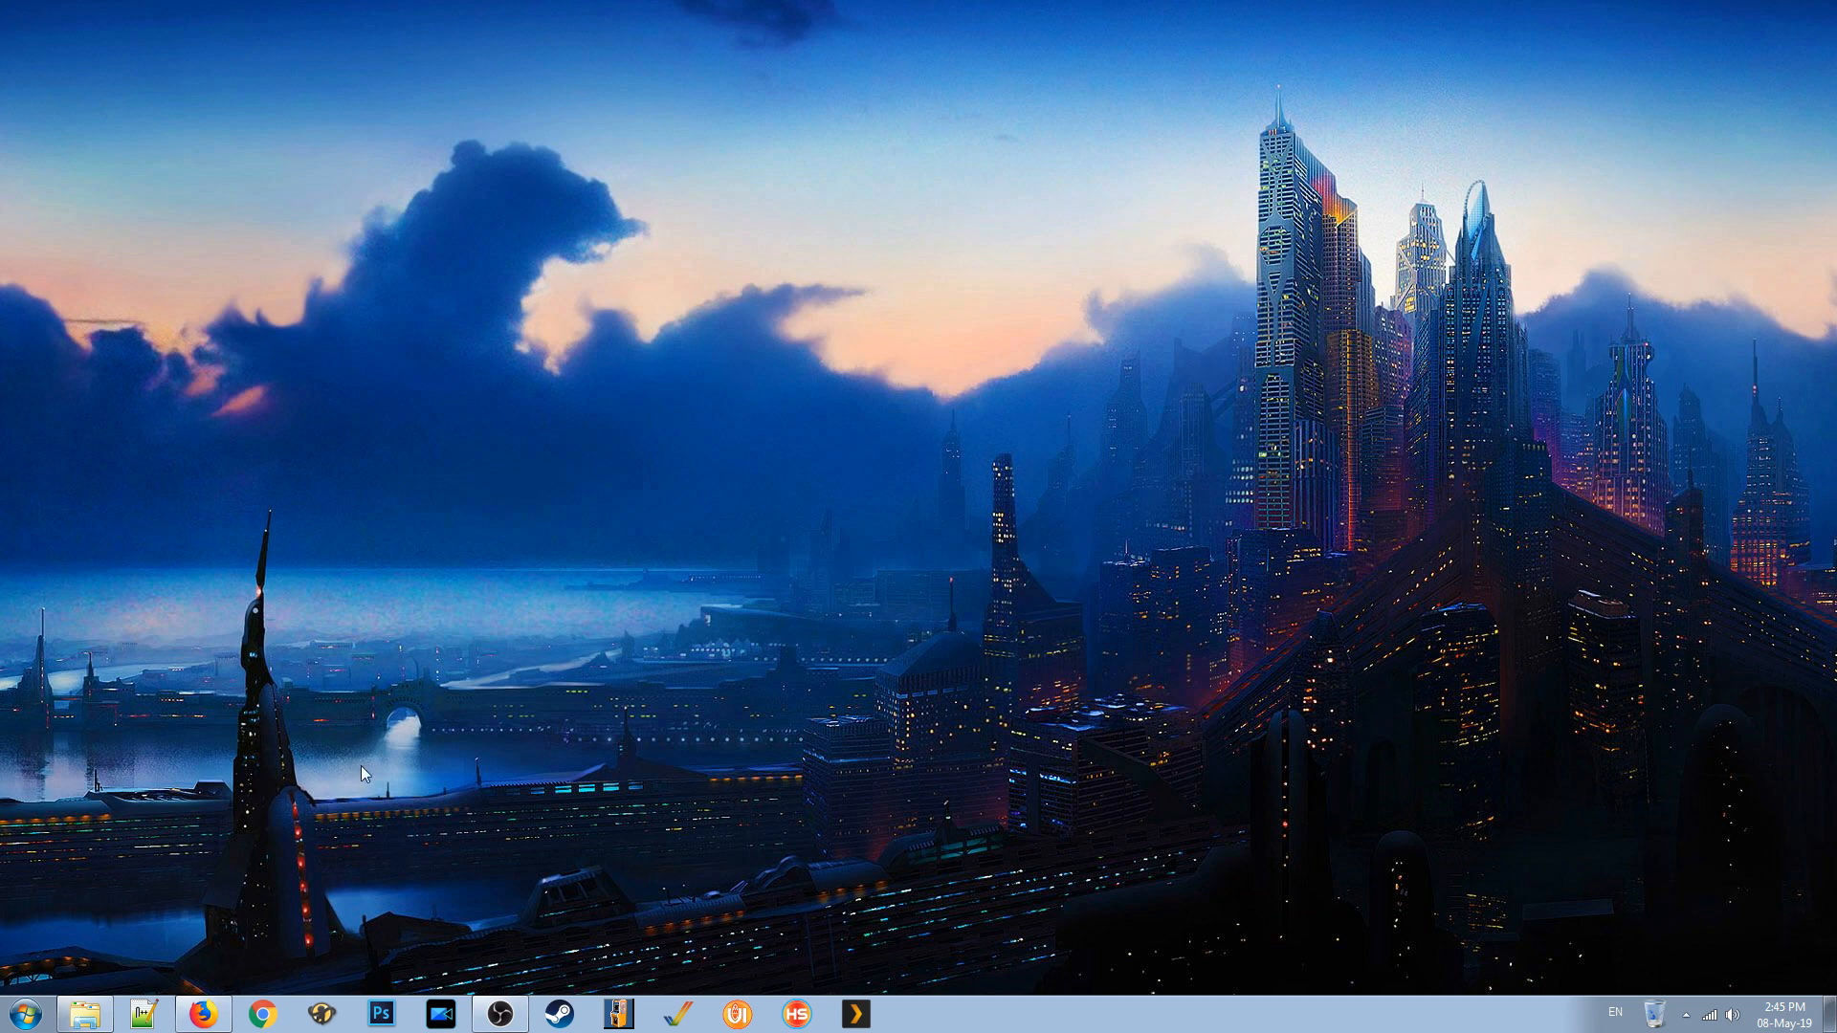